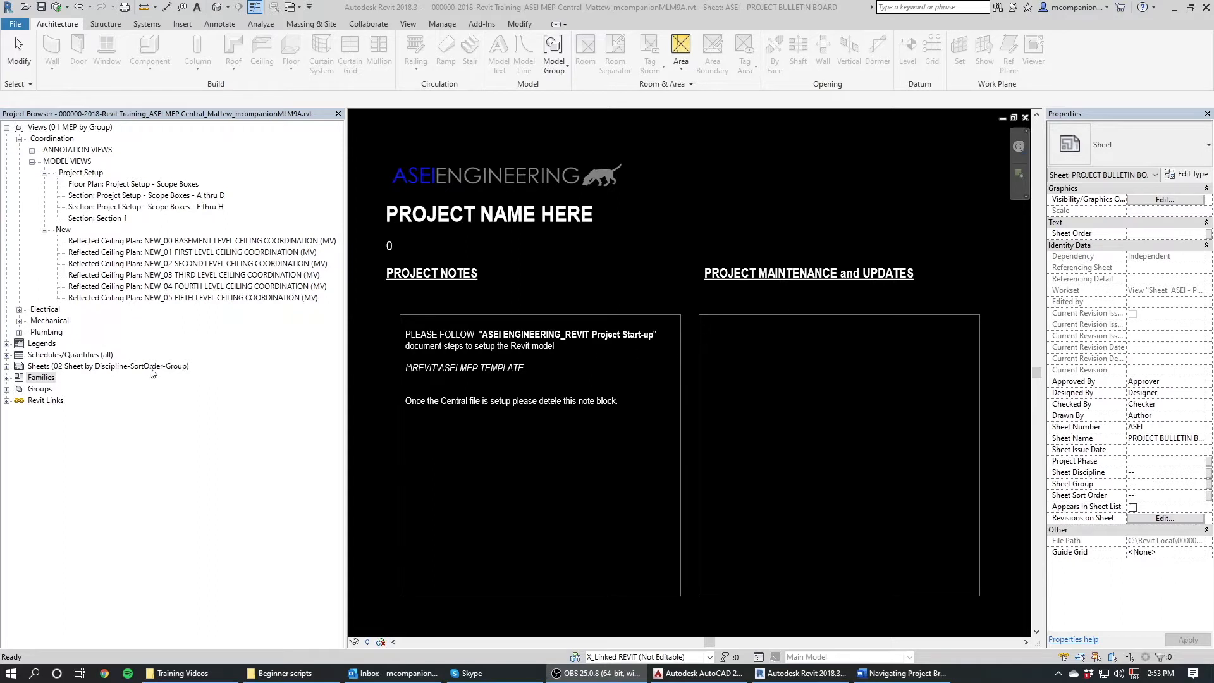
{"action": "mouse_move", "coordinate": [212, 421]}
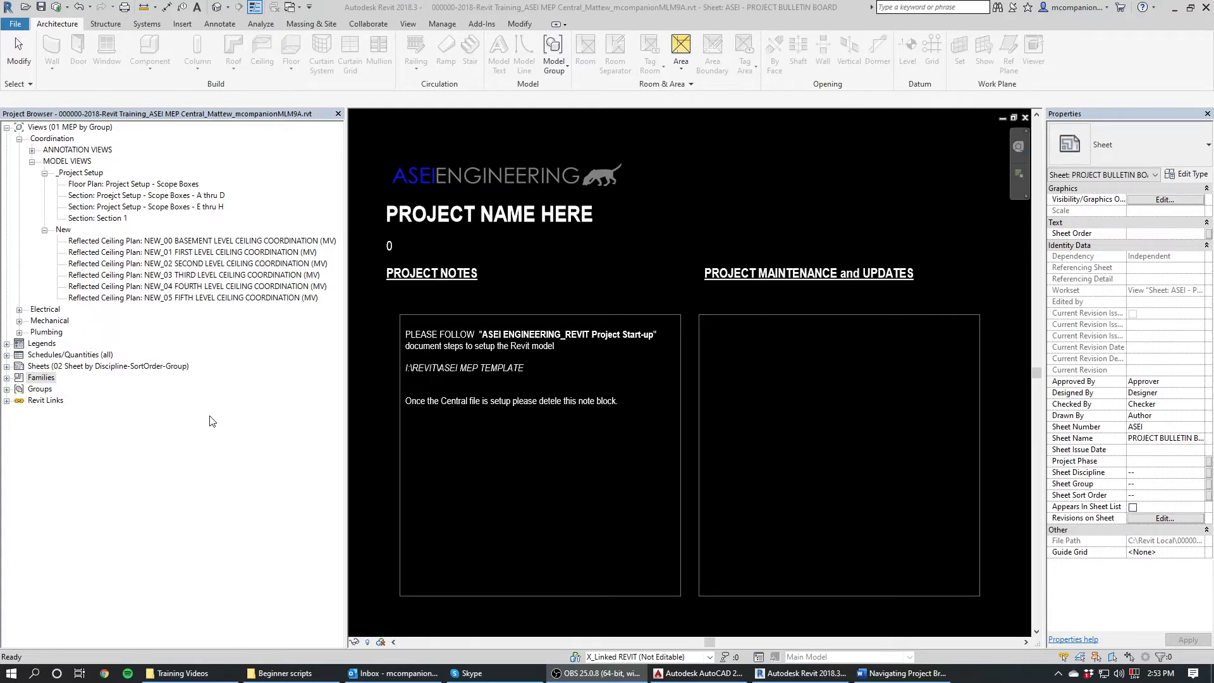
{"action": "mouse_move", "coordinate": [256, 445]}
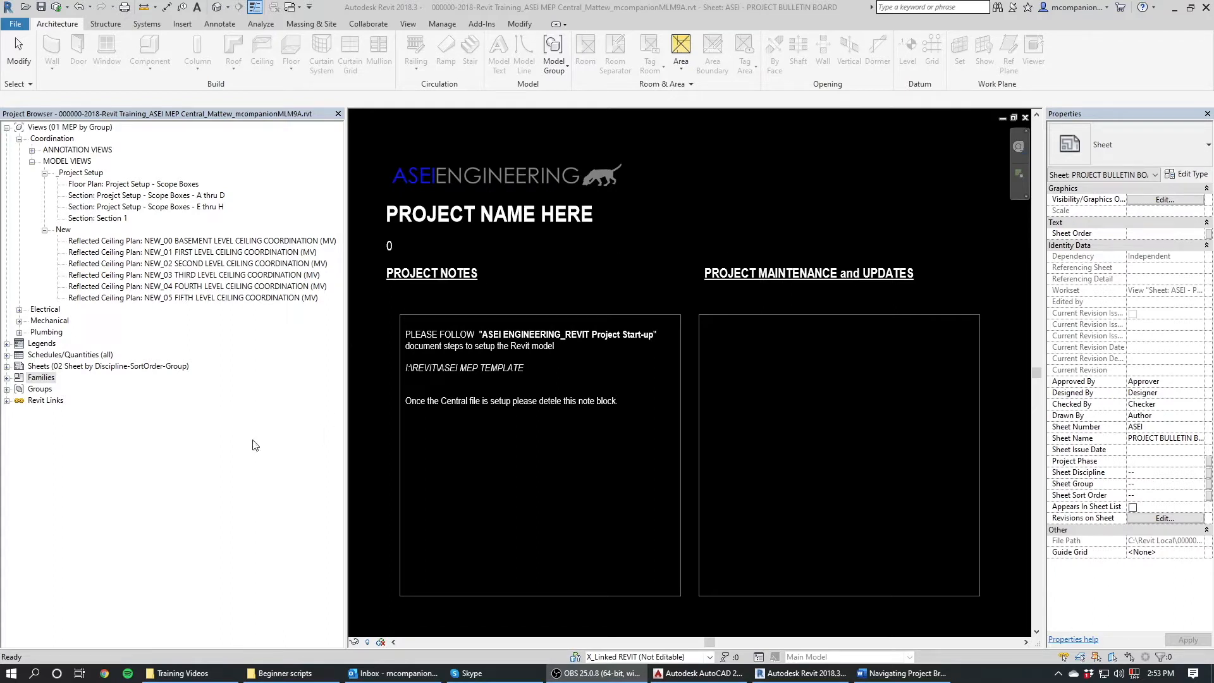
{"action": "mouse_move", "coordinate": [204, 342]}
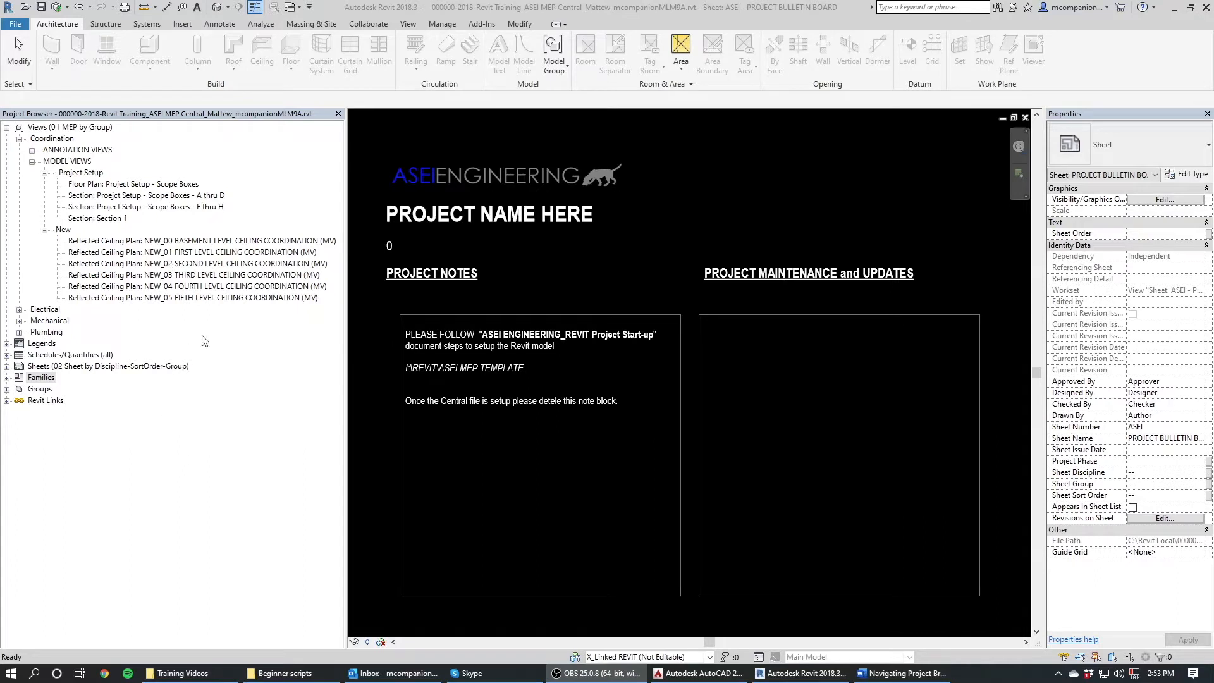
{"action": "mouse_move", "coordinate": [130, 461]}
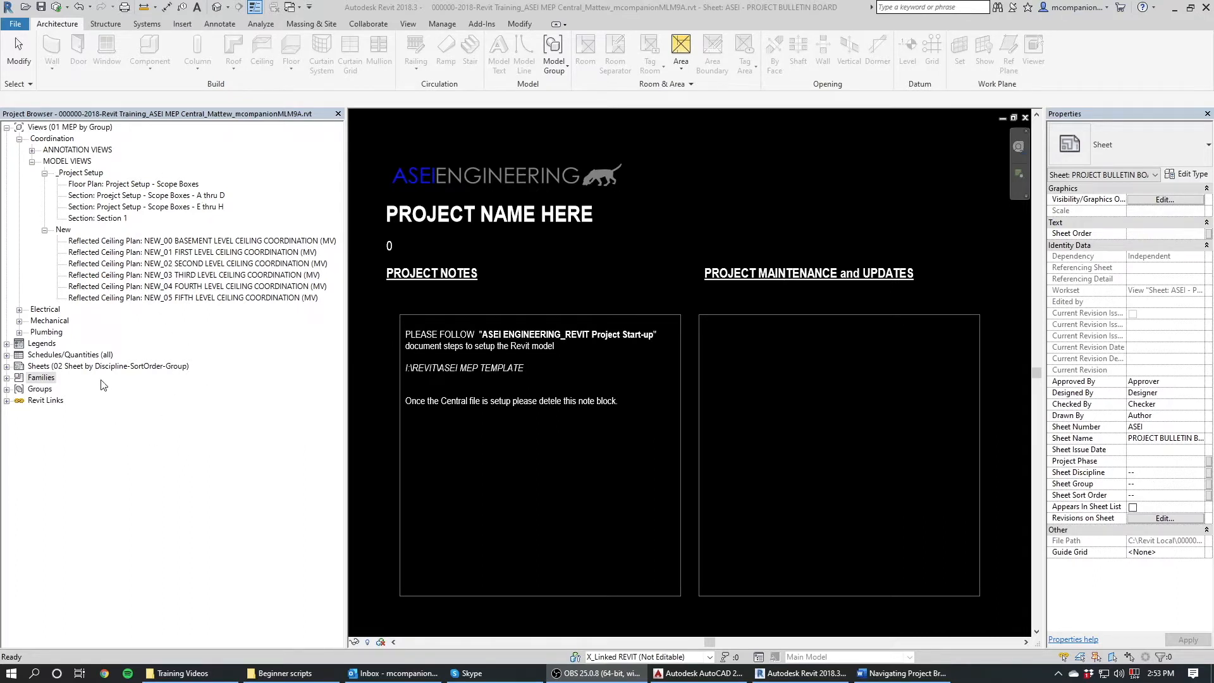
{"action": "mouse_move", "coordinate": [49, 329]}
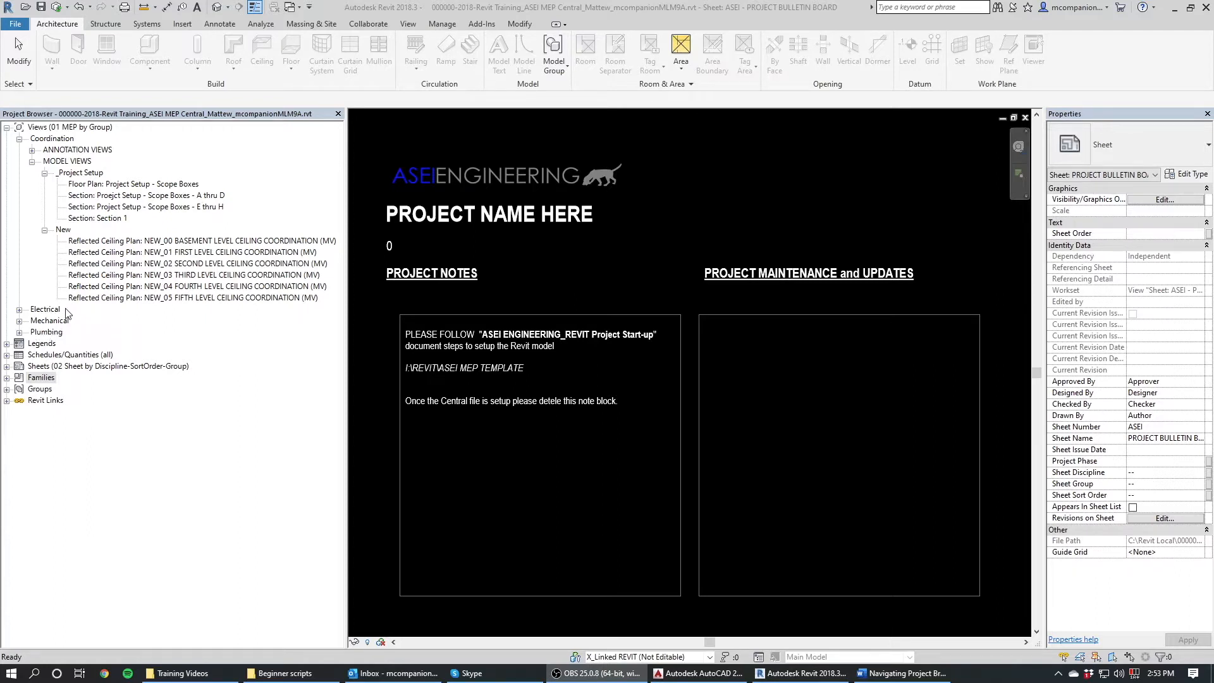
{"action": "mouse_move", "coordinate": [71, 339]}
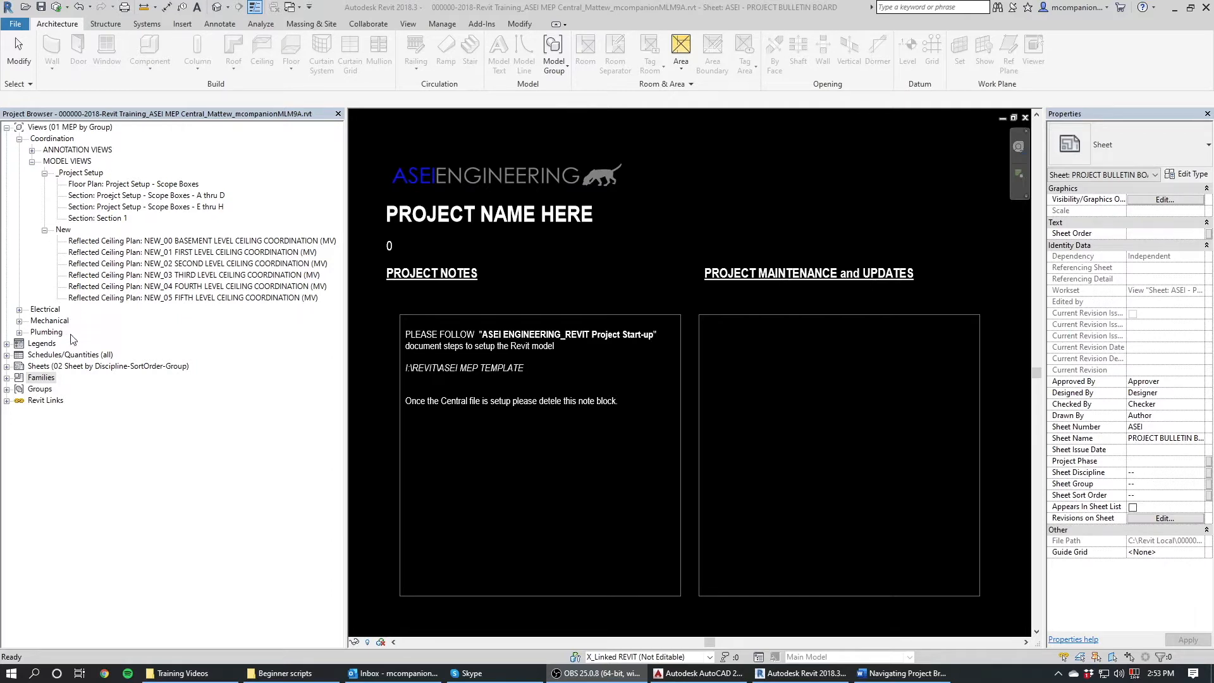
{"action": "mouse_move", "coordinate": [105, 148]}
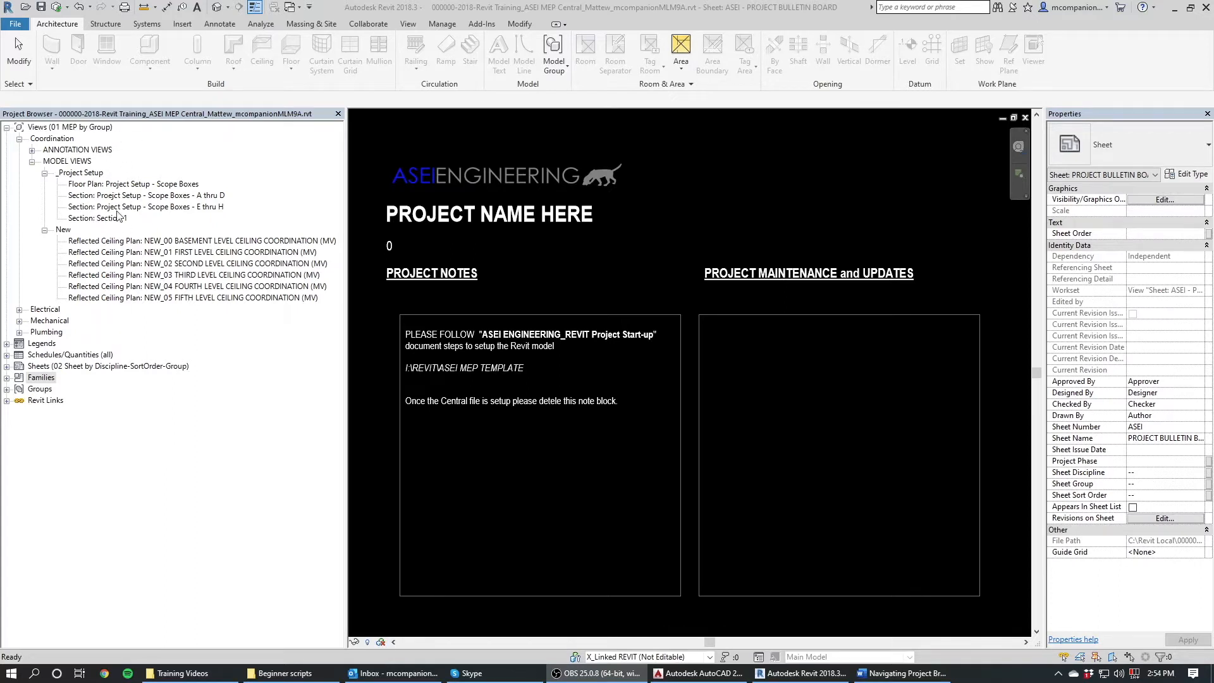
{"action": "mouse_move", "coordinate": [119, 191]}
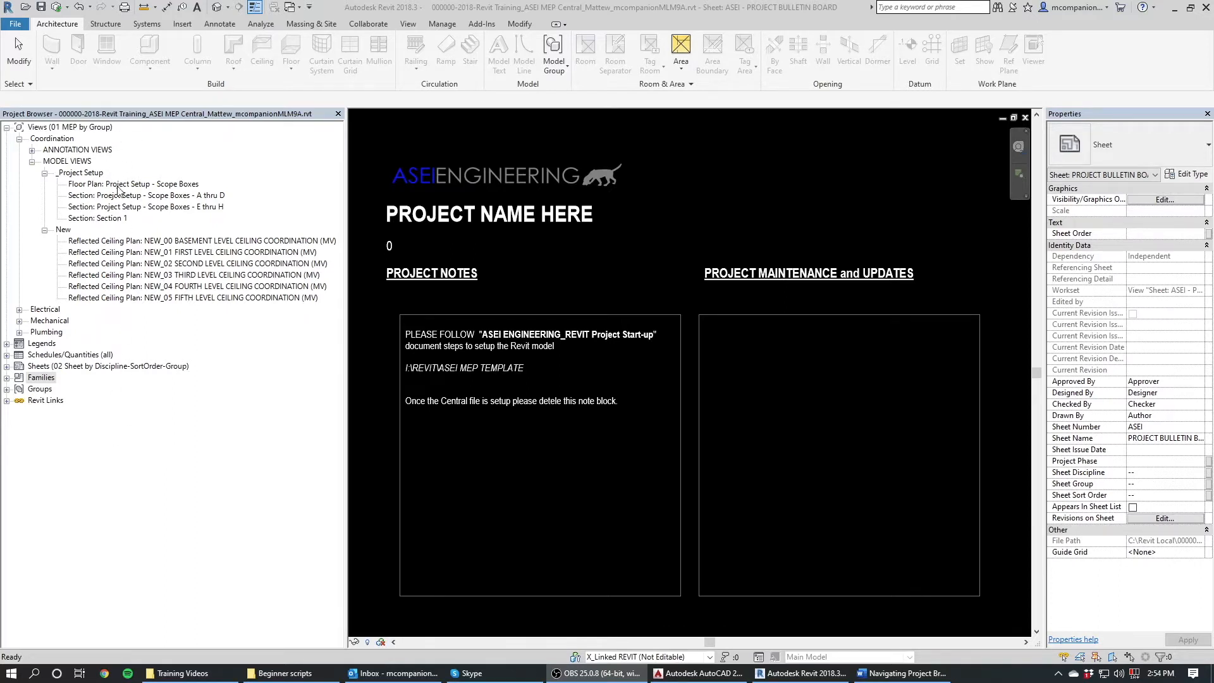
{"action": "mouse_move", "coordinate": [113, 155]}
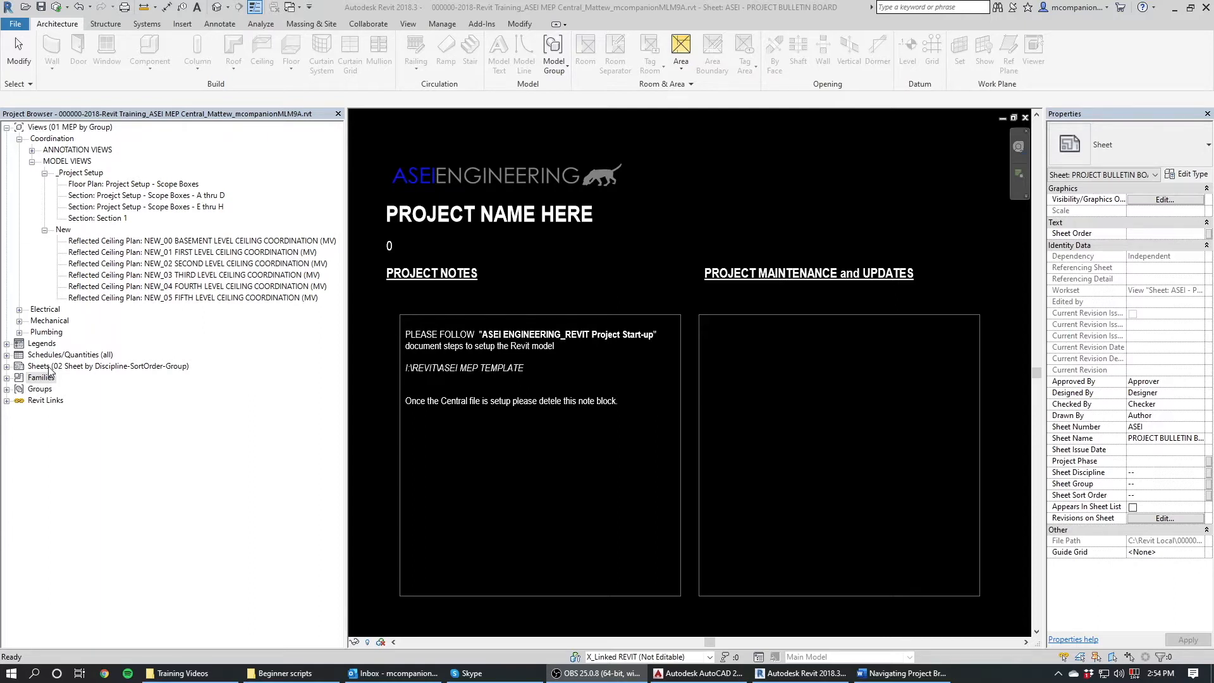
{"action": "mouse_move", "coordinate": [144, 373]}
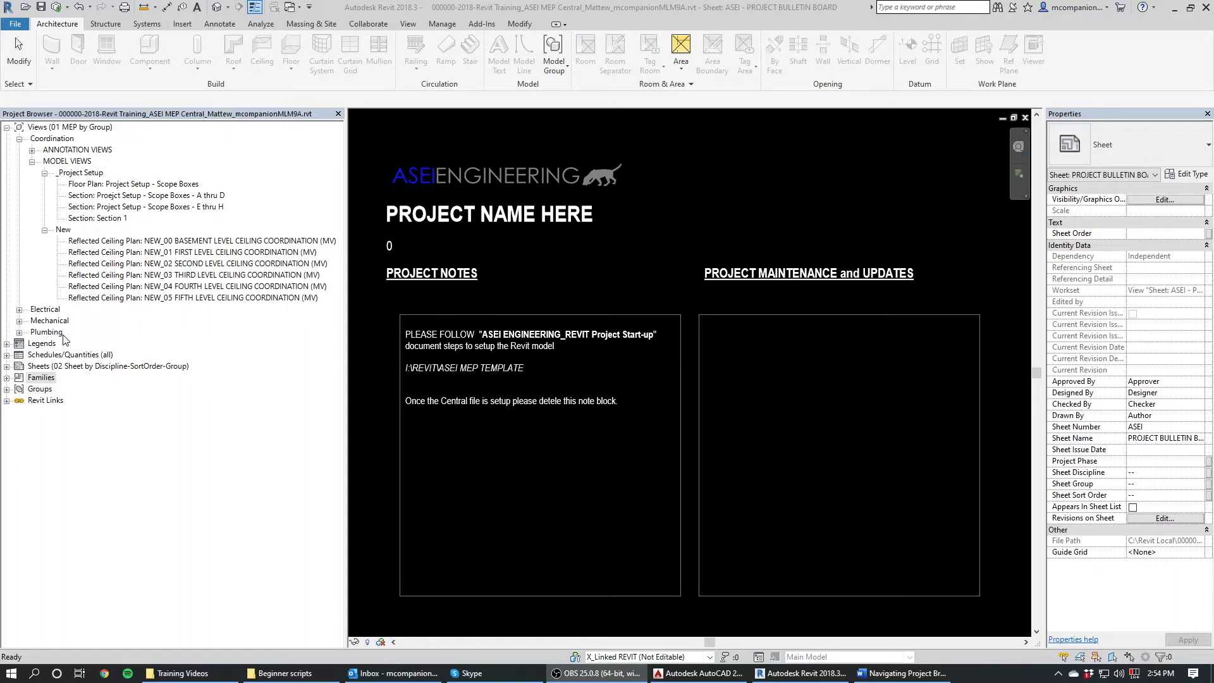
{"action": "mouse_move", "coordinate": [66, 370]}
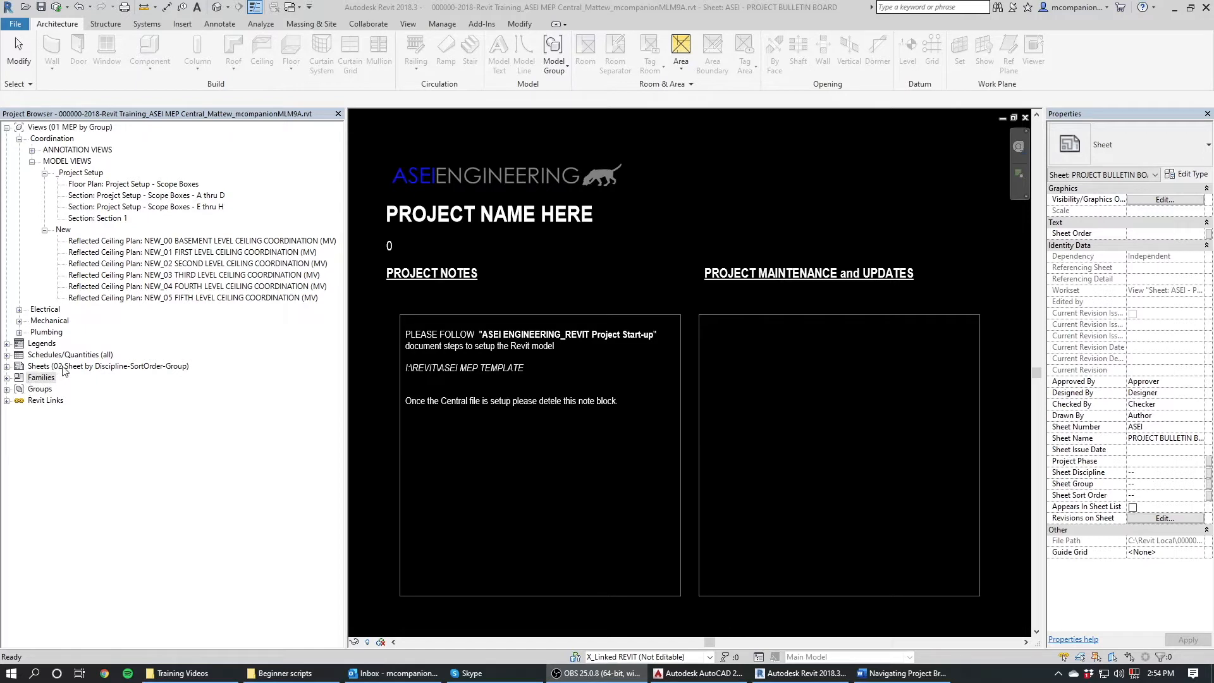
- Open the Project Setup - Scope Boxes floor plan from the Project Browser view tree
{"action": "left_click", "coordinate": [69, 127]}
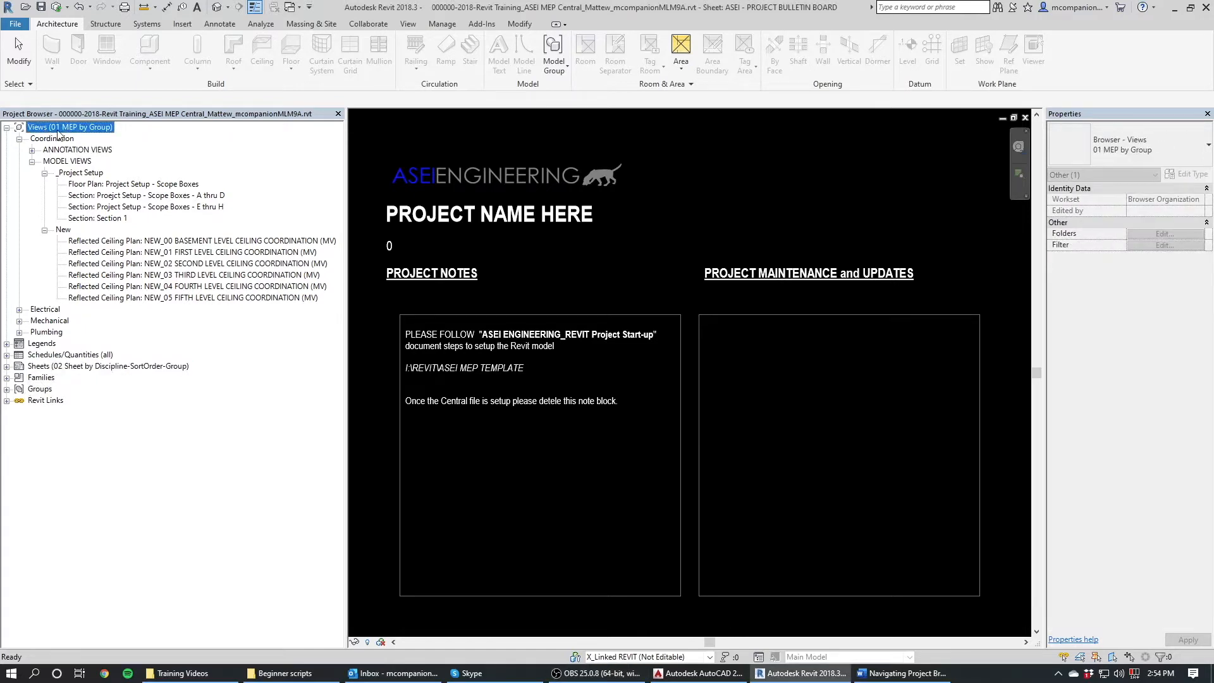
{"action": "mouse_move", "coordinate": [79, 373]}
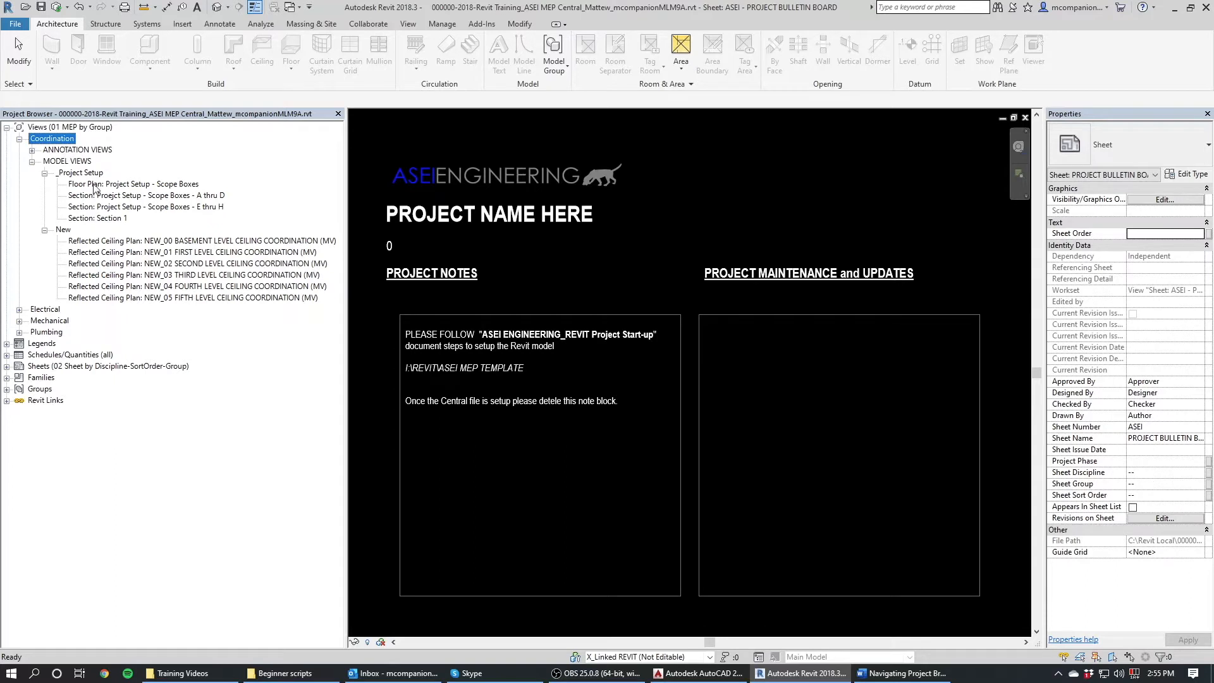
{"action": "mouse_move", "coordinate": [93, 197]}
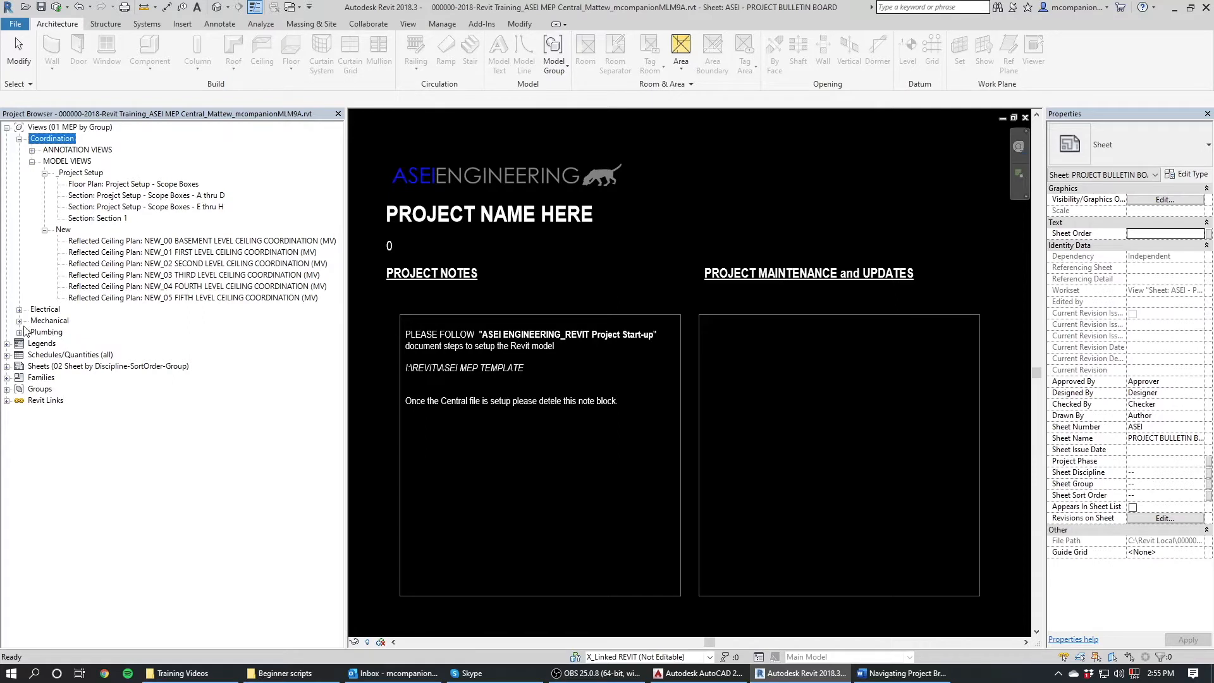
{"action": "mouse_move", "coordinate": [51, 328]}
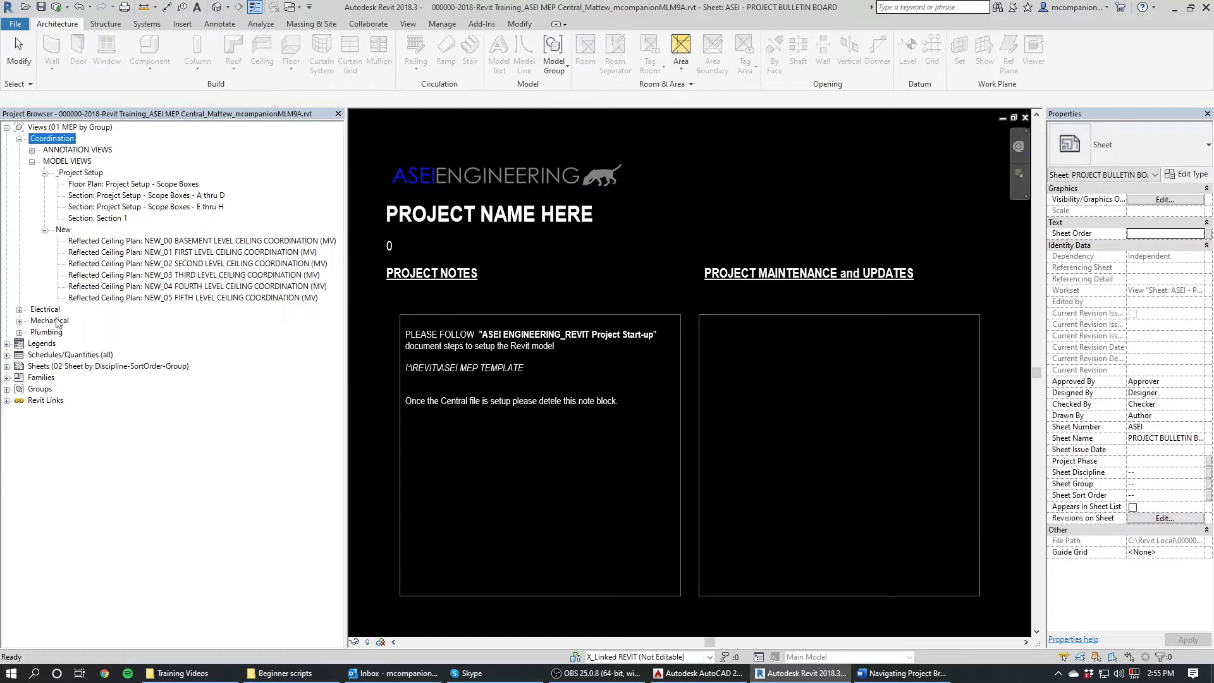
{"action": "mouse_move", "coordinate": [144, 304]}
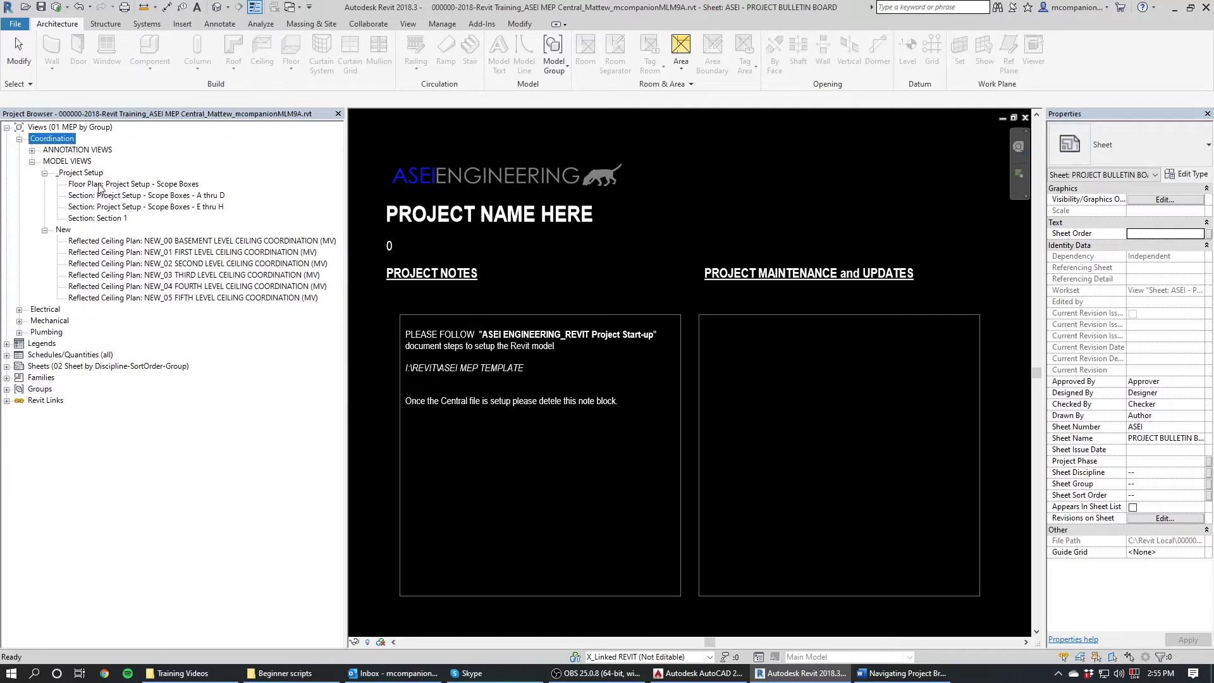
{"action": "mouse_move", "coordinate": [175, 186]}
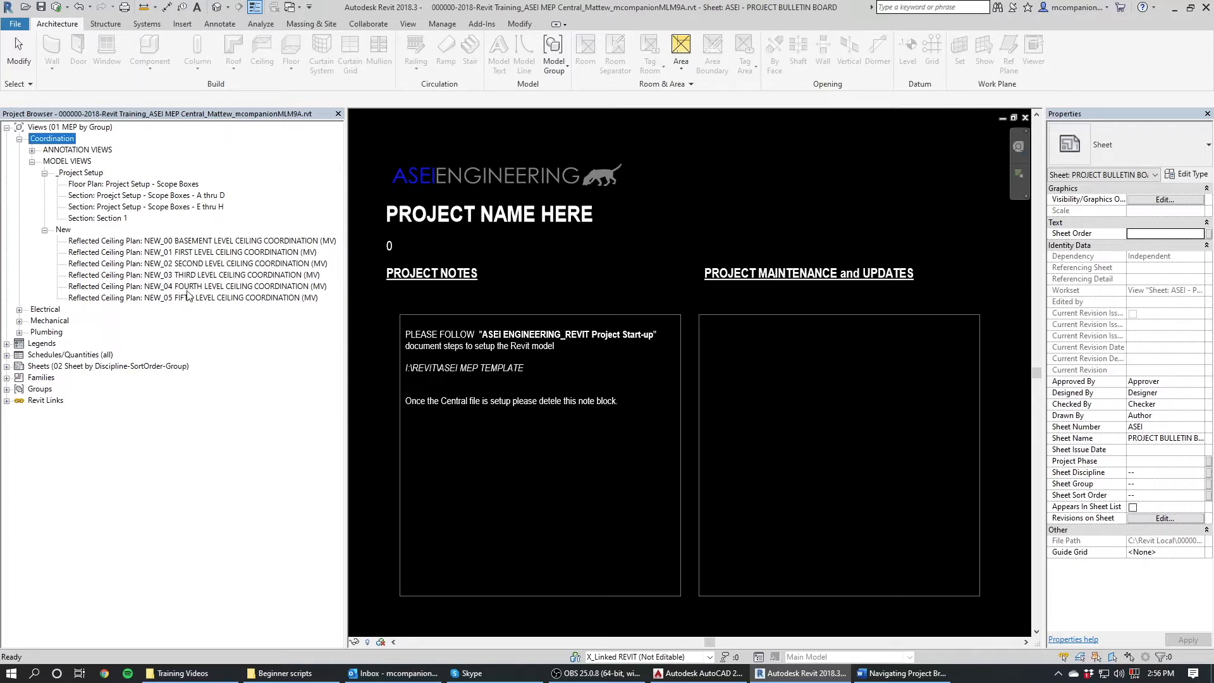
{"action": "mouse_move", "coordinate": [188, 190]}
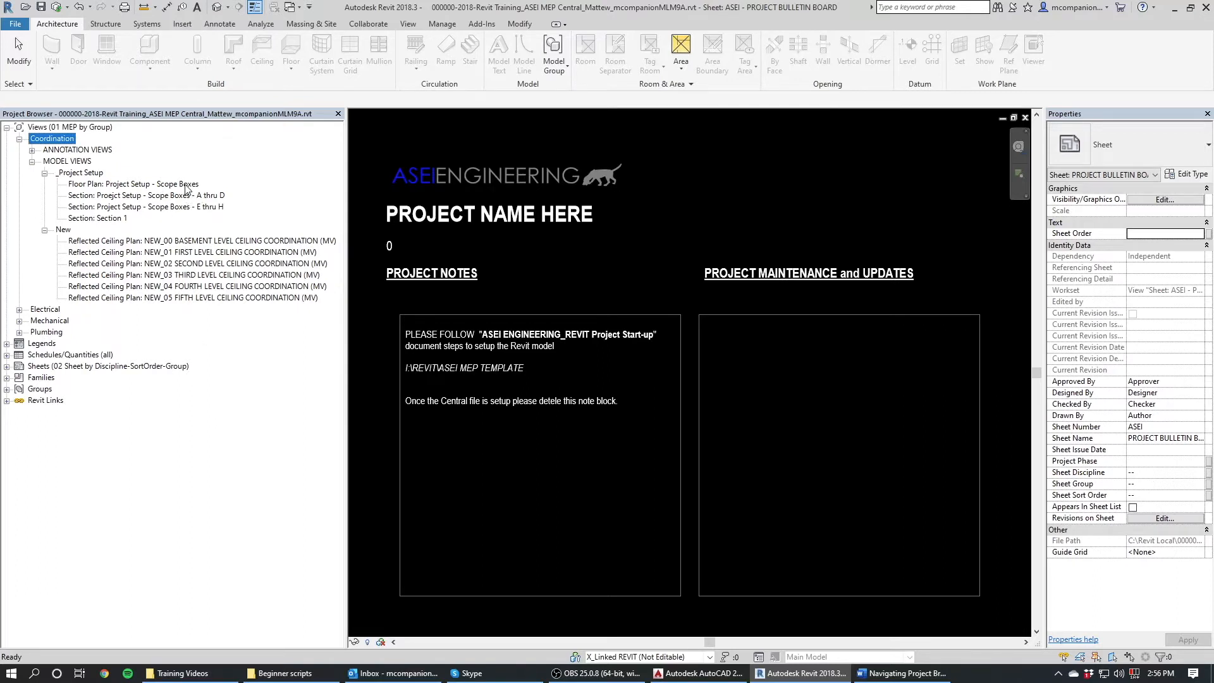
{"action": "left_click", "coordinate": [134, 183]}
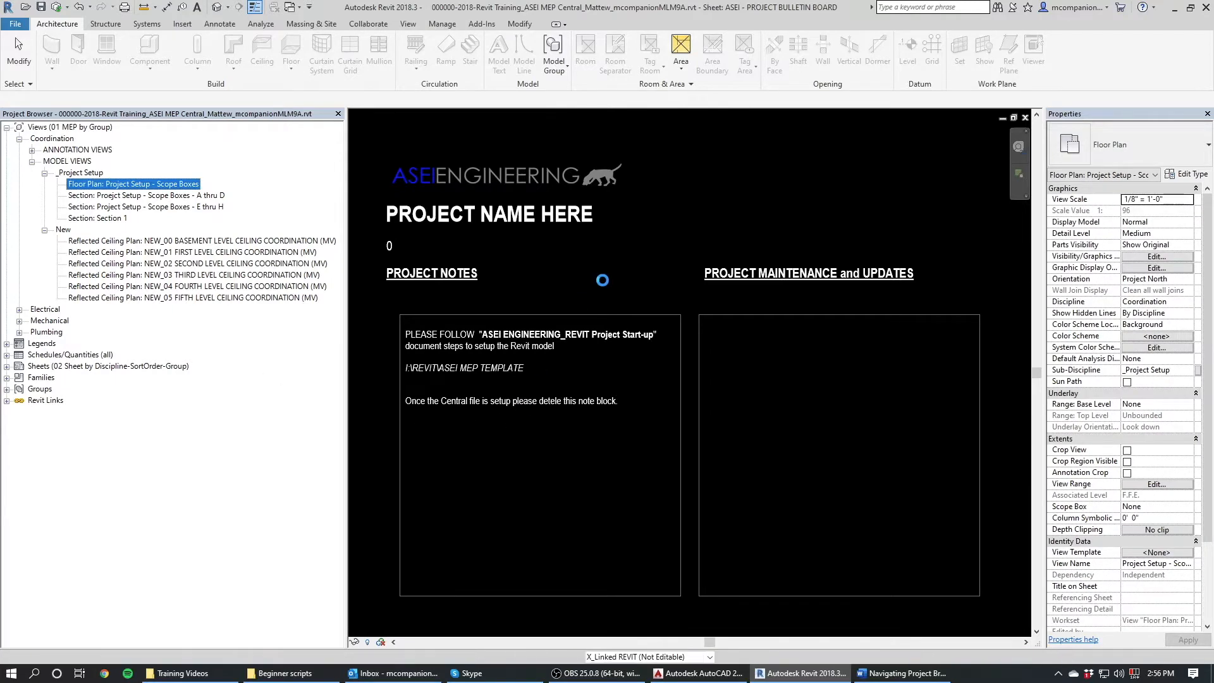
{"action": "double_click", "coordinate": [134, 183]}
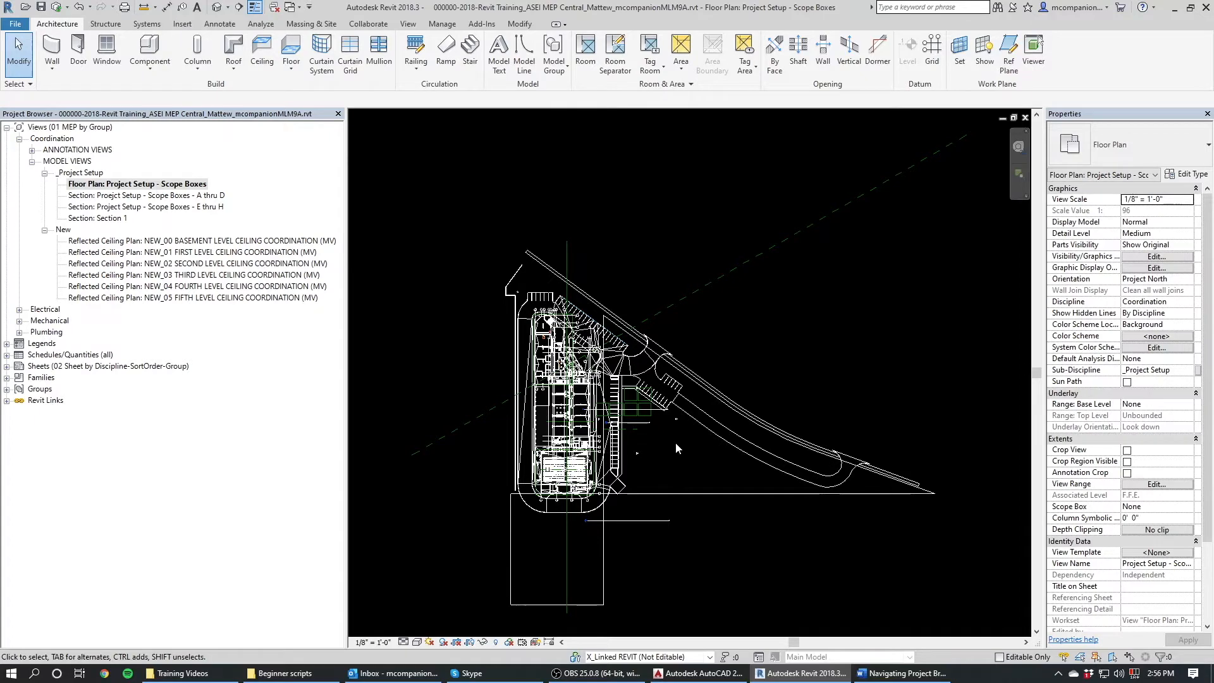
{"action": "mouse_move", "coordinate": [634, 510]}
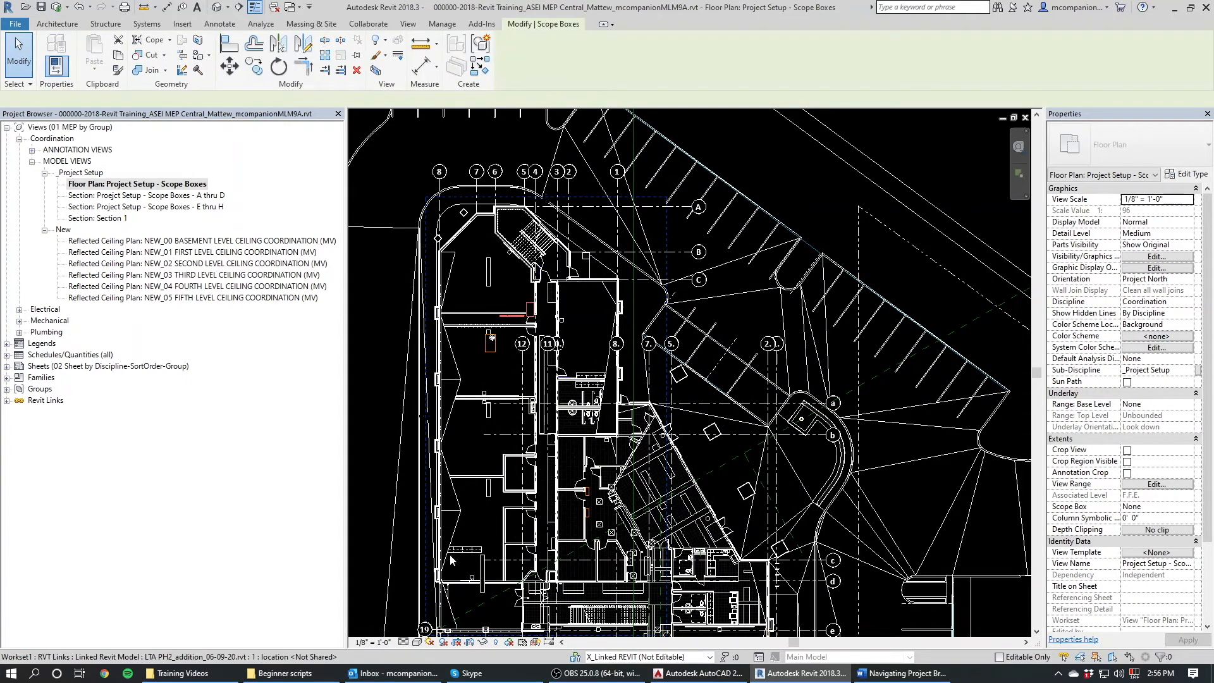
{"action": "mouse_move", "coordinate": [635, 236]}
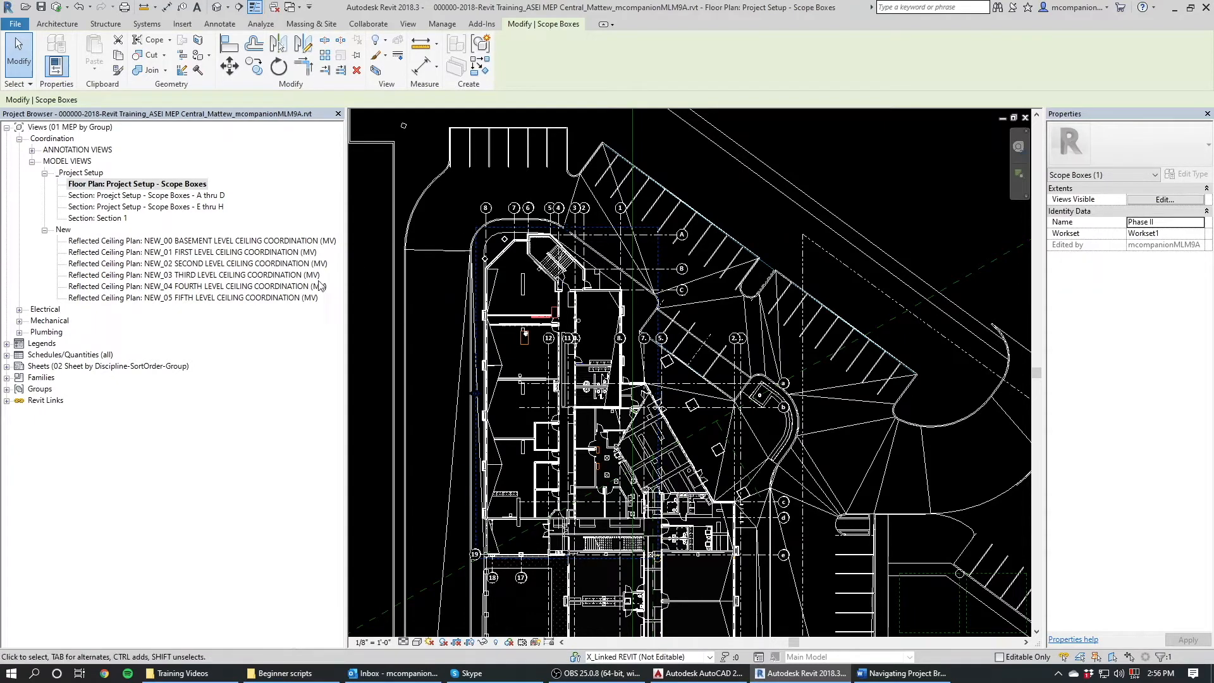
{"action": "mouse_move", "coordinate": [49, 314]}
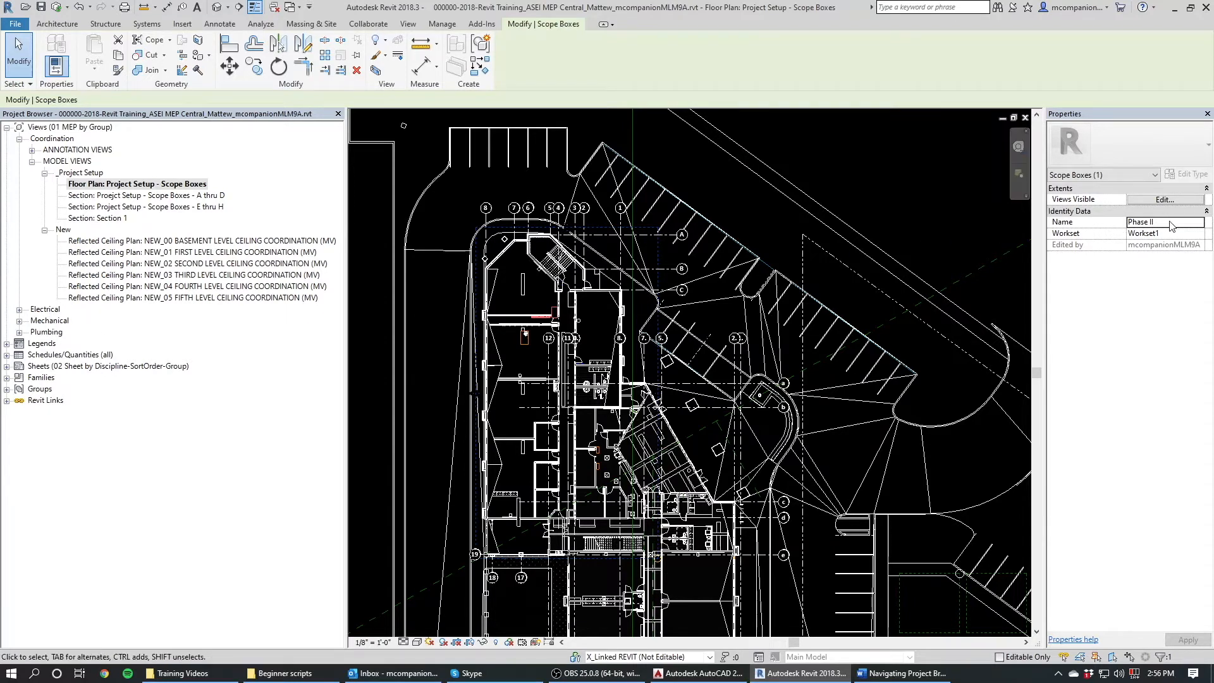
{"action": "mouse_move", "coordinate": [976, 267]}
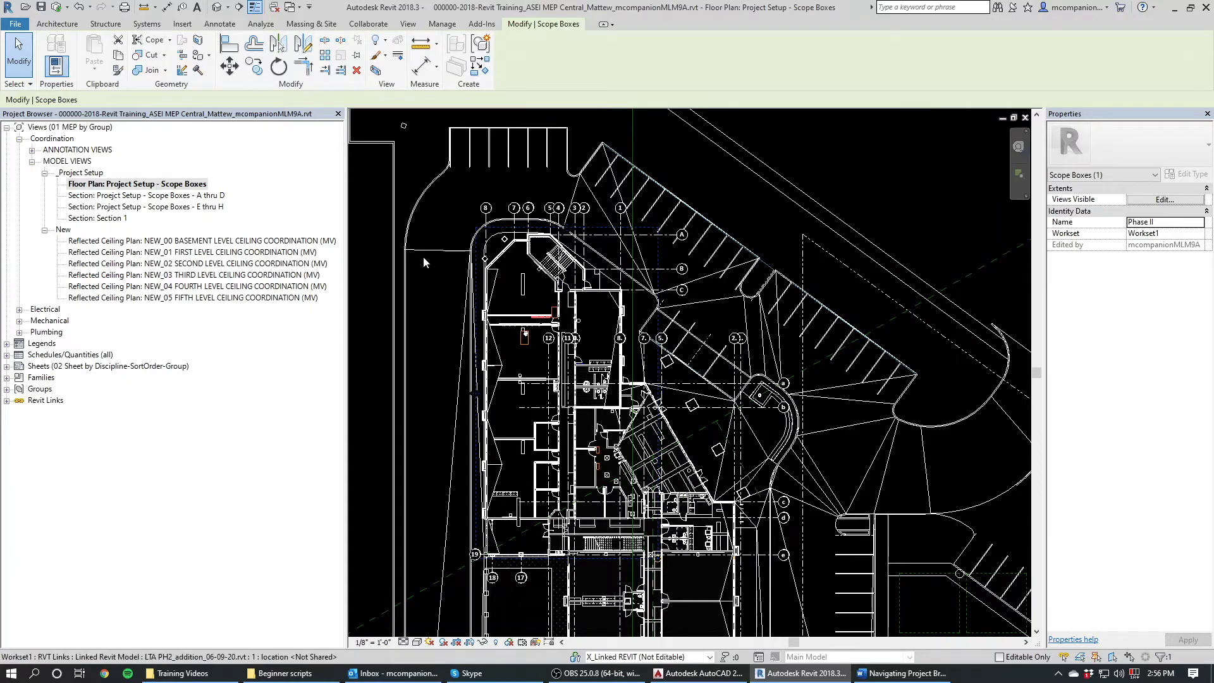
{"action": "mouse_move", "coordinate": [506, 430]}
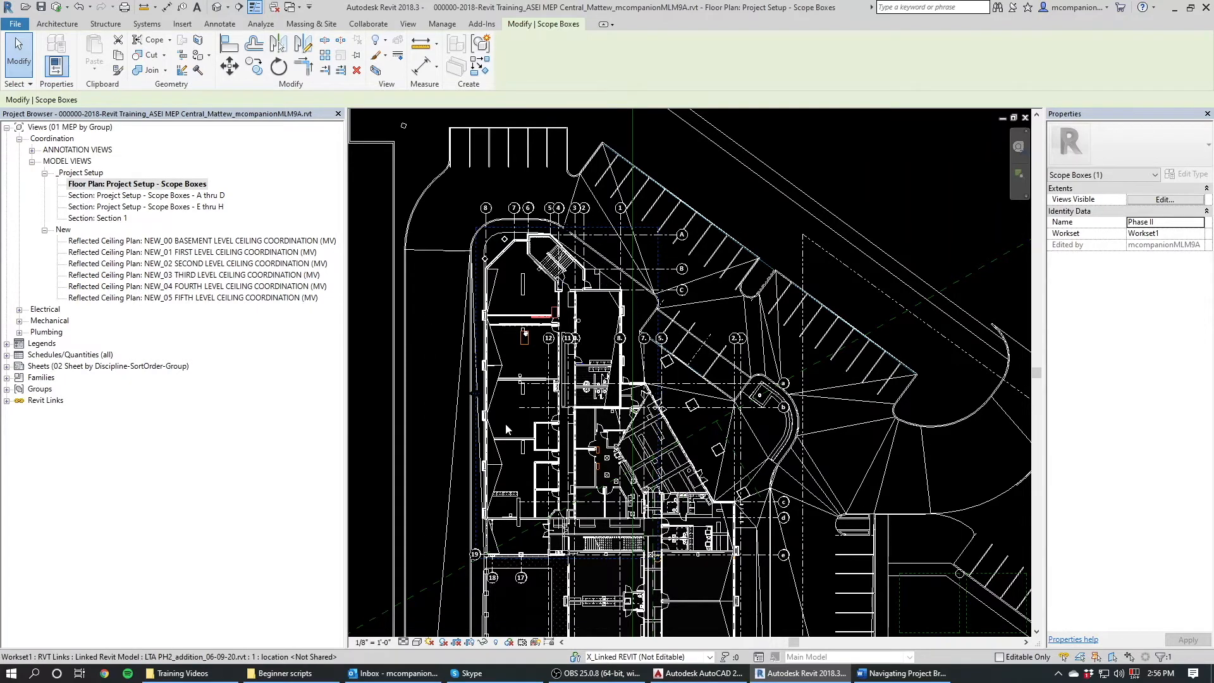
{"action": "mouse_move", "coordinate": [544, 362]}
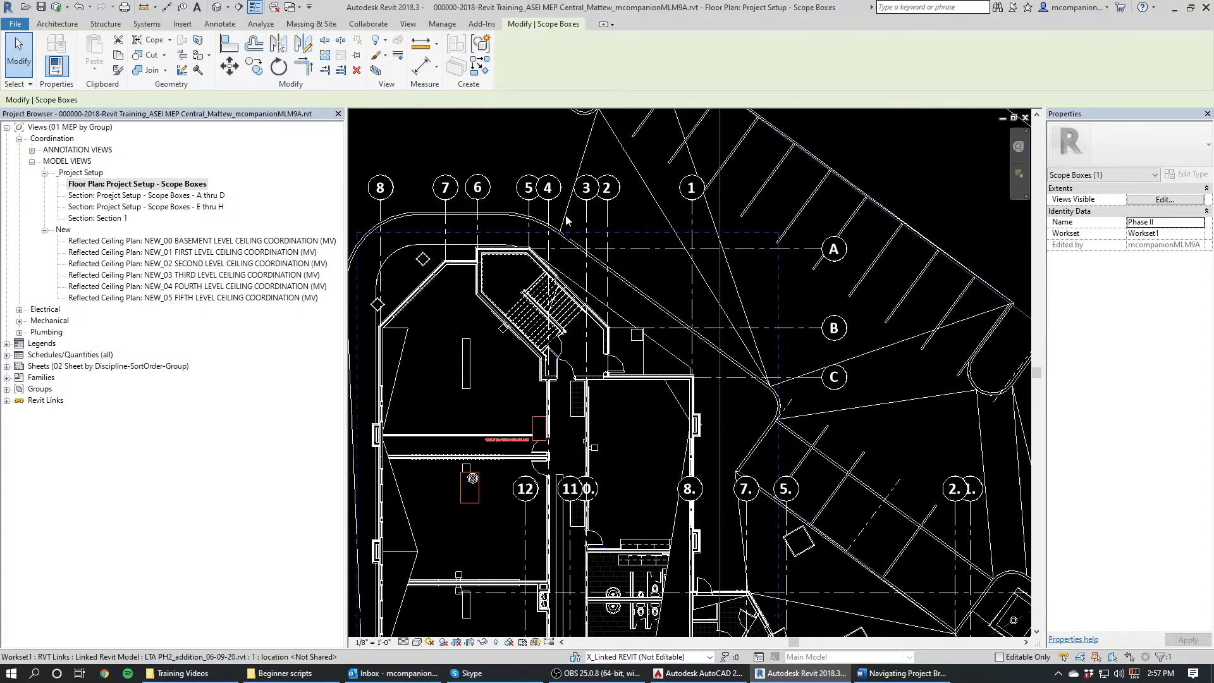
- Select a Project Setup section line to show its Building Section properties
{"action": "scroll", "scroll_direction": "down", "scroll_amount": 3}
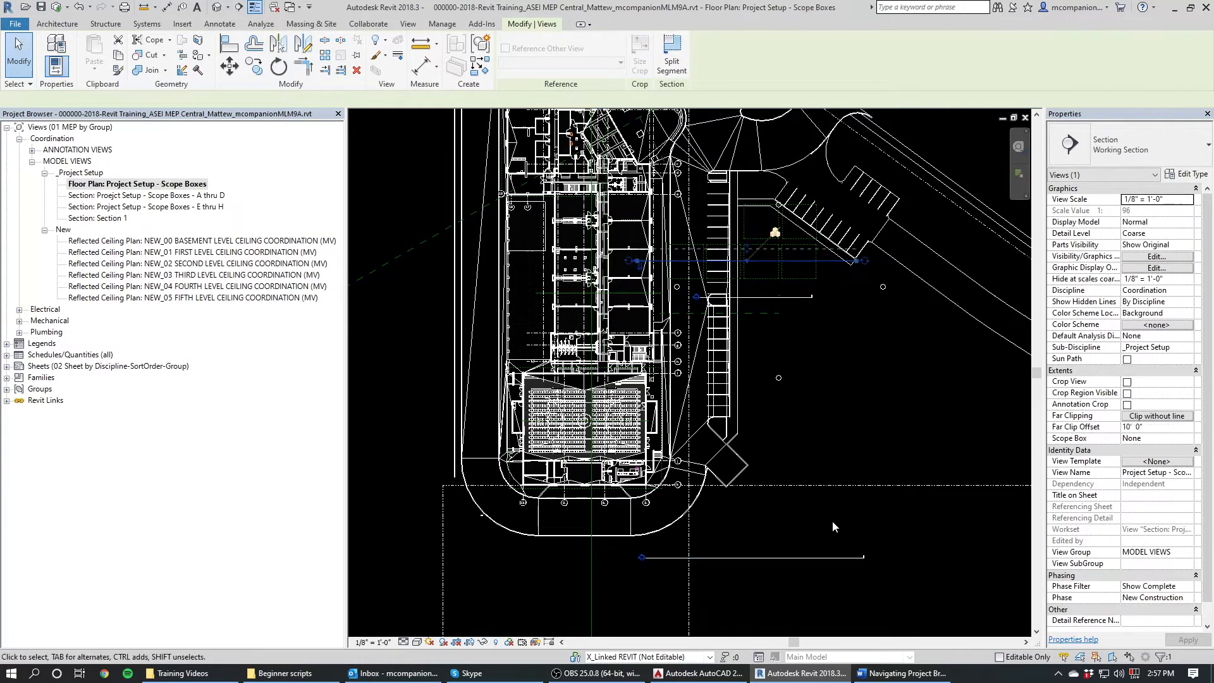
{"action": "left_click", "coordinate": [774, 557]}
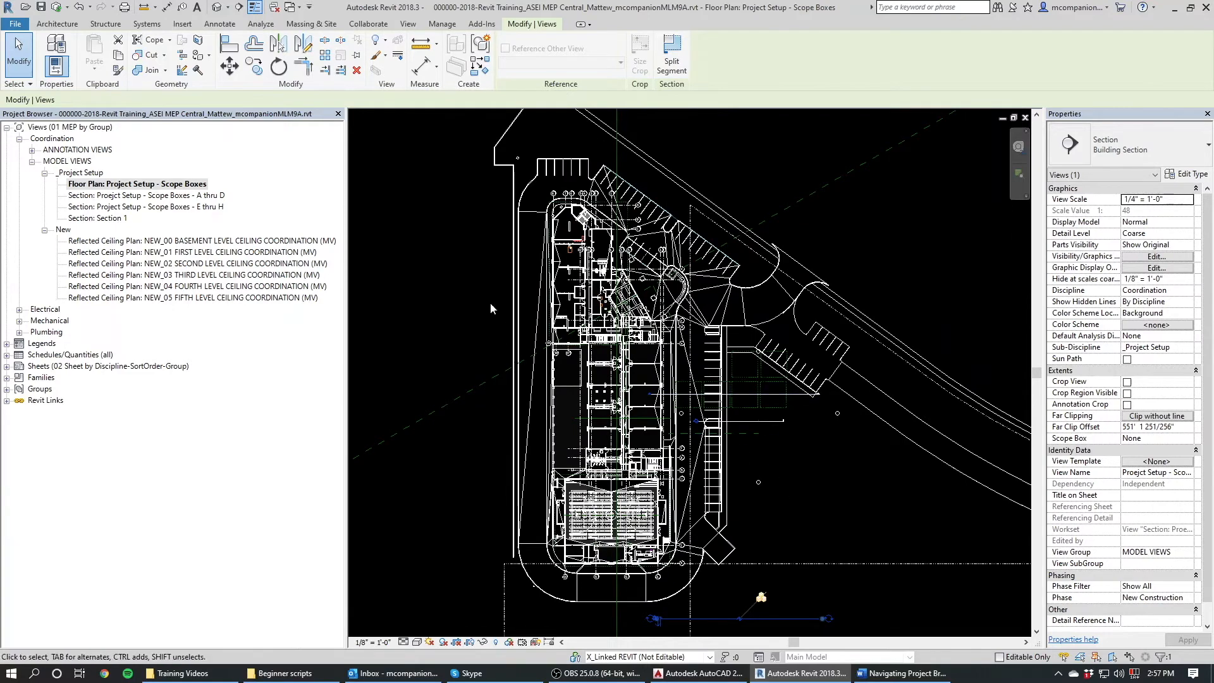
{"action": "mouse_move", "coordinate": [807, 484]}
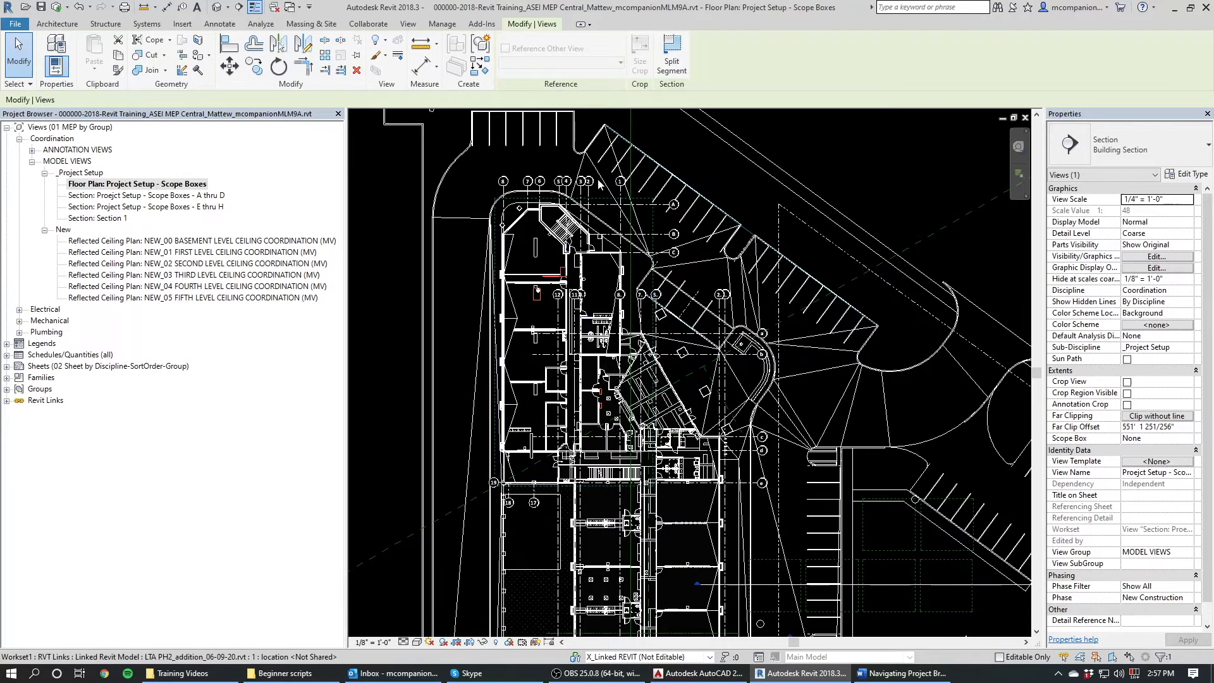
{"action": "mouse_move", "coordinate": [532, 211]}
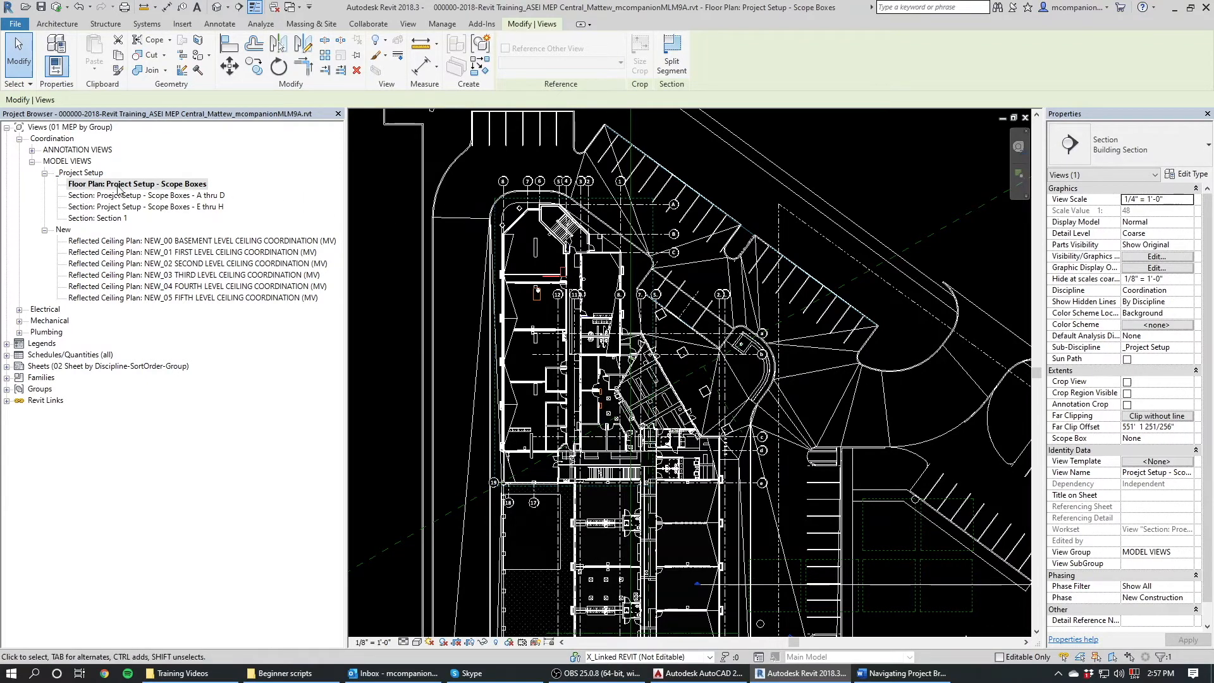
{"action": "mouse_move", "coordinate": [929, 207]}
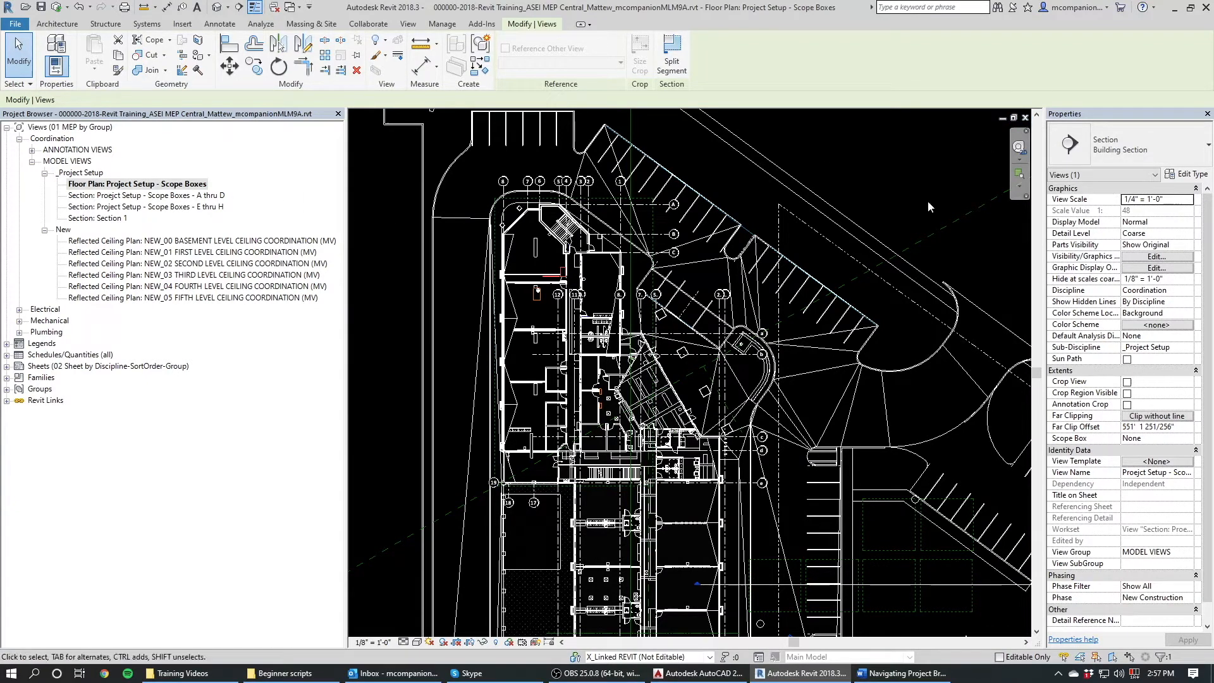
{"action": "mouse_move", "coordinate": [109, 221]}
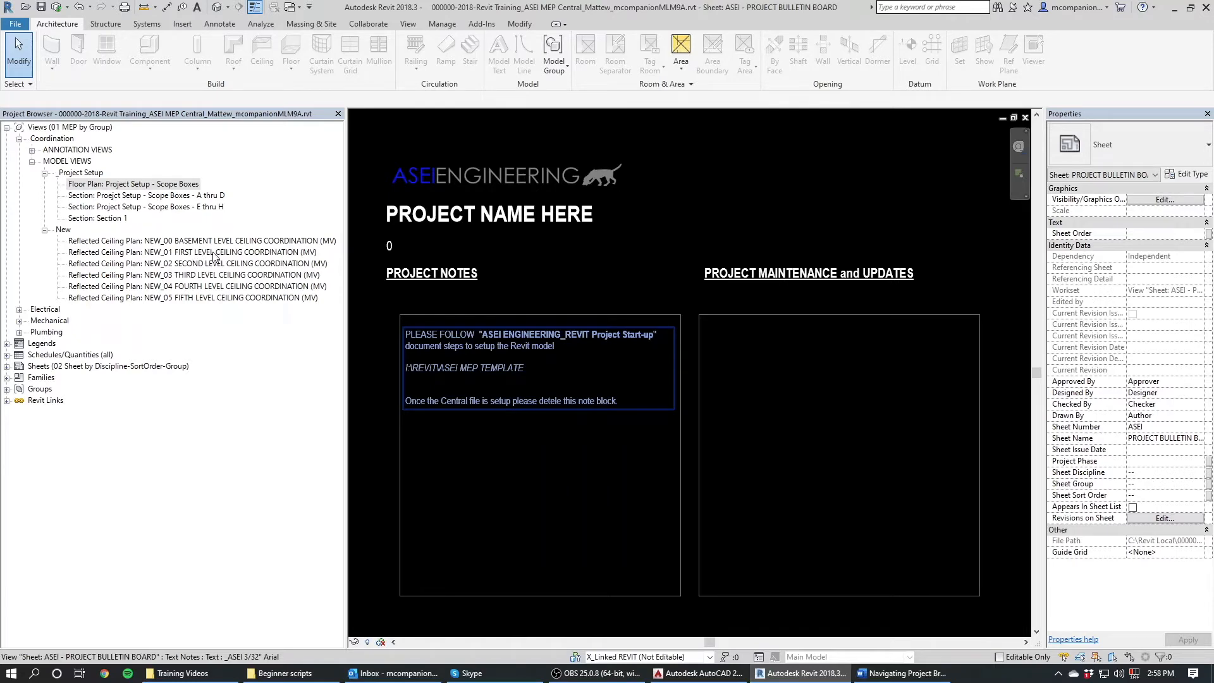
- Open the NEW_01 First Level Ceiling Coordination (MV) plan and select the linked model
{"action": "left_click", "coordinate": [193, 252]}
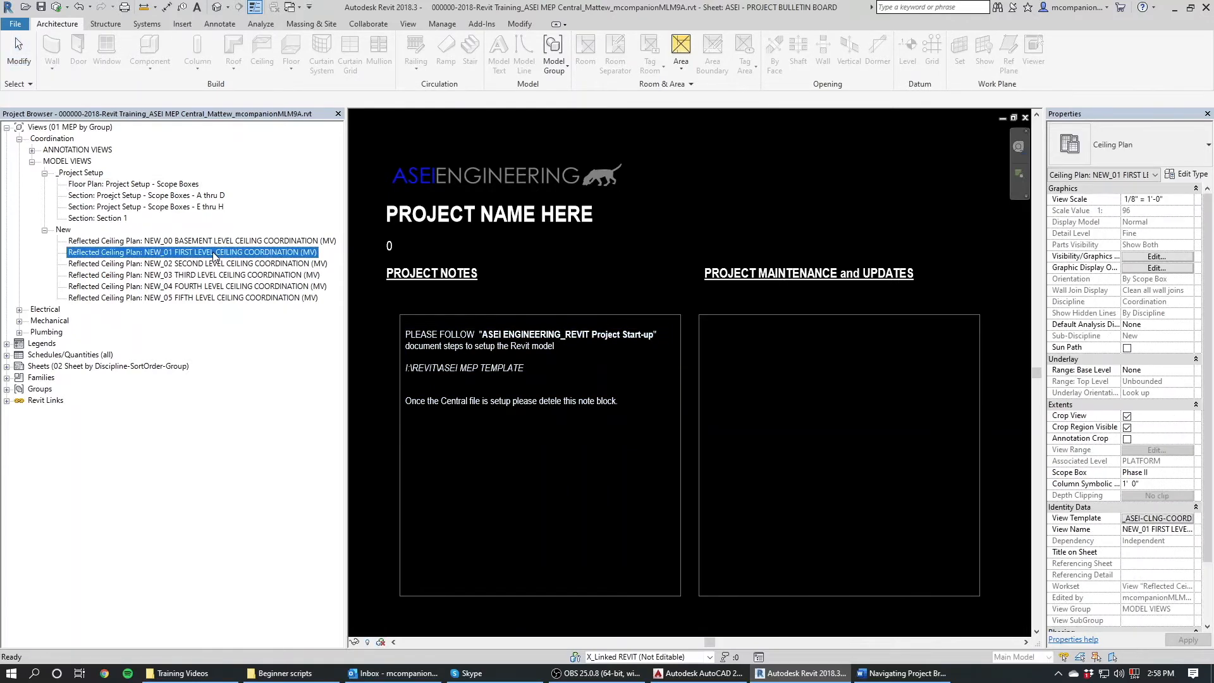
{"action": "double_click", "coordinate": [191, 252]}
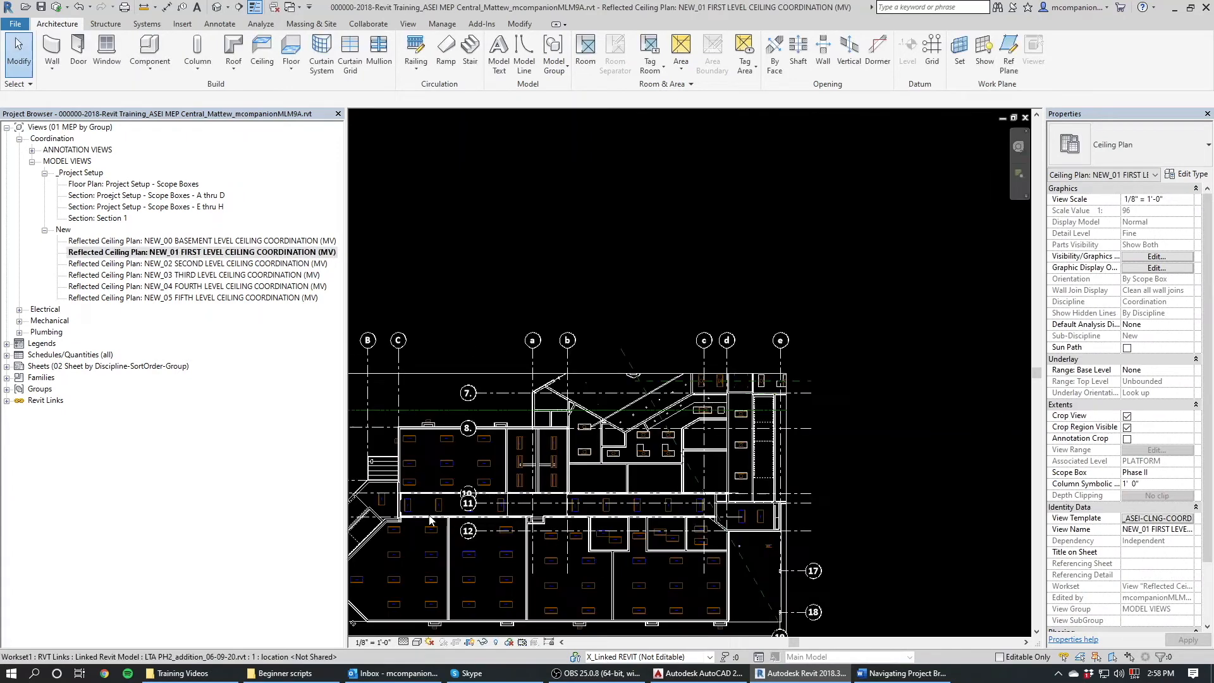
{"action": "scroll", "scroll_direction": "up", "scroll_amount": 3}
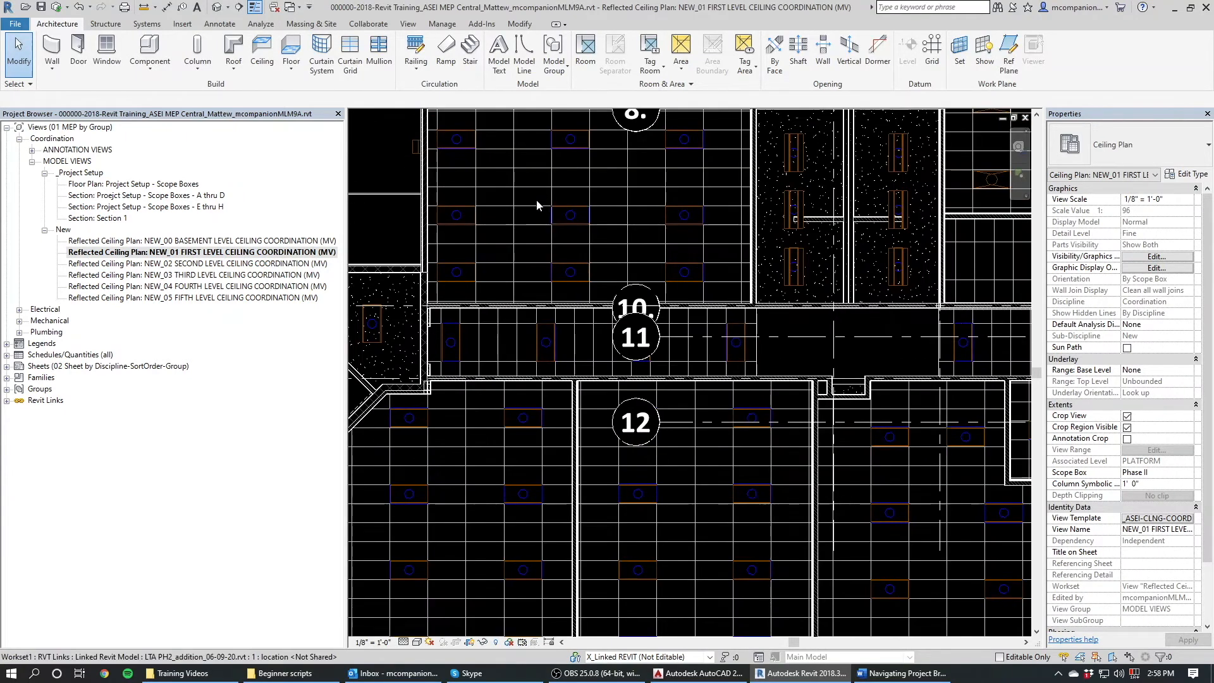
{"action": "left_click", "coordinate": [542, 204]}
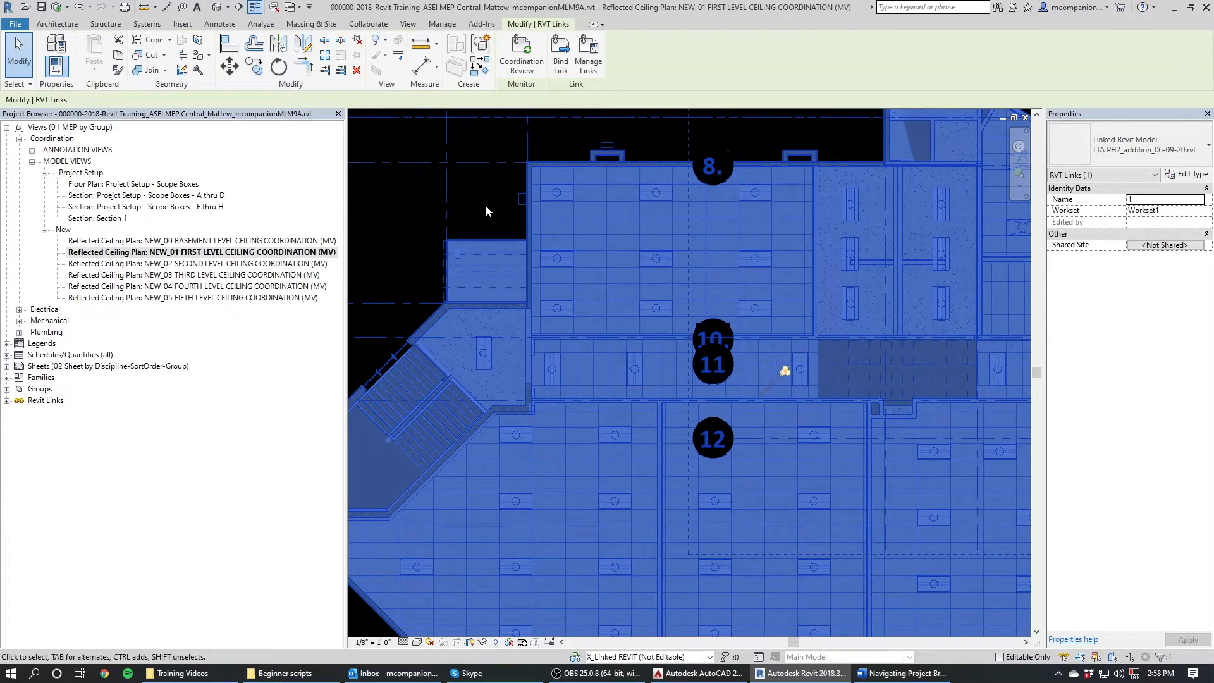
{"action": "mouse_move", "coordinate": [517, 204]}
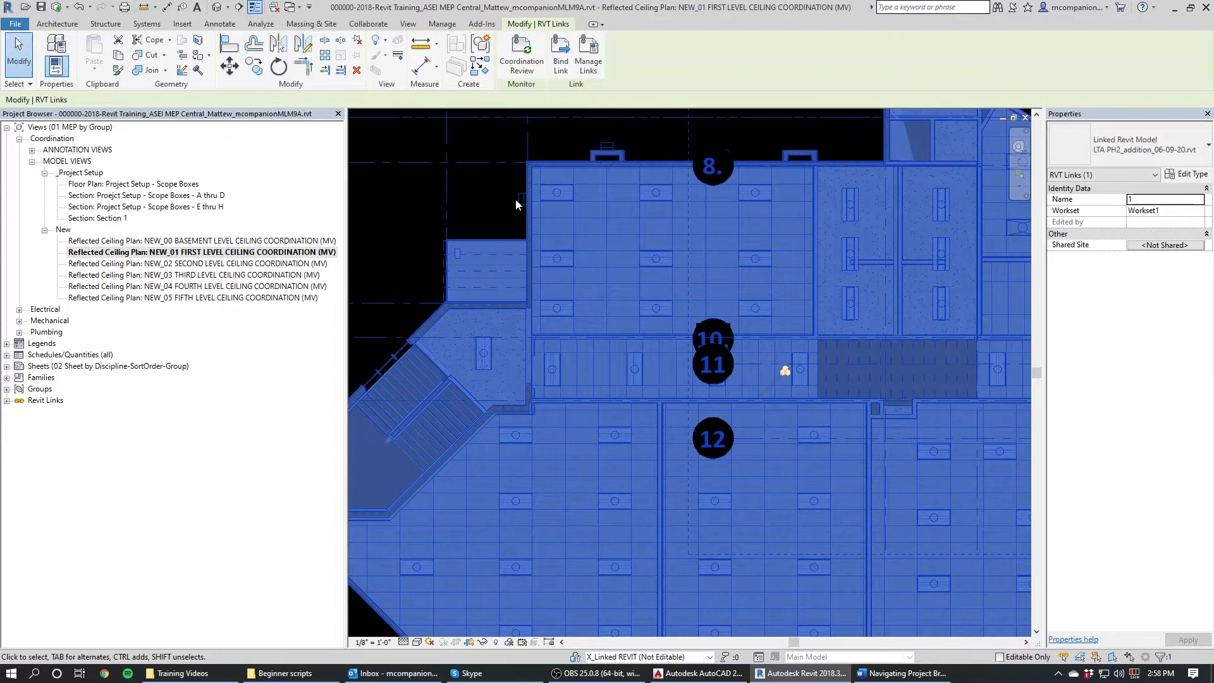
{"action": "mouse_move", "coordinate": [587, 200]}
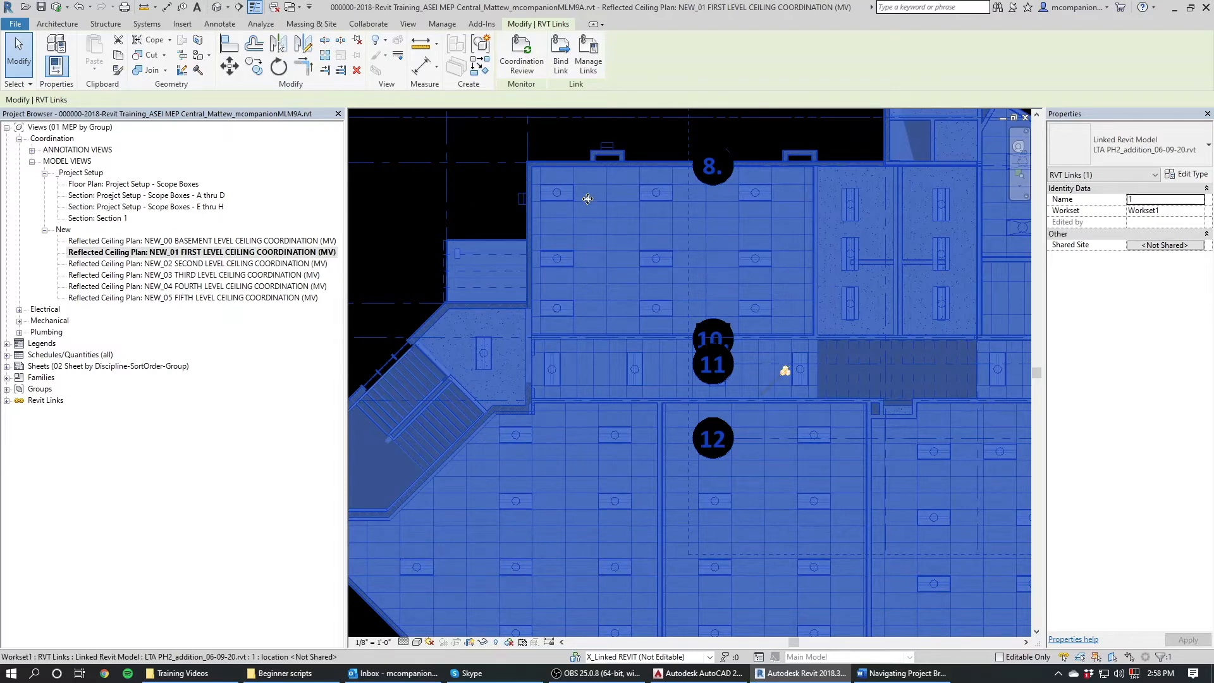
{"action": "mouse_move", "coordinate": [537, 231]}
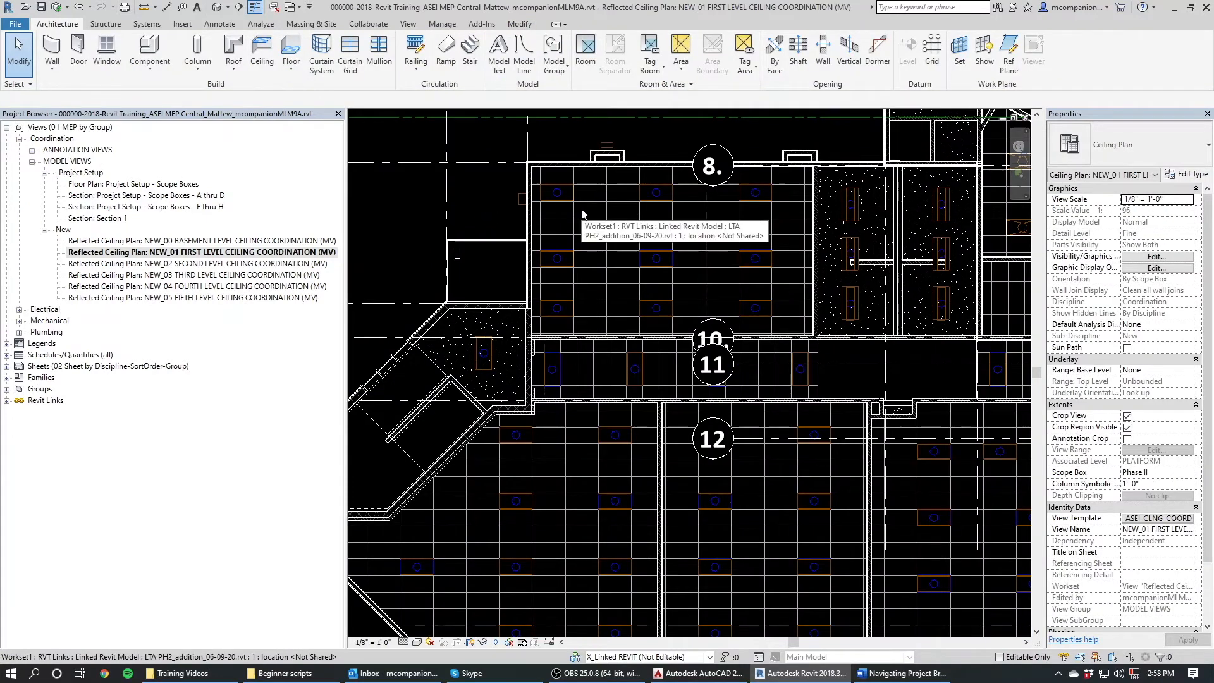
{"action": "mouse_move", "coordinate": [596, 199]}
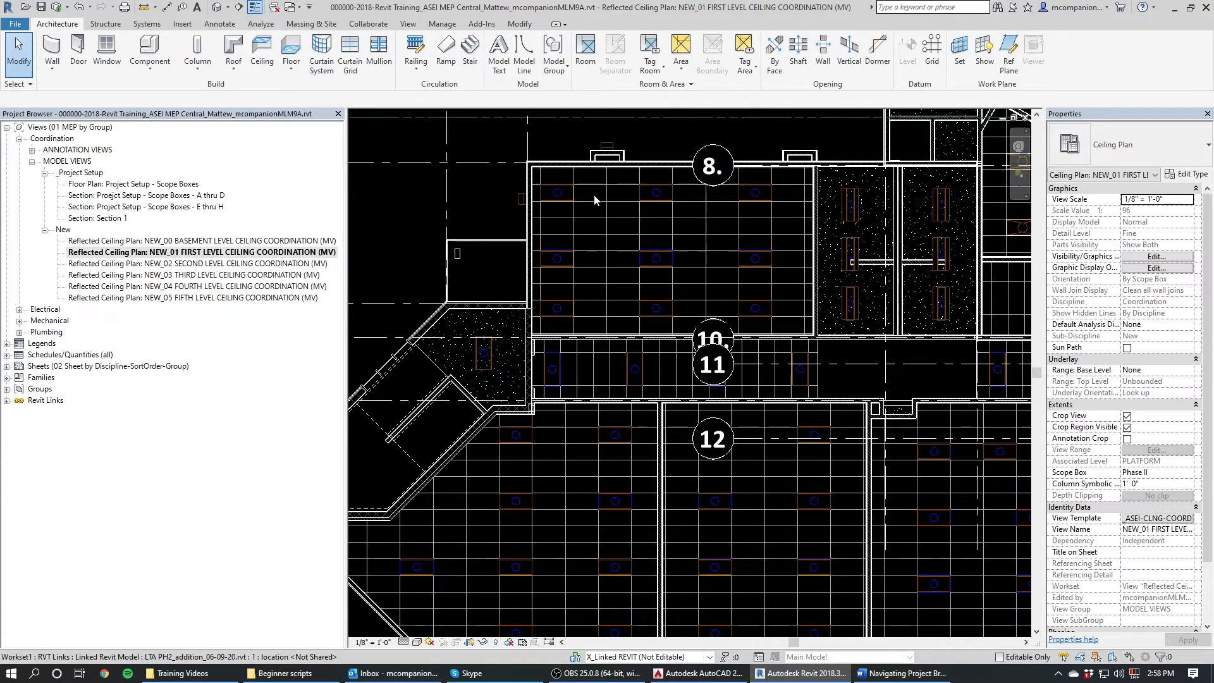
{"action": "mouse_move", "coordinate": [762, 441]}
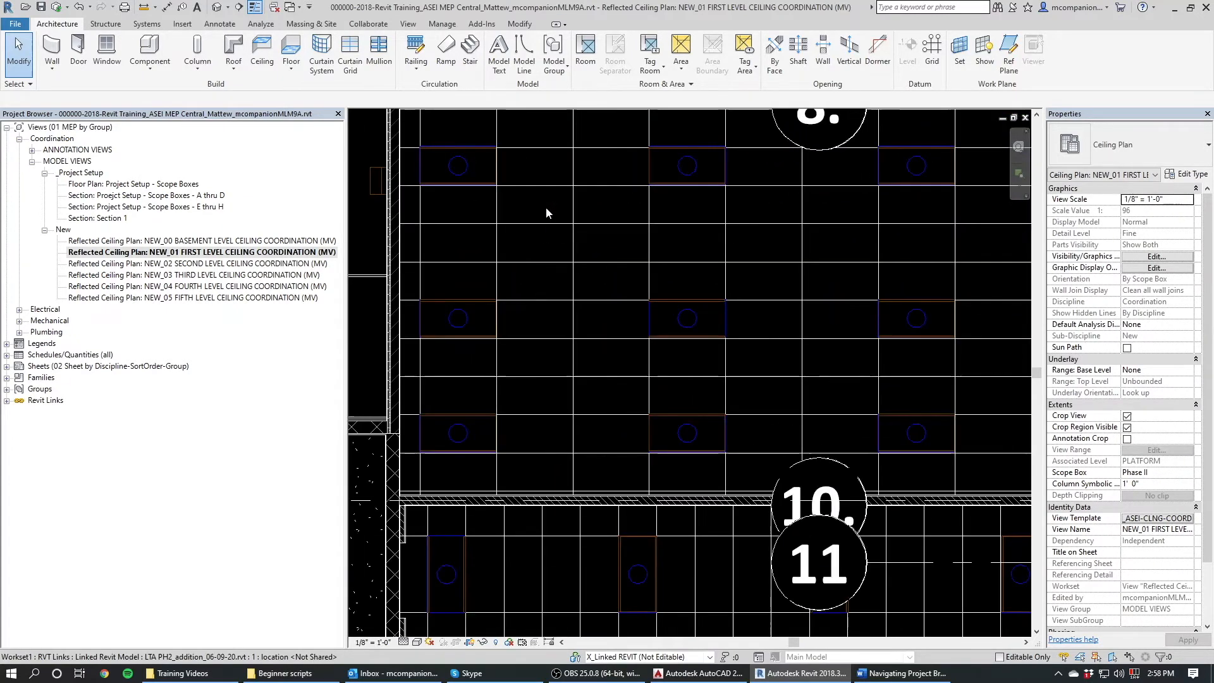
{"action": "mouse_move", "coordinate": [566, 214]}
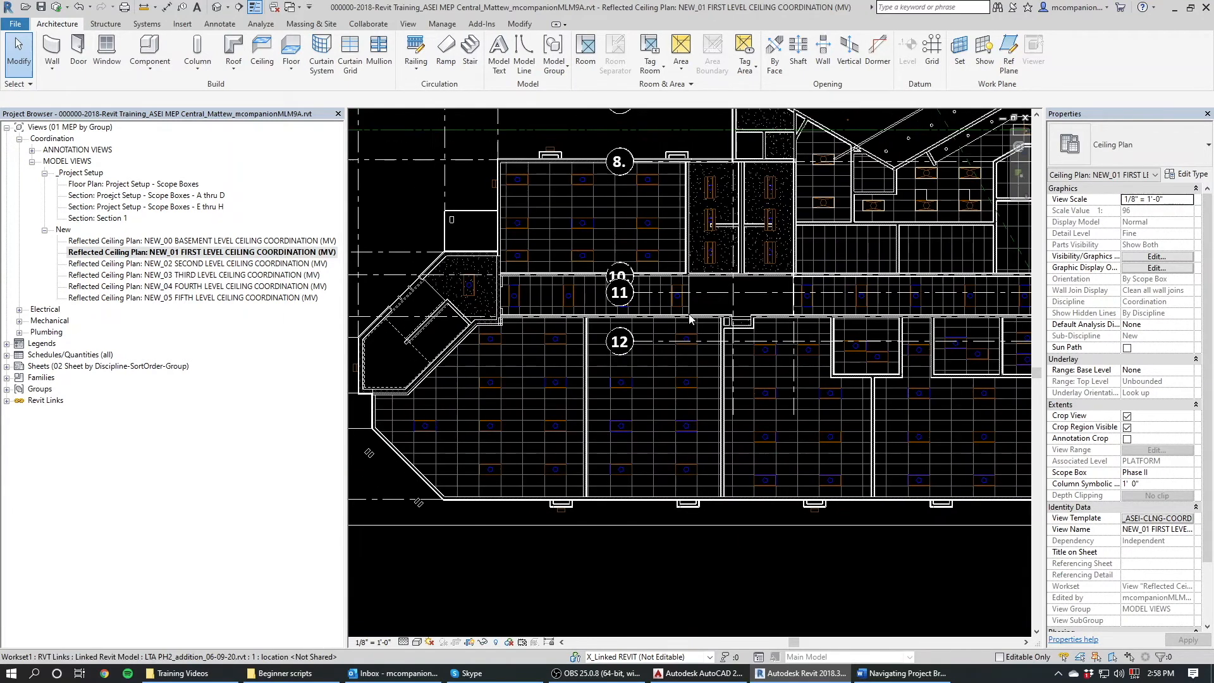
{"action": "mouse_move", "coordinate": [689, 400]}
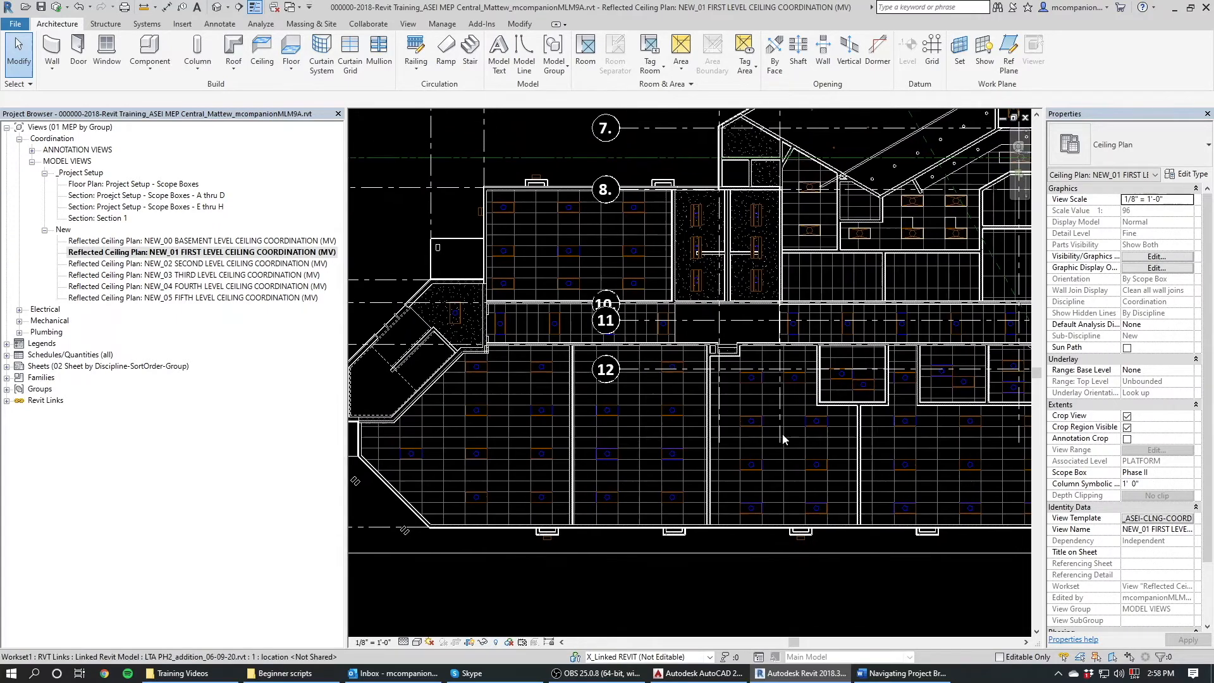
{"action": "scroll", "scroll_direction": "down", "scroll_amount": 3}
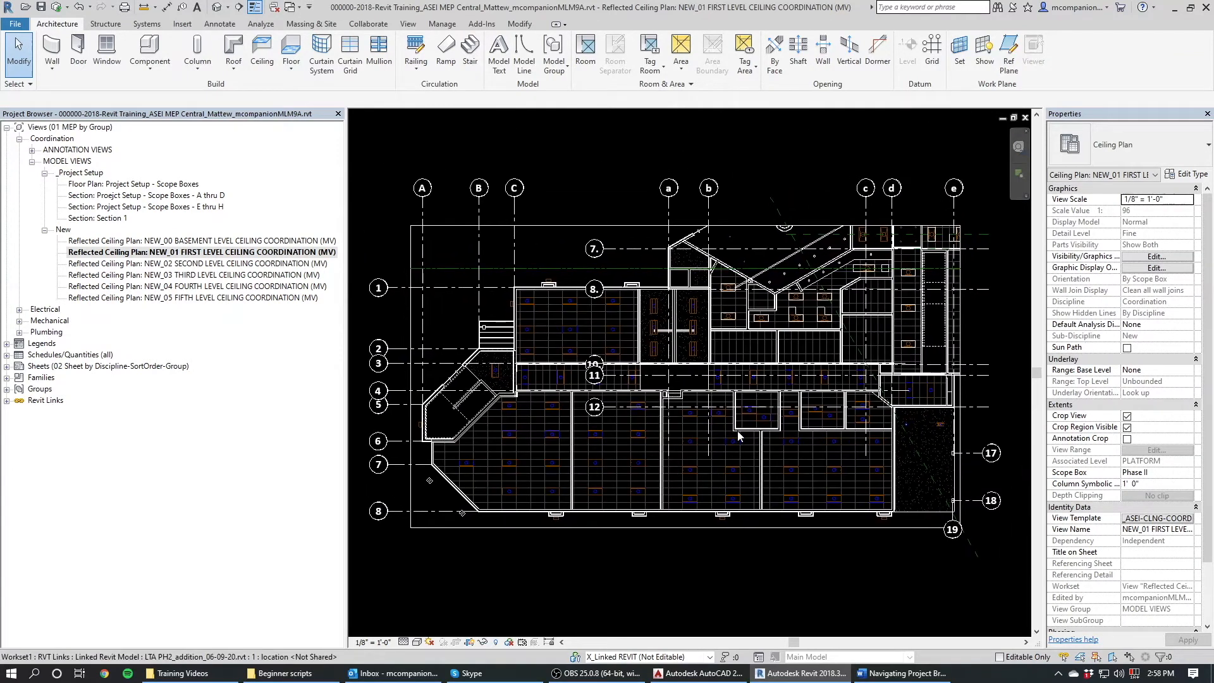
{"action": "mouse_move", "coordinate": [736, 424]}
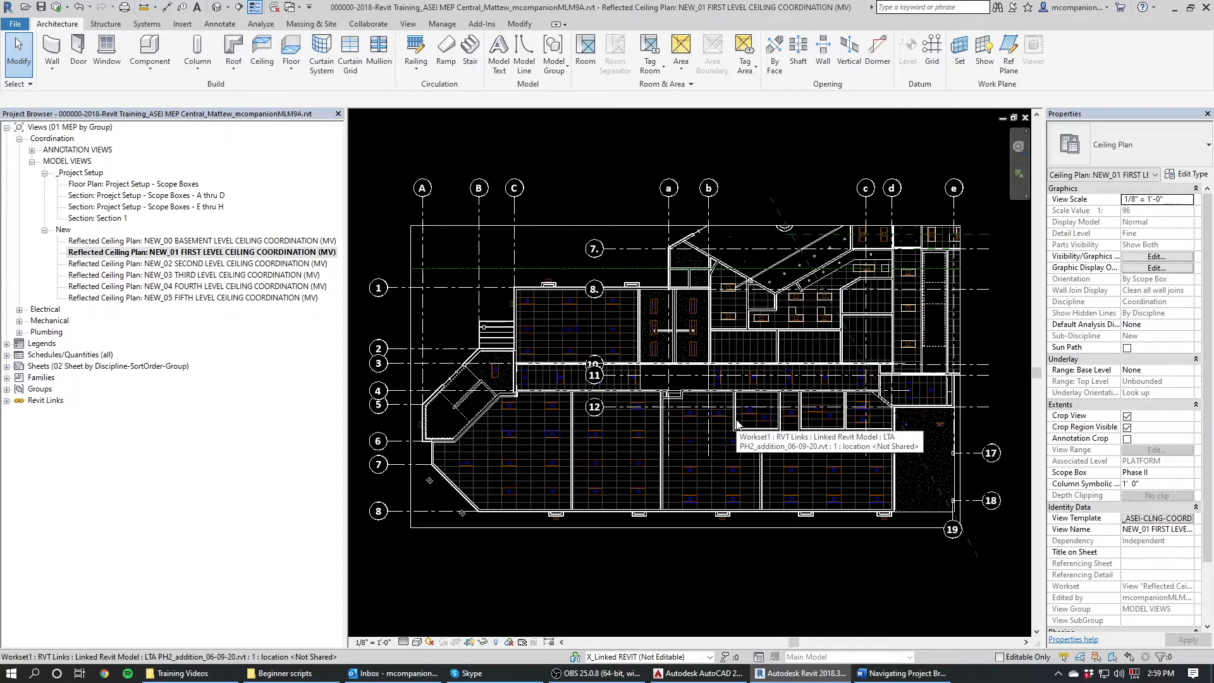
{"action": "mouse_move", "coordinate": [738, 424]}
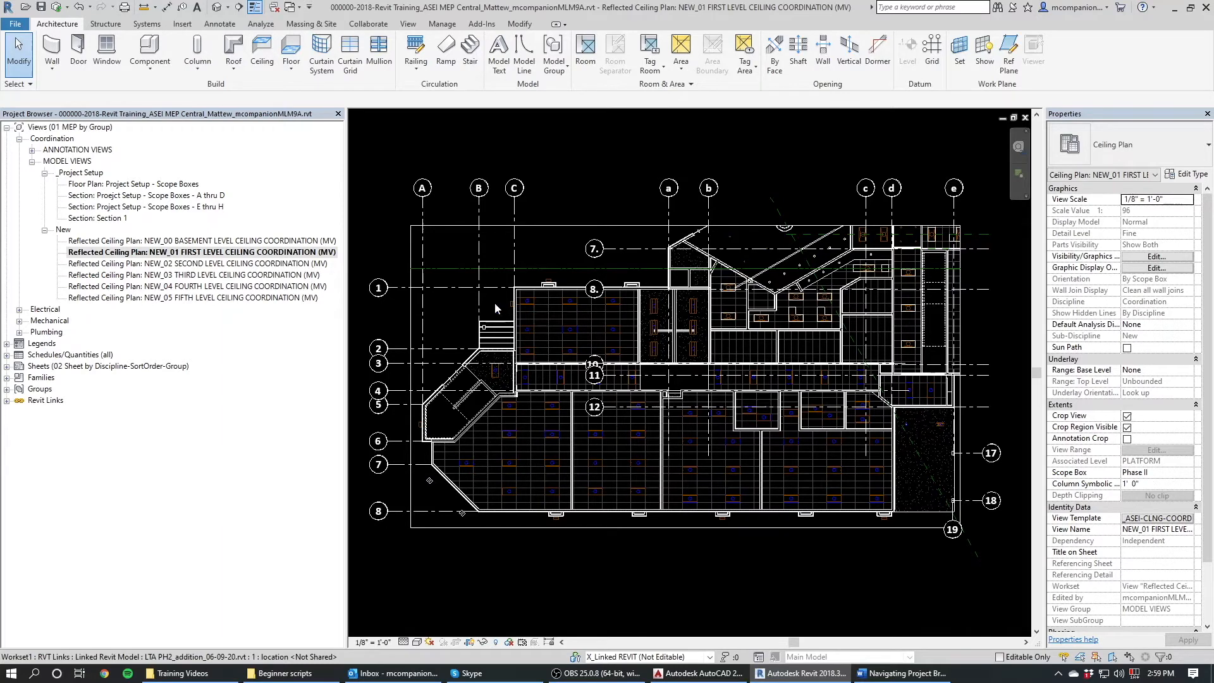
{"action": "scroll", "scroll_direction": "up", "scroll_amount": 3}
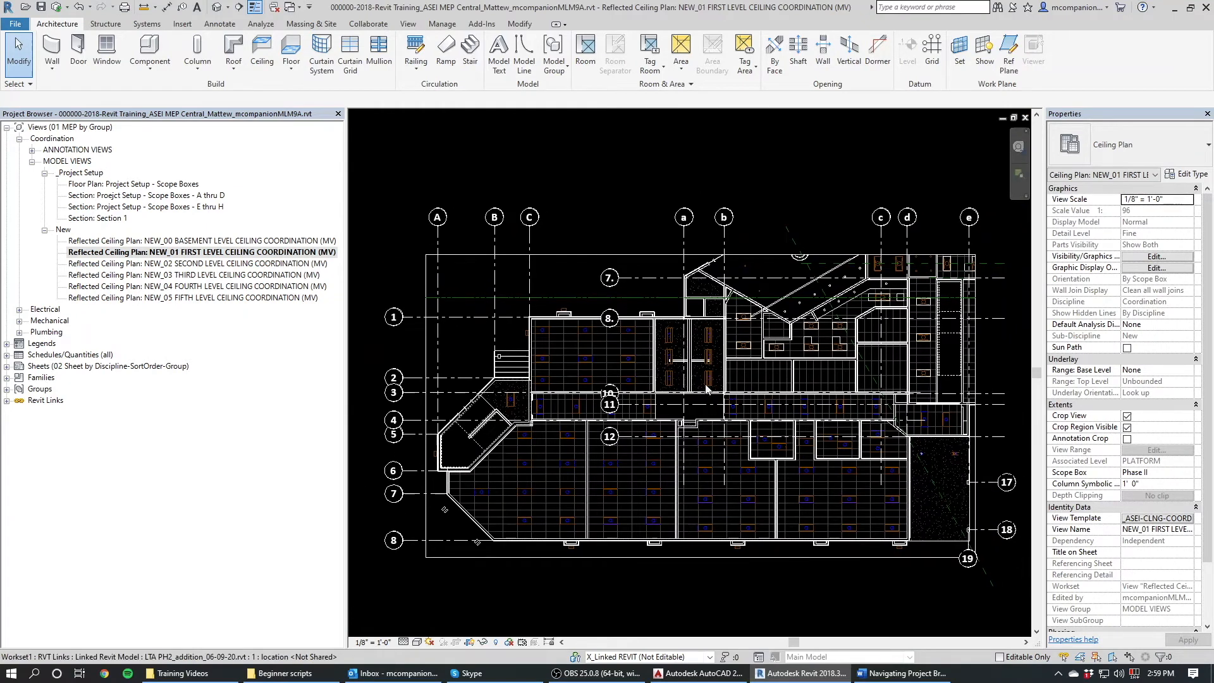
{"action": "mouse_move", "coordinate": [697, 472]}
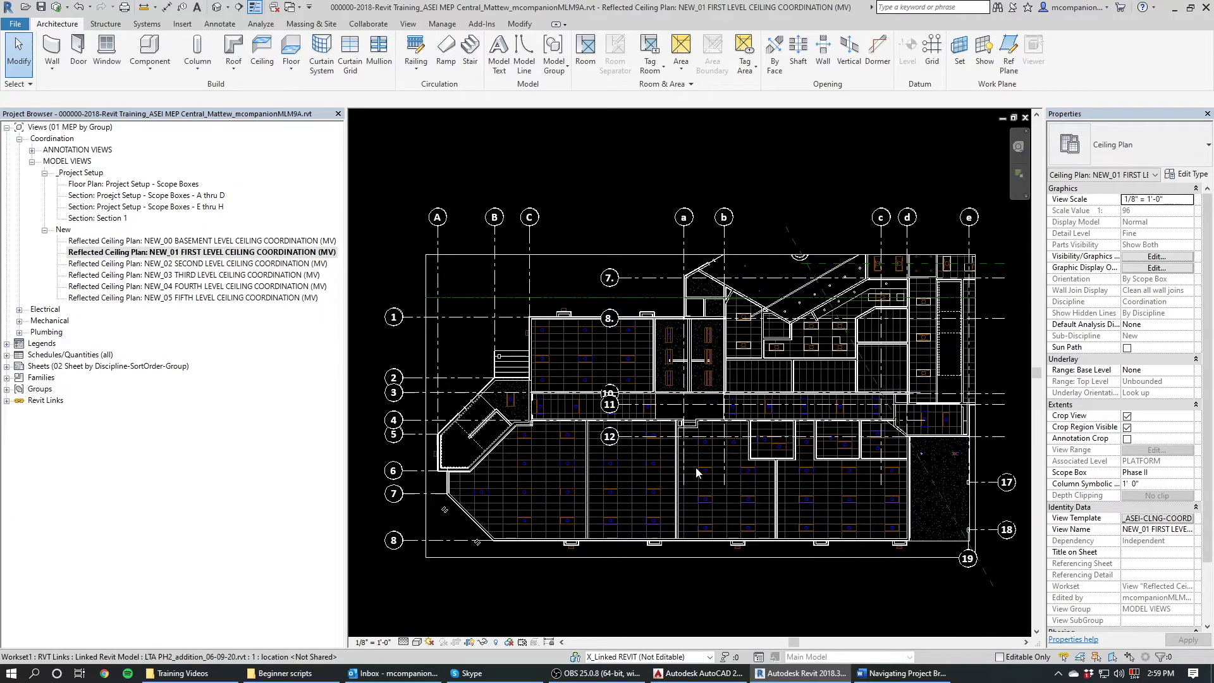
{"action": "mouse_move", "coordinate": [564, 552]}
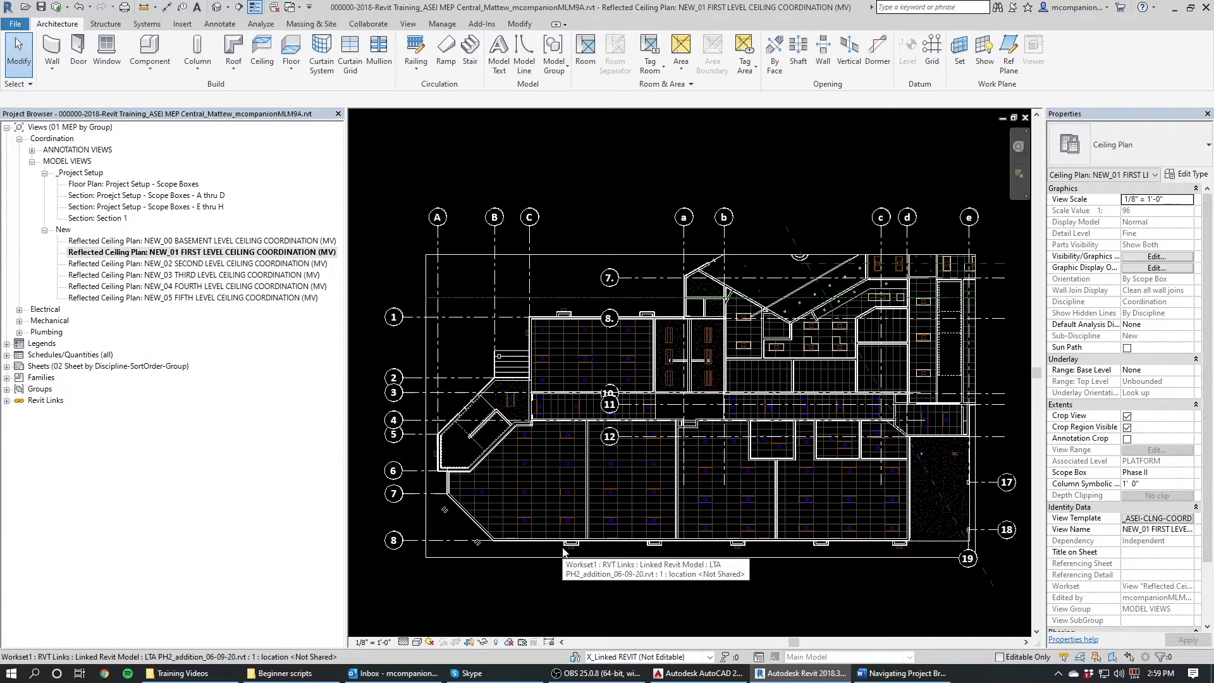
{"action": "mouse_move", "coordinate": [424, 256]}
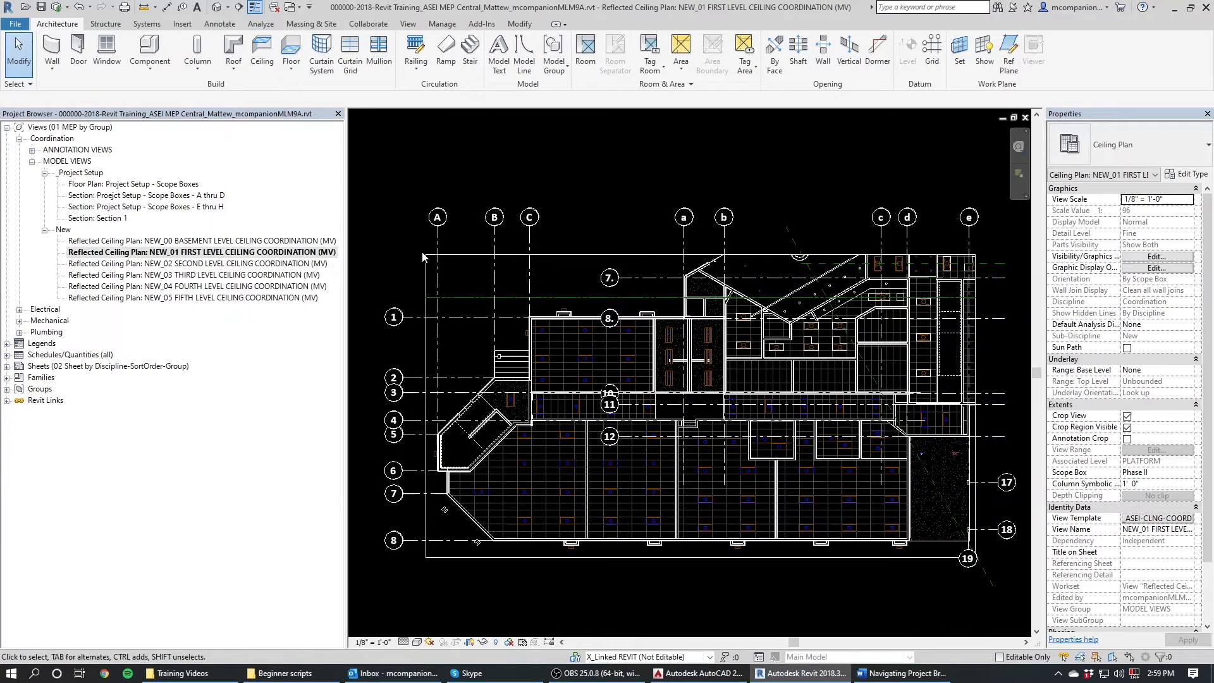
{"action": "mouse_move", "coordinate": [610, 338]}
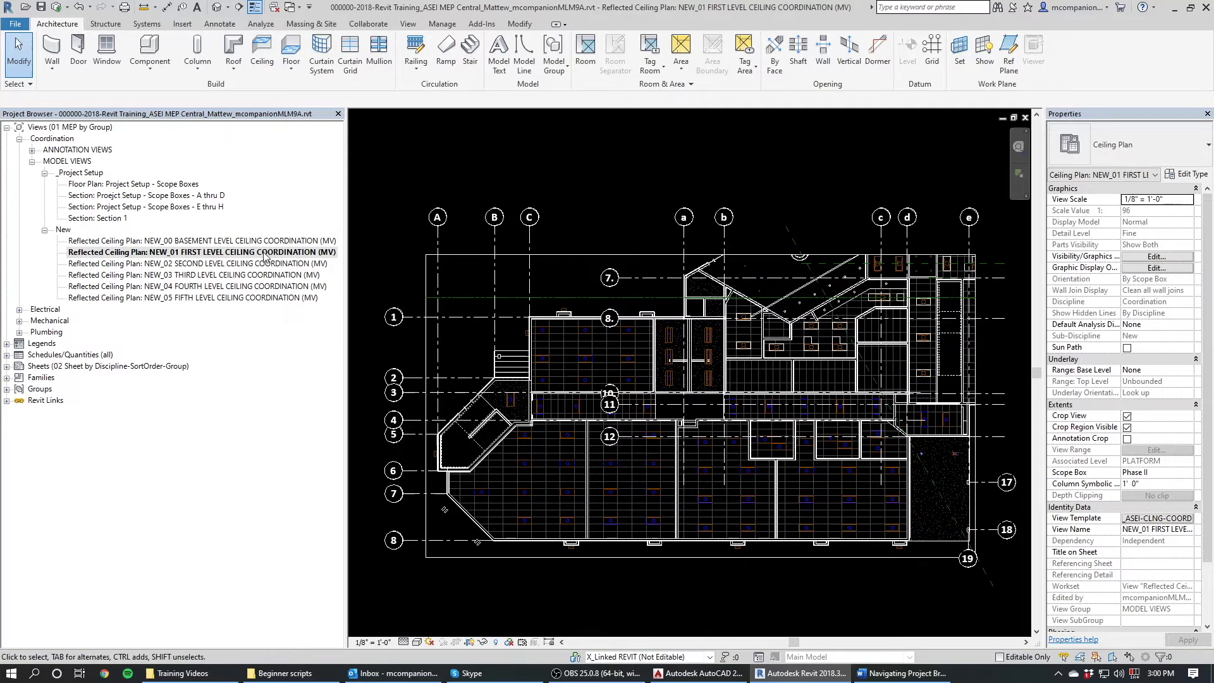
{"action": "mouse_move", "coordinate": [410, 615]}
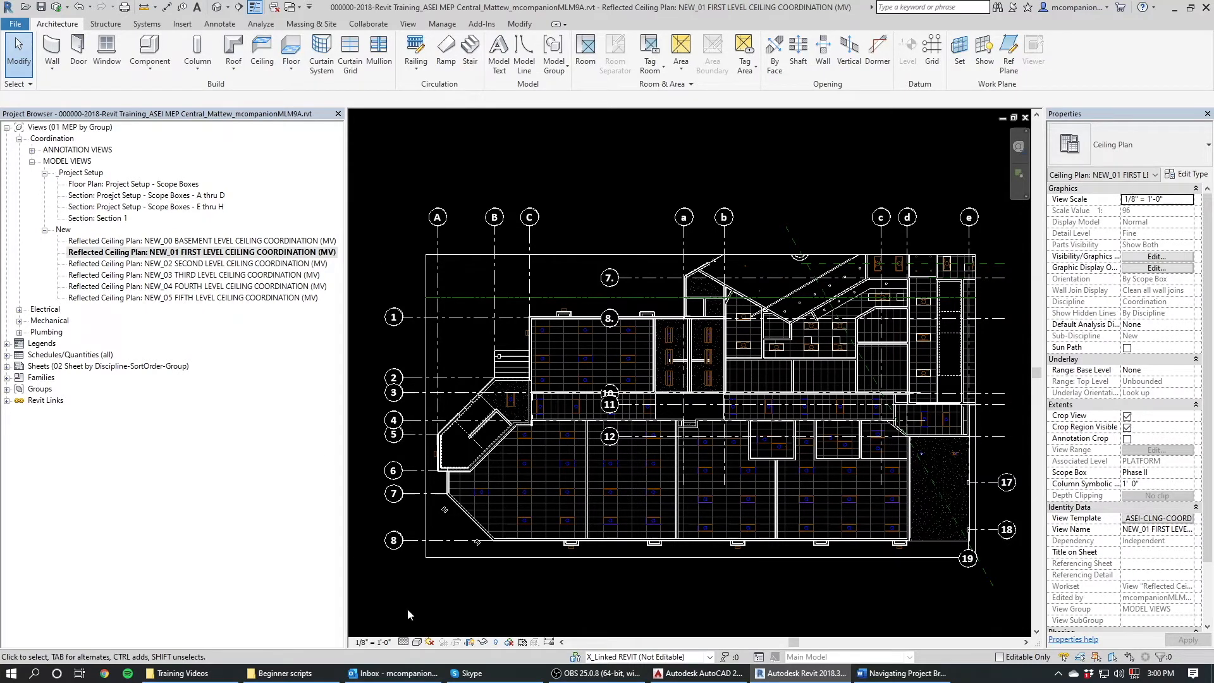
{"action": "mouse_move", "coordinate": [493, 599]}
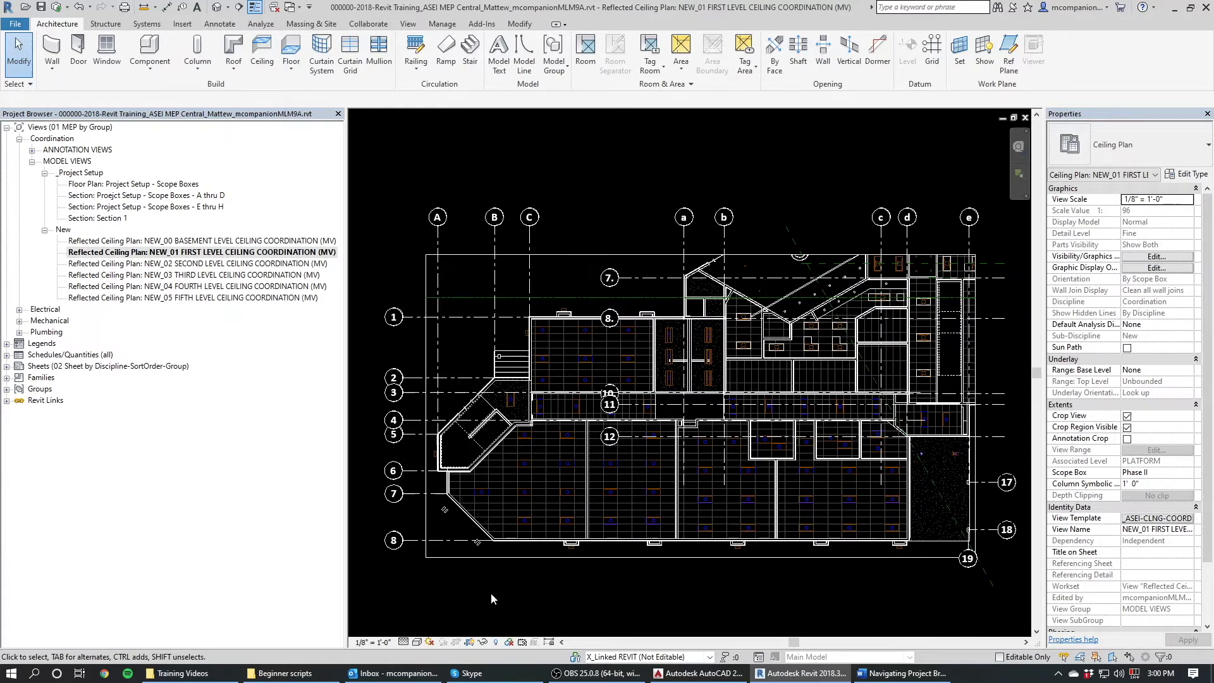
{"action": "mouse_move", "coordinate": [527, 599]}
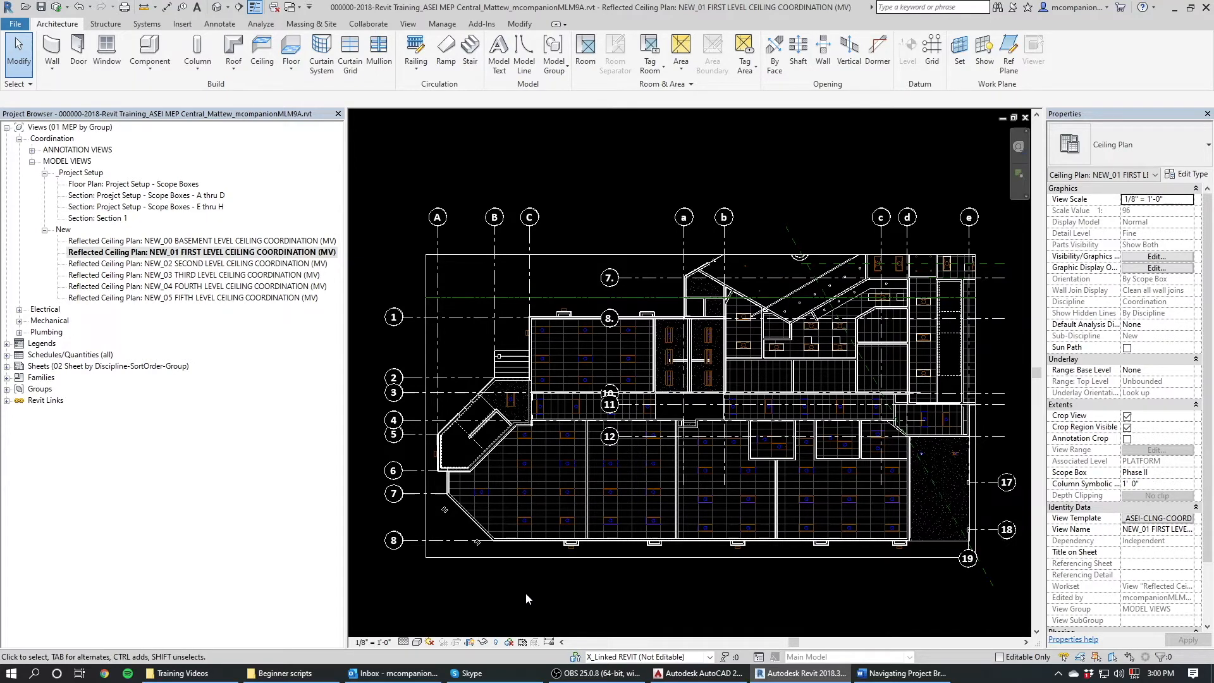
{"action": "mouse_move", "coordinate": [586, 350]}
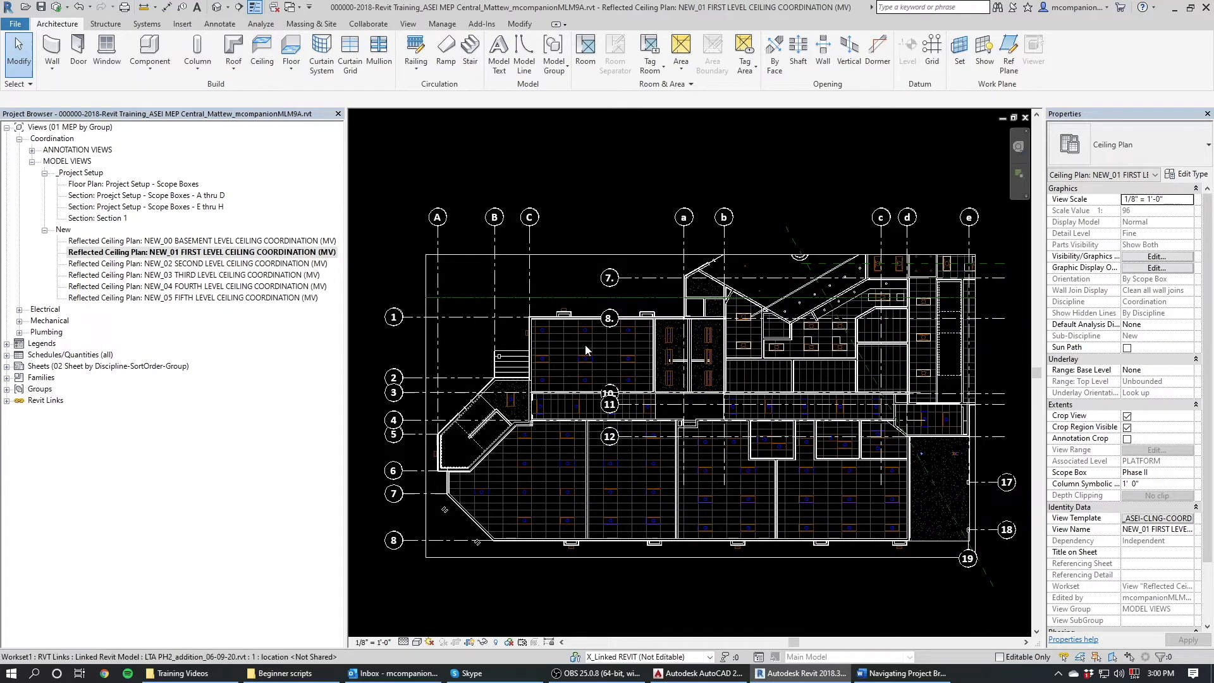
{"action": "mouse_move", "coordinate": [379, 352]}
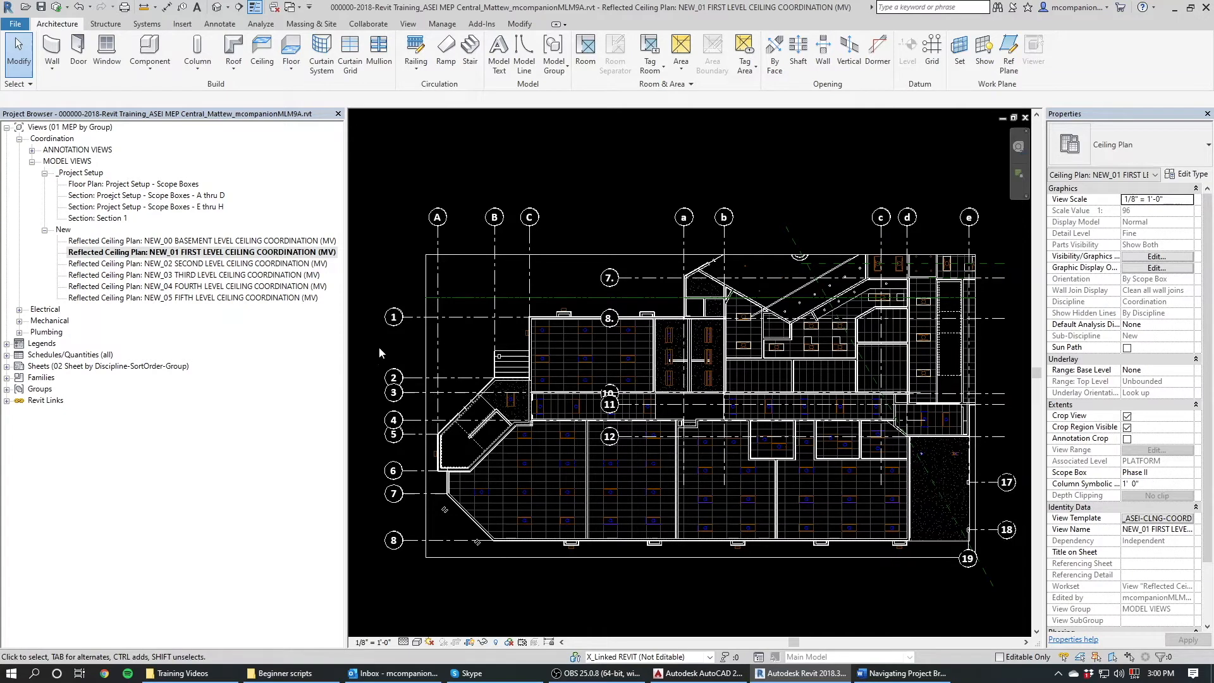
{"action": "mouse_move", "coordinate": [607, 603]}
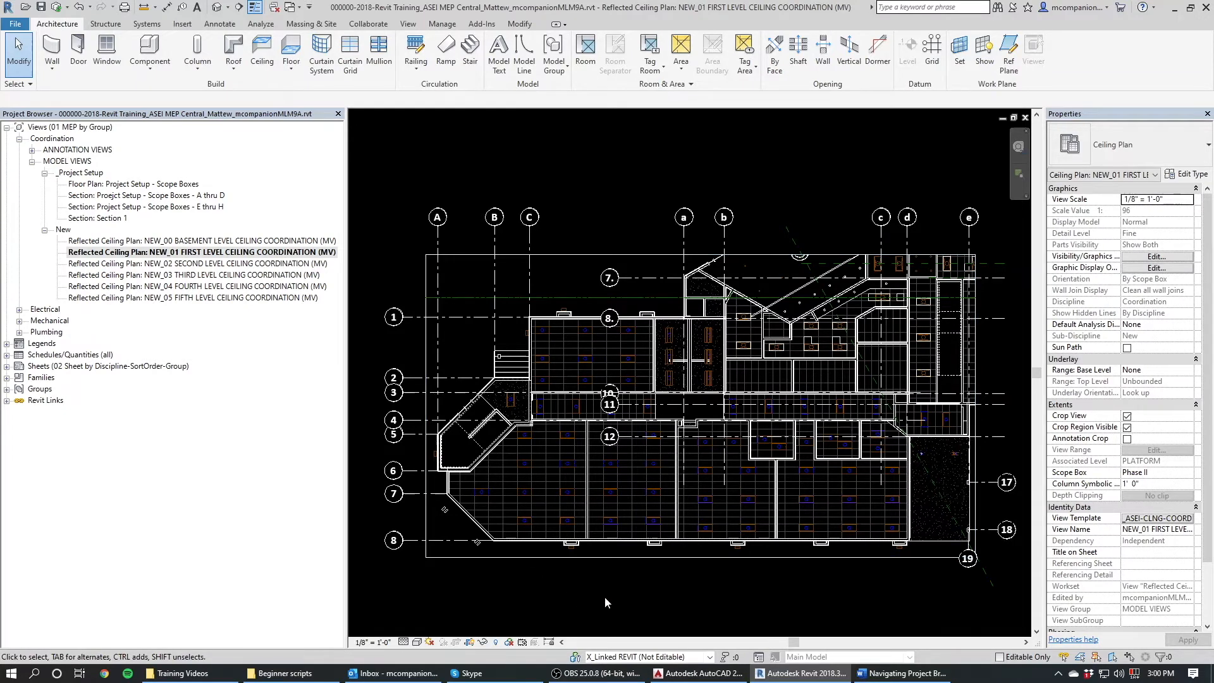
{"action": "mouse_move", "coordinate": [542, 442]}
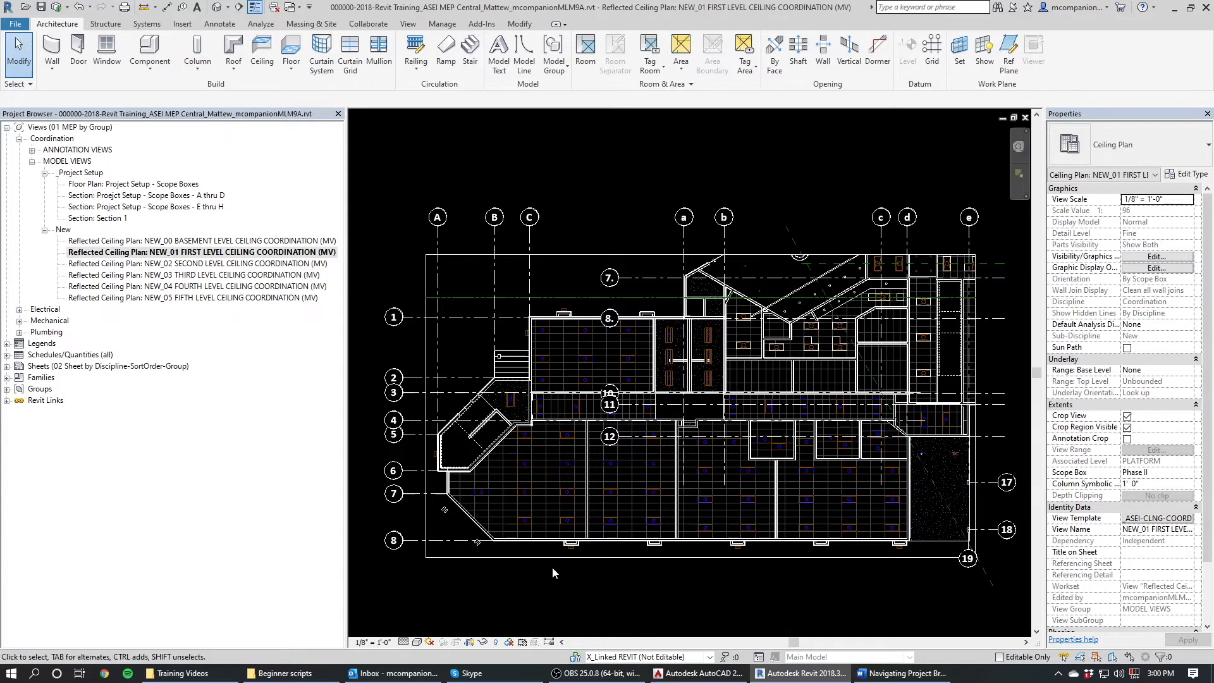
{"action": "mouse_move", "coordinate": [649, 472]}
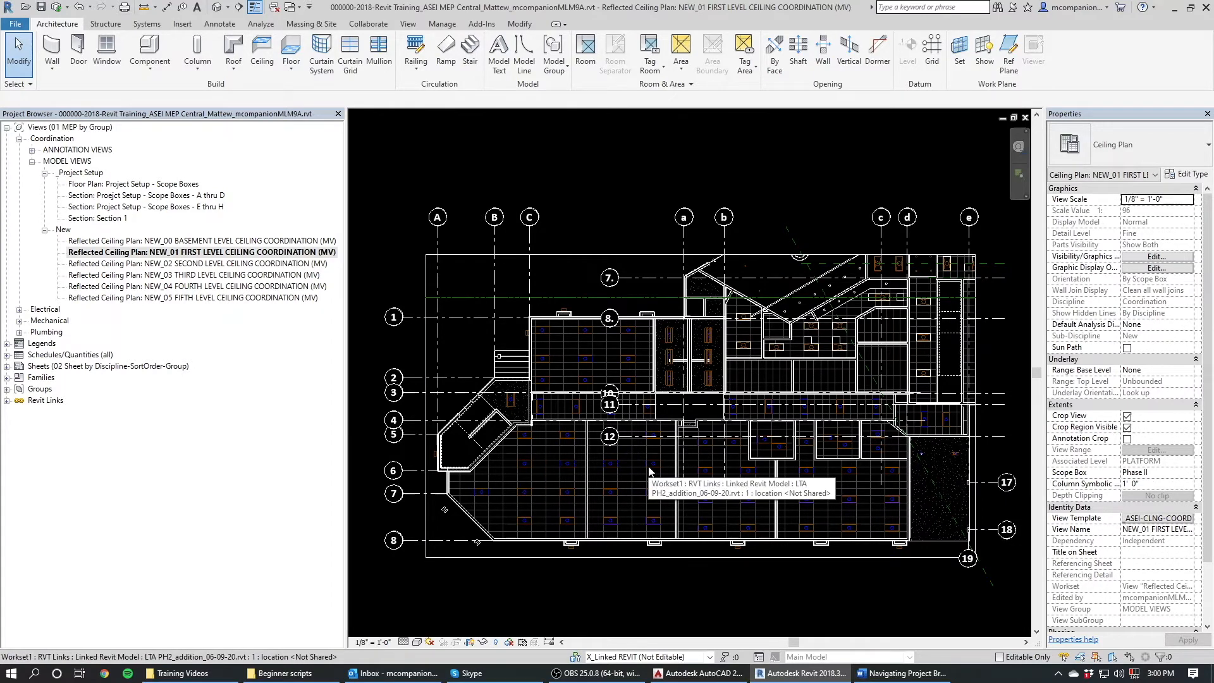
{"action": "mouse_move", "coordinate": [635, 444]}
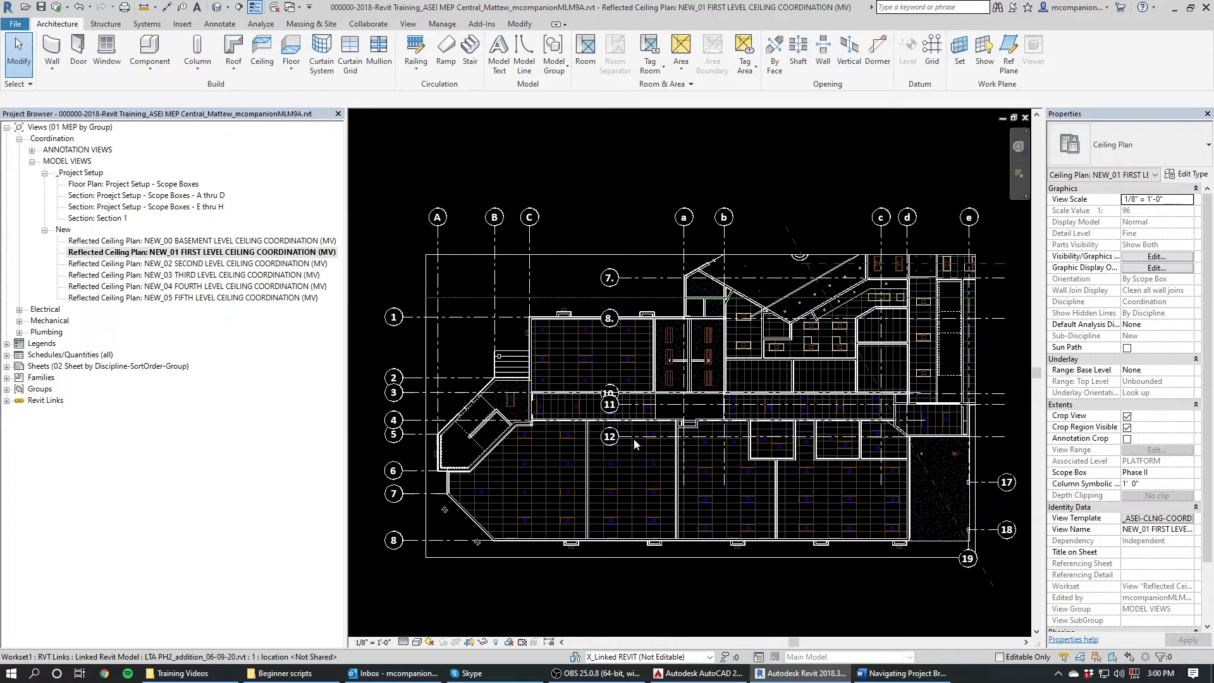
{"action": "mouse_move", "coordinate": [563, 345]}
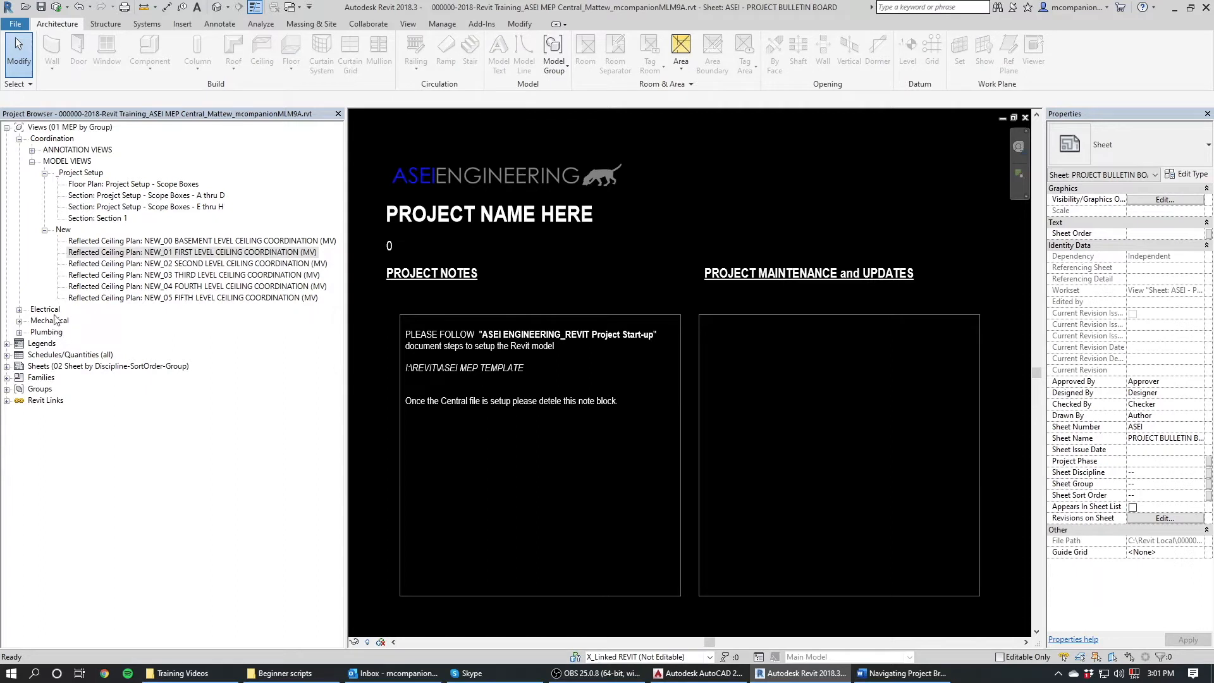
{"action": "mouse_move", "coordinate": [22, 145]}
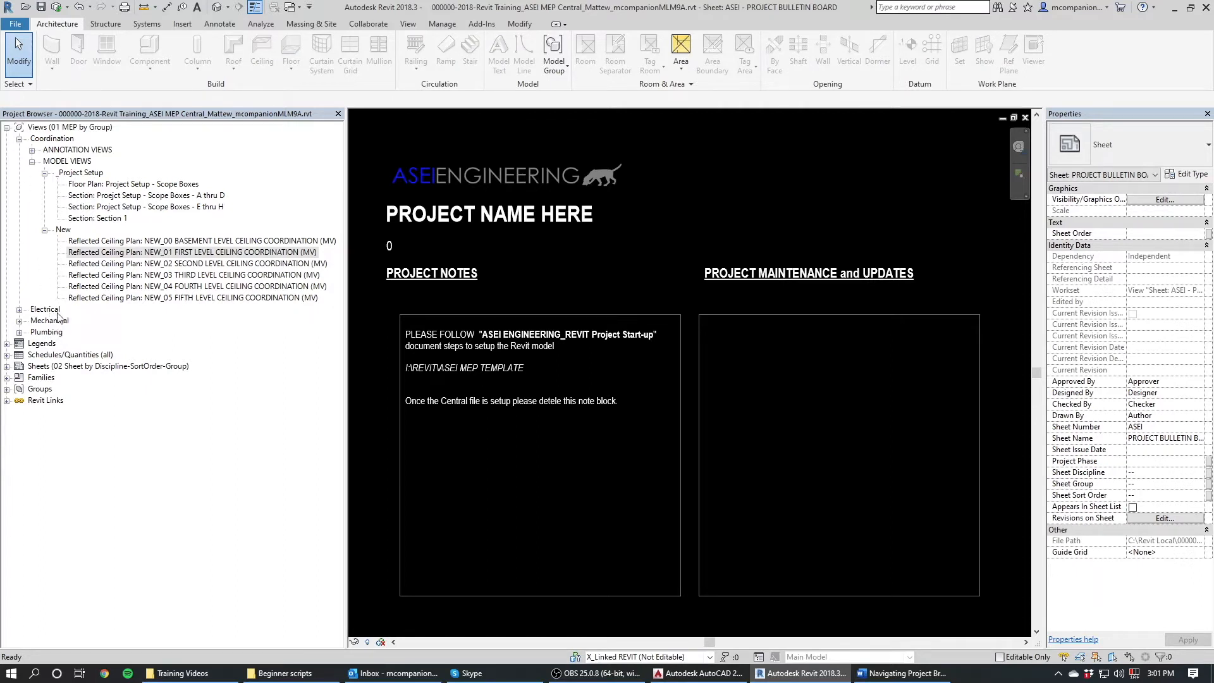
{"action": "mouse_move", "coordinate": [70, 323]}
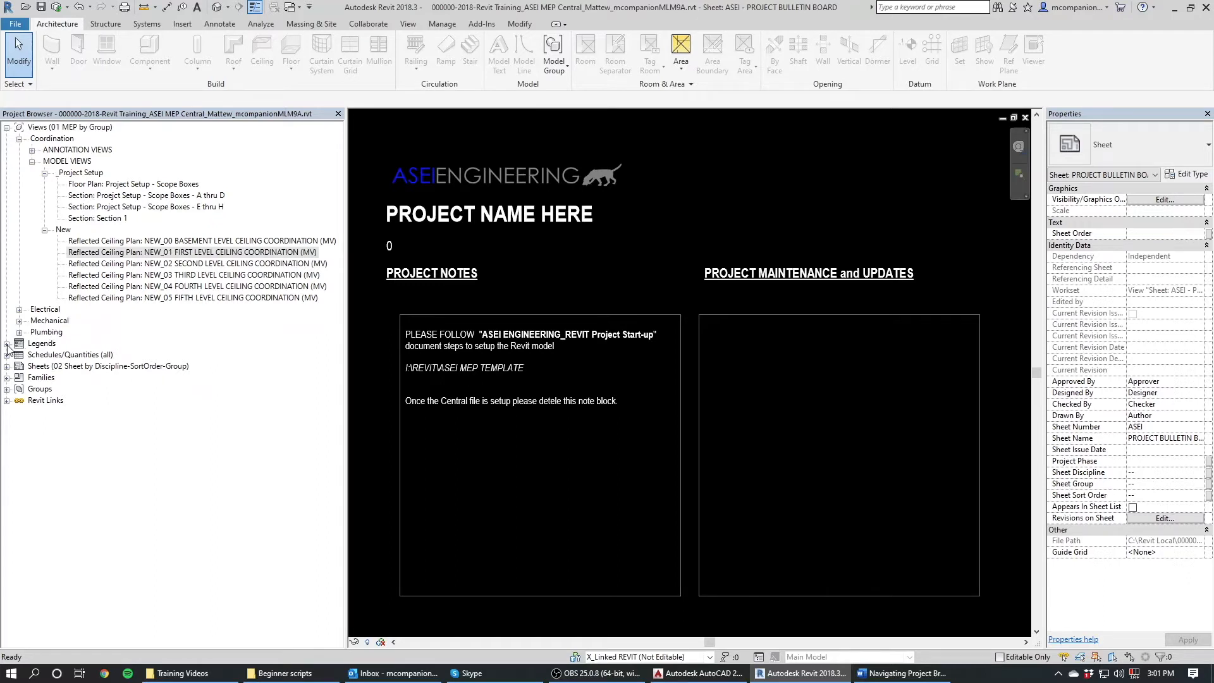
- Expand Legends, select the KEYED NOTES legend, and expand Schedules/Quantities (all)
{"action": "left_click", "coordinate": [192, 251]}
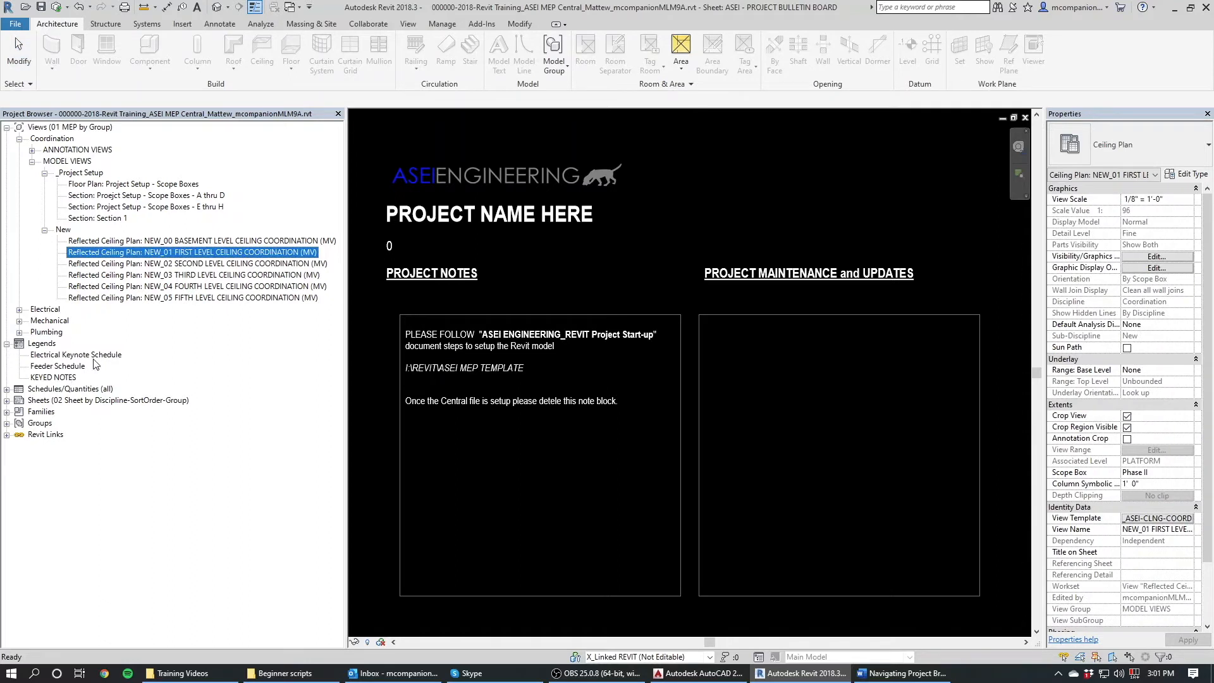
{"action": "mouse_move", "coordinate": [72, 387]}
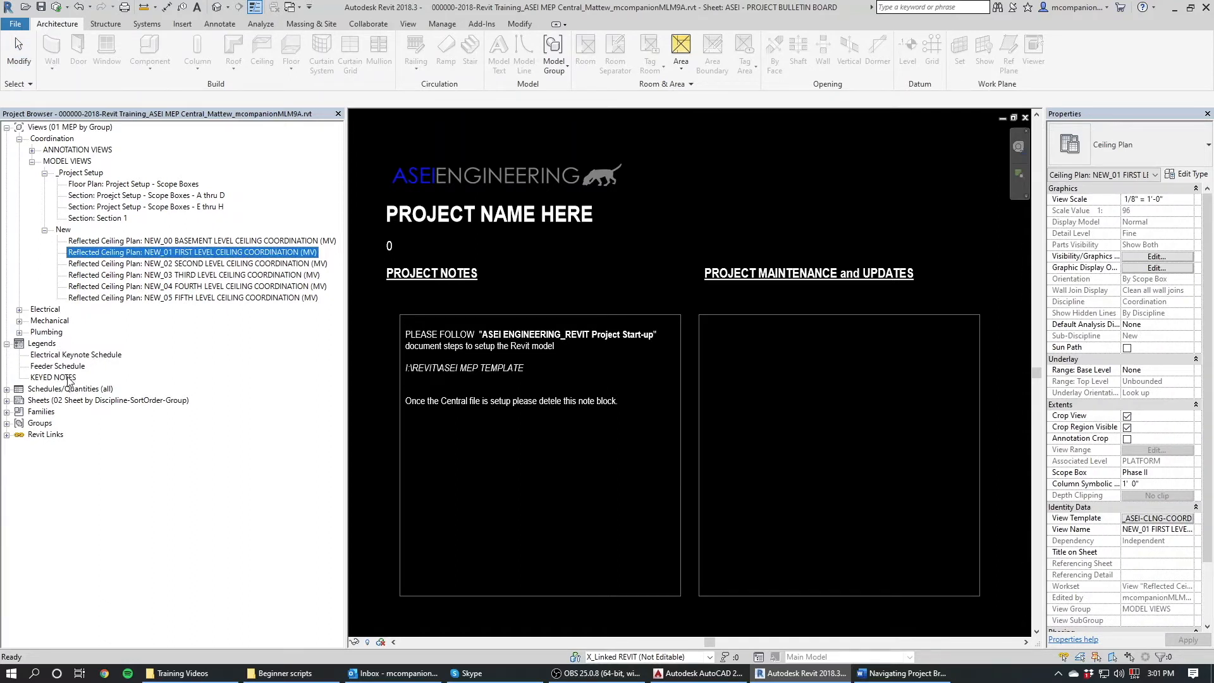
{"action": "left_click", "coordinate": [52, 376]}
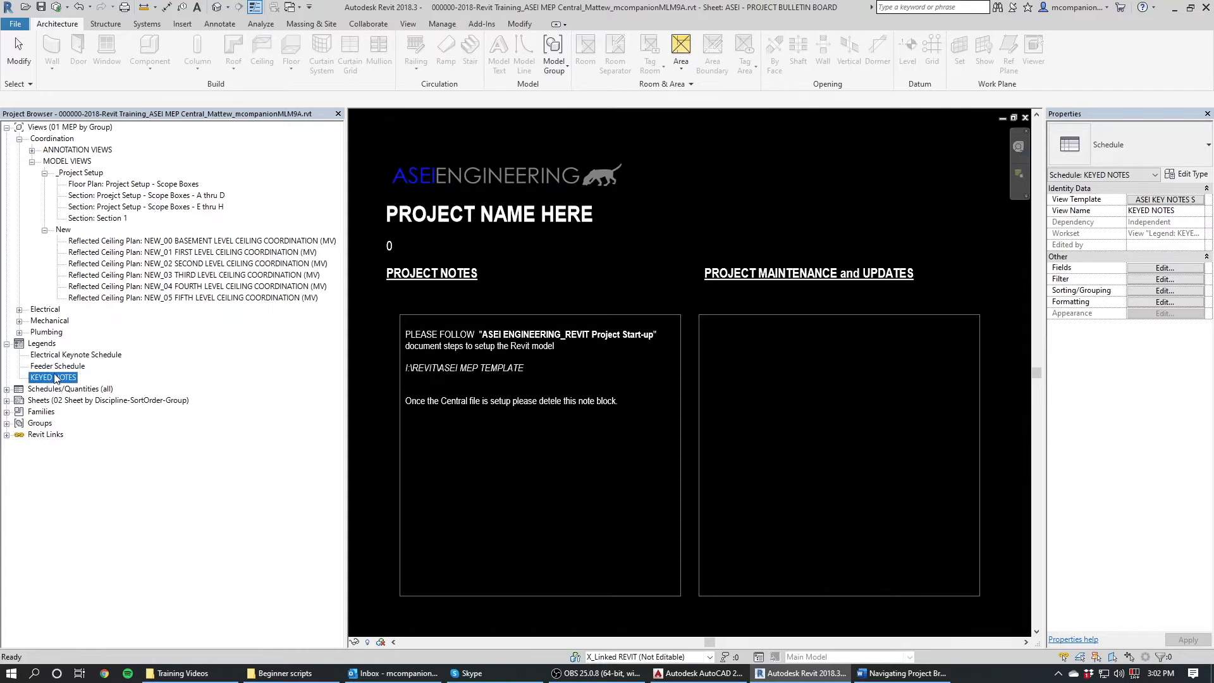
{"action": "mouse_move", "coordinate": [49, 381]}
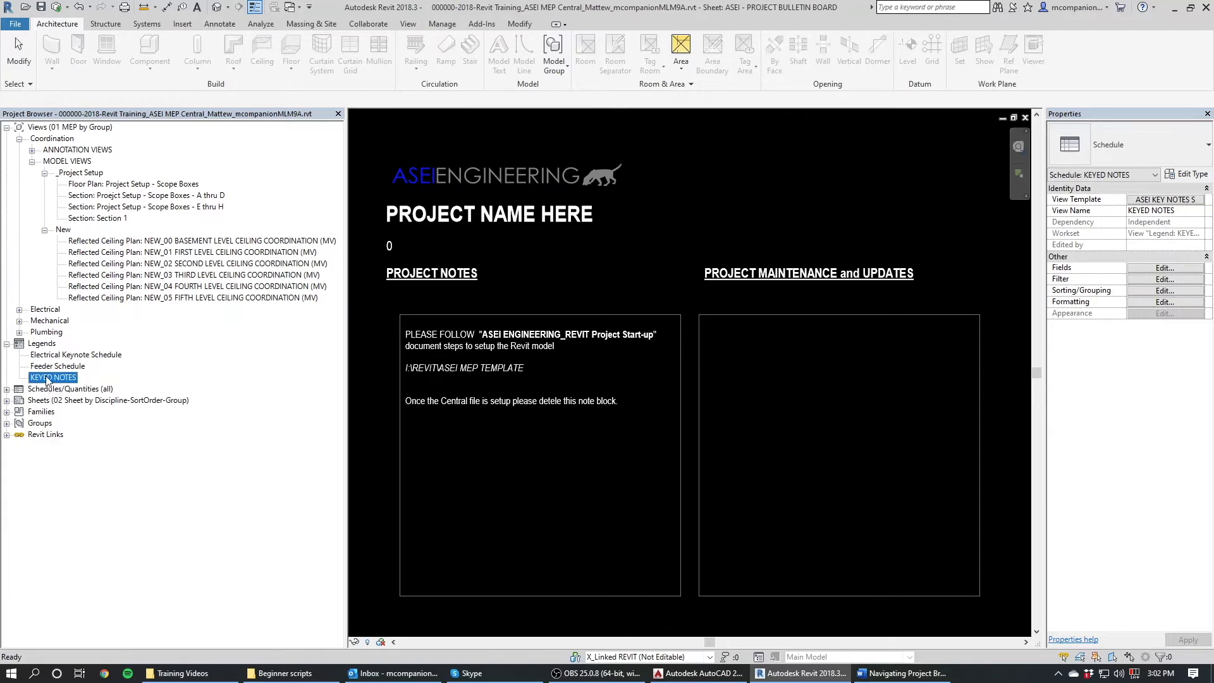
{"action": "mouse_move", "coordinate": [48, 346]}
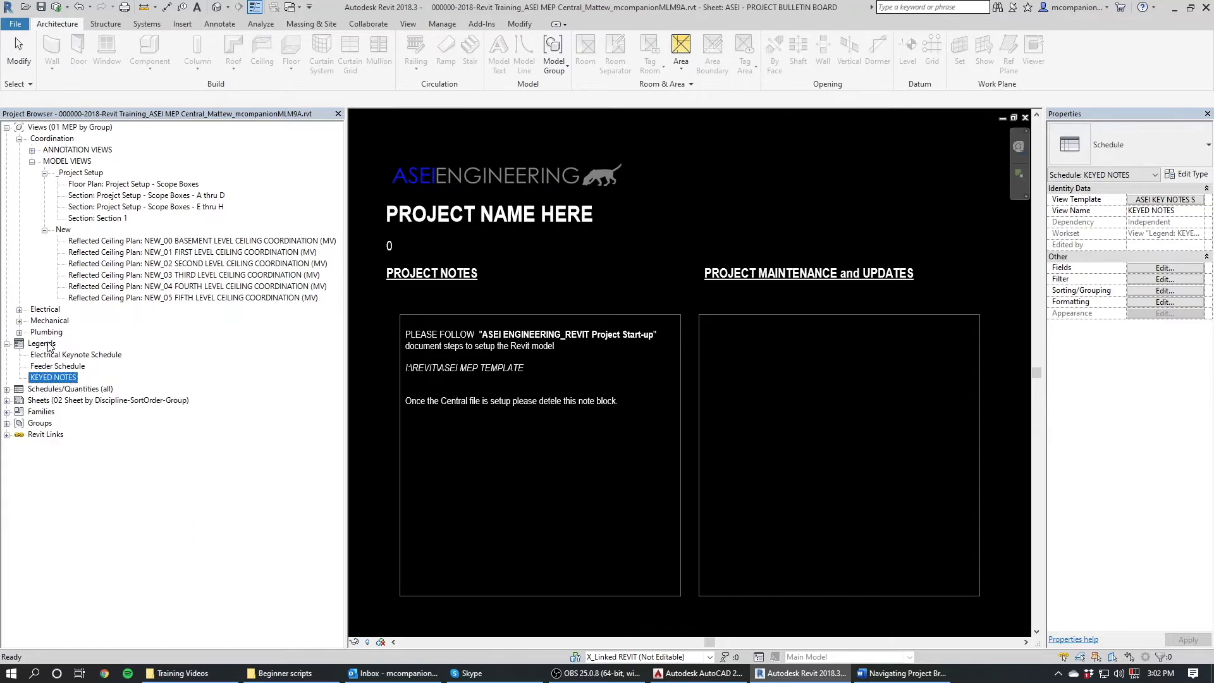
{"action": "mouse_move", "coordinate": [8, 351]}
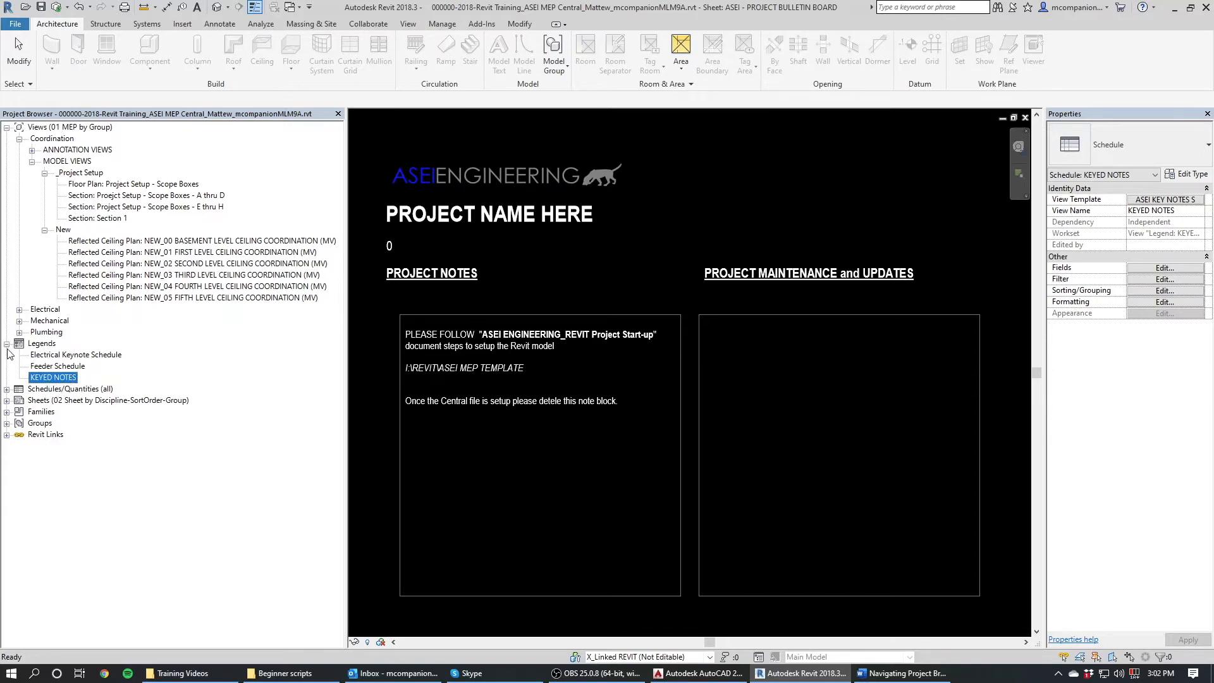
{"action": "left_click", "coordinate": [7, 343]}
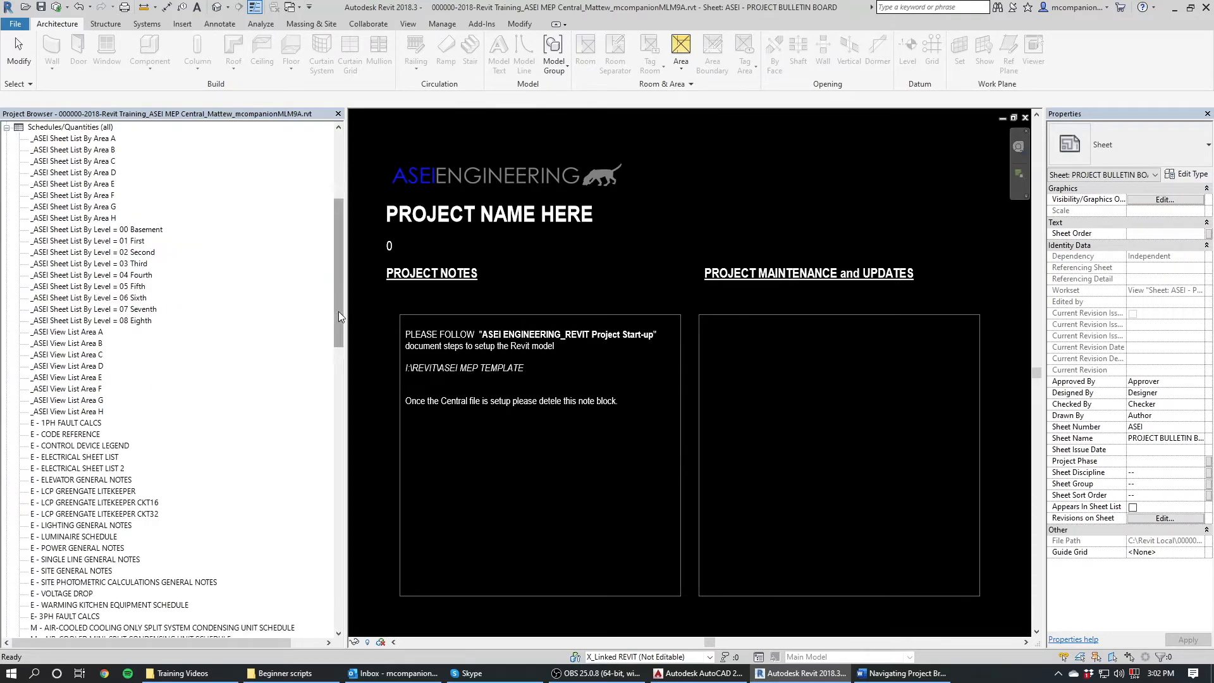
- Browse the schedules list down past the plumbing and split-system schedules to the Sheets folder
{"action": "scroll", "scroll_direction": "down", "scroll_amount": 3}
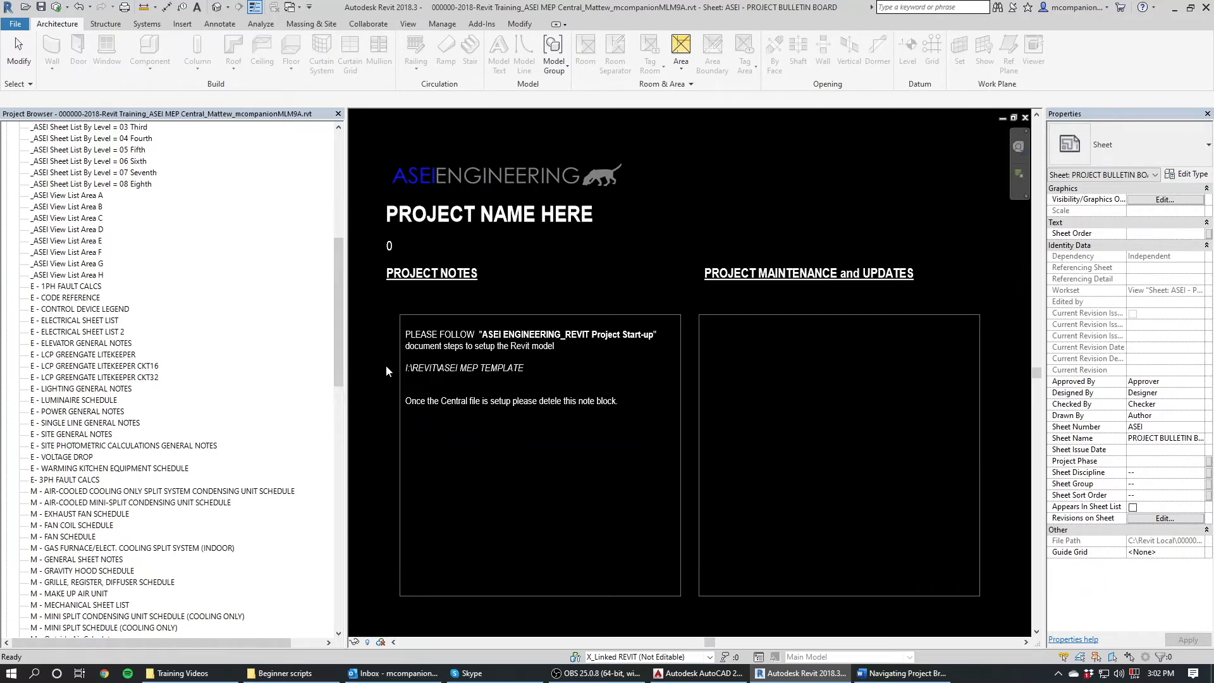
{"action": "scroll", "scroll_direction": "down", "scroll_amount": 3}
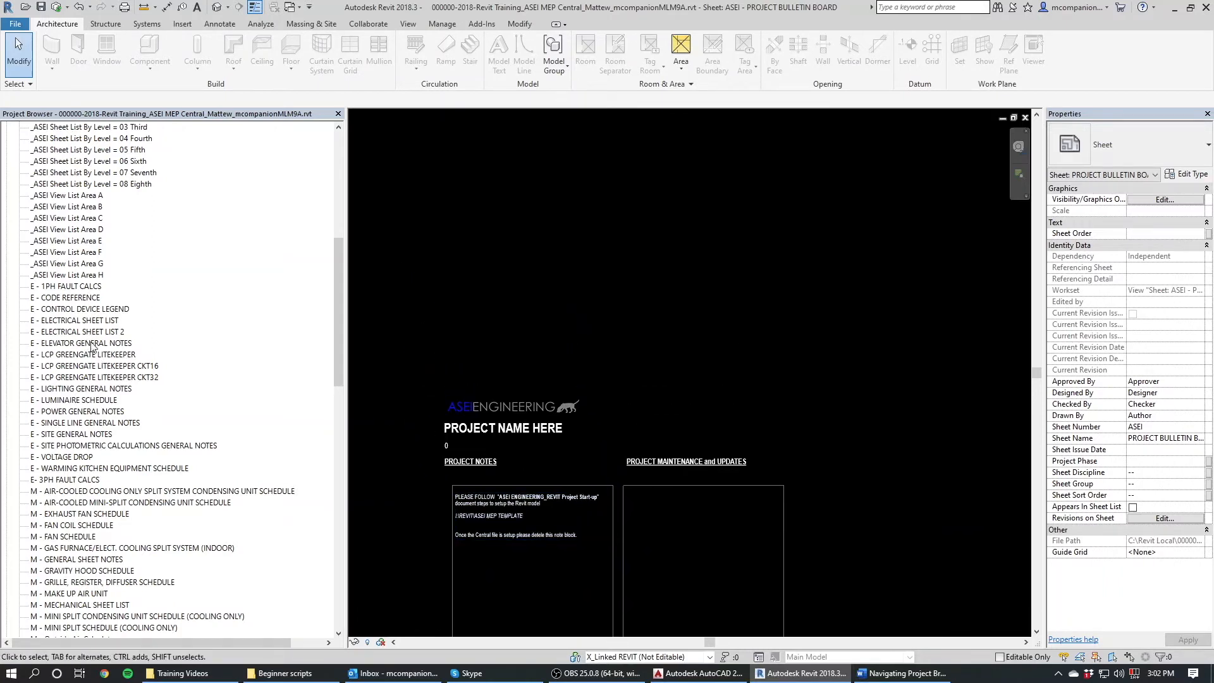
{"action": "scroll", "scroll_direction": "down", "scroll_amount": 3}
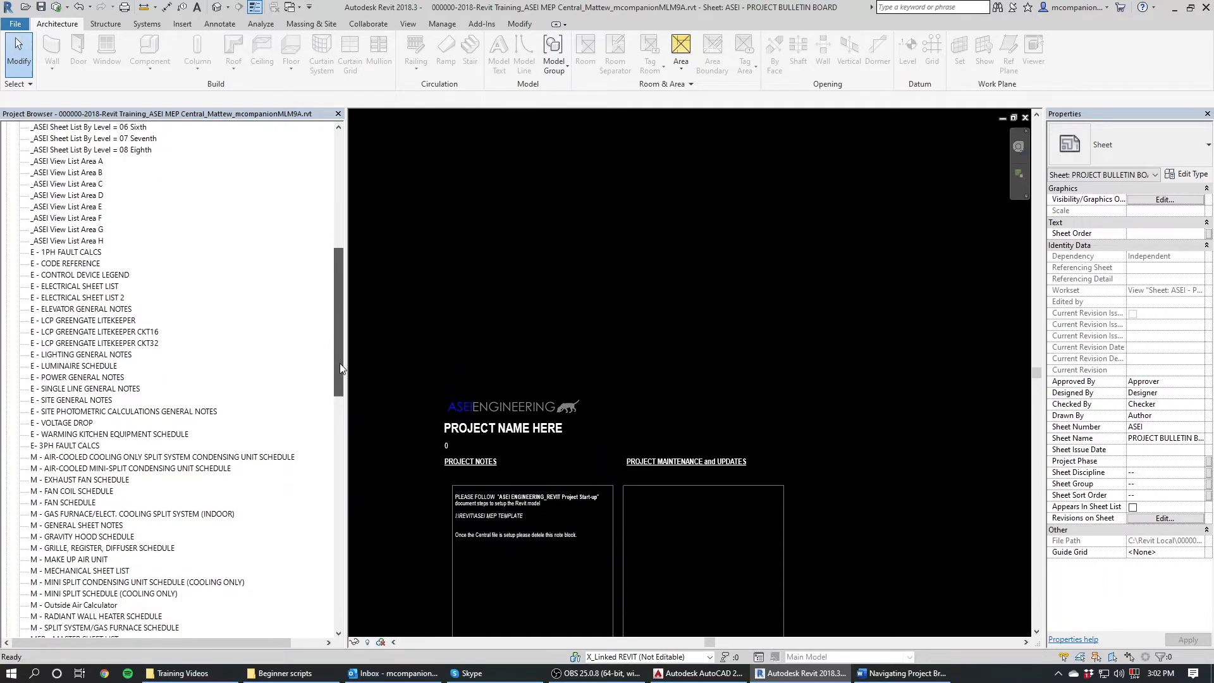
{"action": "scroll", "scroll_direction": "down", "scroll_amount": 3}
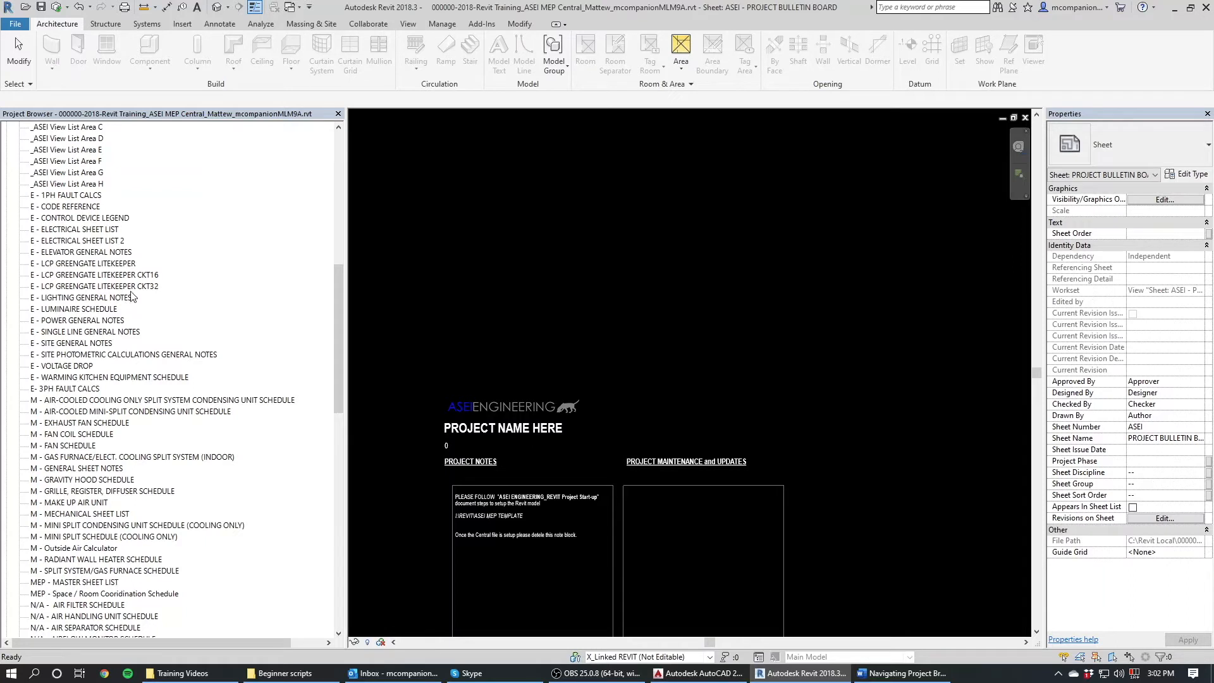
{"action": "mouse_move", "coordinate": [83, 311]}
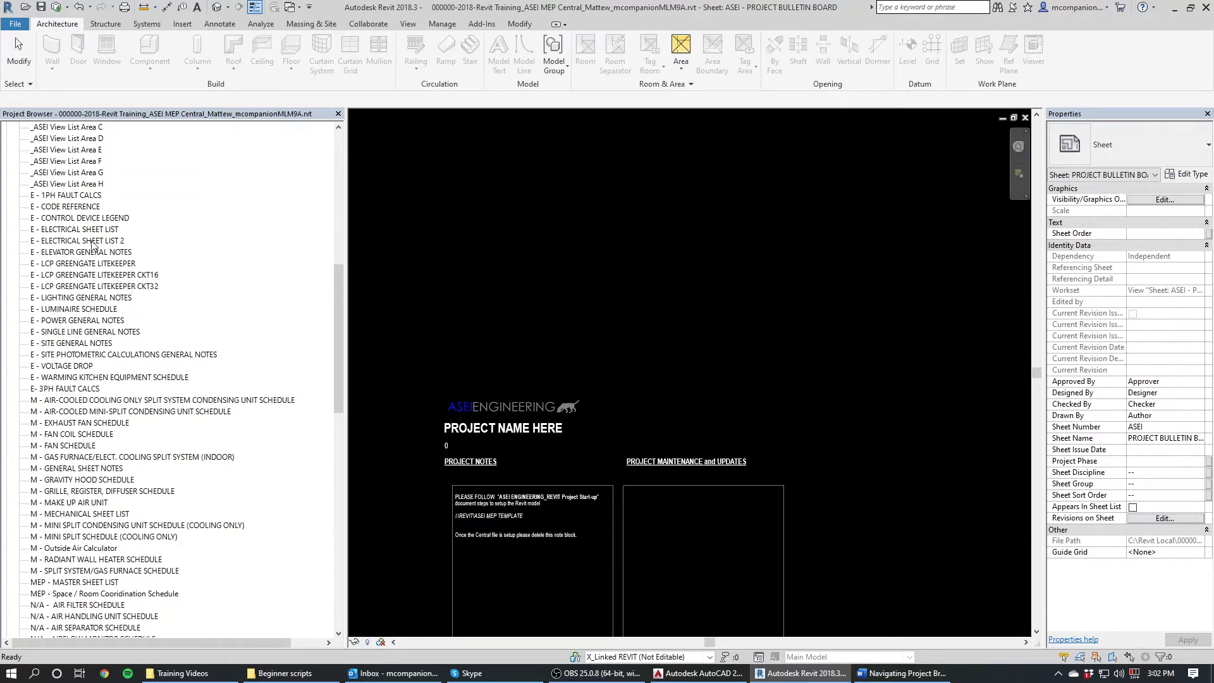
{"action": "scroll", "scroll_direction": "down", "scroll_amount": 3}
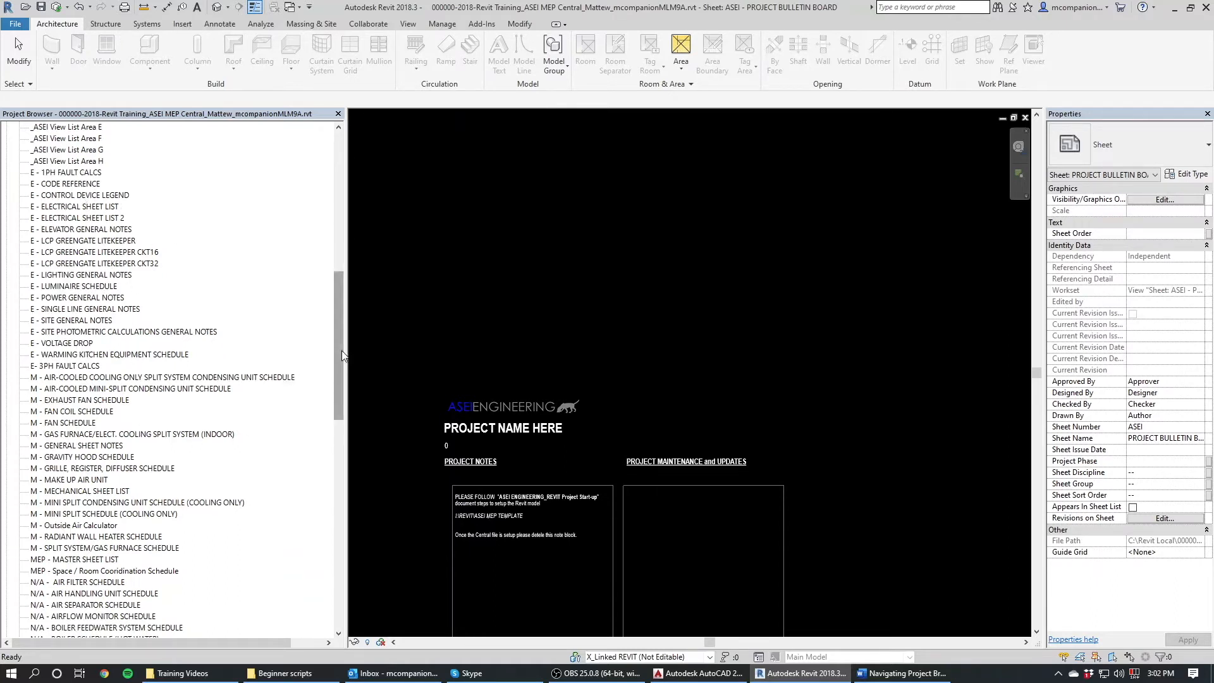
{"action": "scroll", "scroll_direction": "down", "scroll_amount": 3}
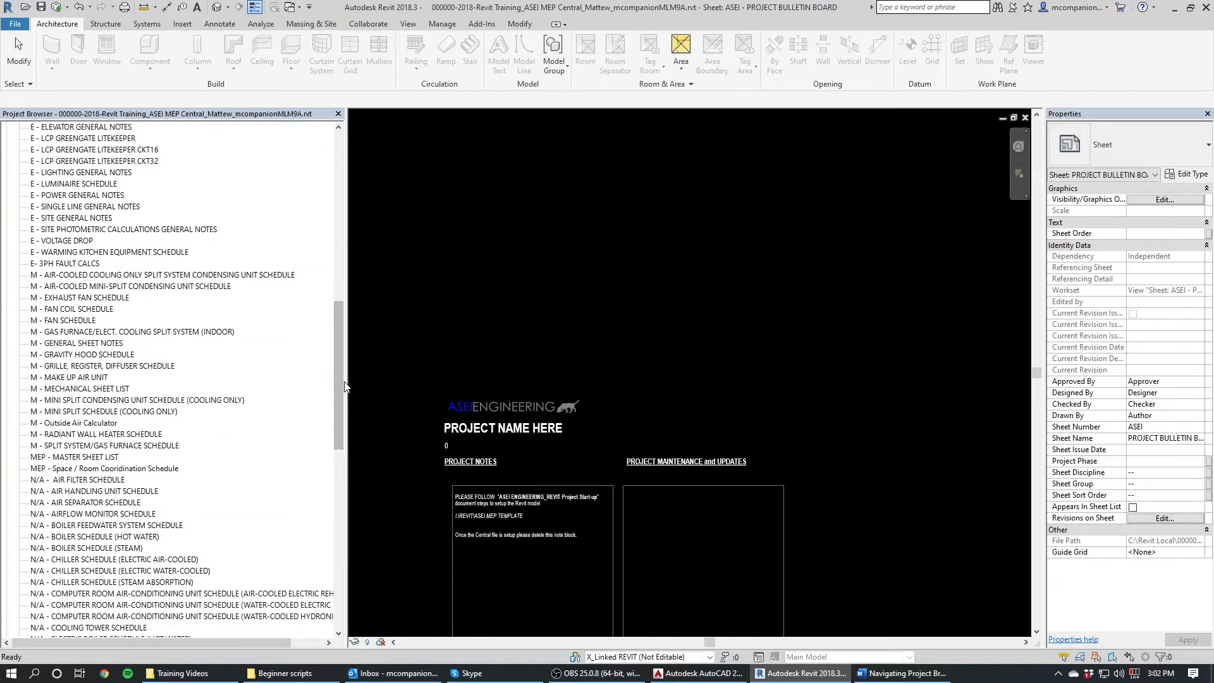
{"action": "scroll", "scroll_direction": "down", "scroll_amount": 3}
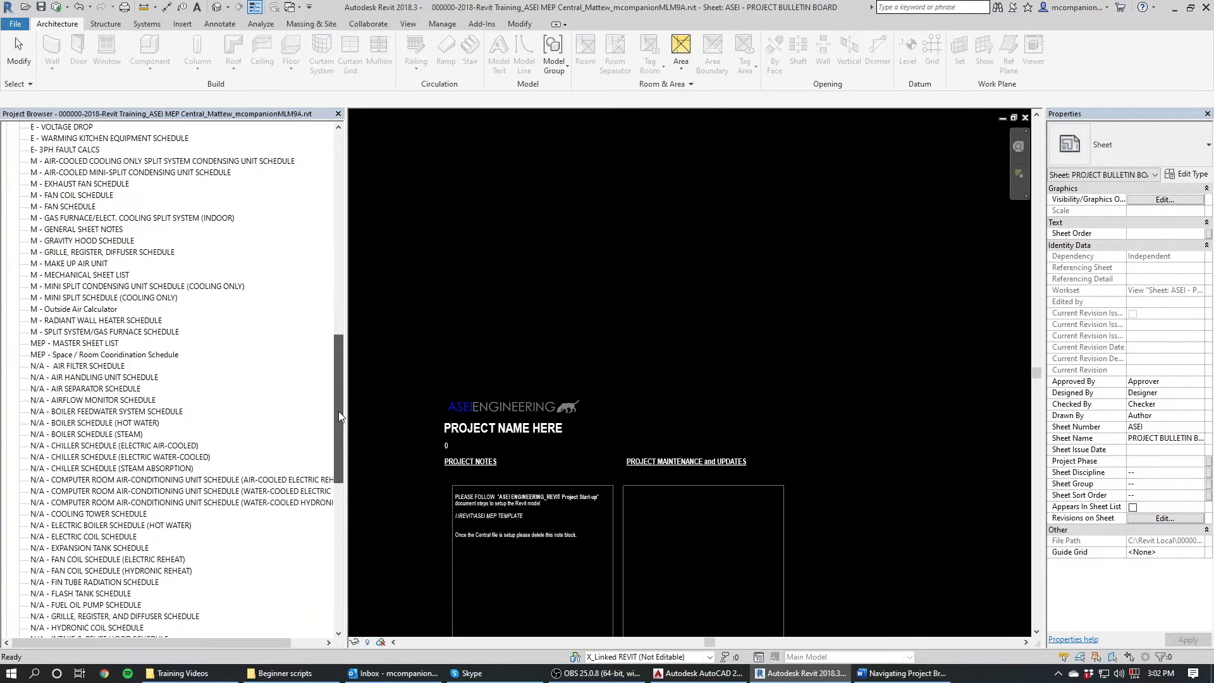
{"action": "scroll", "scroll_direction": "down", "scroll_amount": 3}
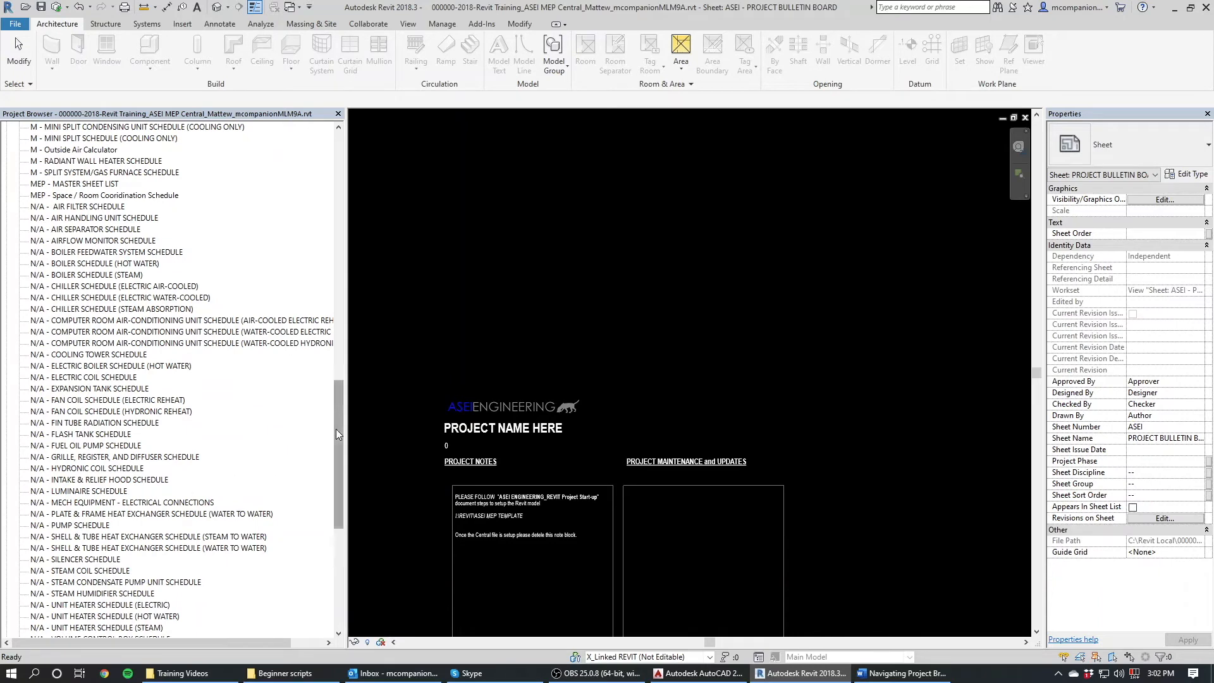
{"action": "scroll", "scroll_direction": "down", "scroll_amount": 3}
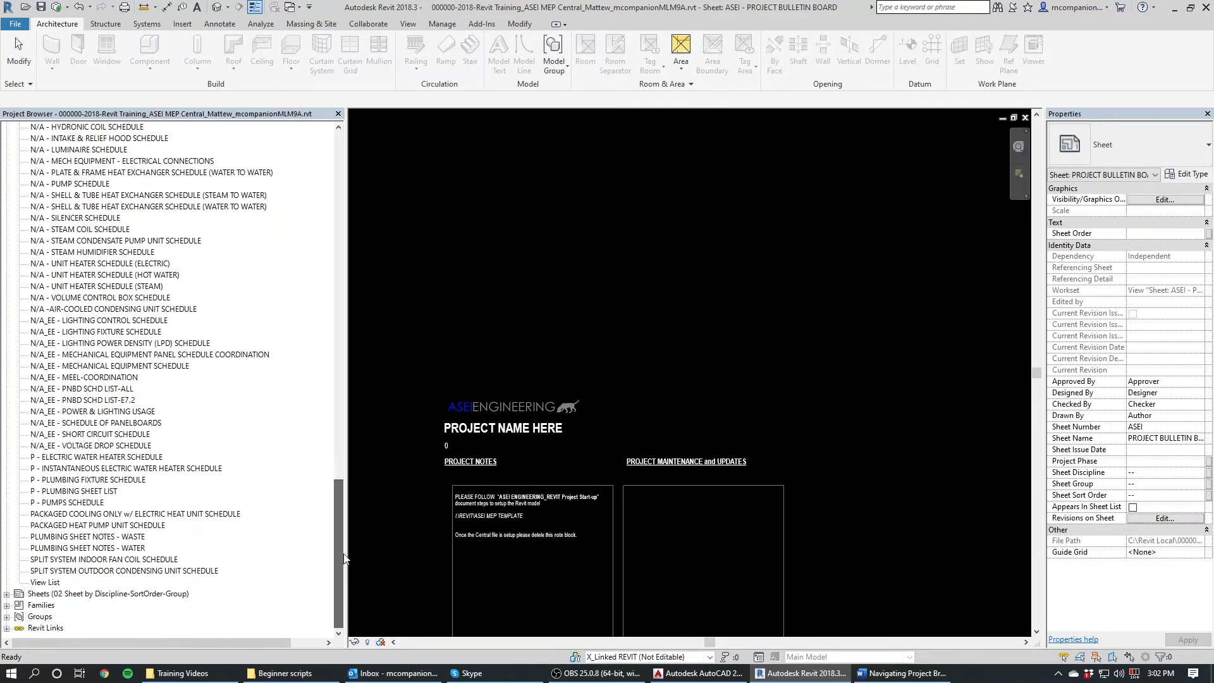
{"action": "mouse_move", "coordinate": [77, 478]}
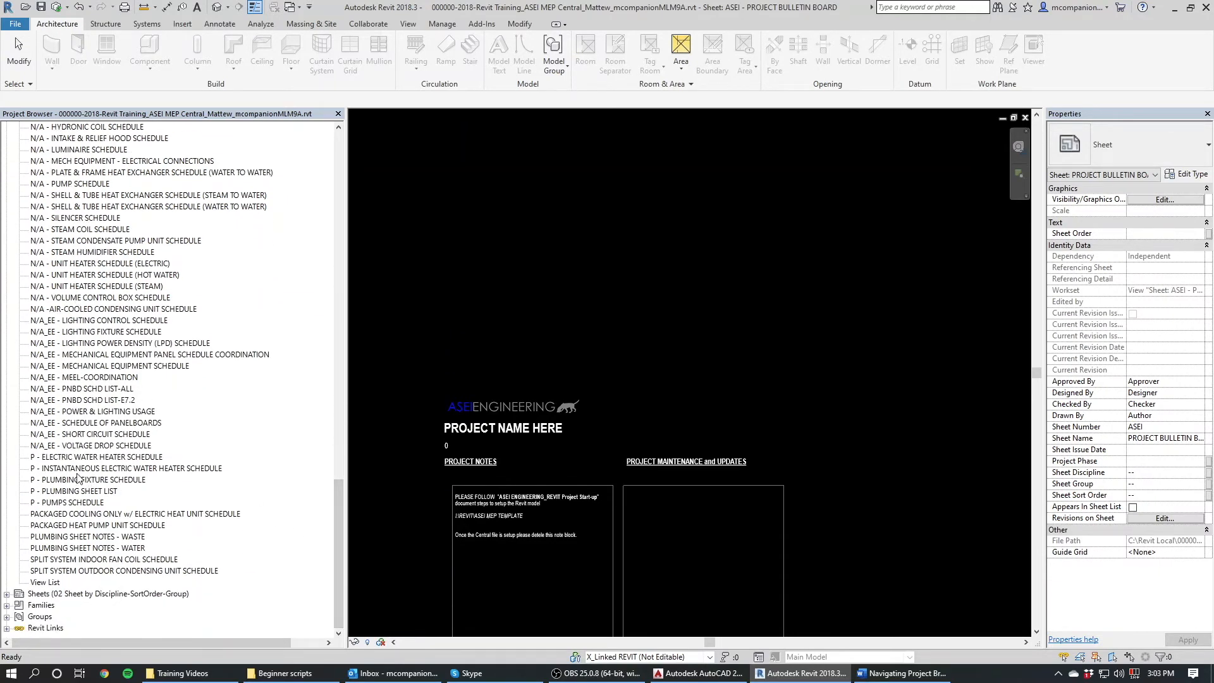
{"action": "mouse_move", "coordinate": [324, 477]}
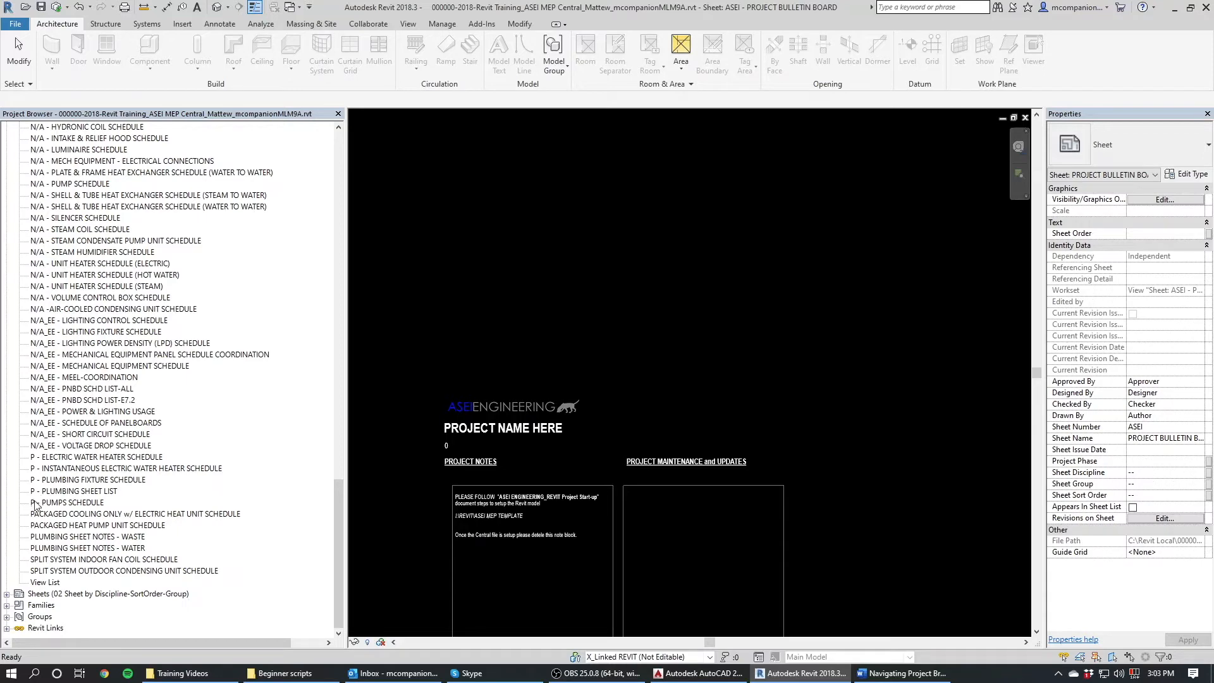
{"action": "left_click", "coordinate": [86, 479]}
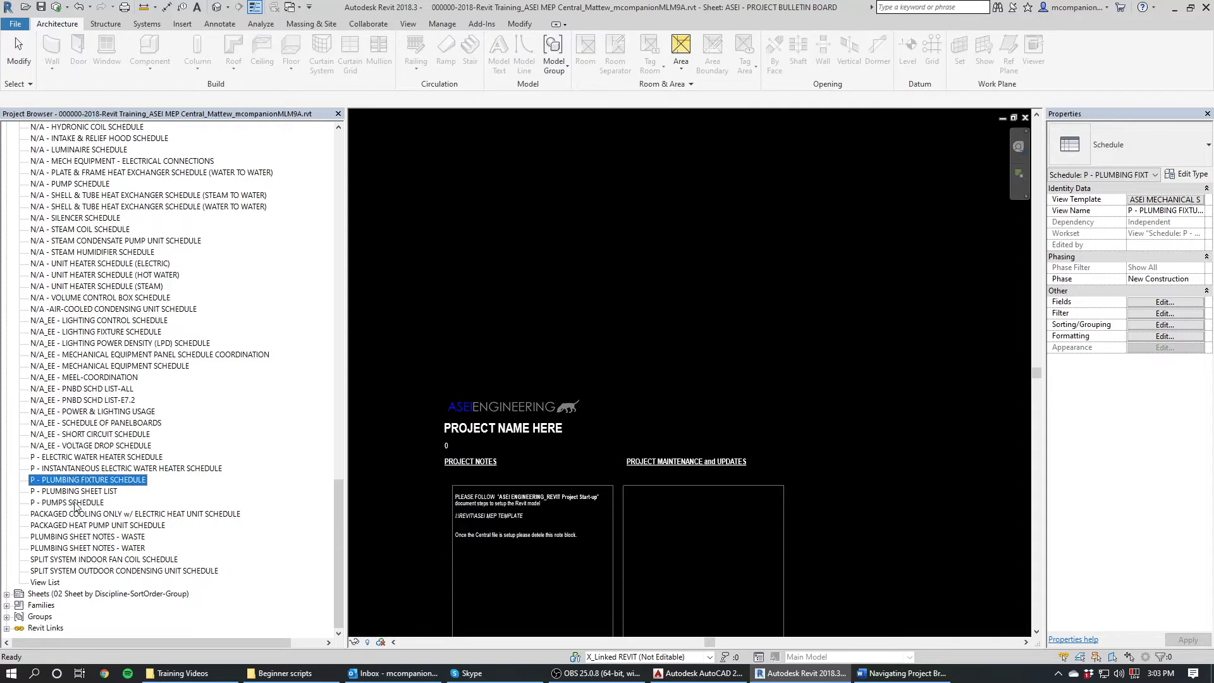
{"action": "mouse_move", "coordinate": [79, 531]}
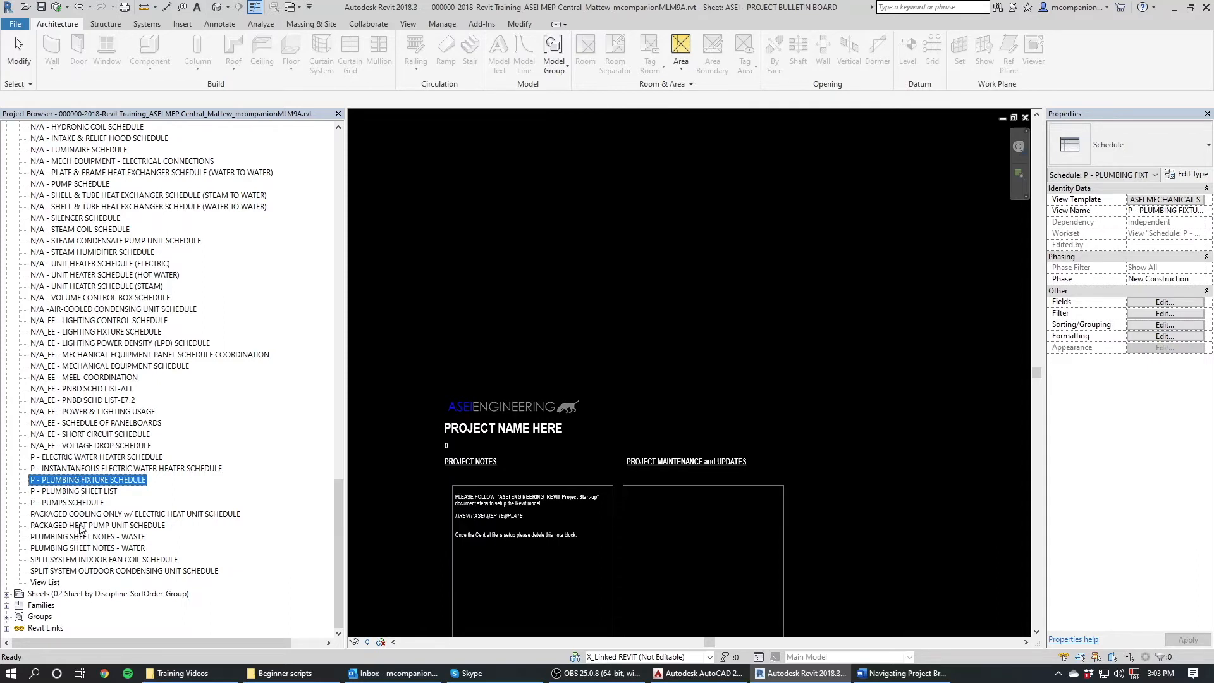
{"action": "left_click", "coordinate": [97, 525]}
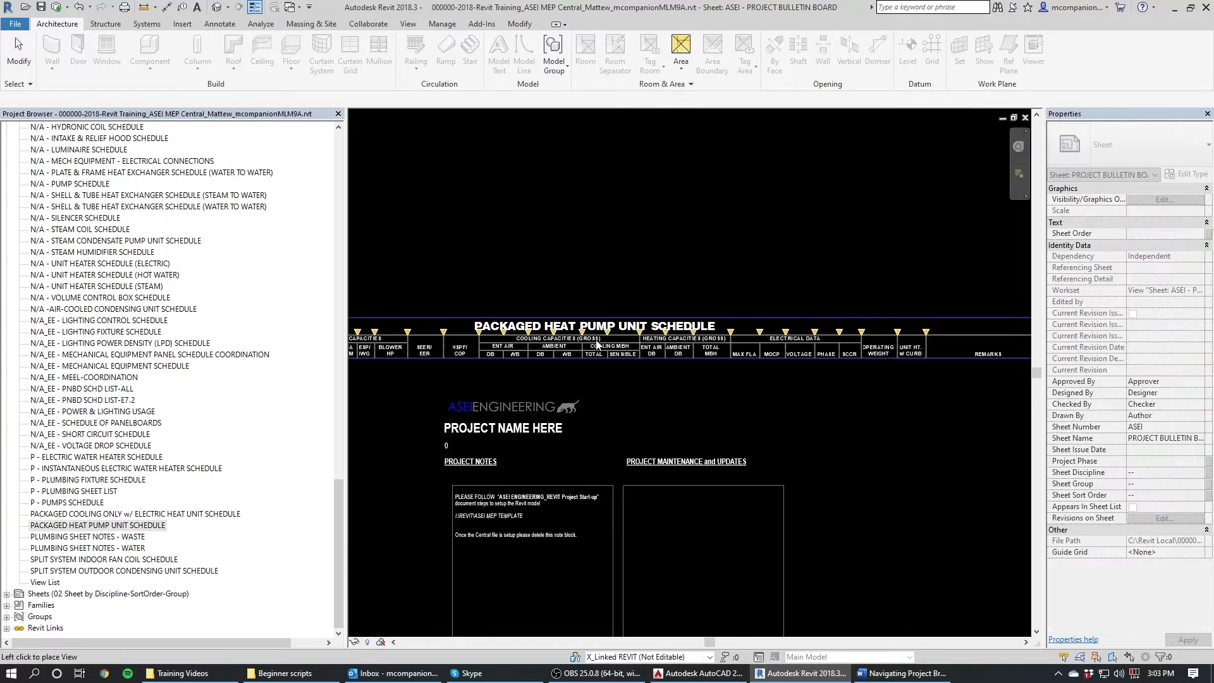
{"action": "left_click", "coordinate": [597, 325]}
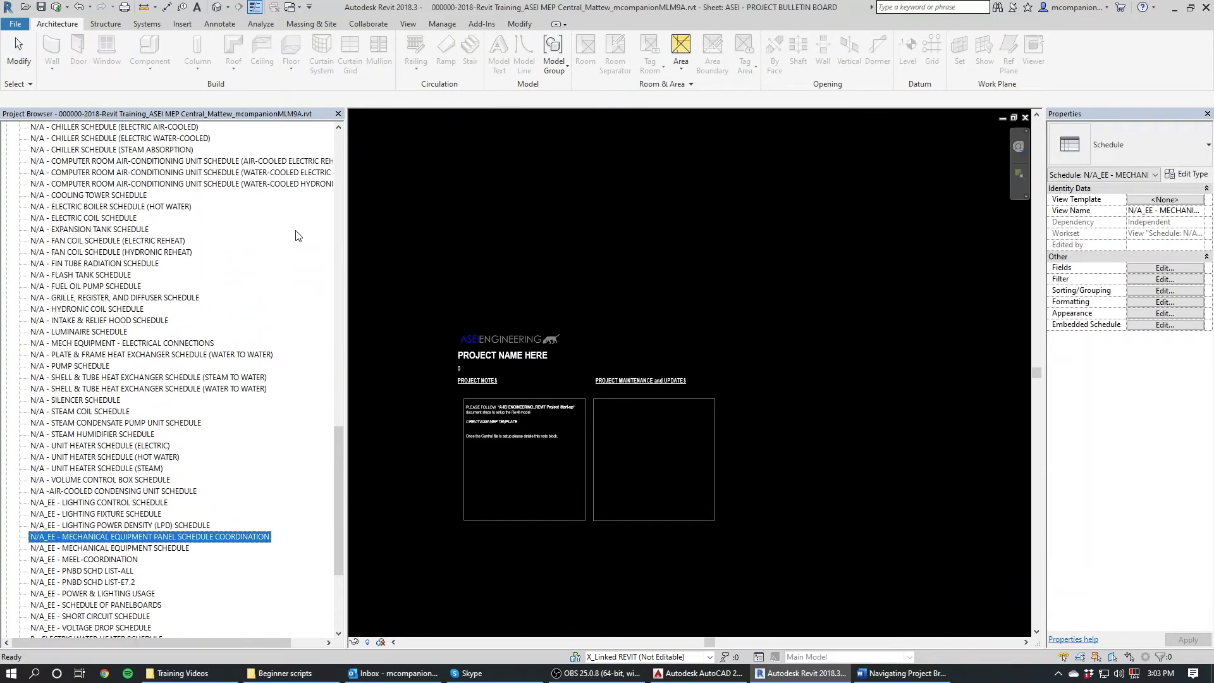
{"action": "scroll", "scroll_direction": "up", "scroll_amount": 3}
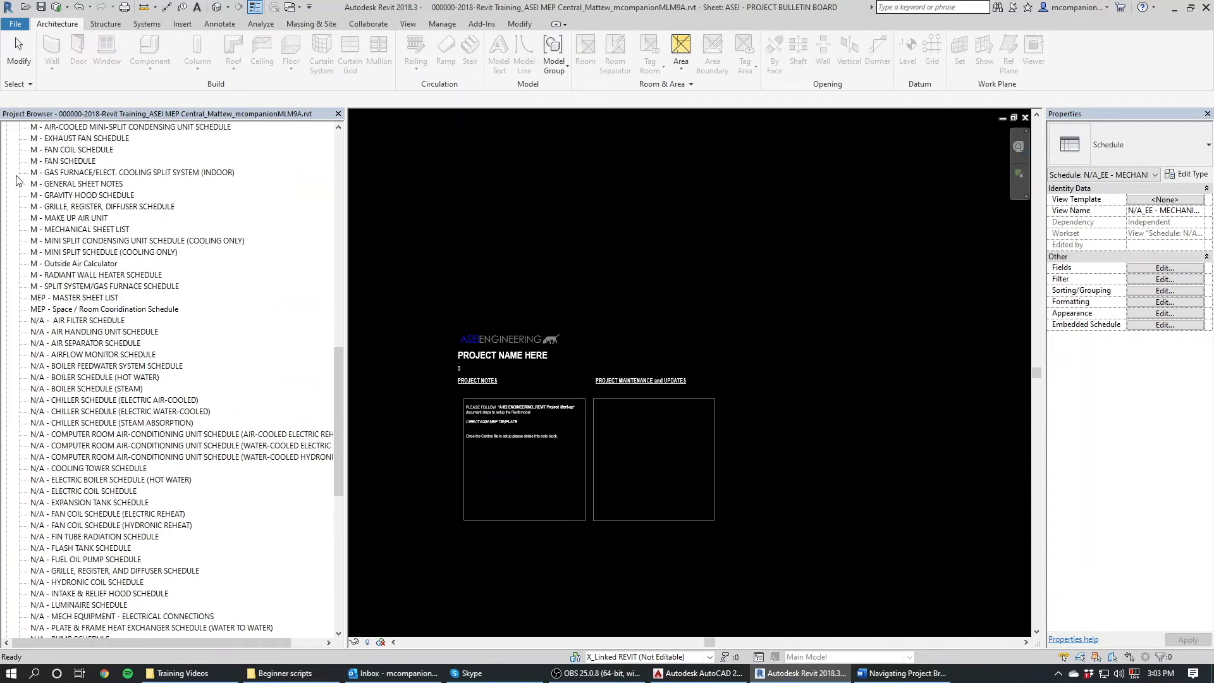
{"action": "scroll", "scroll_direction": "up", "scroll_amount": 3}
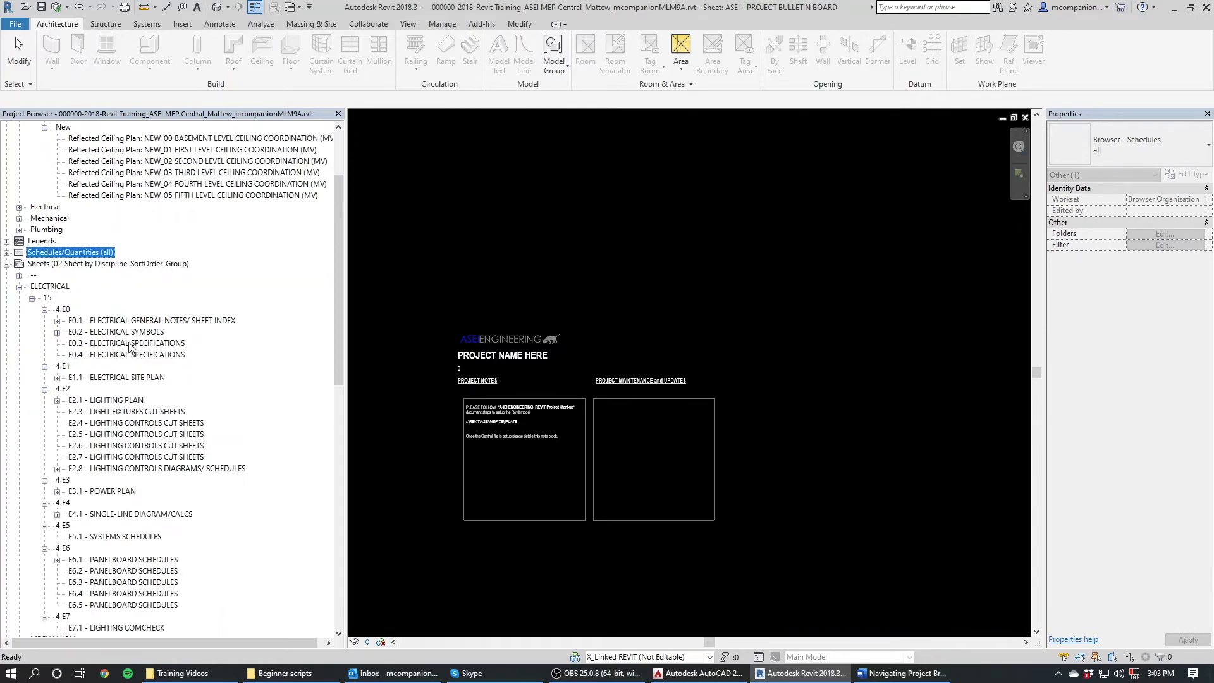
{"action": "scroll", "scroll_direction": "down", "scroll_amount": 3}
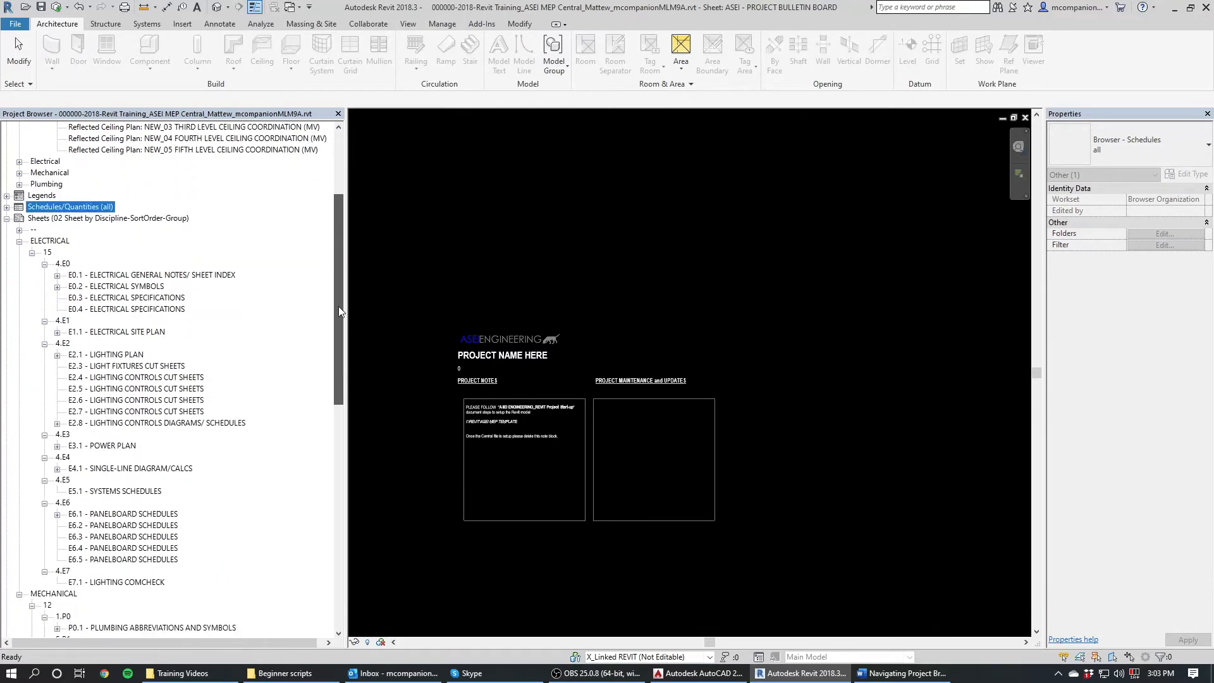
{"action": "scroll", "scroll_direction": "down", "scroll_amount": 3}
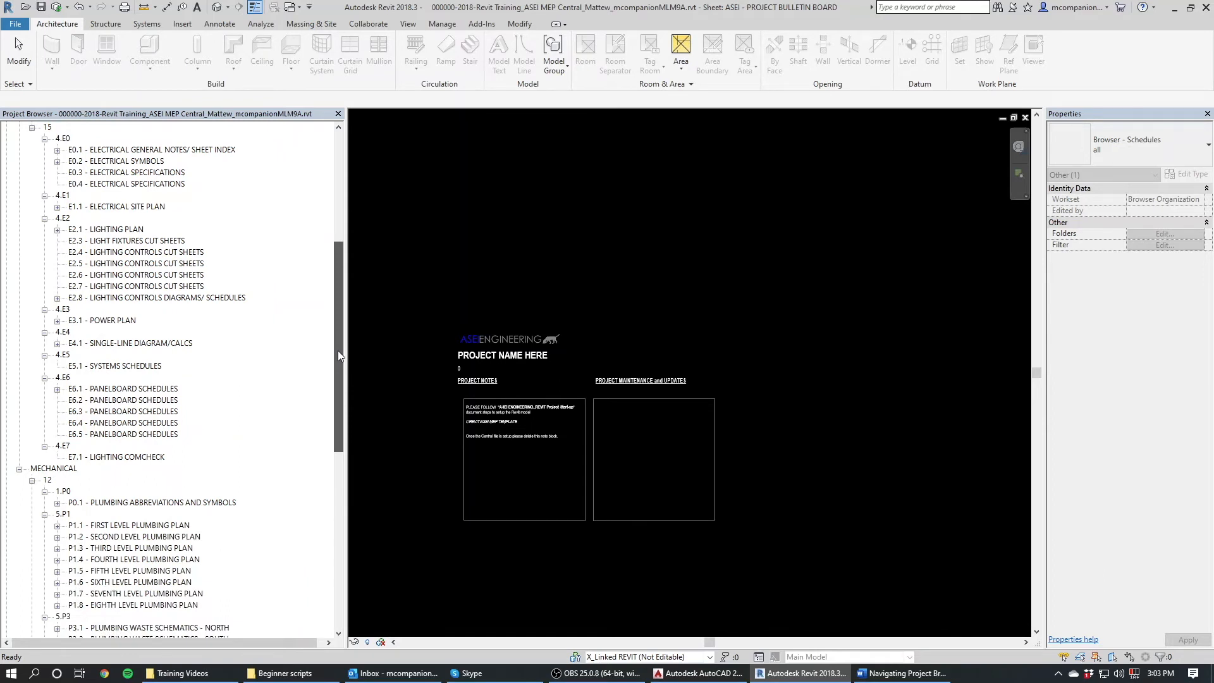
{"action": "scroll", "scroll_direction": "up", "scroll_amount": 3}
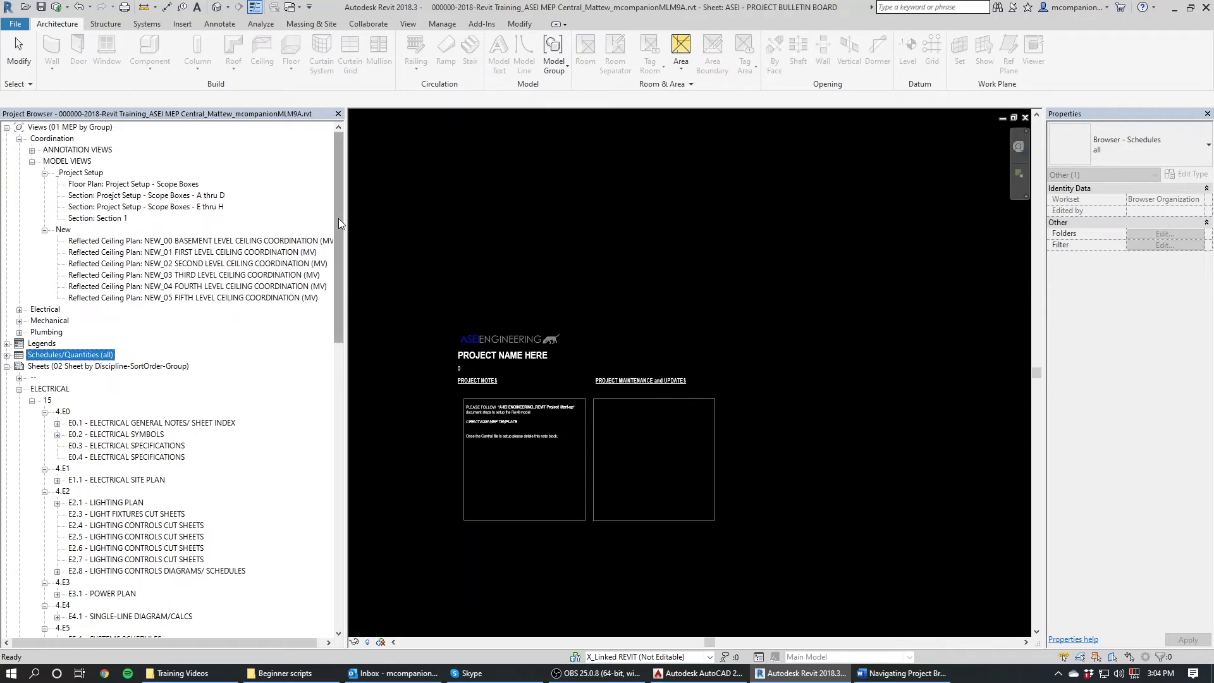
{"action": "scroll", "scroll_direction": "down", "scroll_amount": 3}
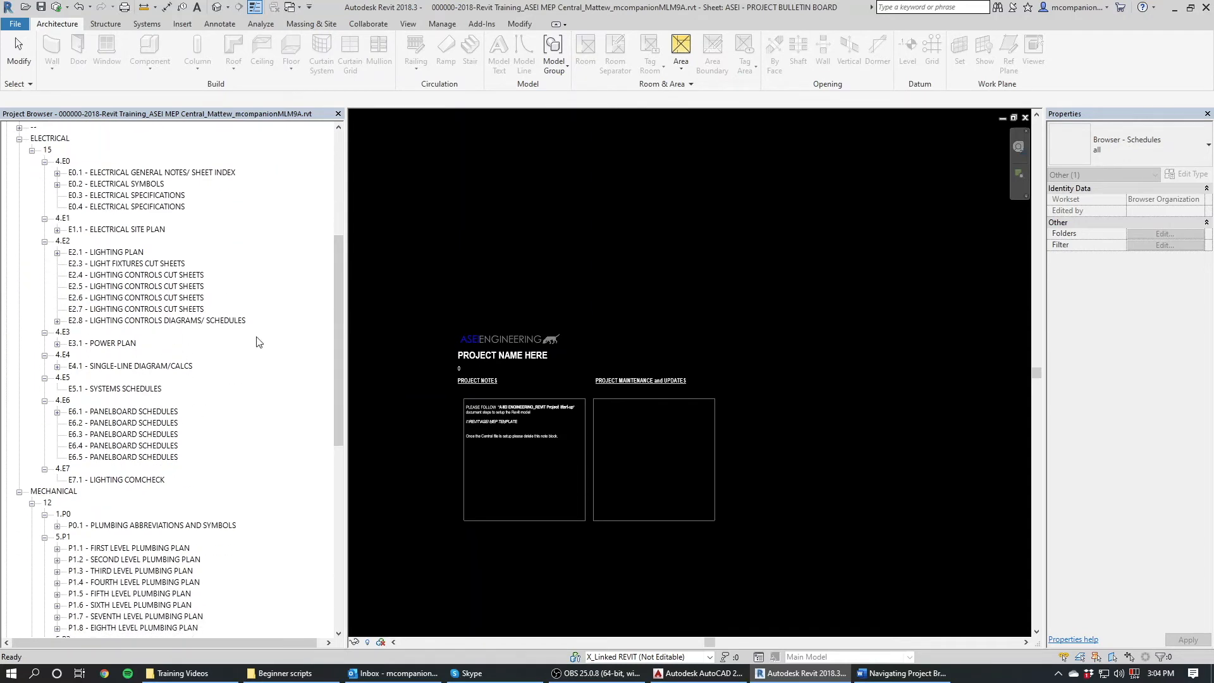
{"action": "scroll", "scroll_direction": "down", "scroll_amount": 3}
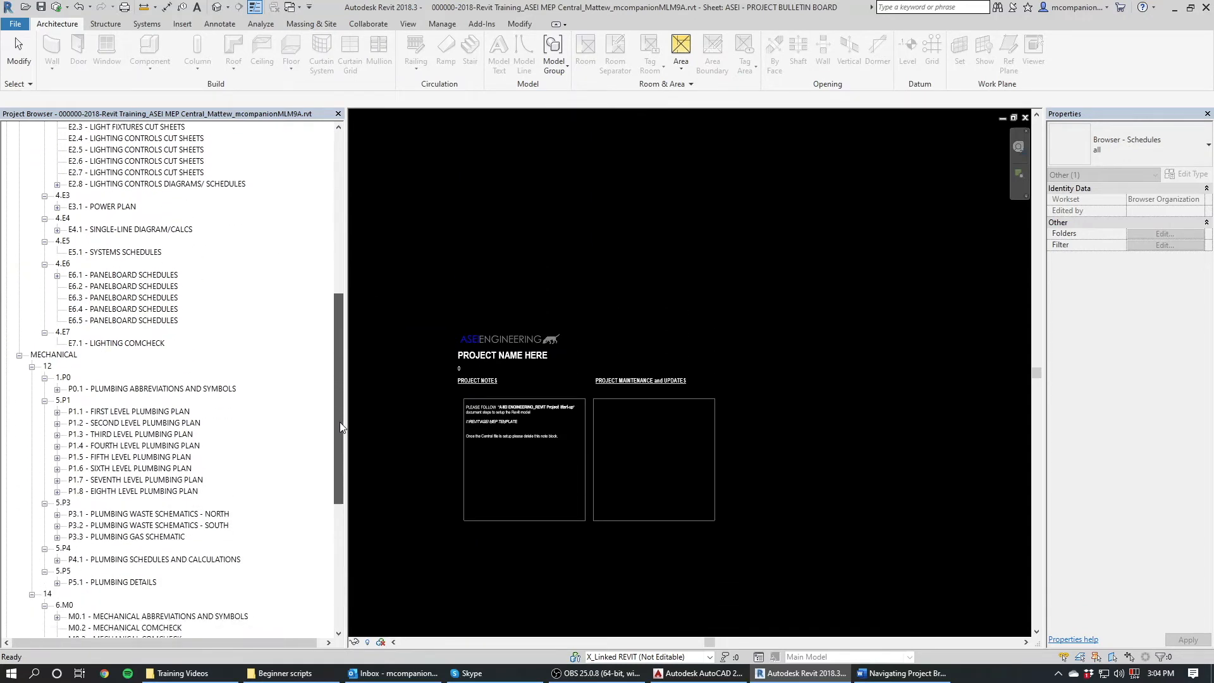
{"action": "scroll", "scroll_direction": "down", "scroll_amount": 3}
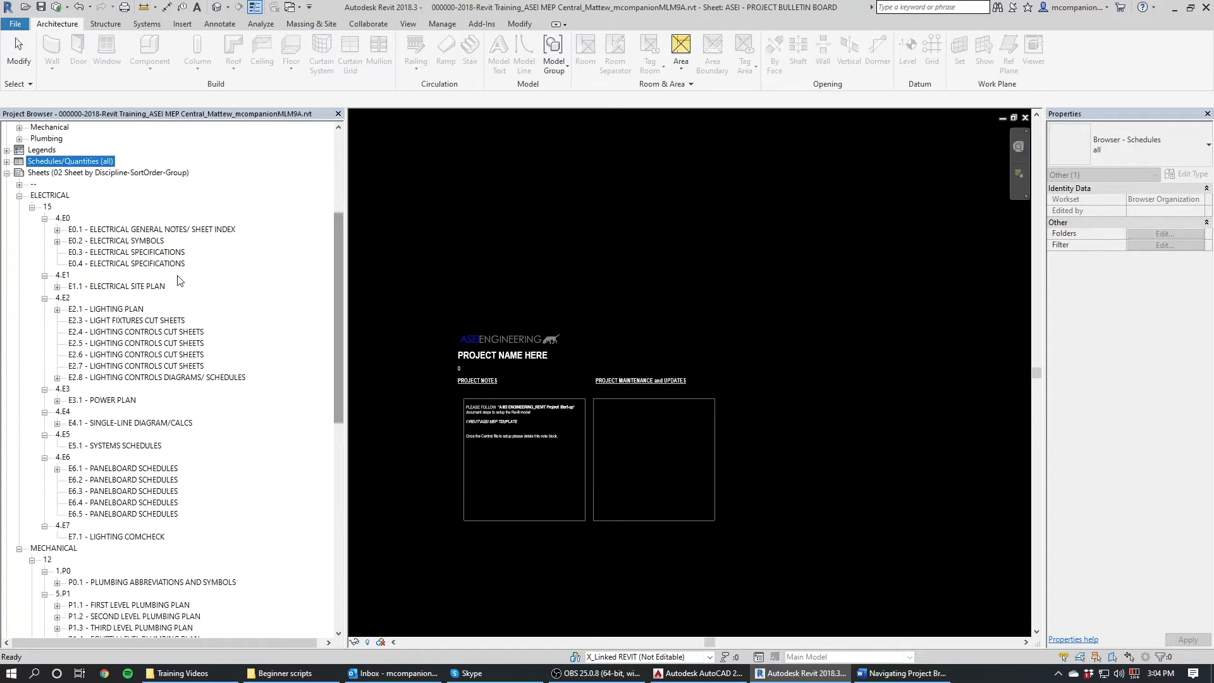
{"action": "mouse_move", "coordinate": [114, 341]}
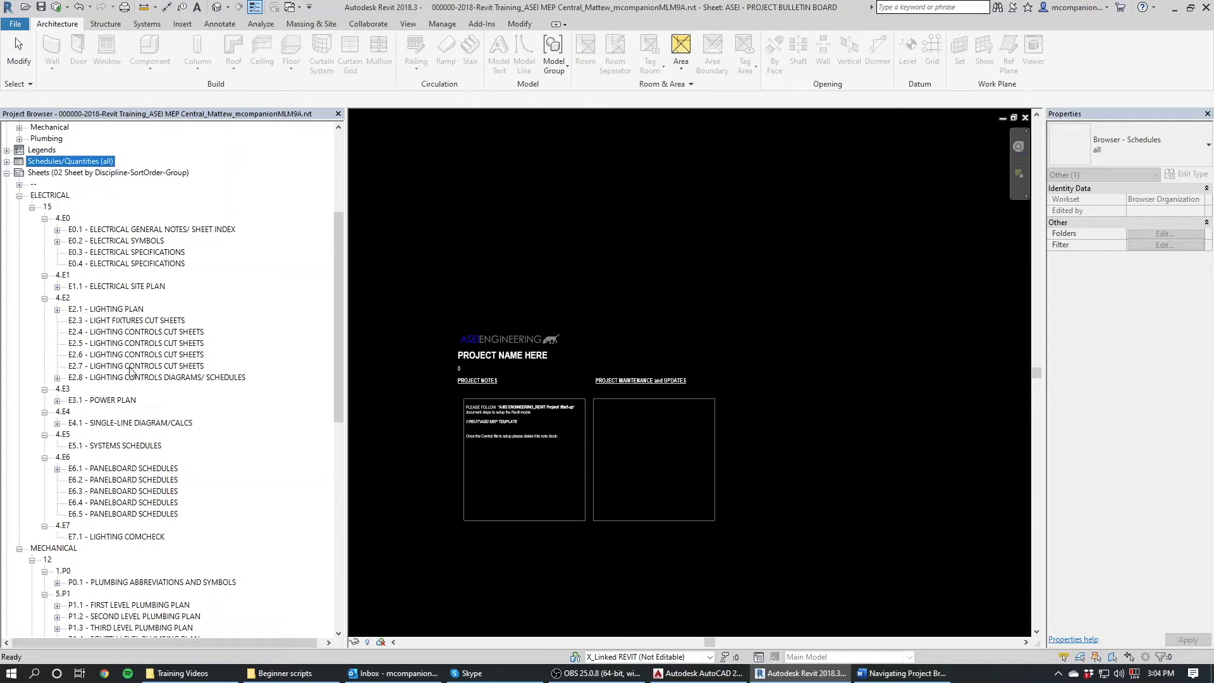
{"action": "right_click", "coordinate": [139, 366]}
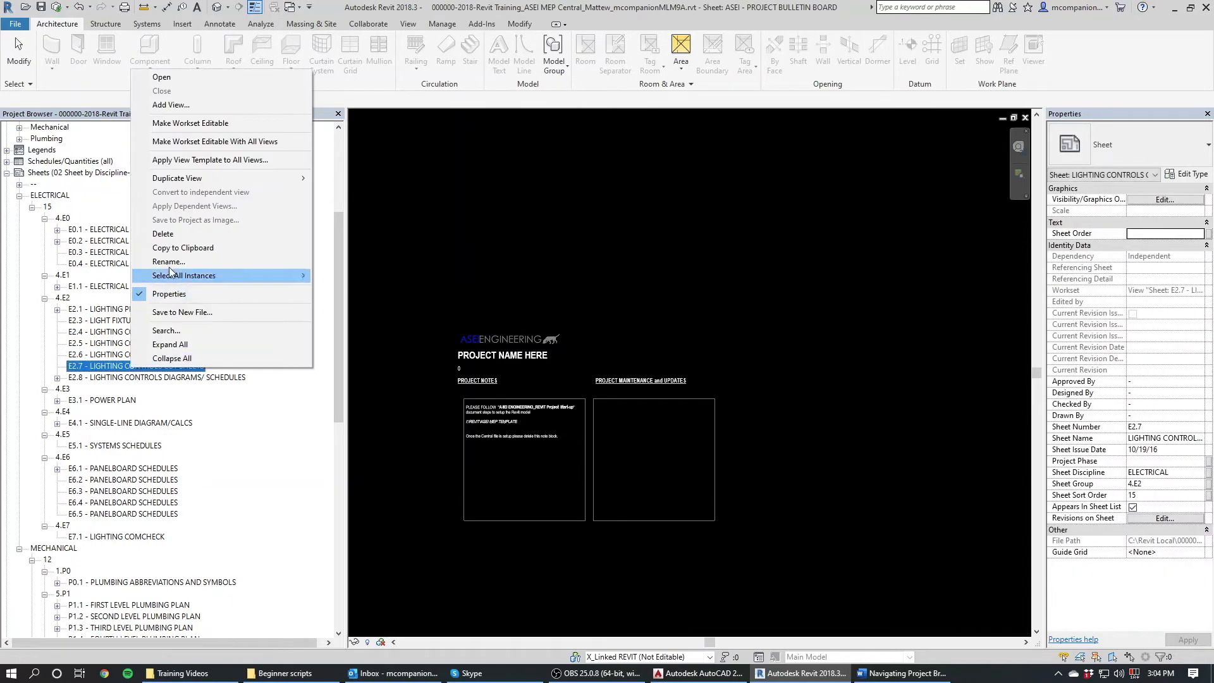
{"action": "mouse_move", "coordinate": [163, 234]}
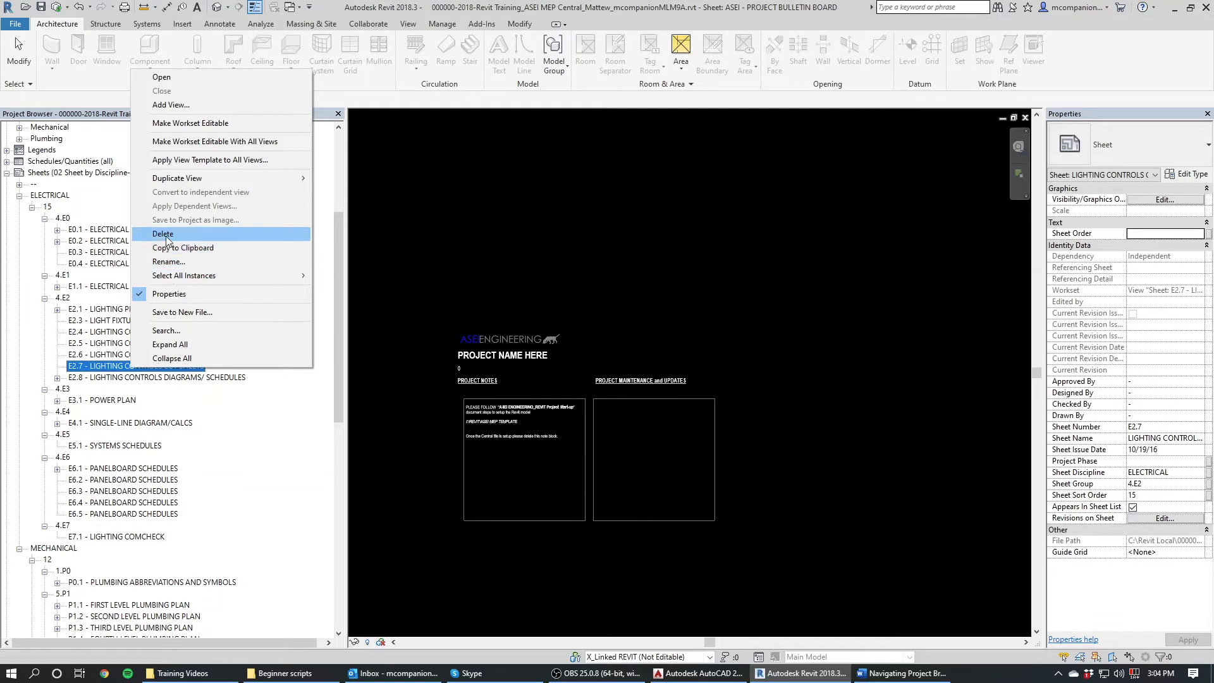
{"action": "left_click", "coordinate": [163, 234]}
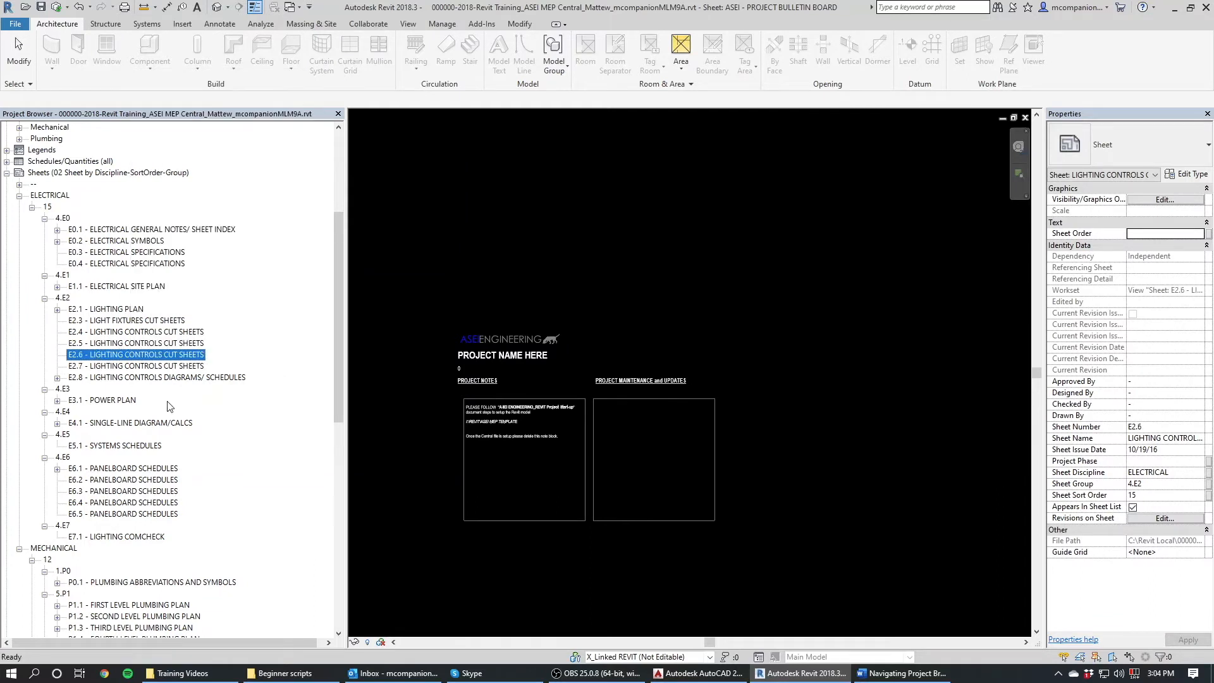
{"action": "mouse_move", "coordinate": [142, 394]}
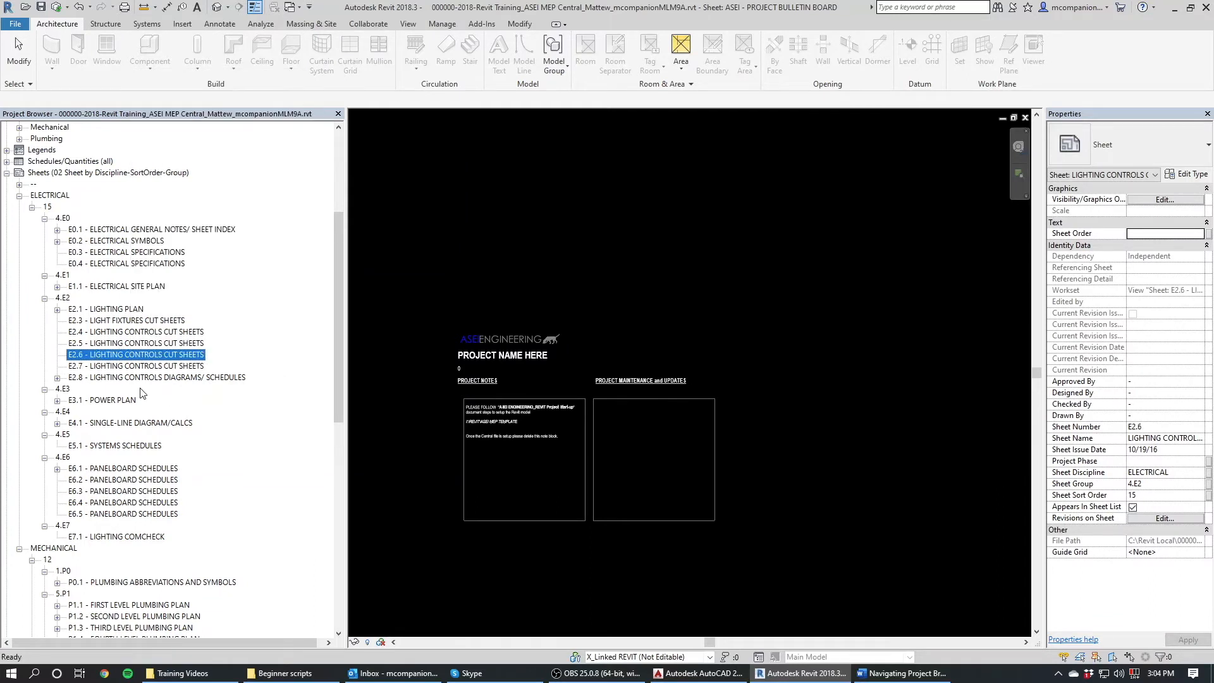
{"action": "scroll", "scroll_direction": "down", "scroll_amount": 3}
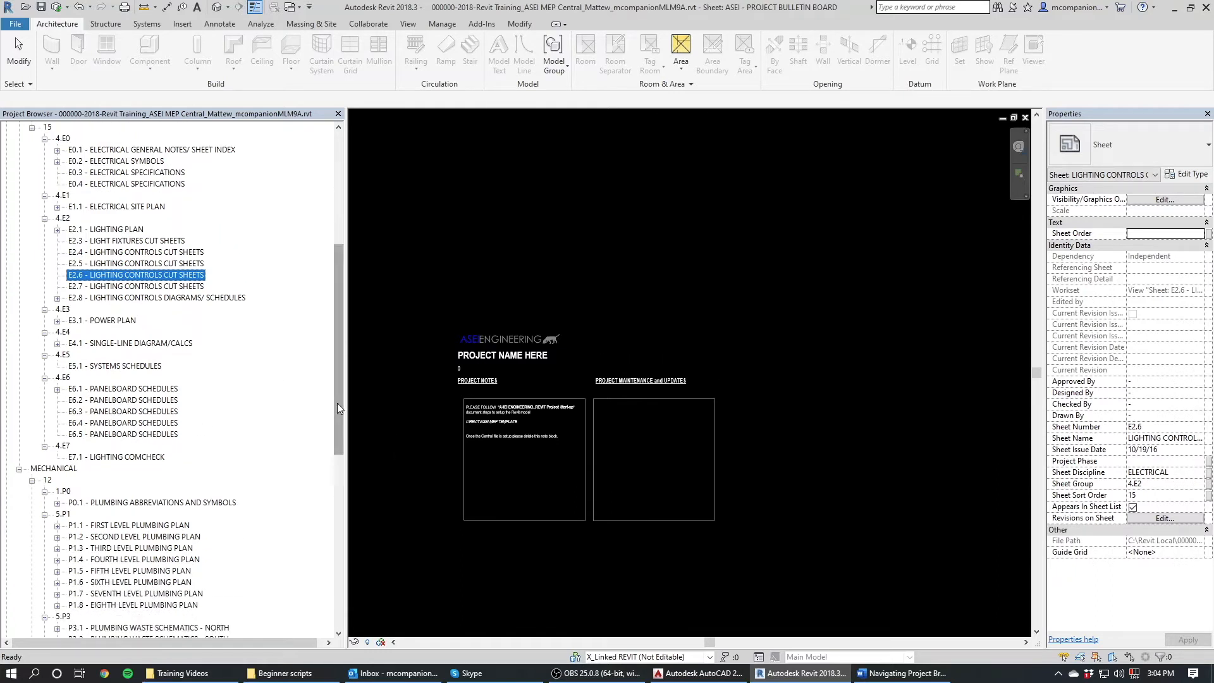
{"action": "scroll", "scroll_direction": "down", "scroll_amount": 3}
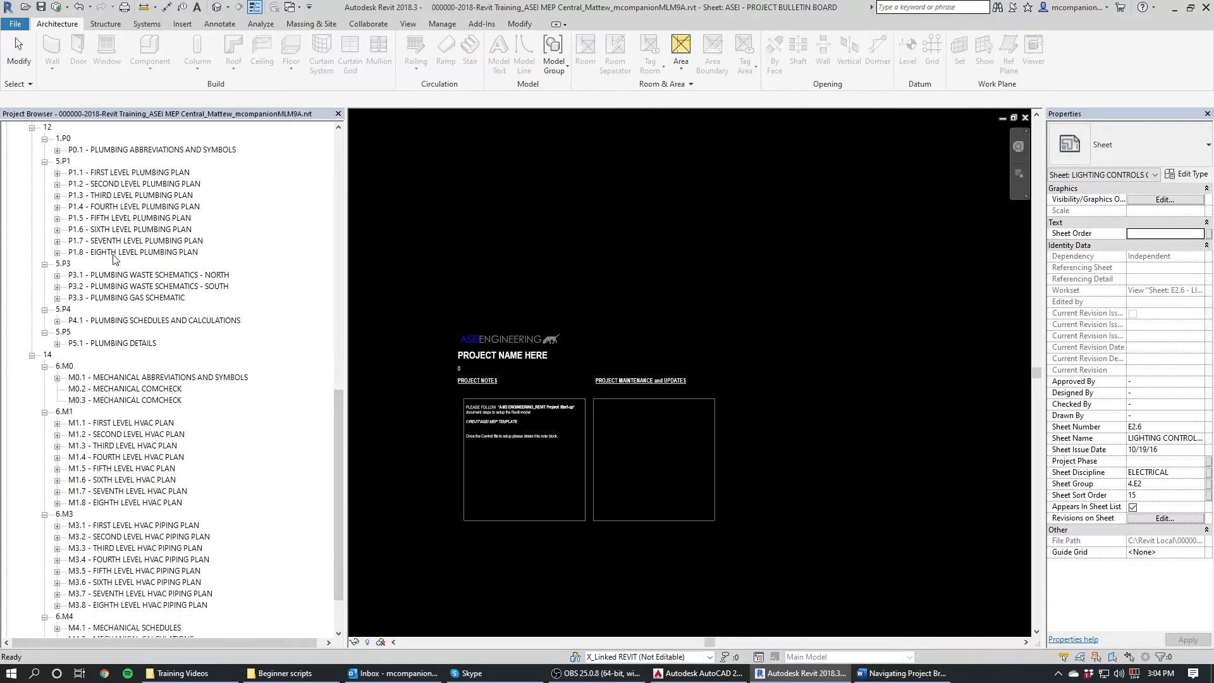
{"action": "mouse_move", "coordinate": [144, 306]}
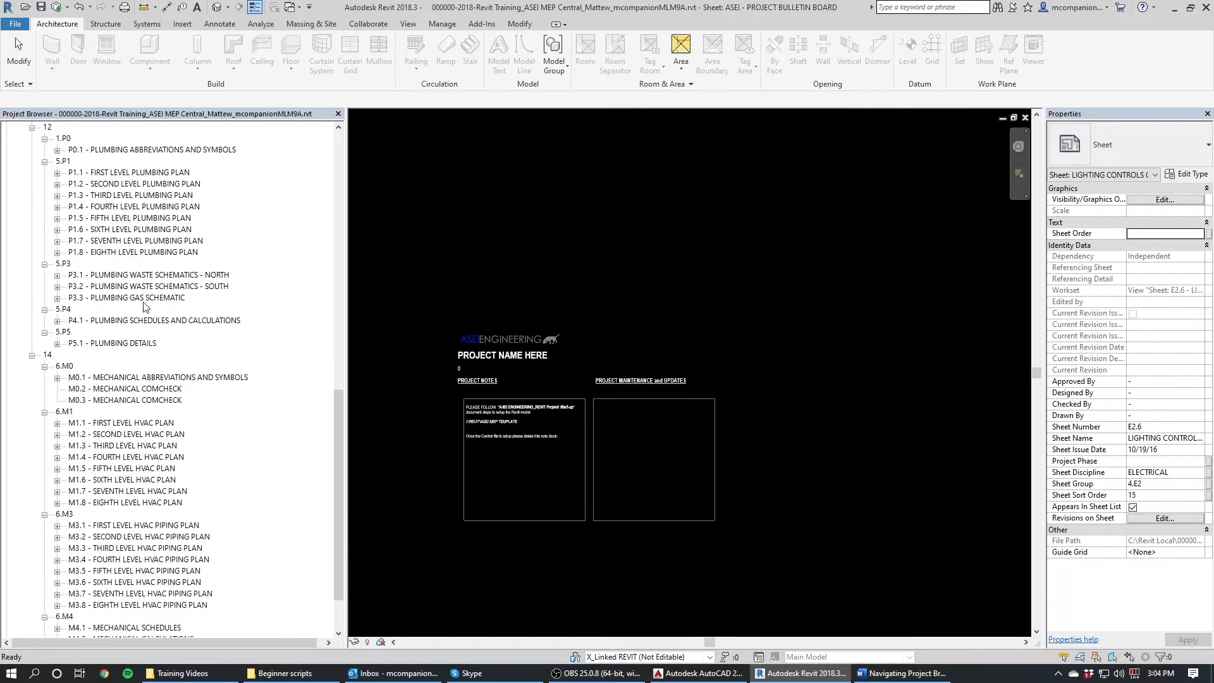
{"action": "mouse_move", "coordinate": [325, 432]}
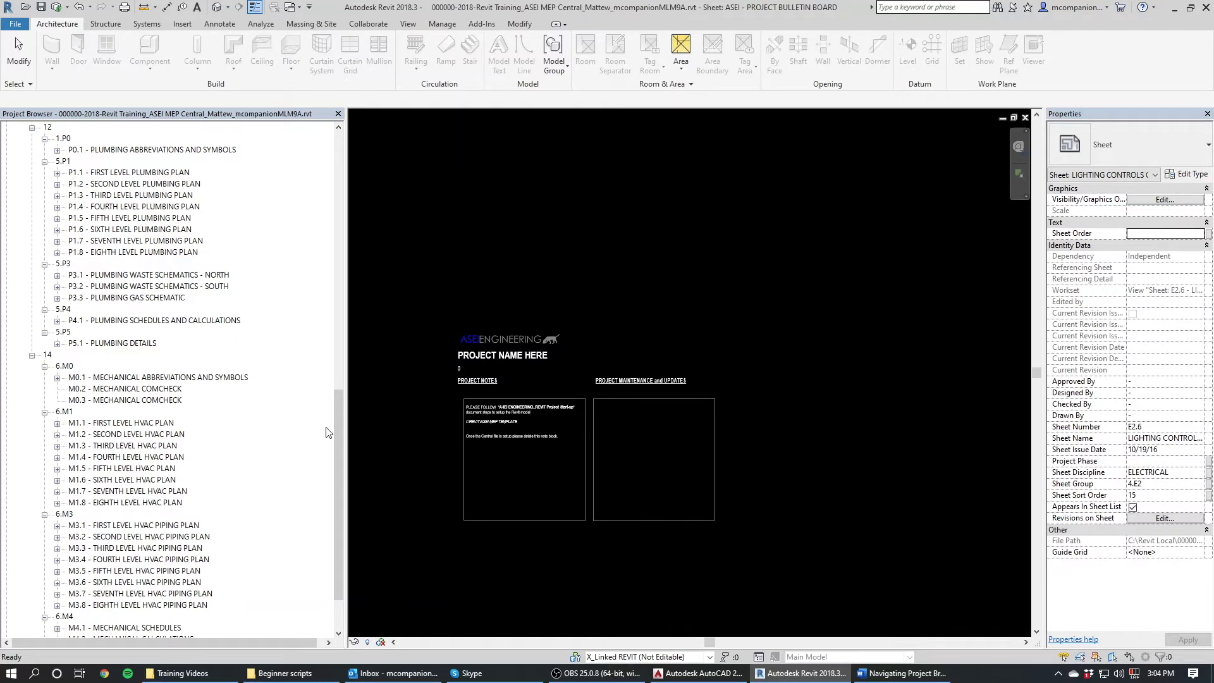
{"action": "scroll", "scroll_direction": "down", "scroll_amount": 3}
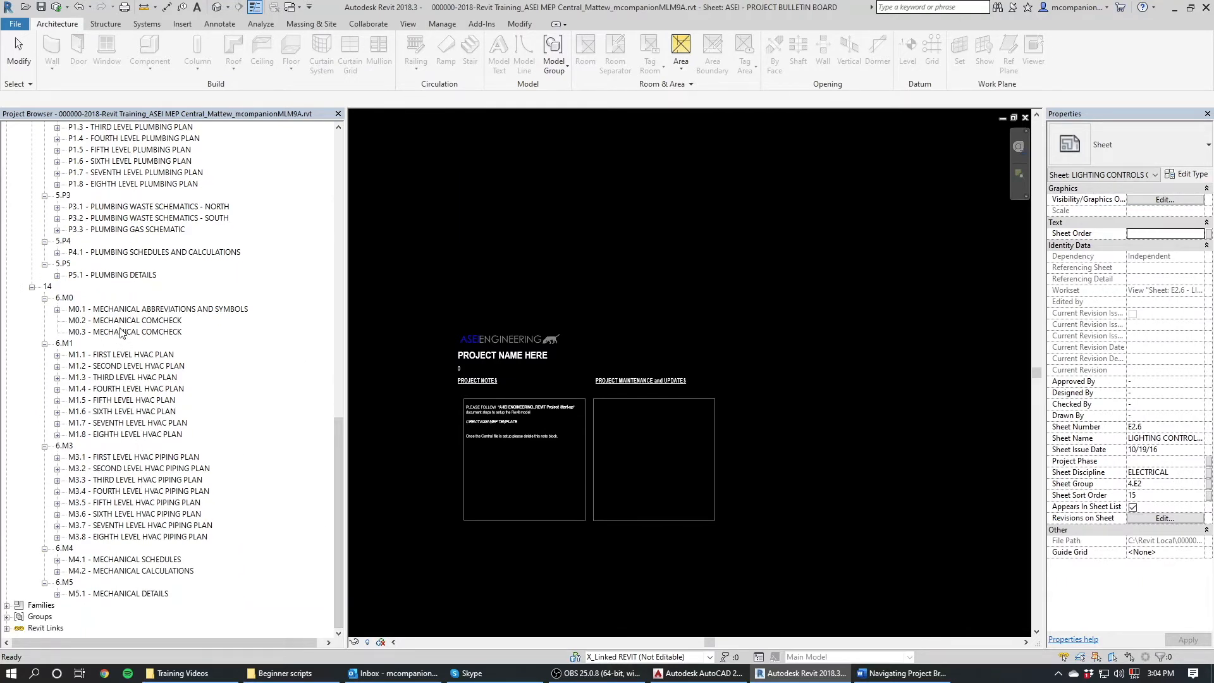
{"action": "scroll", "scroll_direction": "up", "scroll_amount": 3}
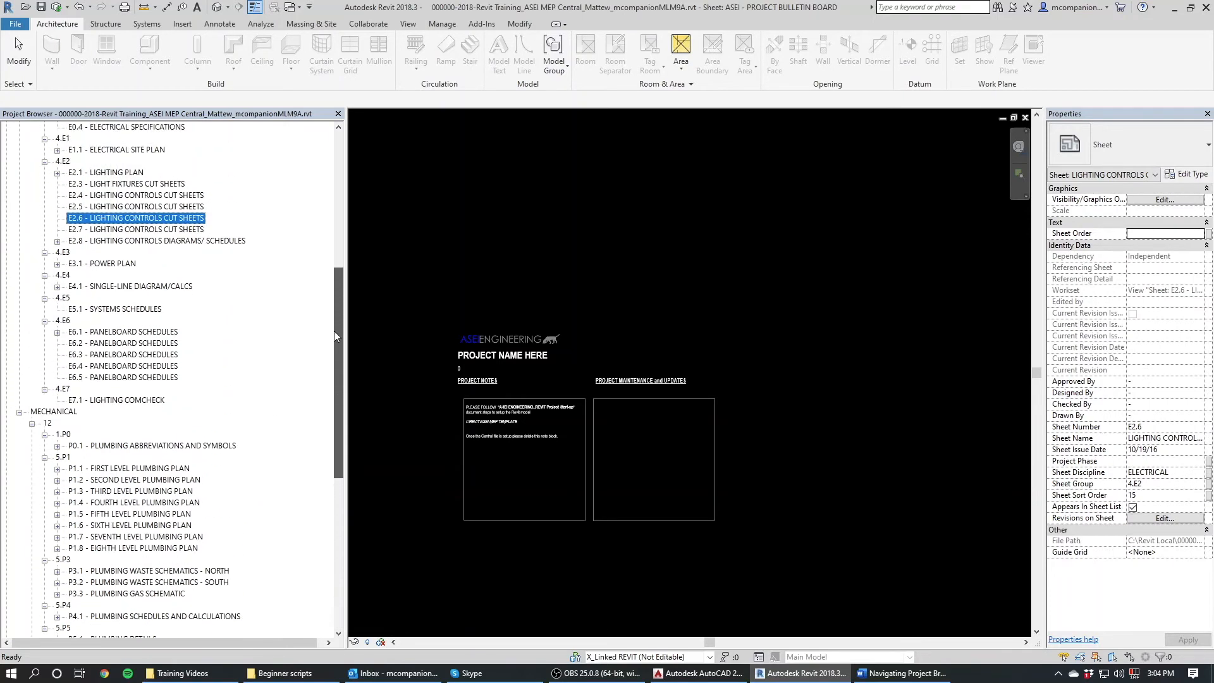
{"action": "scroll", "scroll_direction": "up", "scroll_amount": 3}
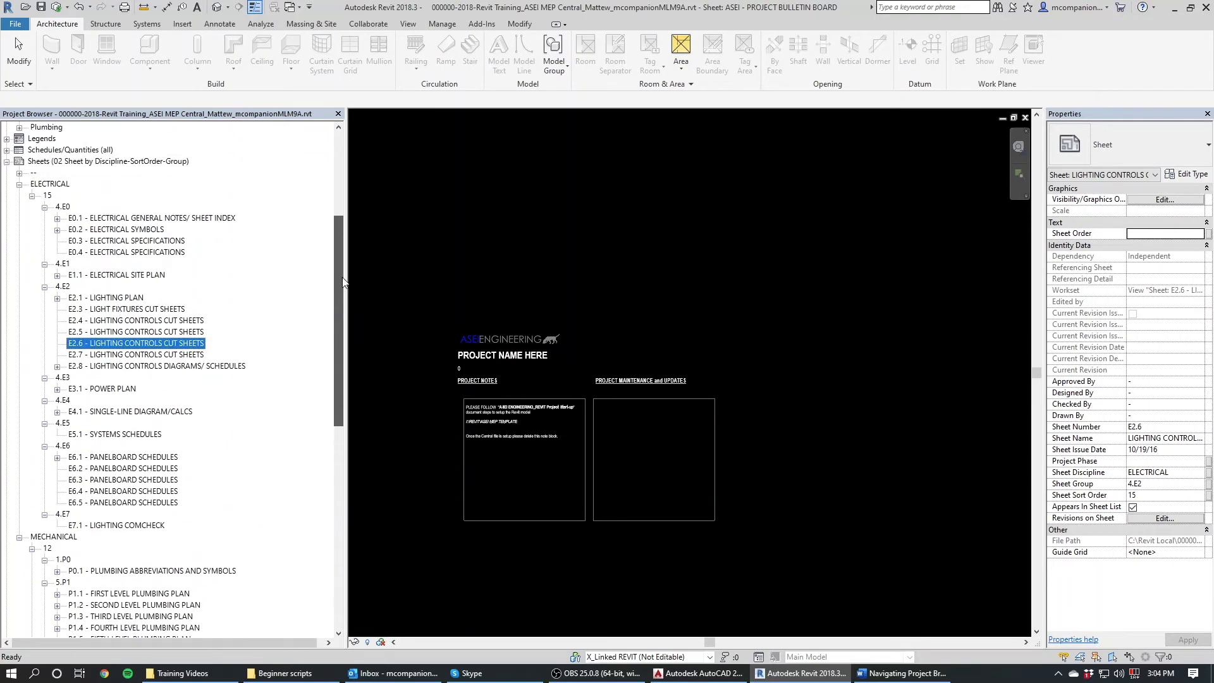
{"action": "scroll", "scroll_direction": "up", "scroll_amount": 3}
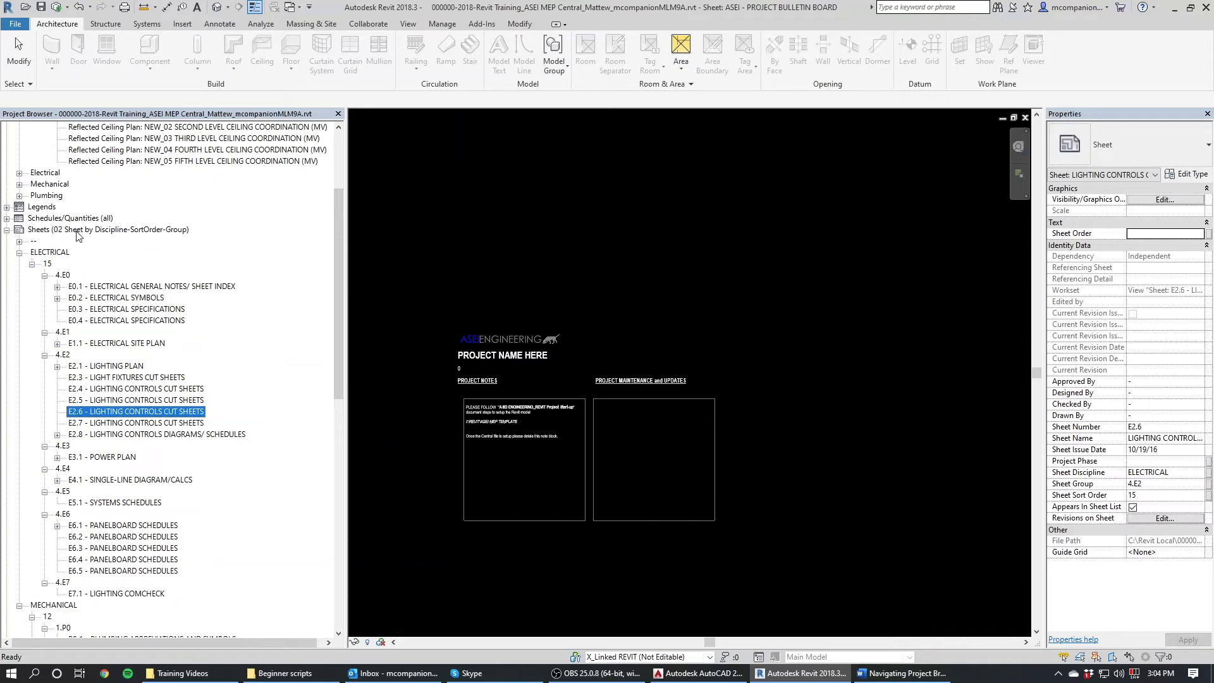
{"action": "right_click", "coordinate": [101, 229]}
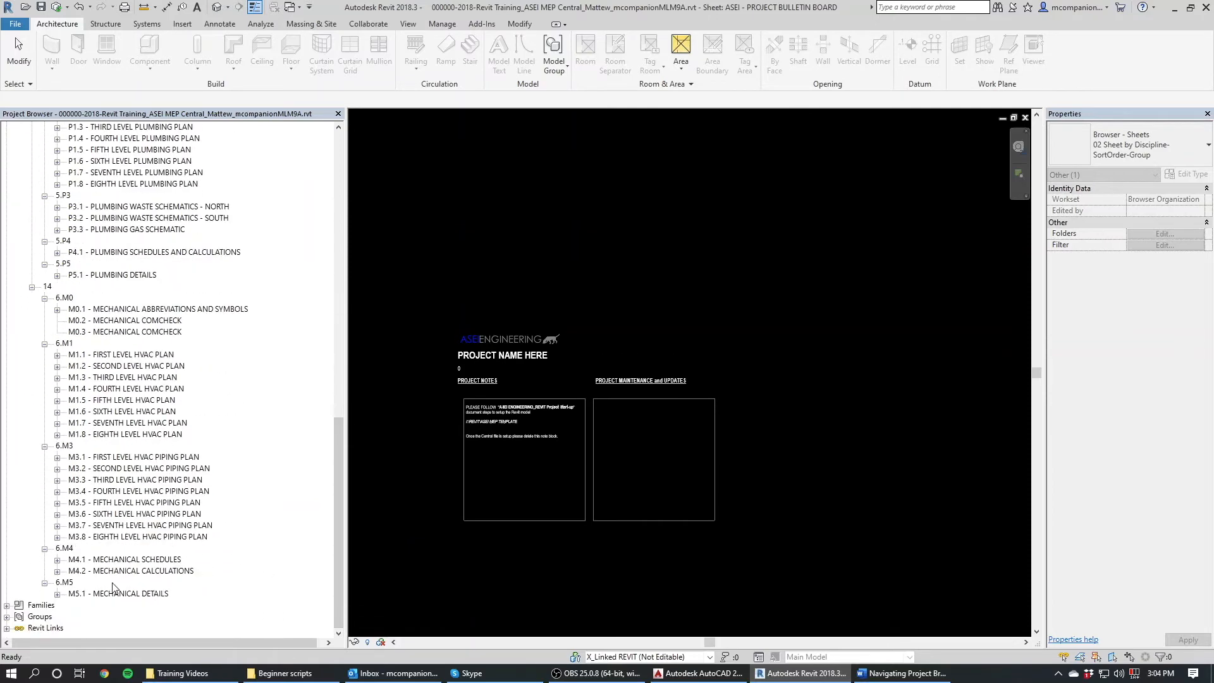
{"action": "scroll", "scroll_direction": "up", "scroll_amount": 3}
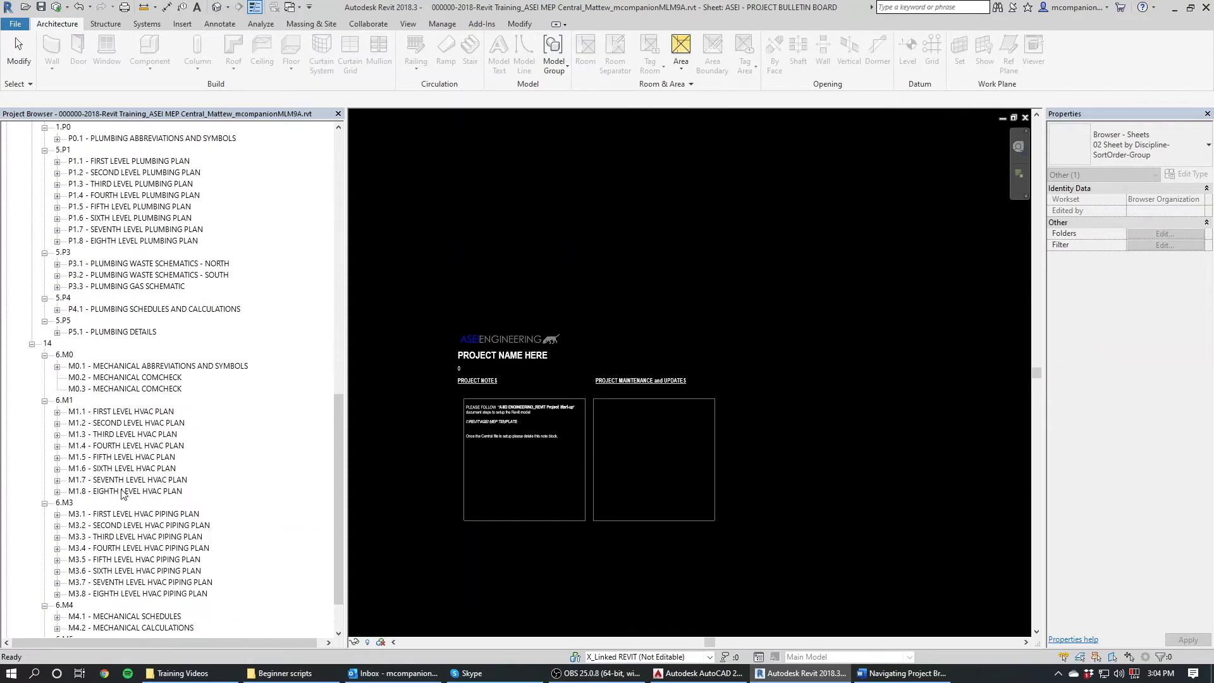
{"action": "scroll", "scroll_direction": "up", "scroll_amount": 3}
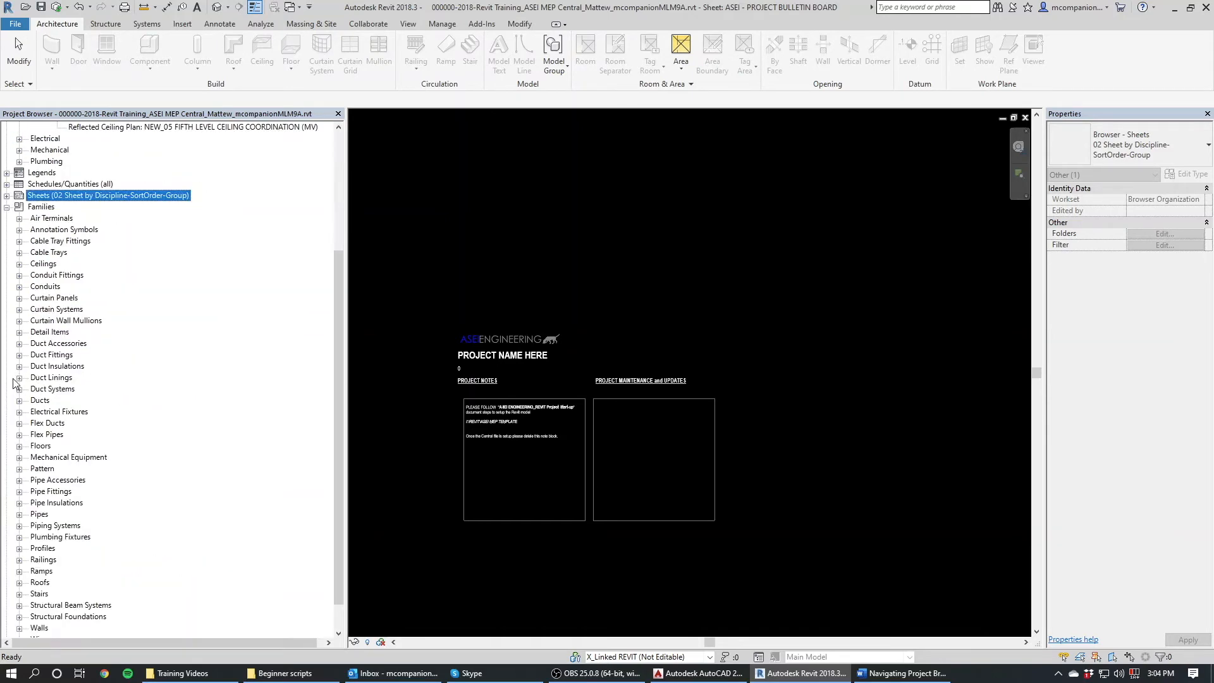
{"action": "mouse_move", "coordinate": [345, 328]}
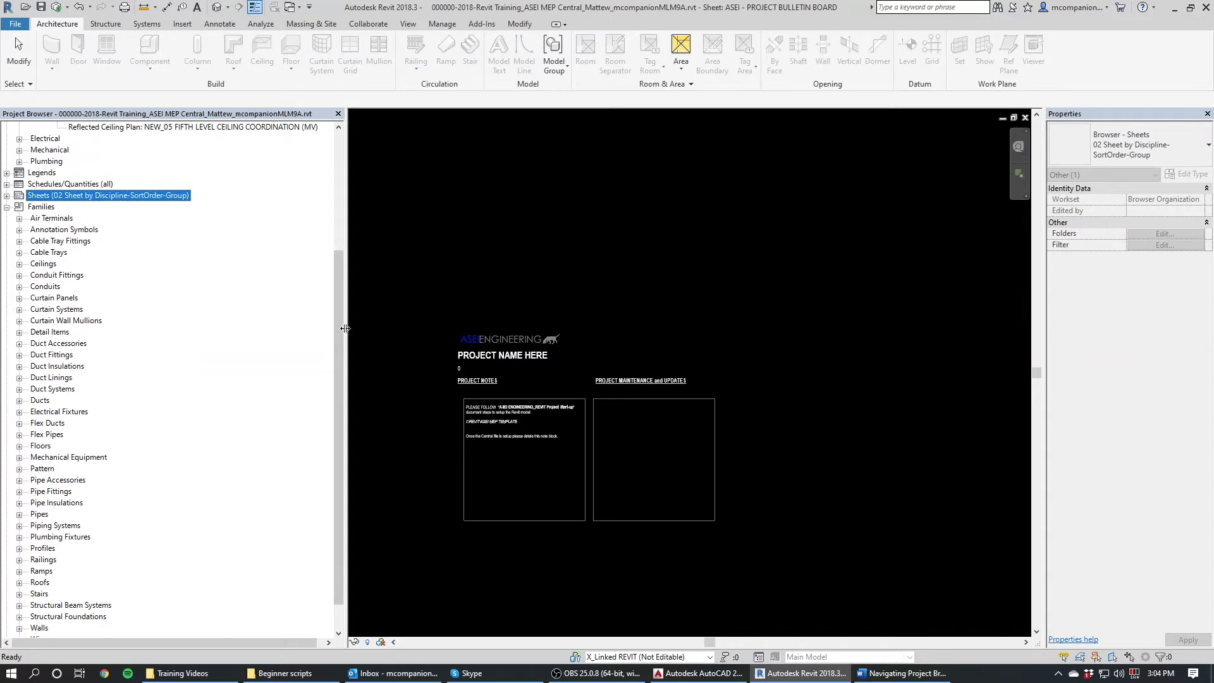
- Scroll the Families category list down to Wires, Groups and Revit Links
{"action": "scroll", "scroll_direction": "down", "scroll_amount": 3}
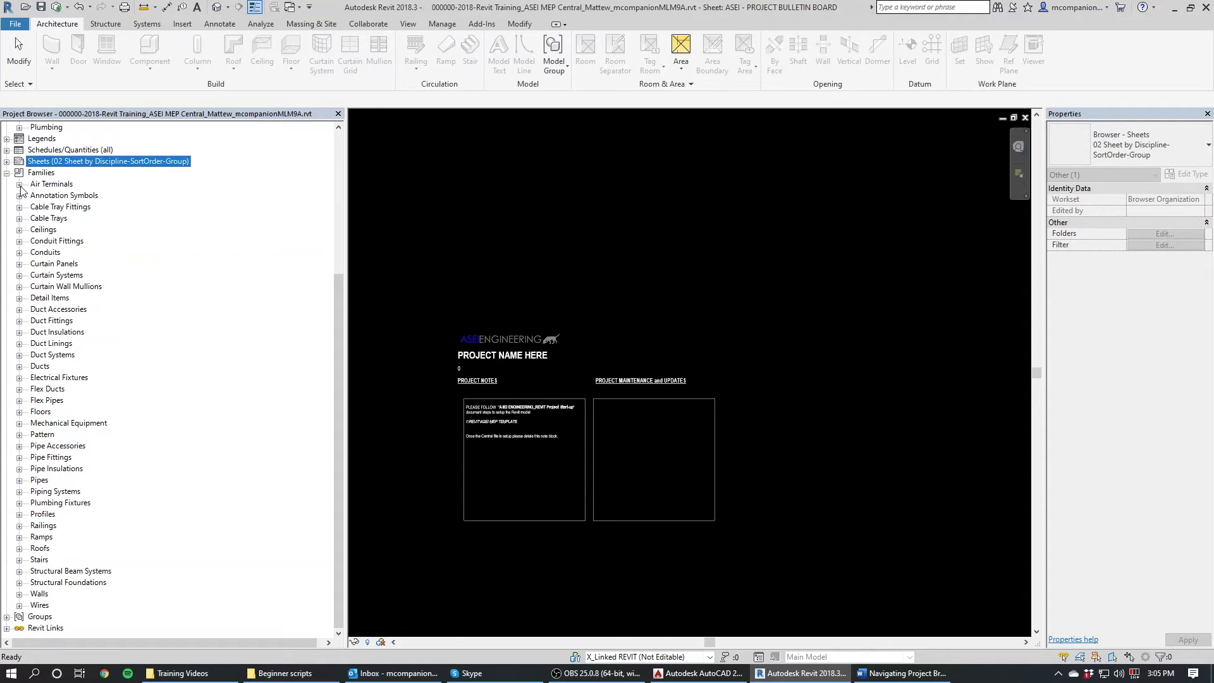
- Expand Air Terminals and Annotation Symbols, collapsing the exhaust terminal's size list
{"action": "left_click", "coordinate": [20, 183]}
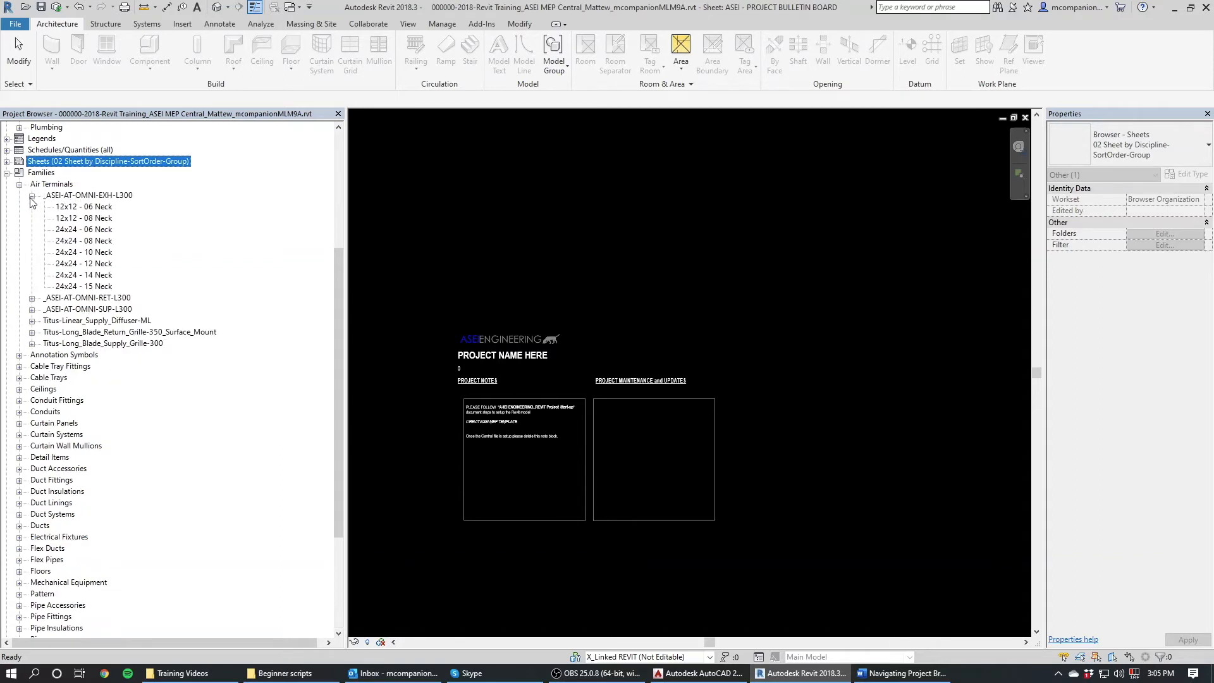
{"action": "left_click", "coordinate": [32, 195]}
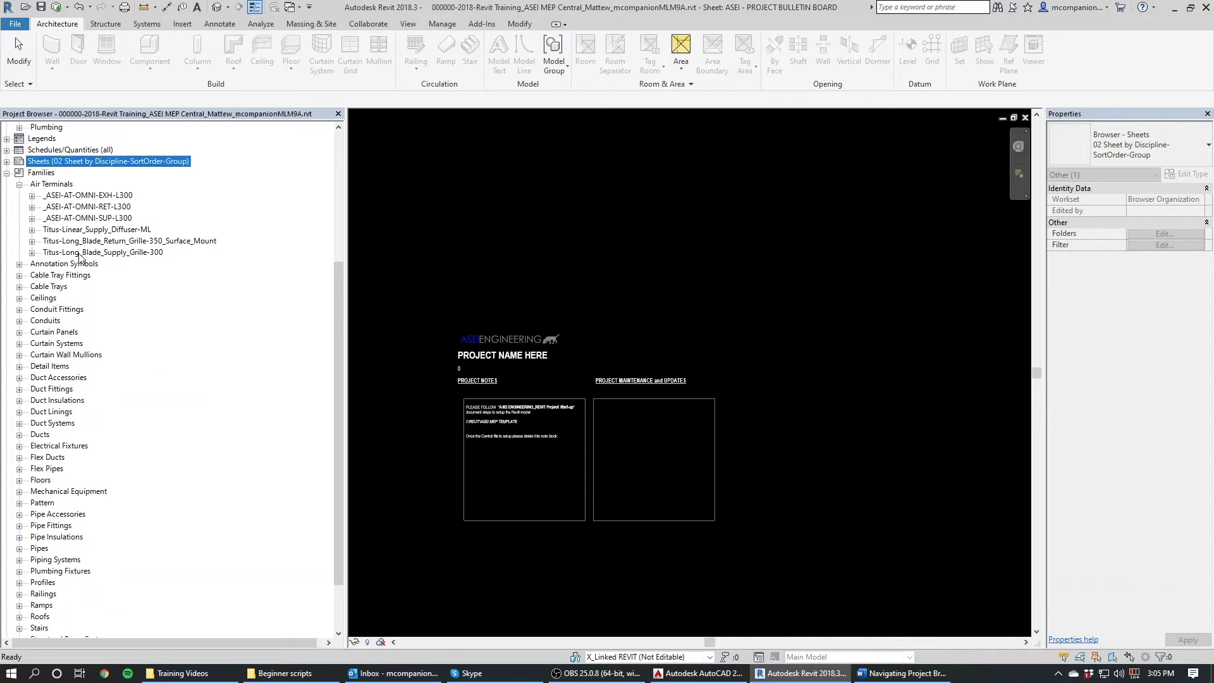
{"action": "left_click", "coordinate": [19, 263]}
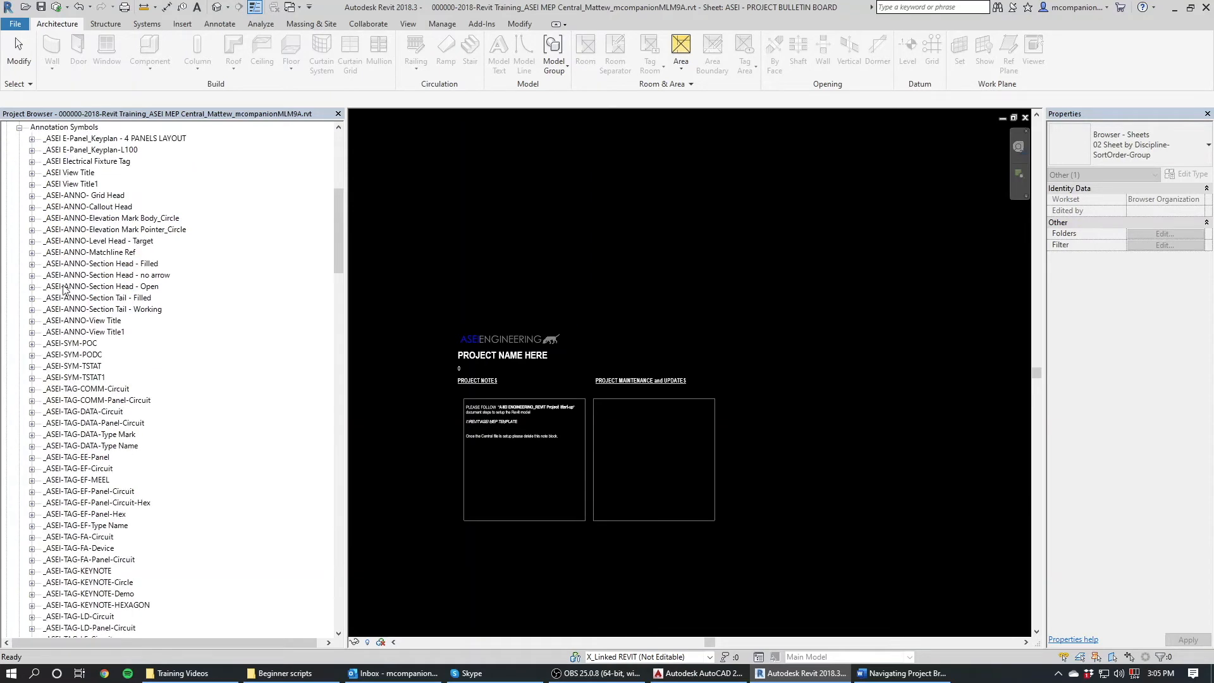
- Scroll through the Annotation Symbols families and select ASEI LOGO 2
{"action": "scroll", "scroll_direction": "down", "scroll_amount": 3}
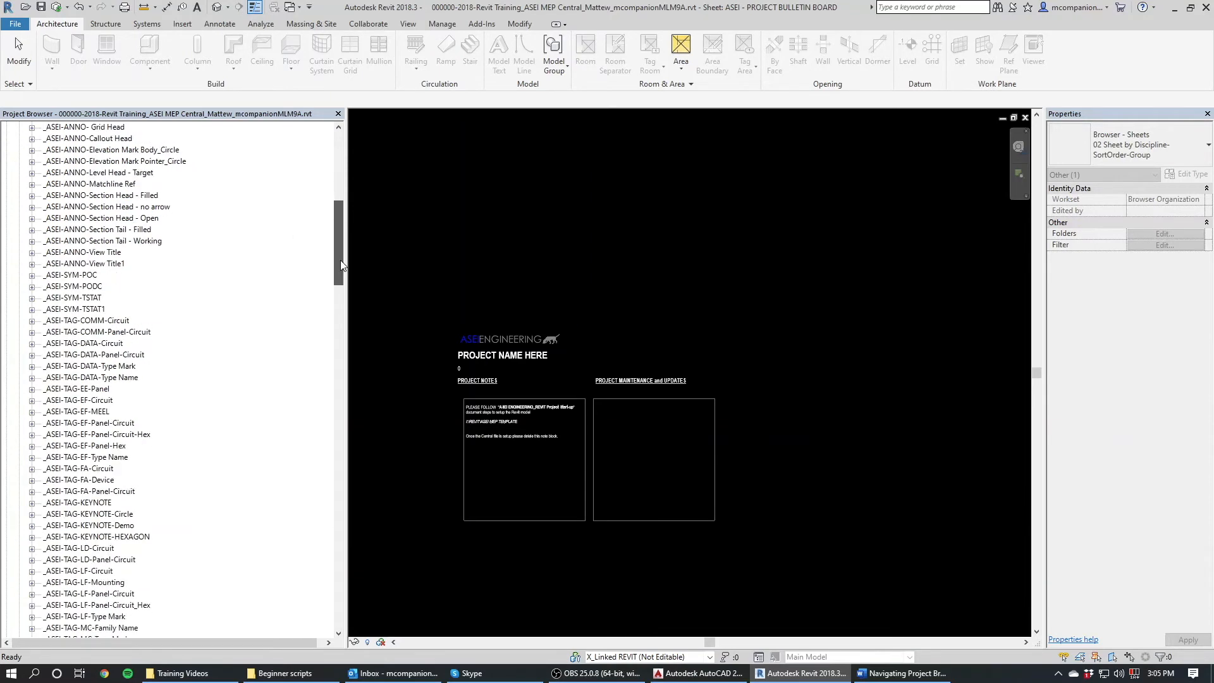
{"action": "scroll", "scroll_direction": "up", "scroll_amount": 3}
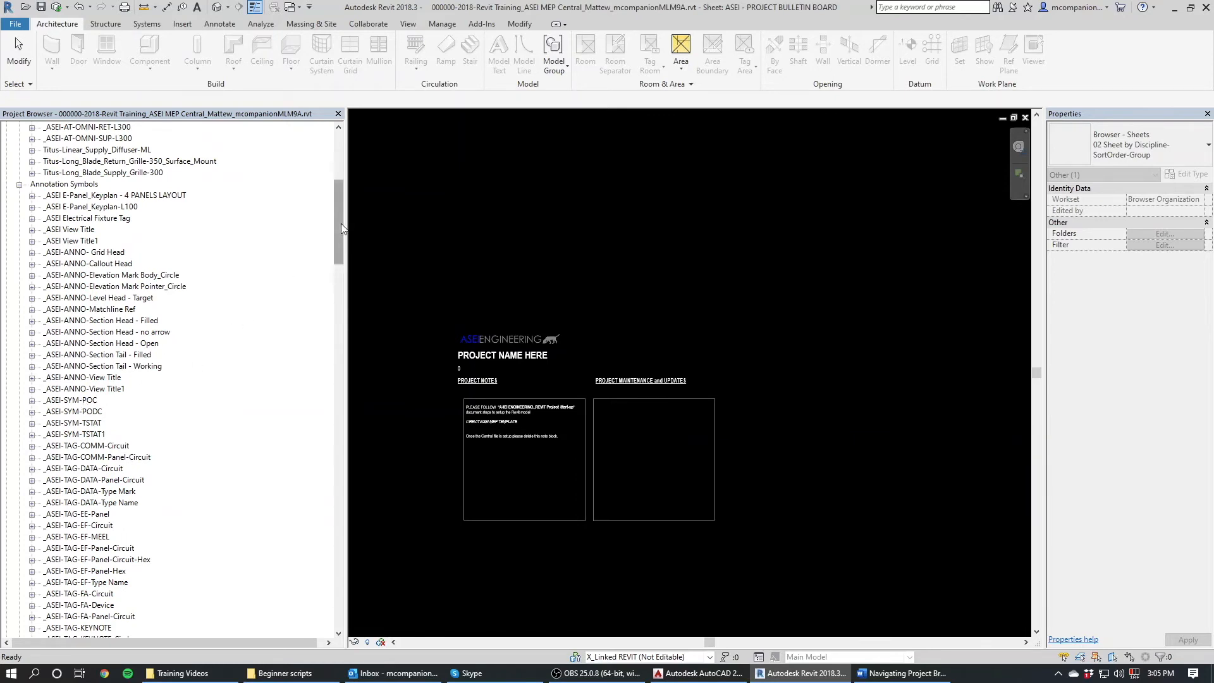
{"action": "scroll", "scroll_direction": "down", "scroll_amount": 3}
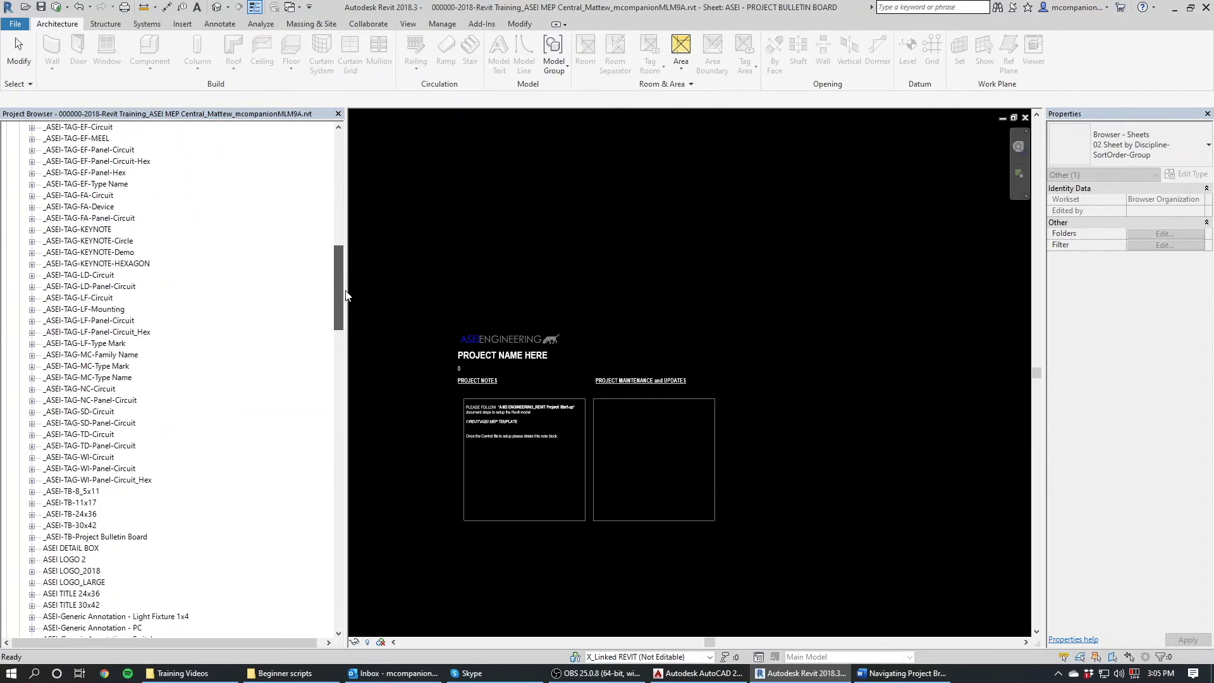
{"action": "scroll", "scroll_direction": "down", "scroll_amount": 3}
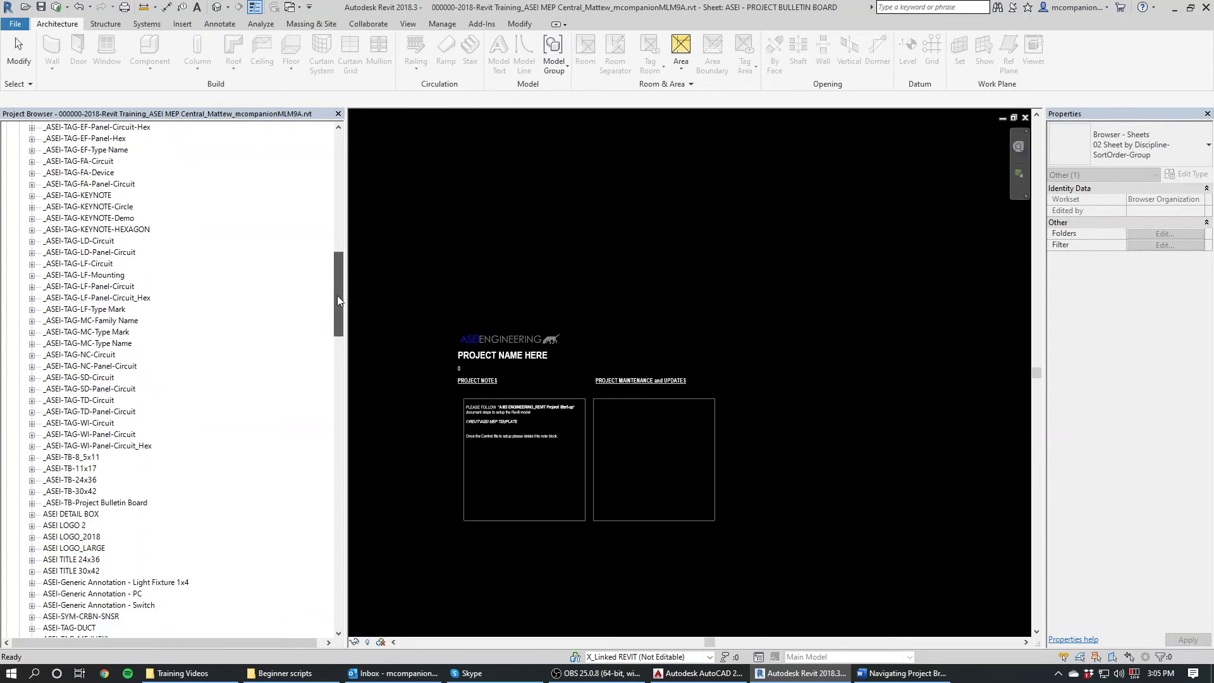
{"action": "scroll", "scroll_direction": "down", "scroll_amount": 3}
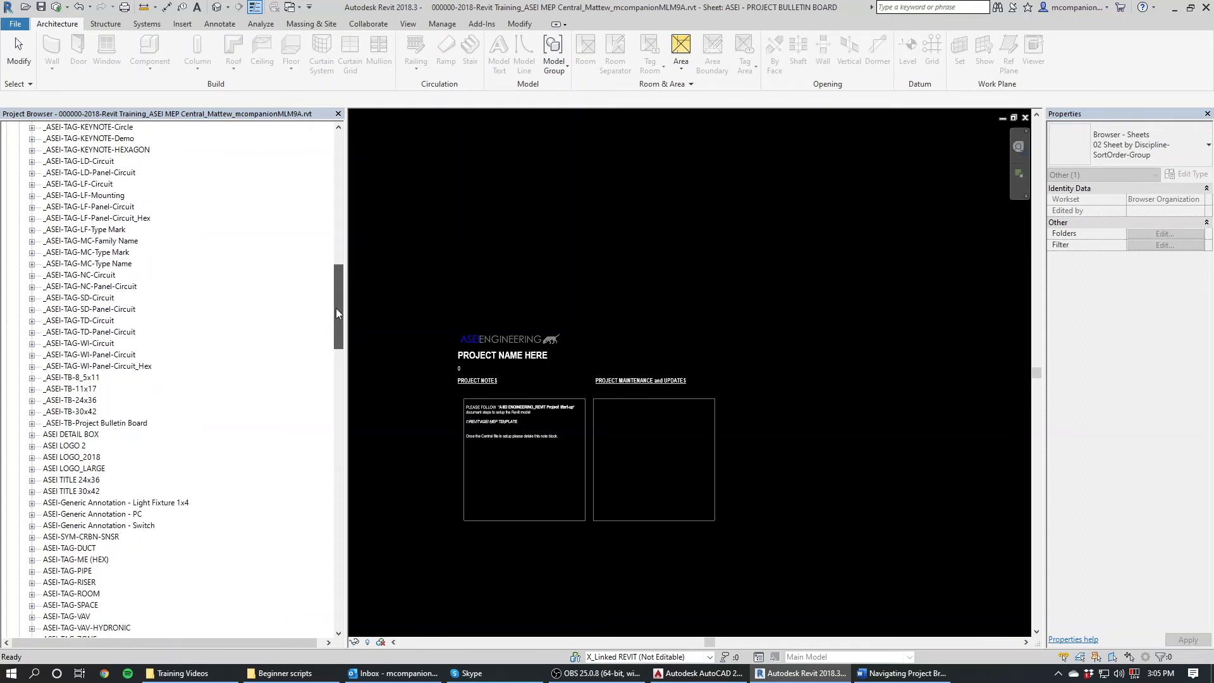
{"action": "scroll", "scroll_direction": "down", "scroll_amount": 3}
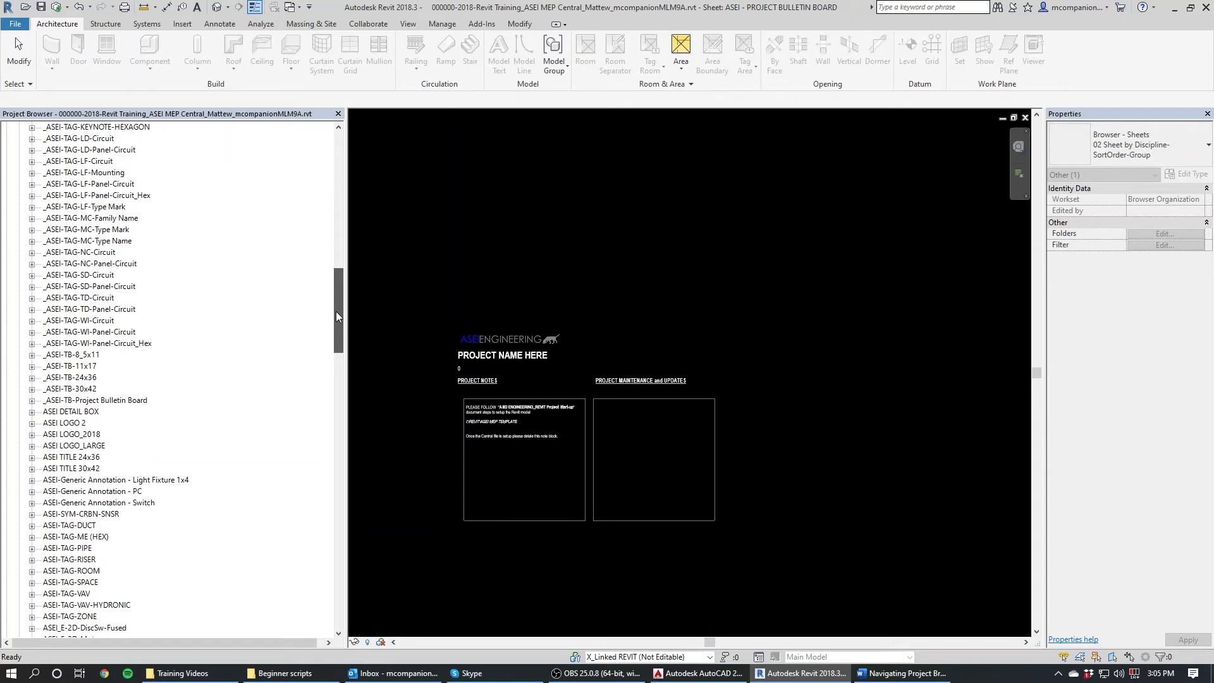
{"action": "scroll", "scroll_direction": "down", "scroll_amount": 3}
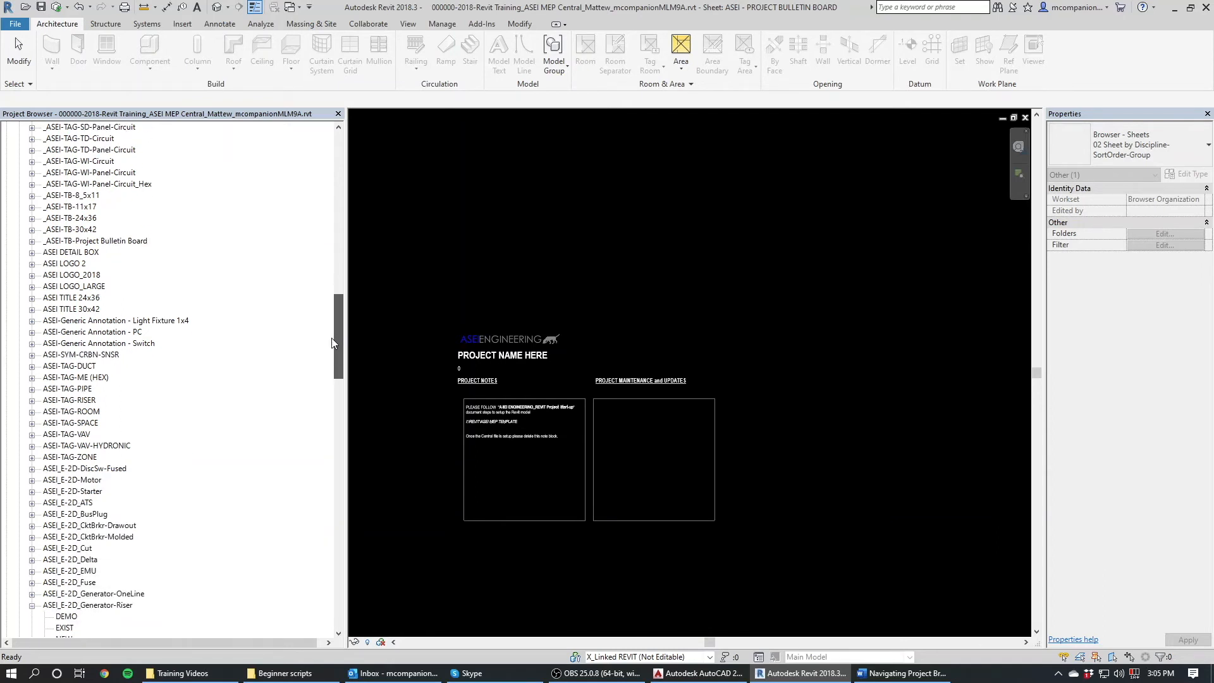
{"action": "scroll", "scroll_direction": "down", "scroll_amount": 3}
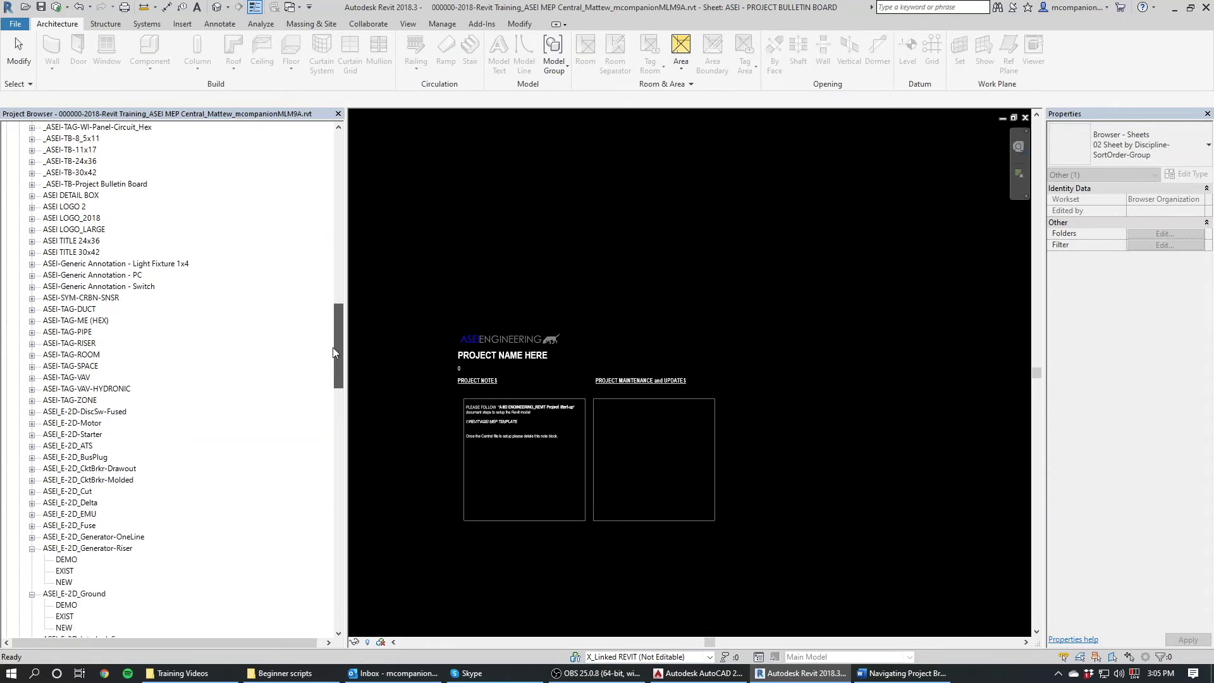
{"action": "scroll", "scroll_direction": "down", "scroll_amount": 3}
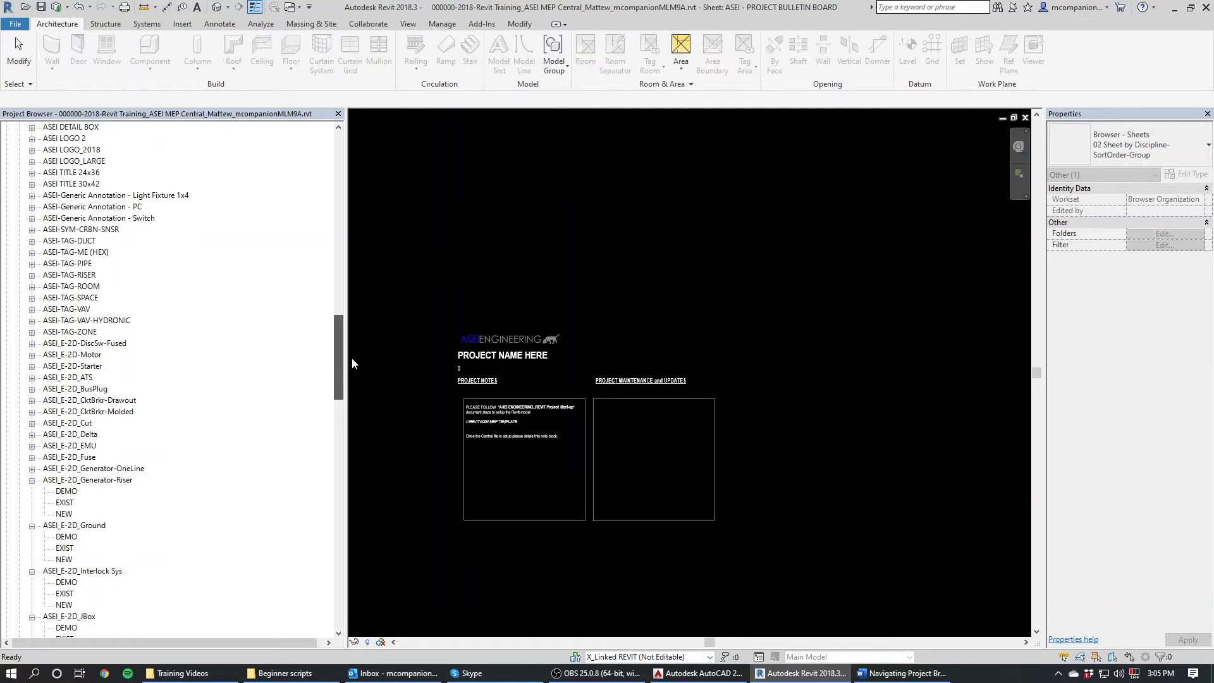
{"action": "left_click", "coordinate": [65, 137]}
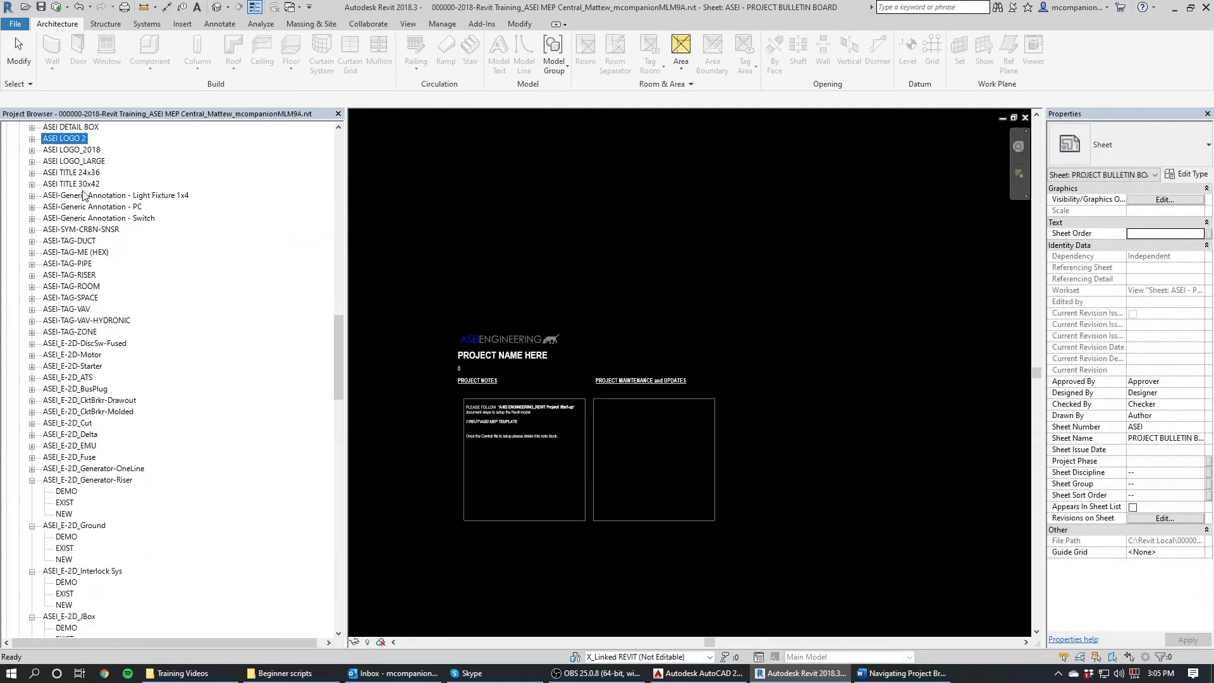
{"action": "mouse_move", "coordinate": [82, 428]}
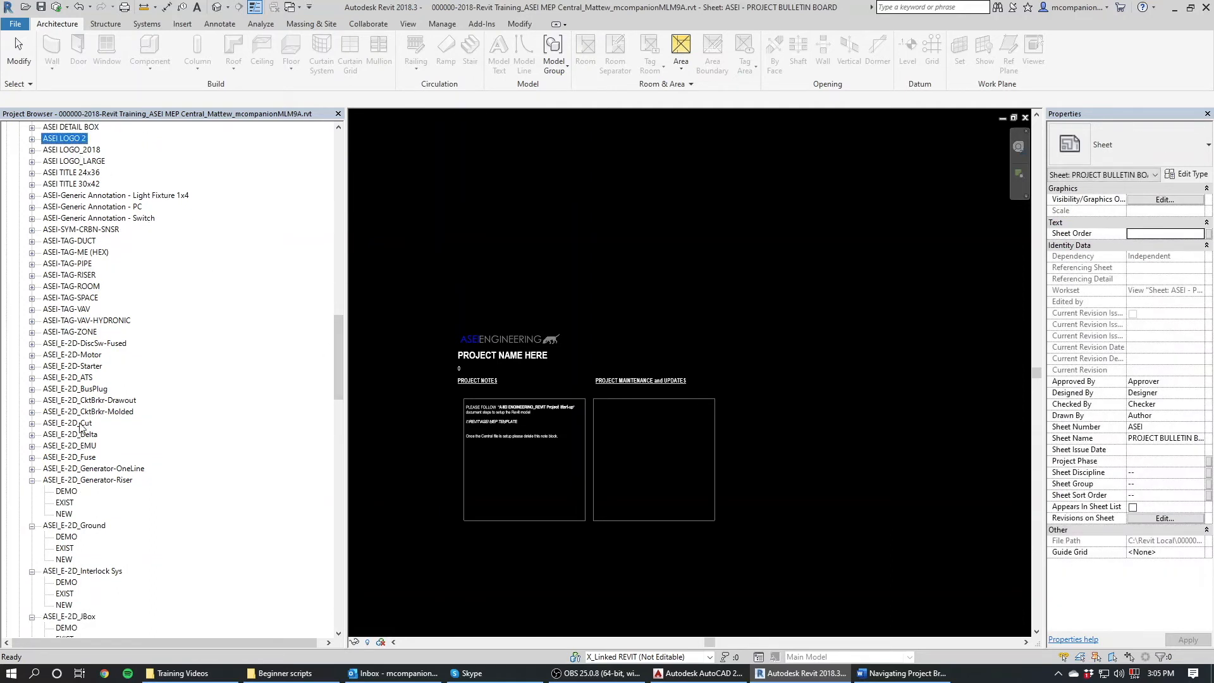
{"action": "scroll", "scroll_direction": "down", "scroll_amount": 3}
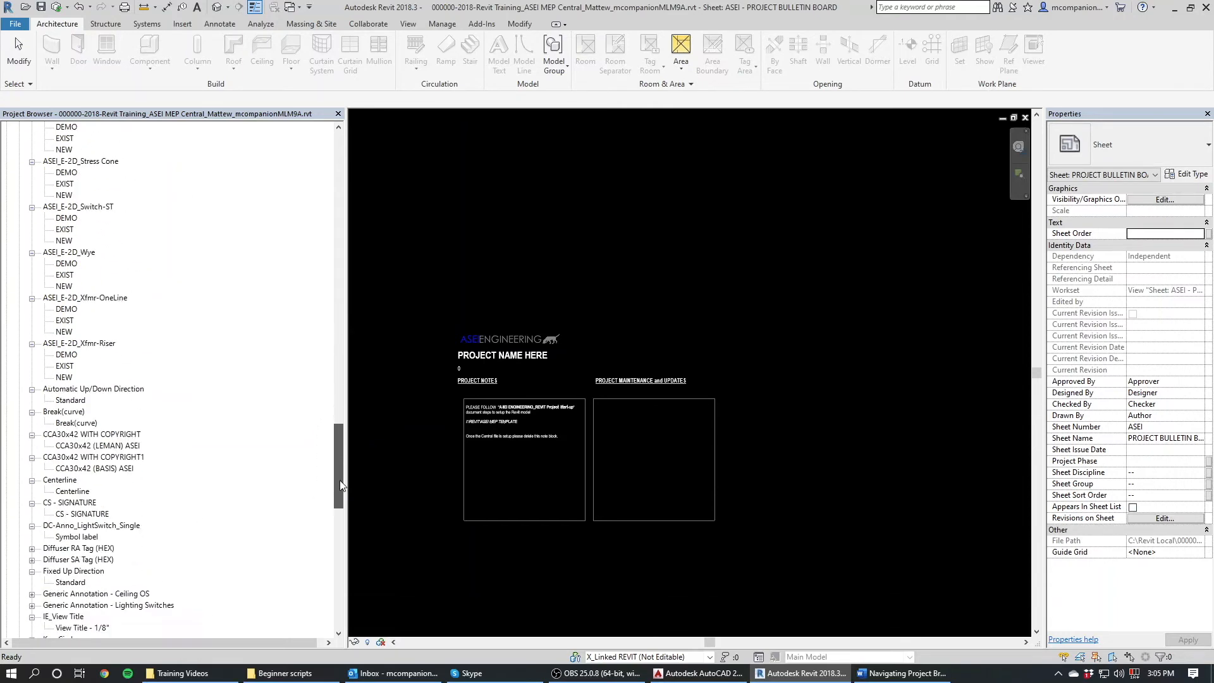
{"action": "scroll", "scroll_direction": "up", "scroll_amount": 3}
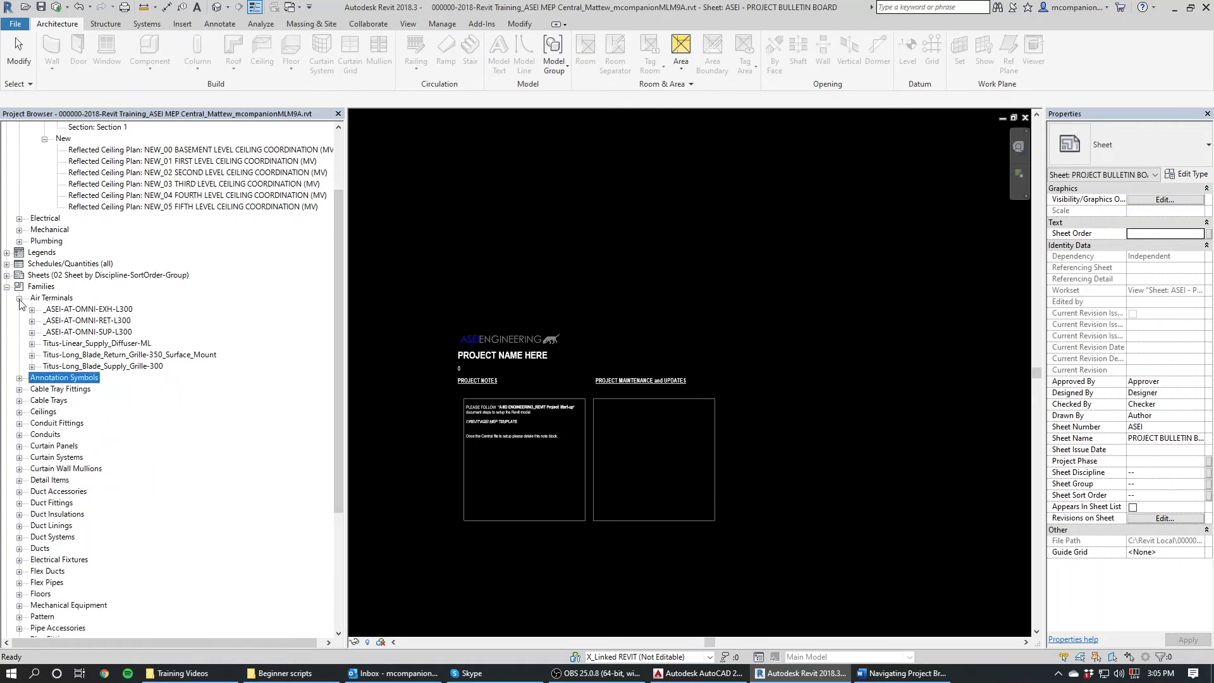
- Collapse Air Terminals and expand the Duct Fittings family list
{"action": "left_click", "coordinate": [20, 297]}
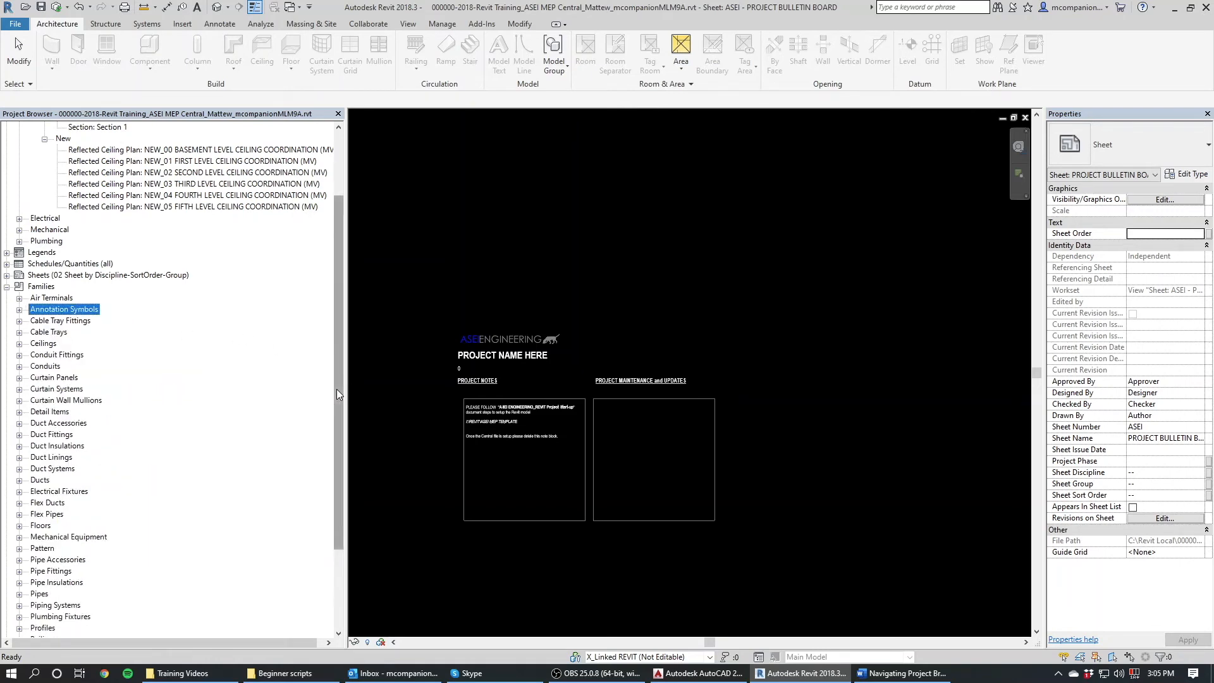
{"action": "scroll", "scroll_direction": "down", "scroll_amount": 3}
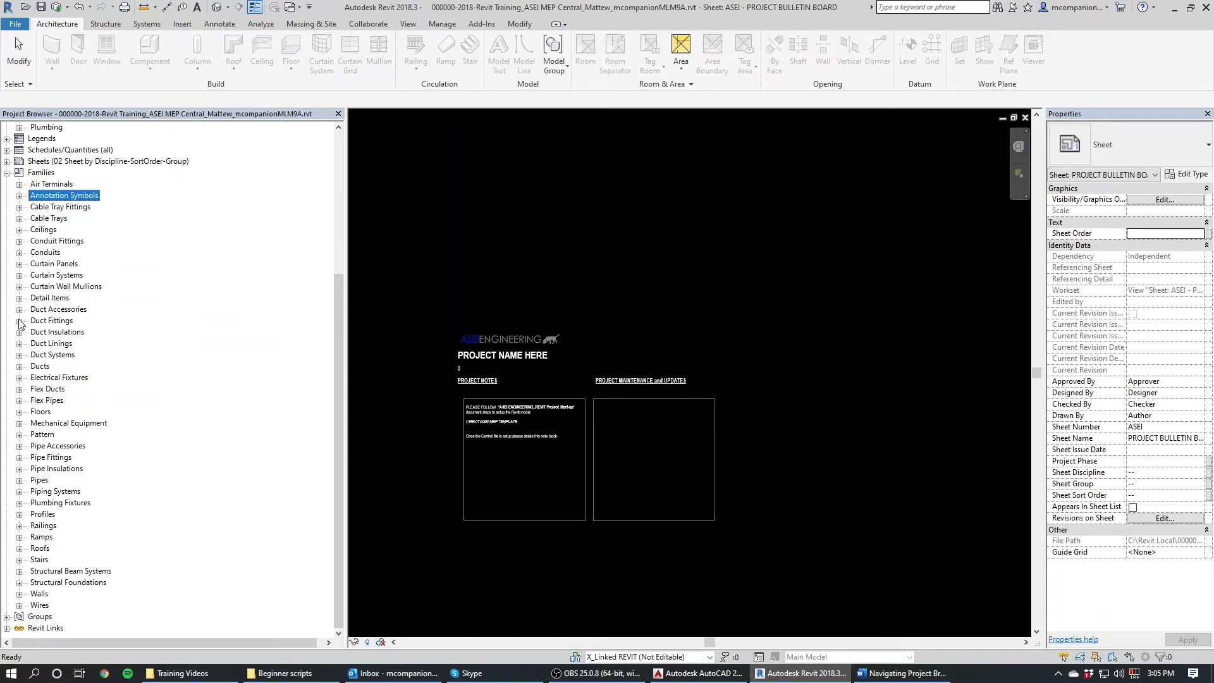
{"action": "left_click", "coordinate": [20, 320]}
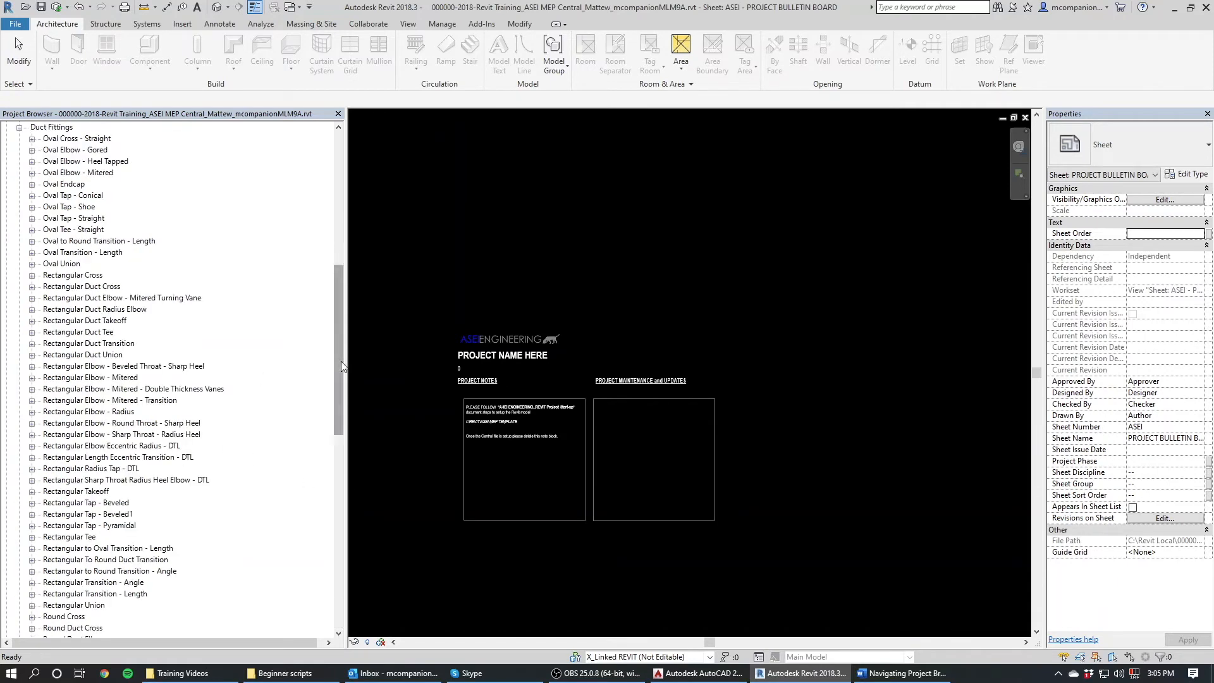
{"action": "scroll", "scroll_direction": "down", "scroll_amount": 3}
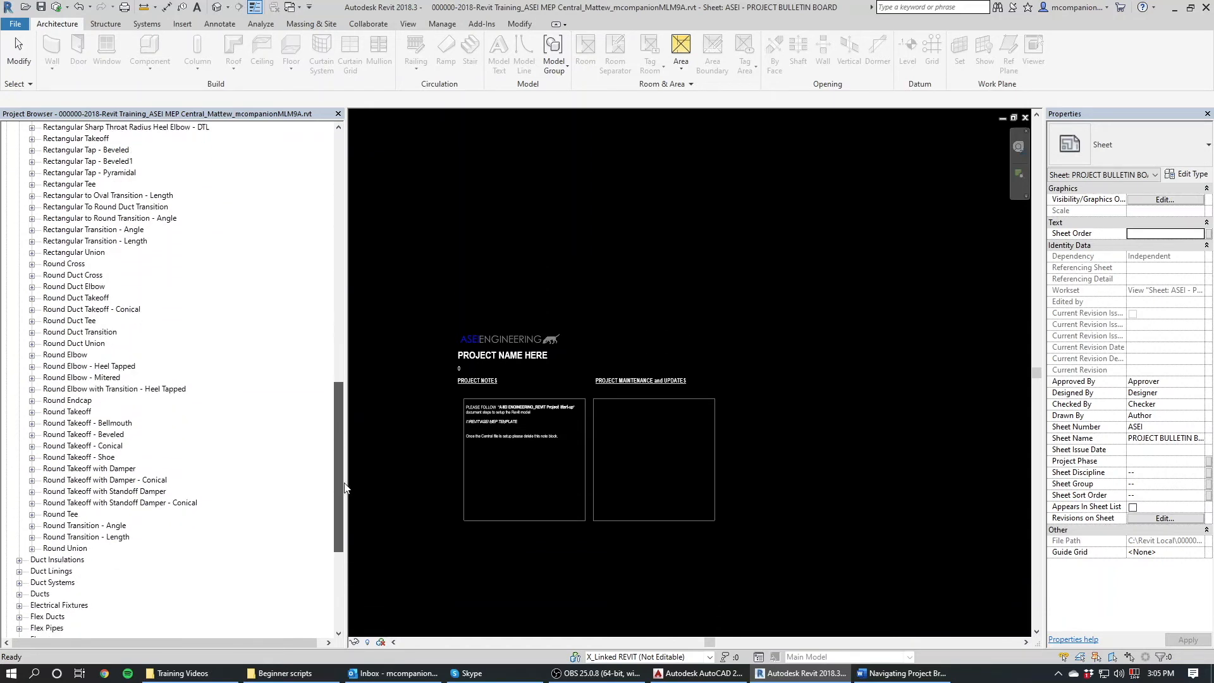
{"action": "scroll", "scroll_direction": "up", "scroll_amount": 3}
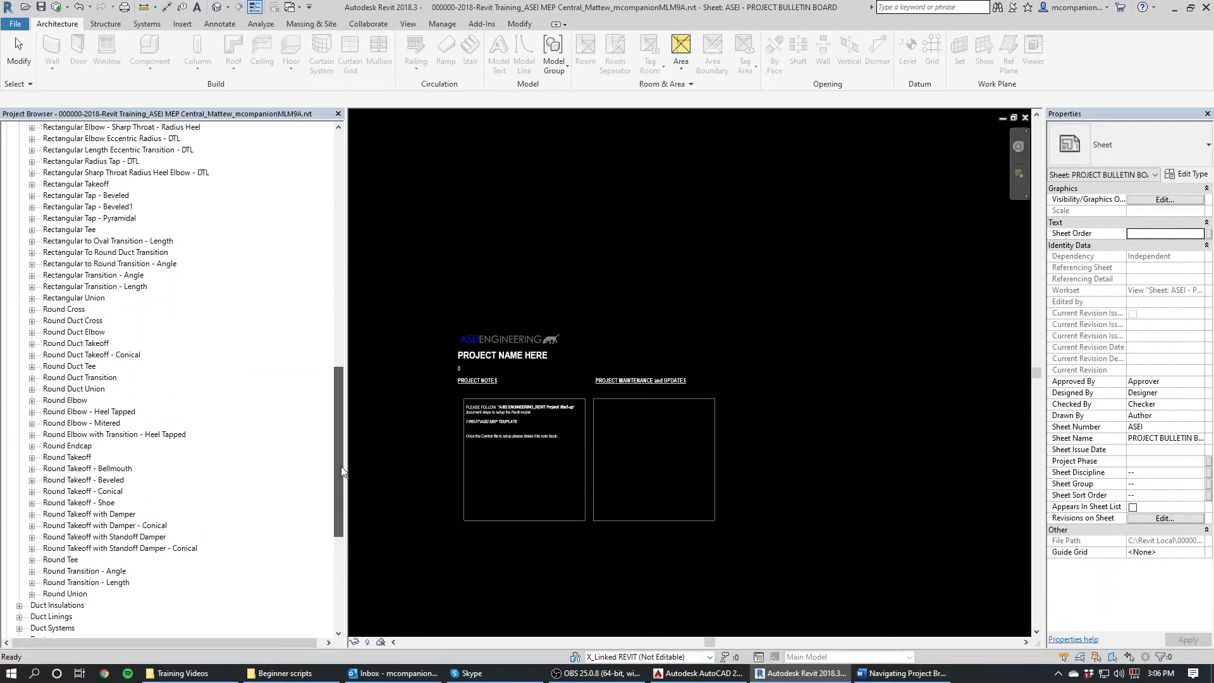
{"action": "scroll", "scroll_direction": "up", "scroll_amount": 3}
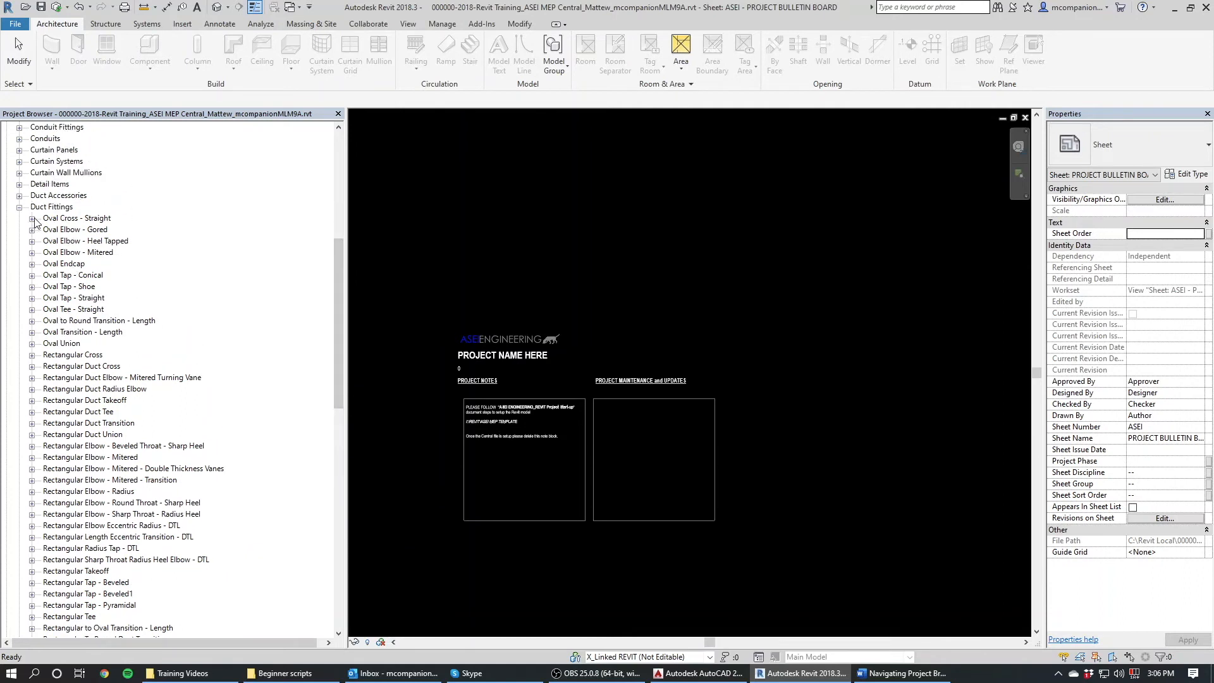
{"action": "mouse_move", "coordinate": [31, 413]}
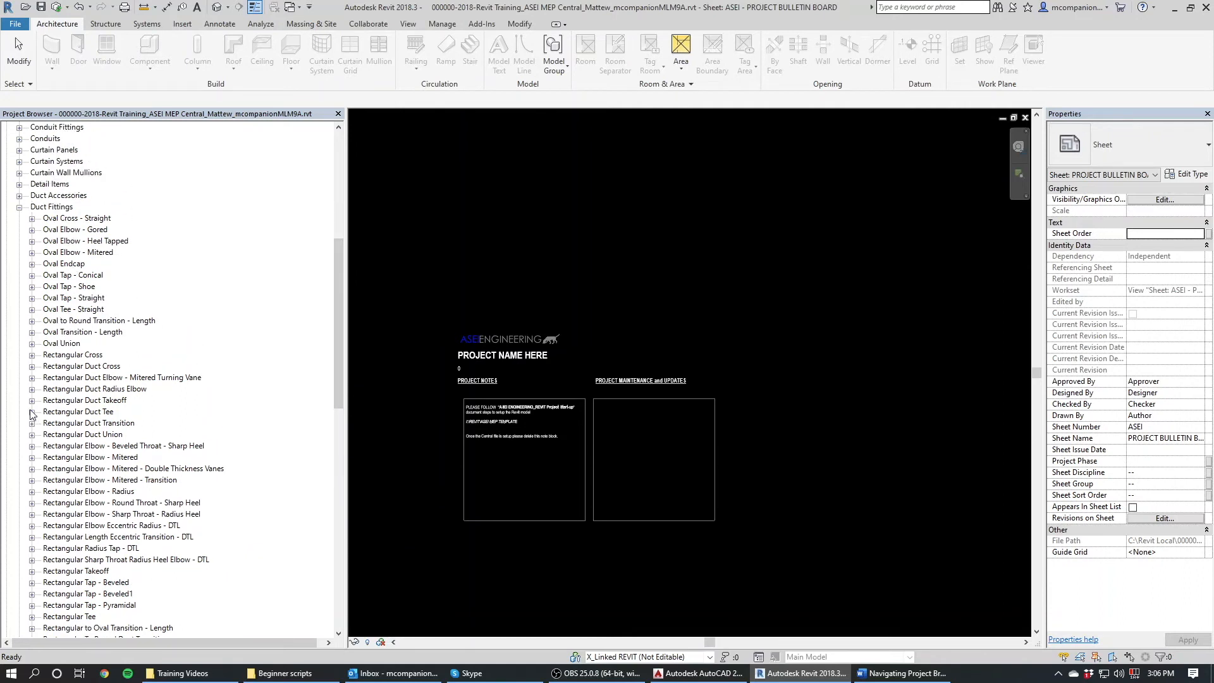
{"action": "mouse_move", "coordinate": [35, 387]}
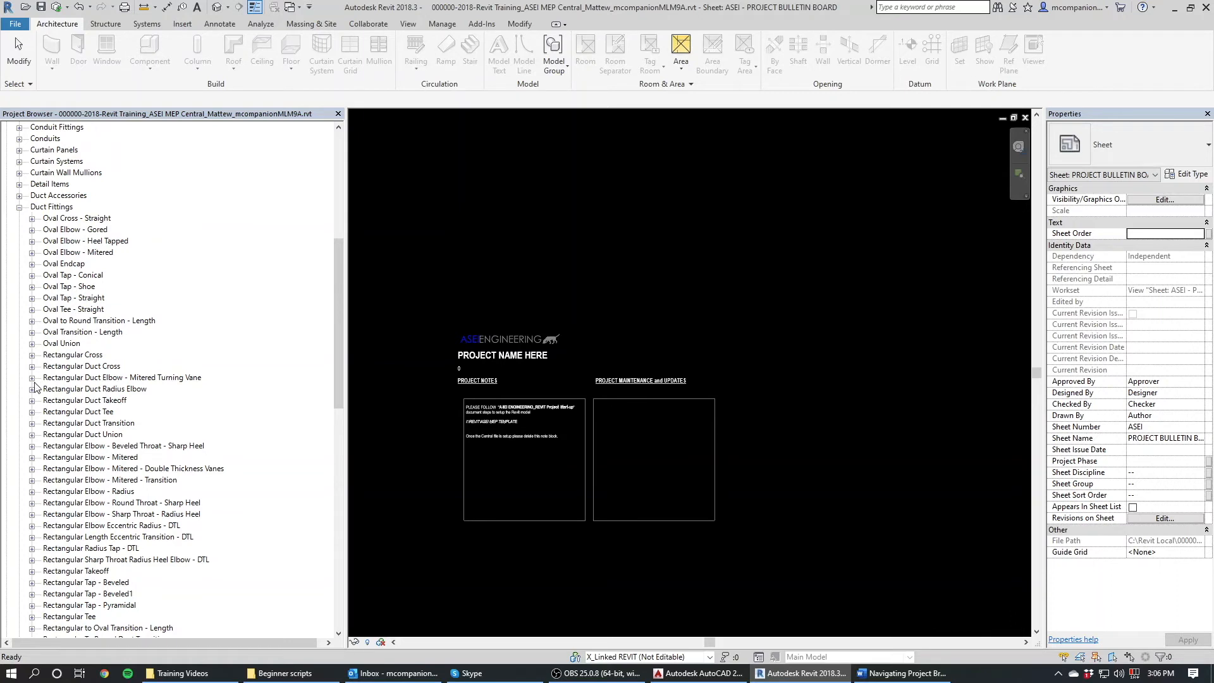
{"action": "mouse_move", "coordinate": [41, 418]}
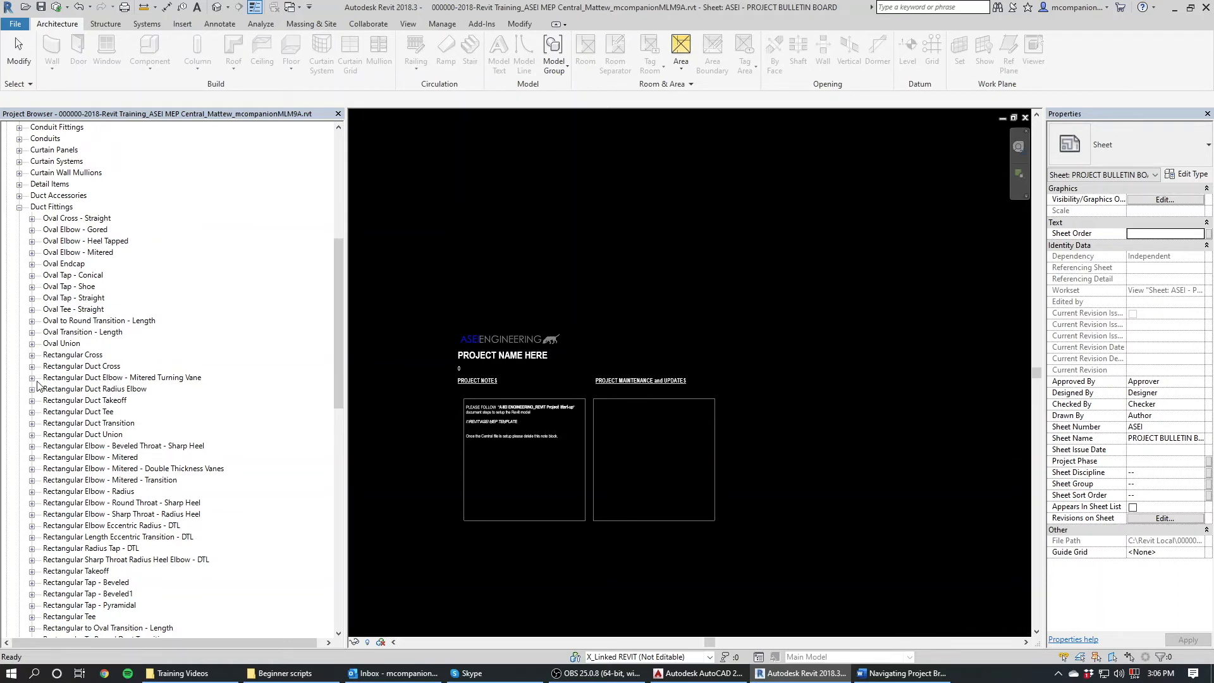
- Expand the Mitered Turning Vane elbow and right-click its Standard type
{"action": "left_click", "coordinate": [31, 379]}
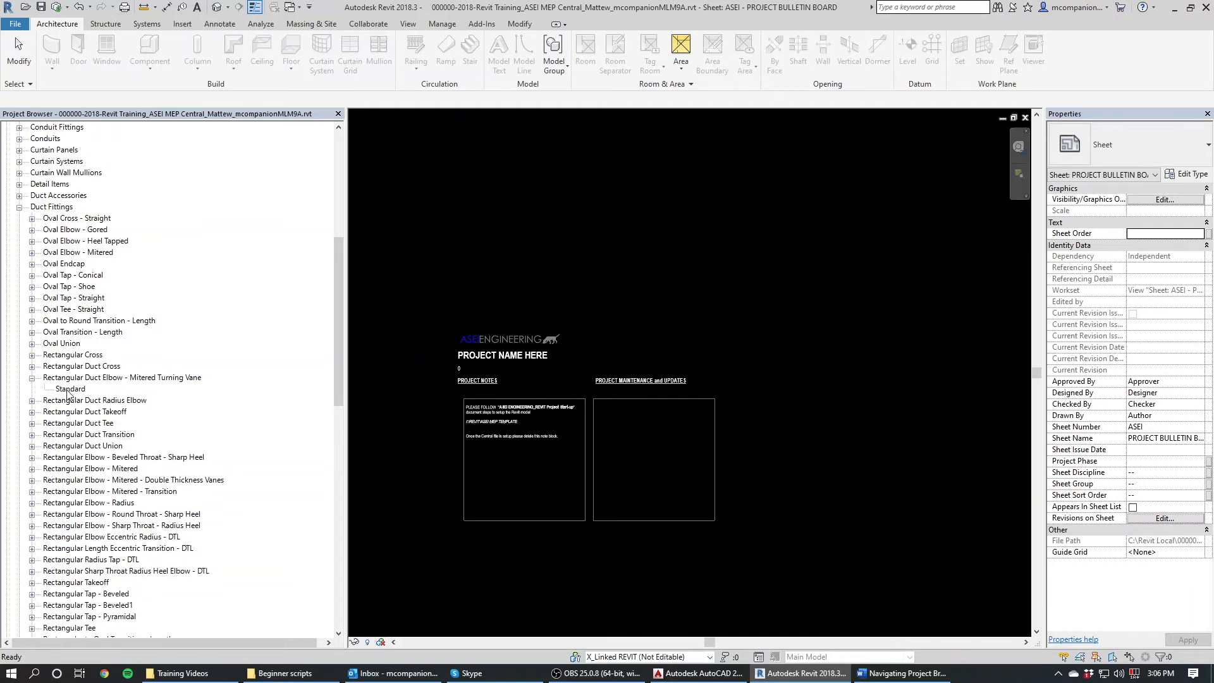
{"action": "left_click", "coordinate": [69, 388]}
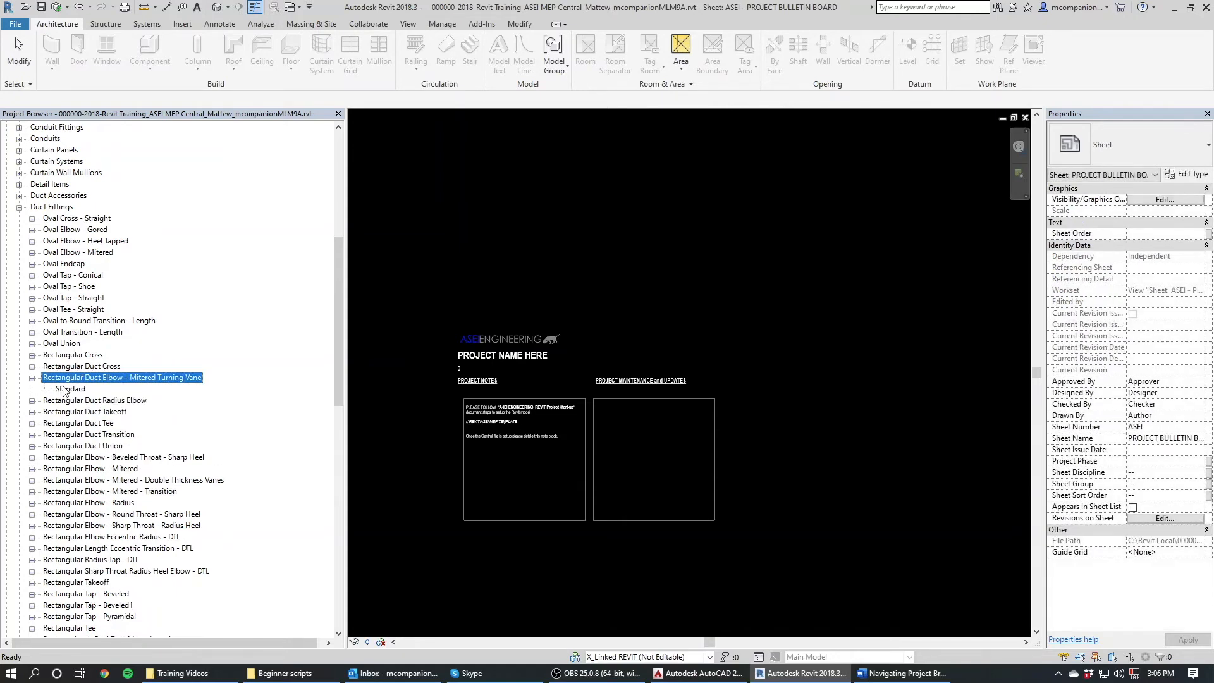
{"action": "right_click", "coordinate": [69, 387]}
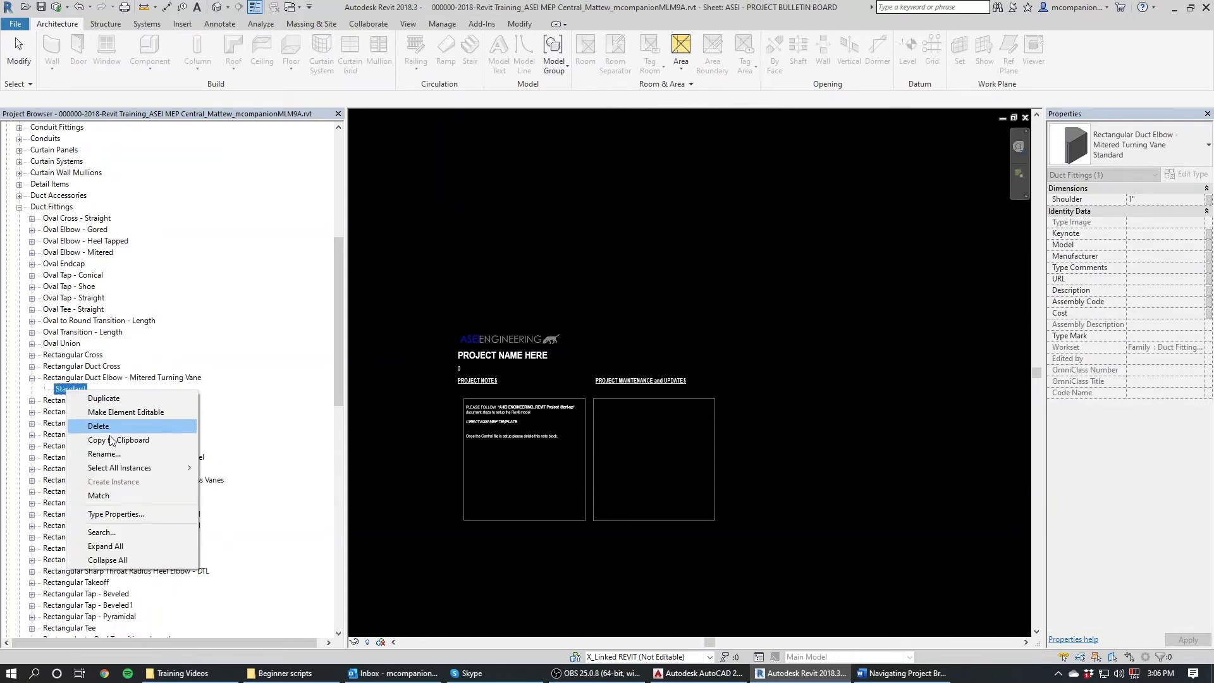
{"action": "mouse_move", "coordinate": [110, 532]}
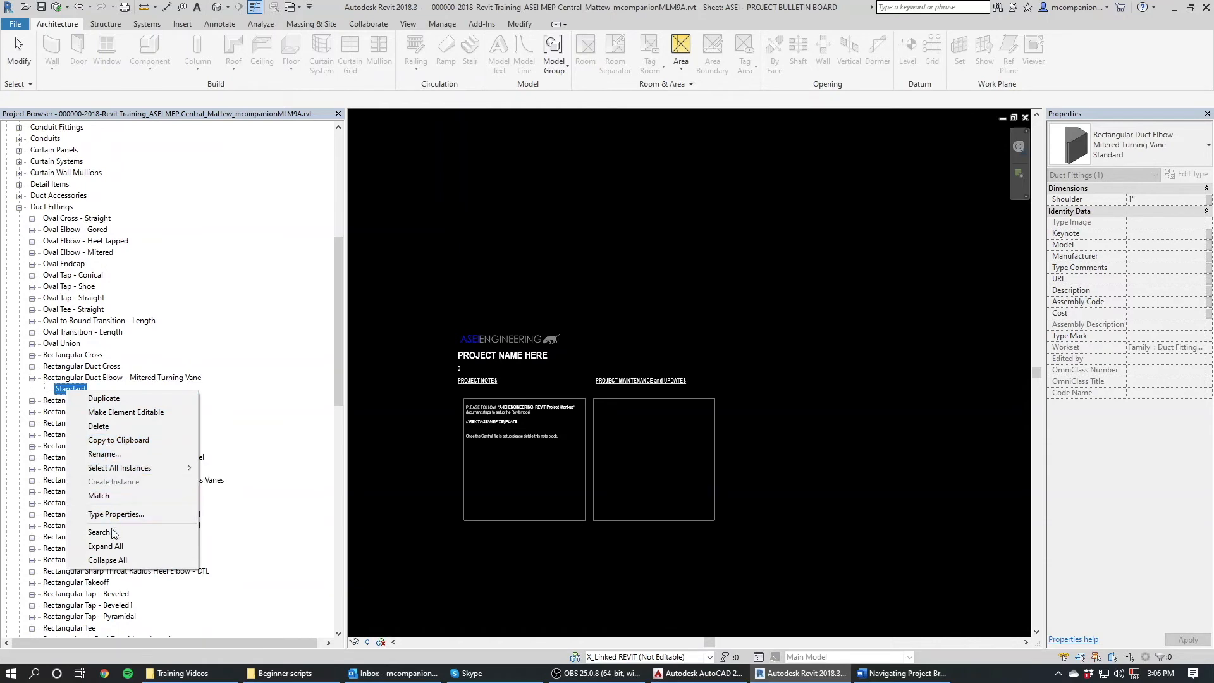
{"action": "mouse_move", "coordinate": [104, 412]}
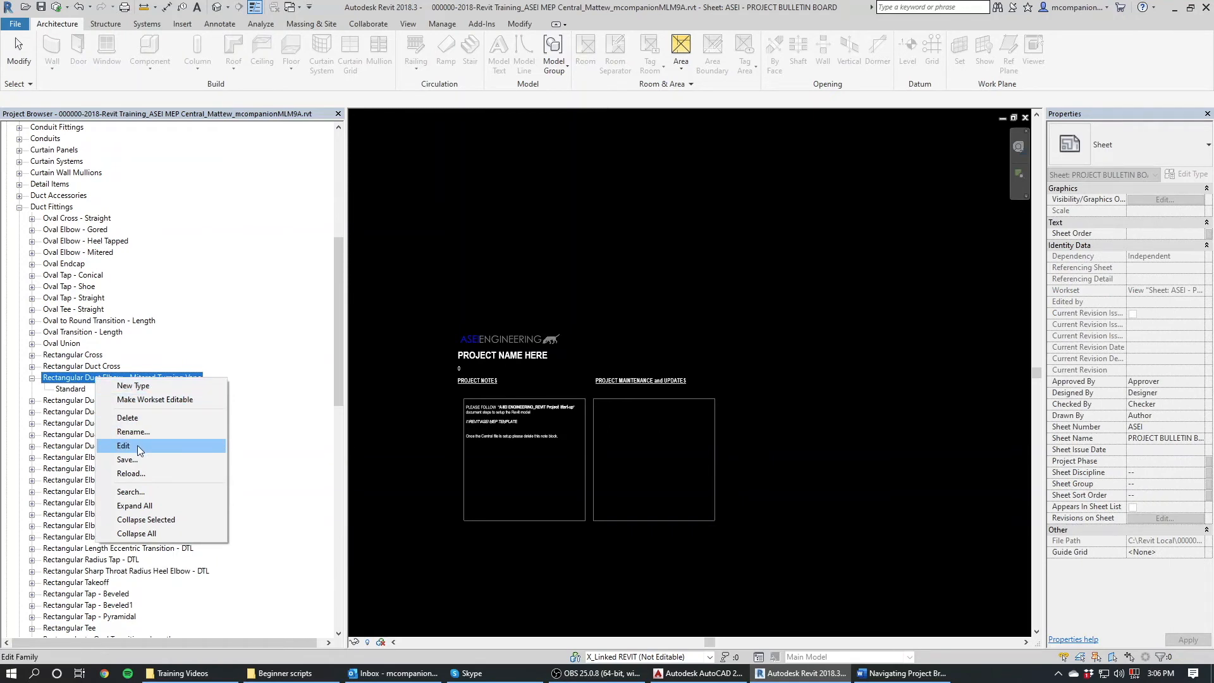
{"action": "mouse_move", "coordinate": [142, 449]}
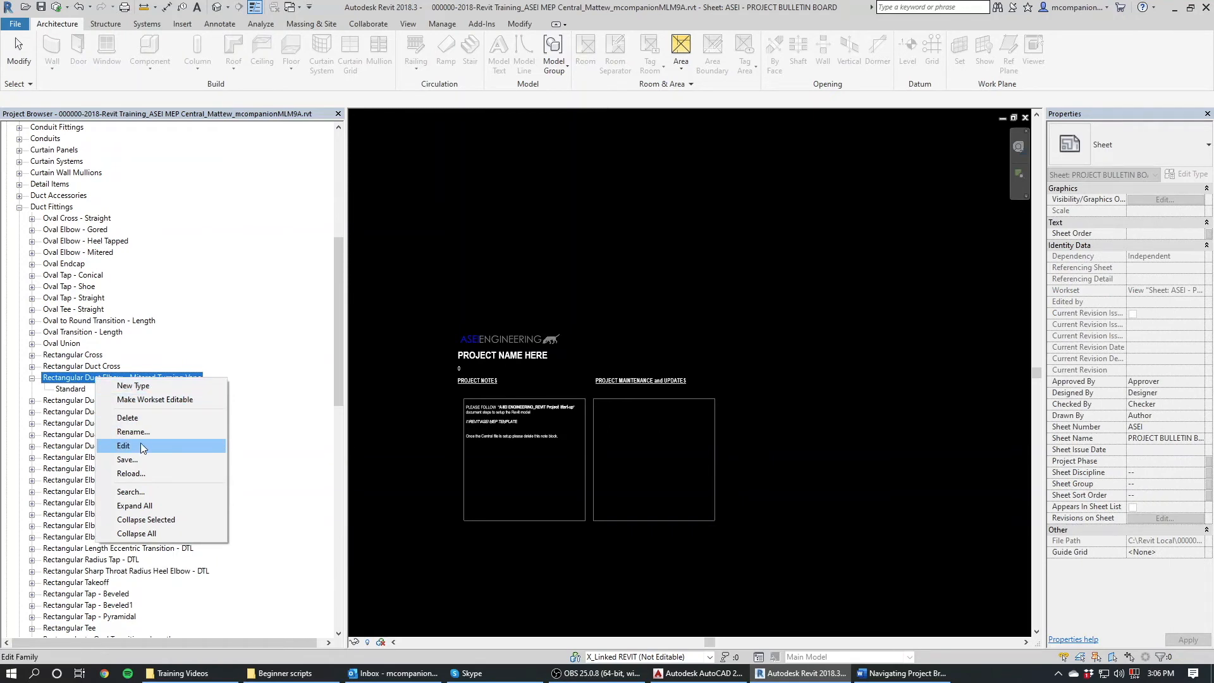
{"action": "mouse_move", "coordinate": [561, 324]}
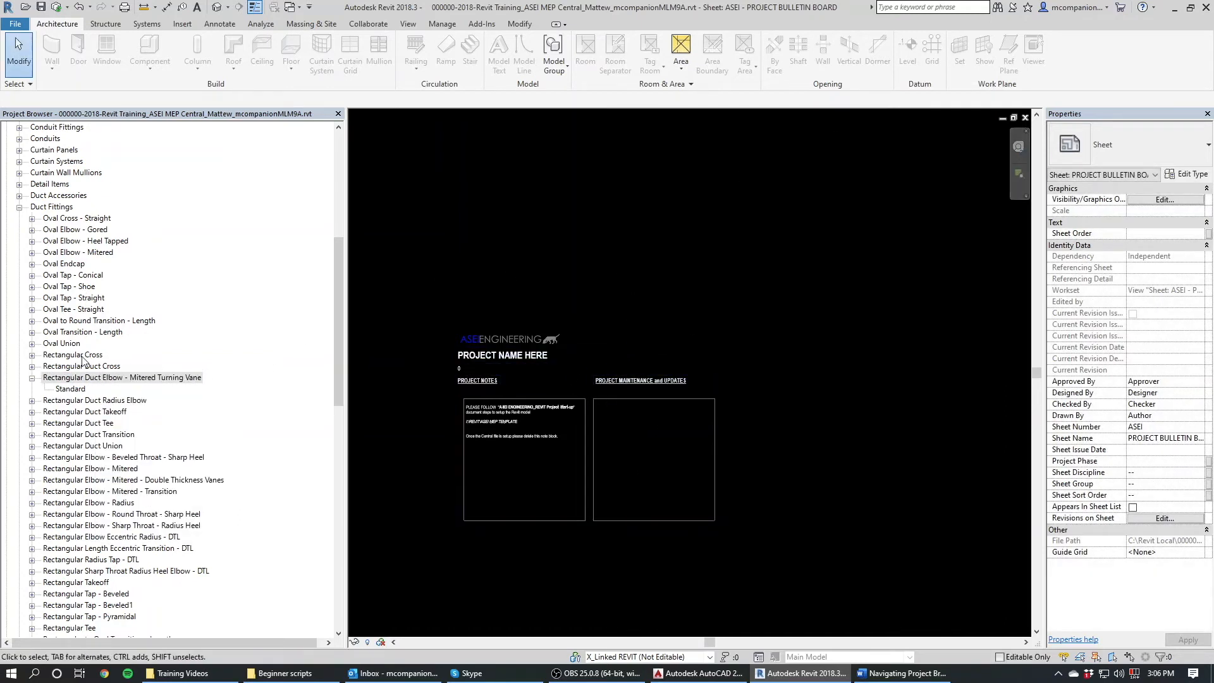
- Collapse Duct Fittings and select the Mechanical Equipment family category
{"action": "left_click", "coordinate": [121, 377]}
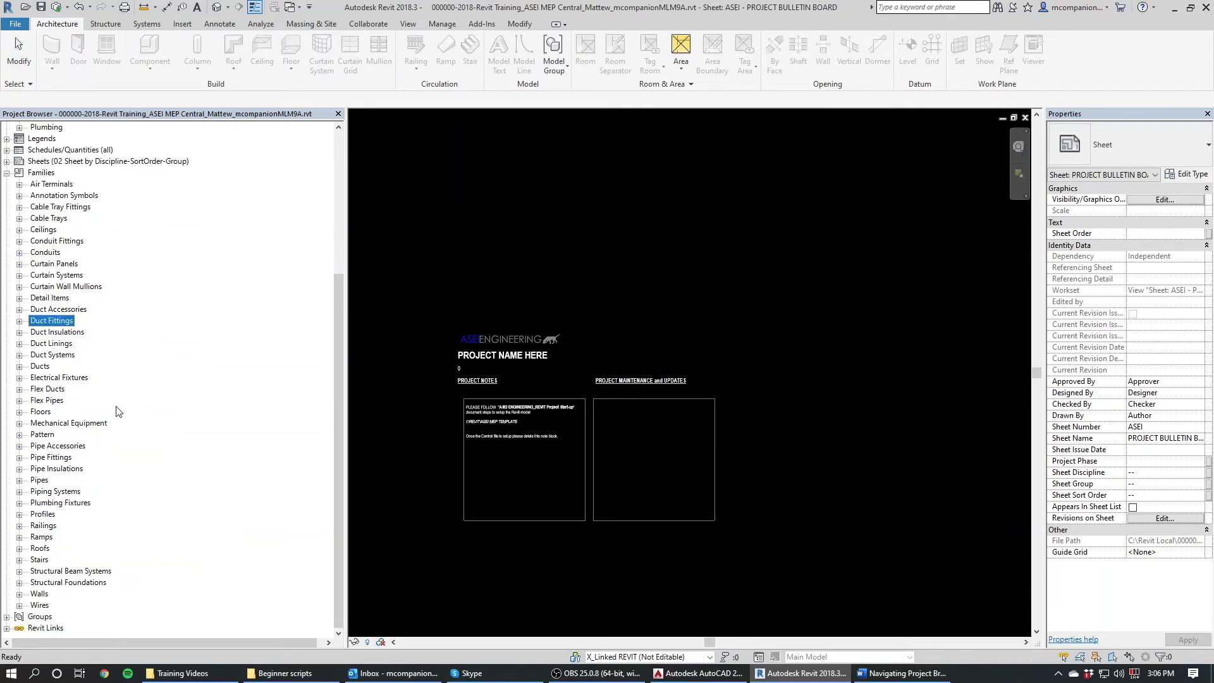
{"action": "mouse_move", "coordinate": [72, 435]}
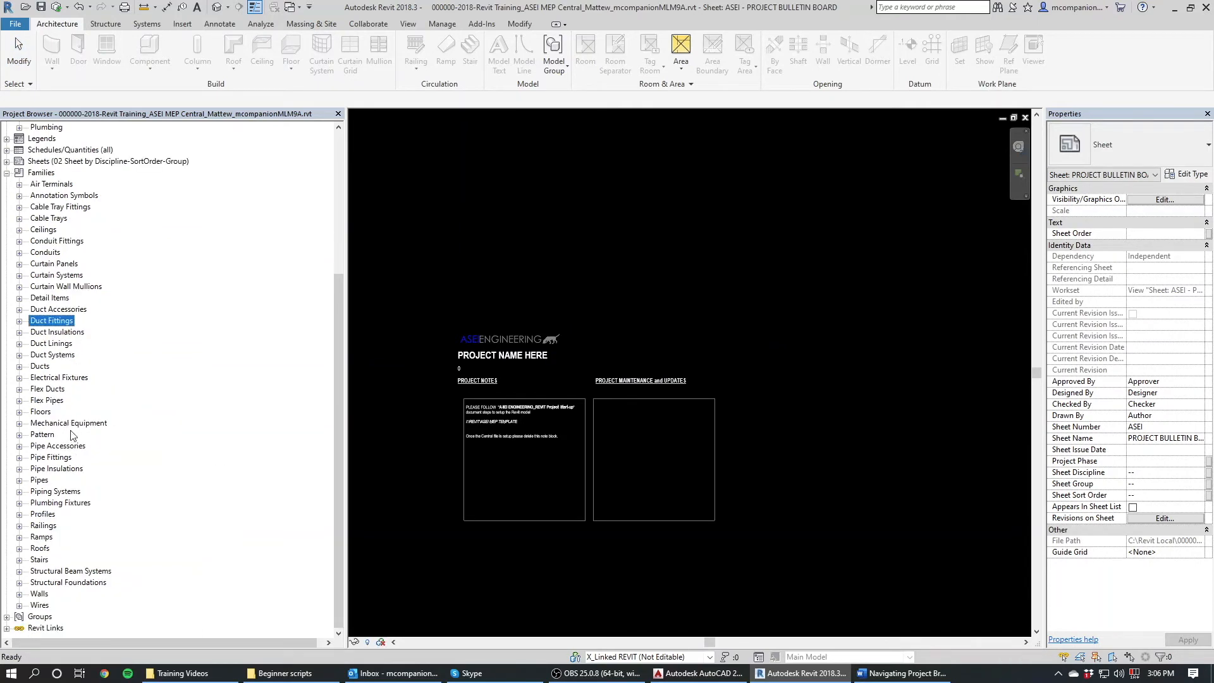
{"action": "left_click", "coordinate": [69, 423]}
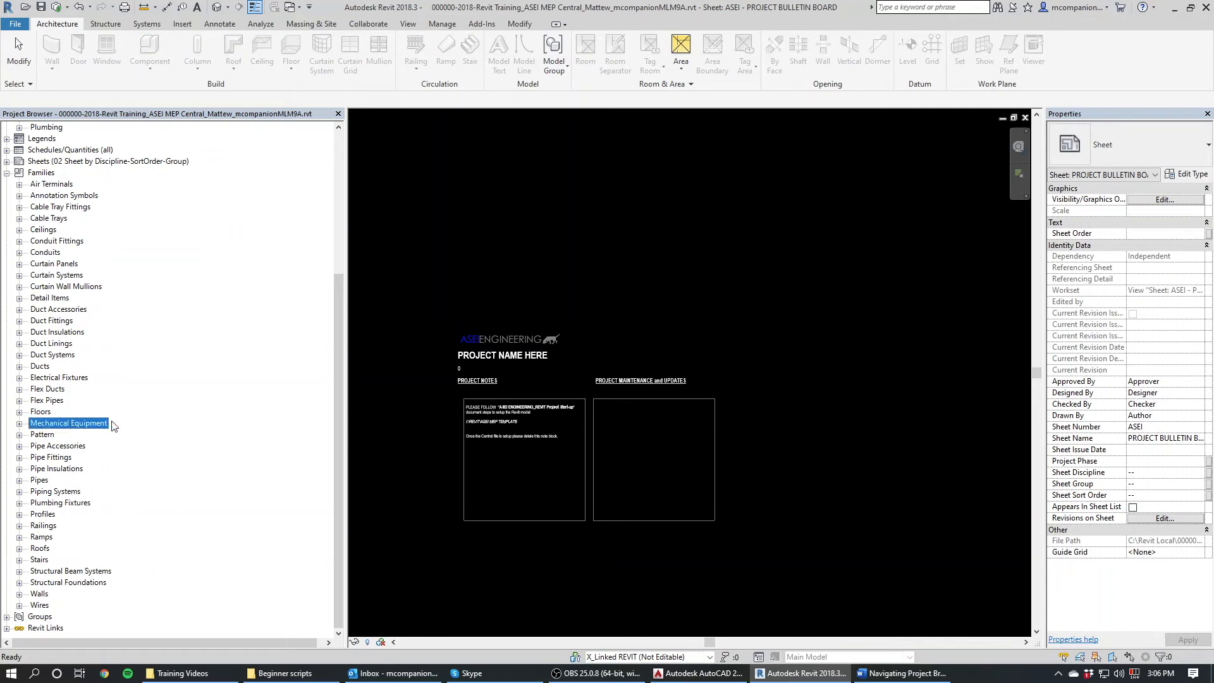
{"action": "mouse_move", "coordinate": [52, 583]}
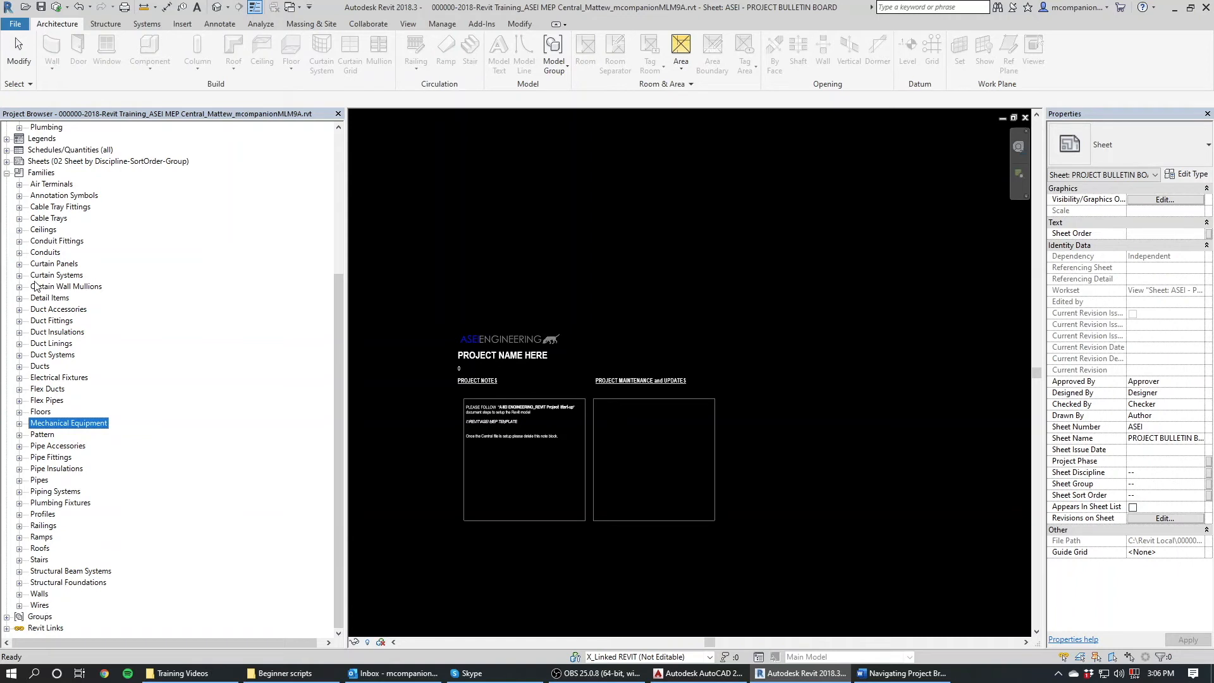
{"action": "mouse_move", "coordinate": [53, 192]}
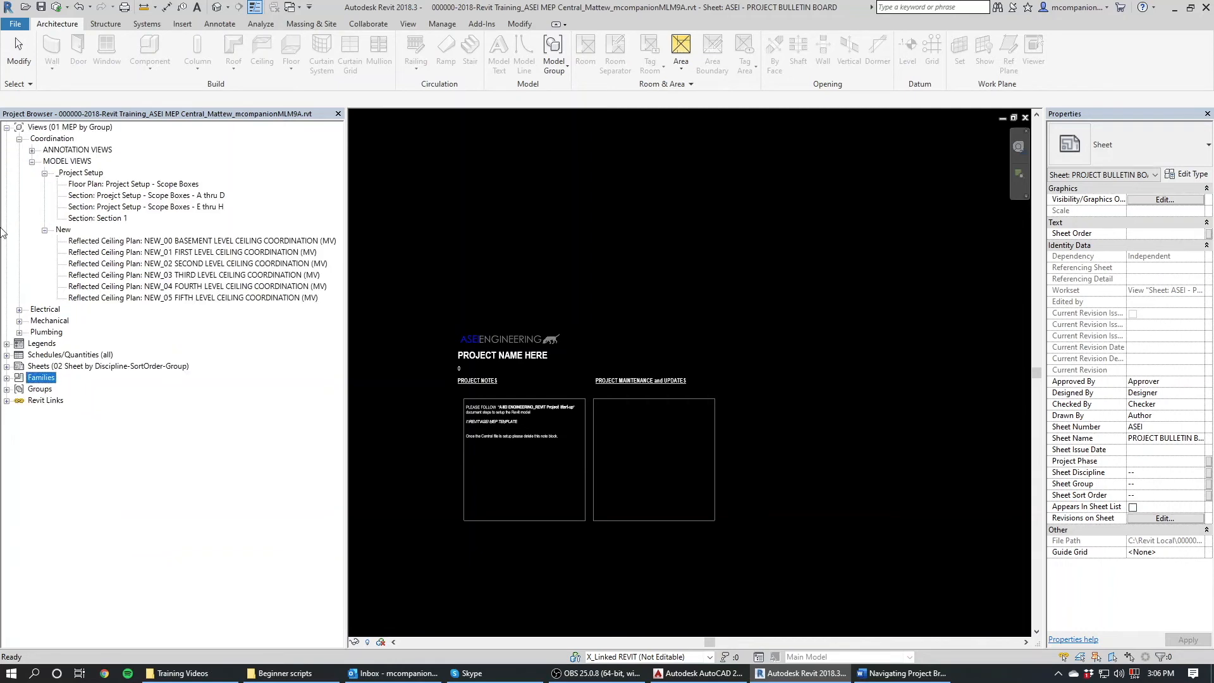
- Expand the Detail groups and the project Sheets list
{"action": "left_click", "coordinate": [6, 389]}
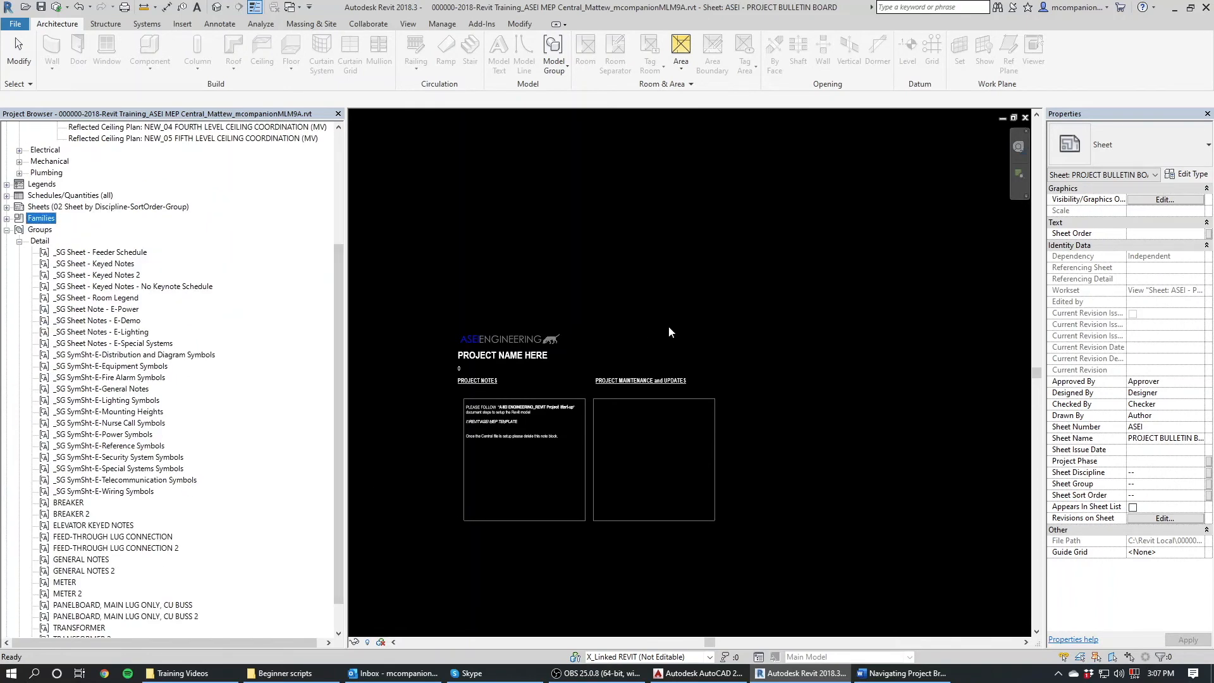
{"action": "mouse_move", "coordinate": [345, 323]}
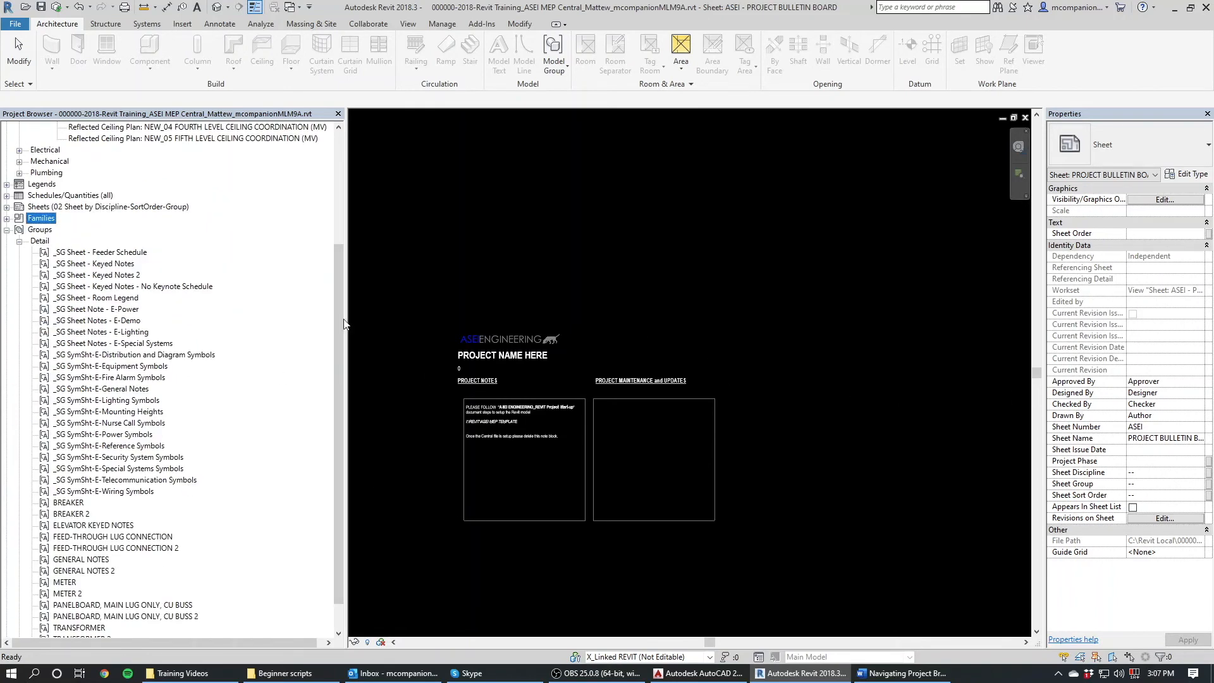
{"action": "mouse_move", "coordinate": [566, 376]}
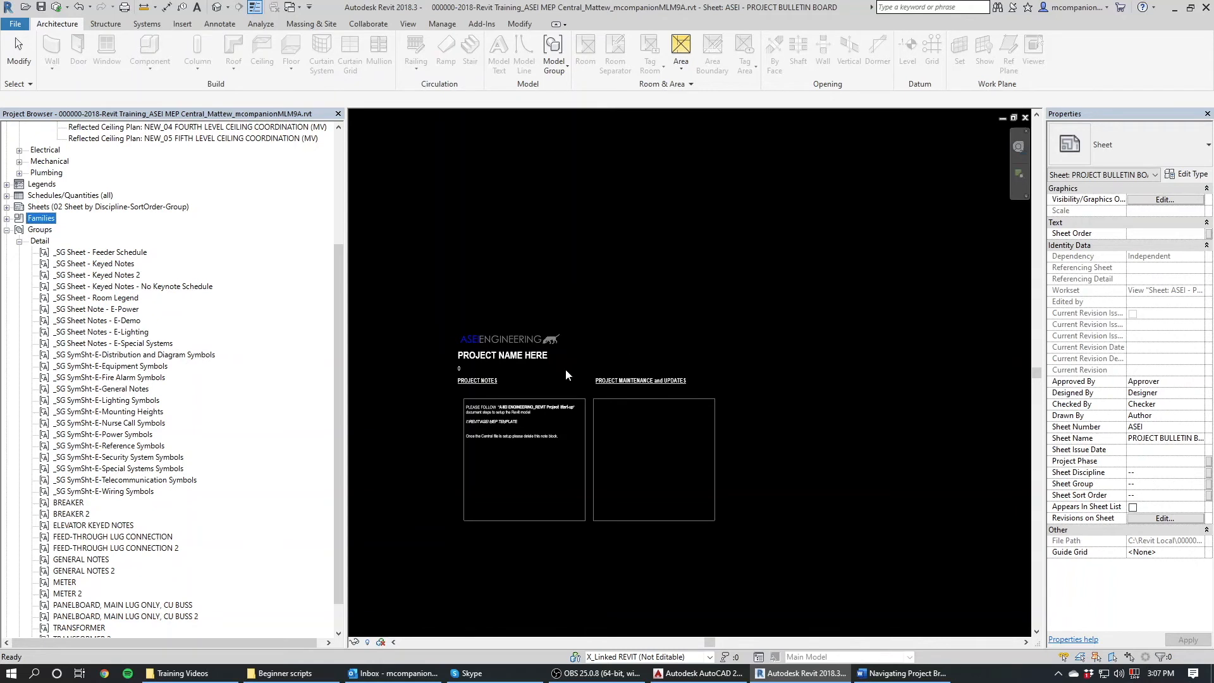
{"action": "mouse_move", "coordinate": [649, 344]}
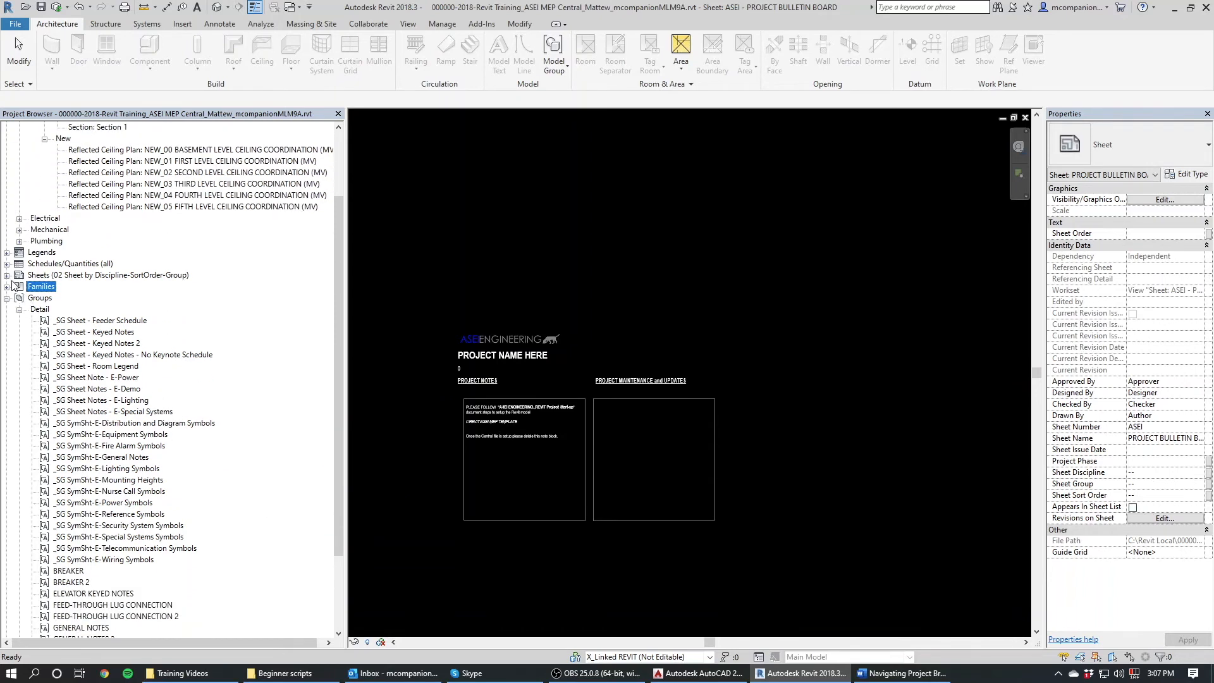
{"action": "left_click", "coordinate": [7, 275]}
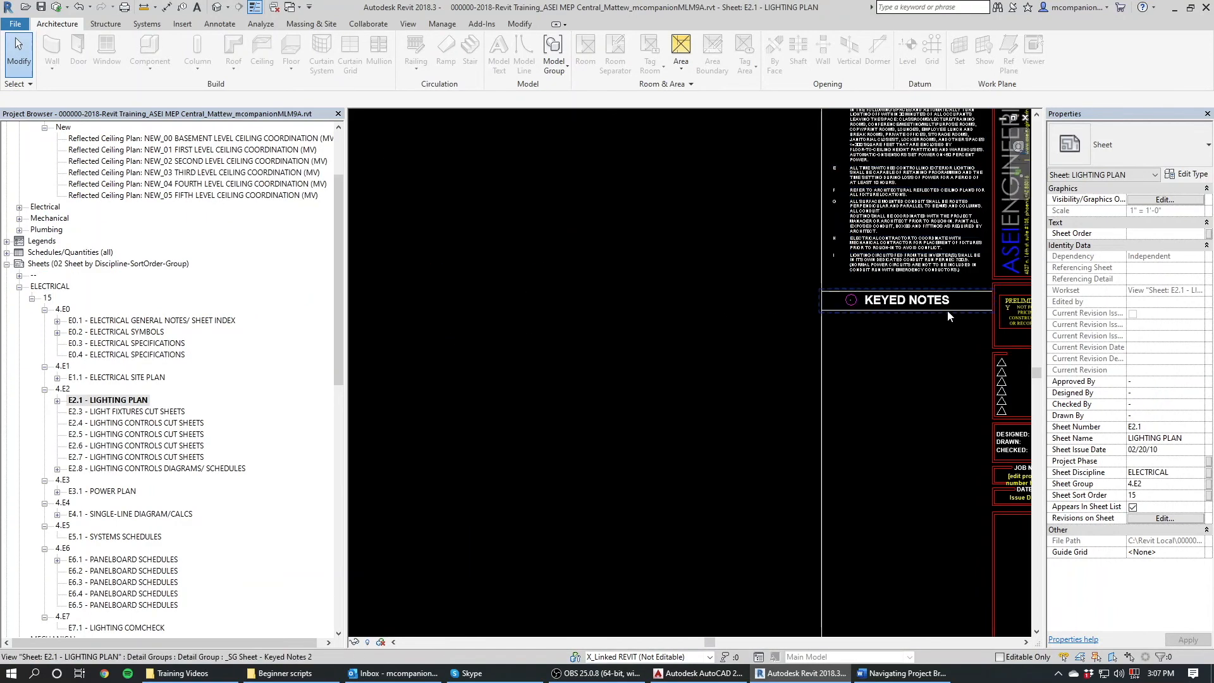
- Deselect the Keyed Notes group and scroll the Project Browser to Groups > Detail
{"action": "left_click", "coordinate": [903, 300]}
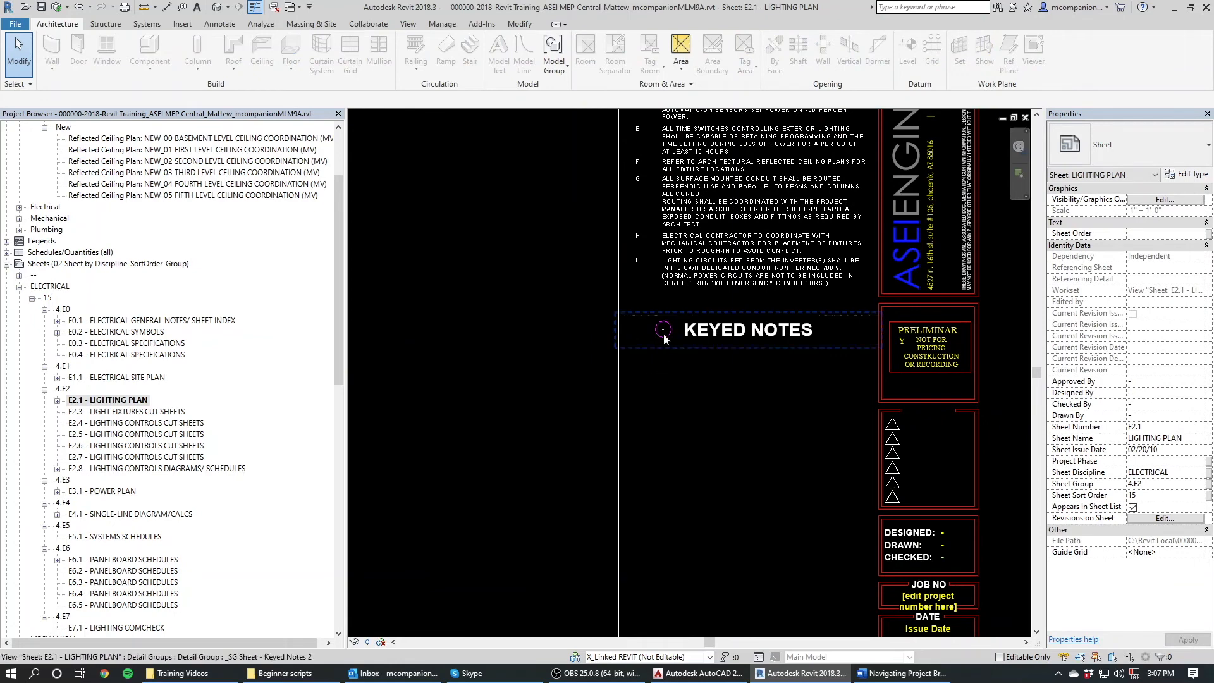
{"action": "mouse_move", "coordinate": [728, 331]}
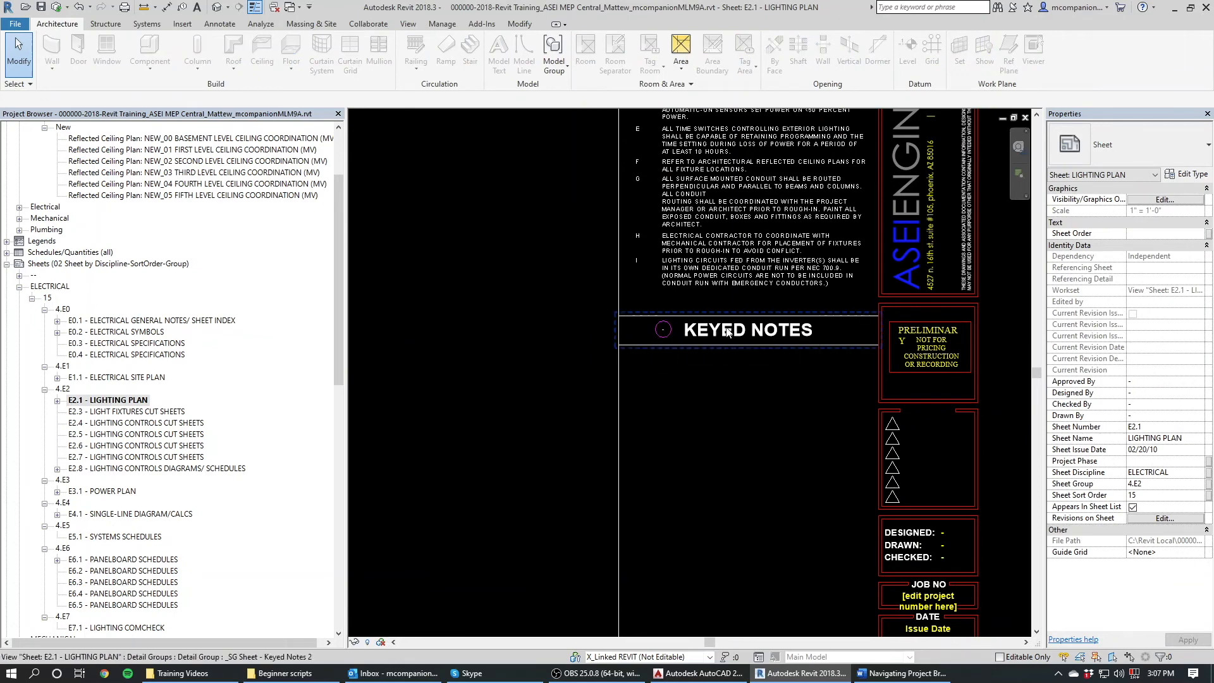
{"action": "mouse_move", "coordinate": [766, 344]}
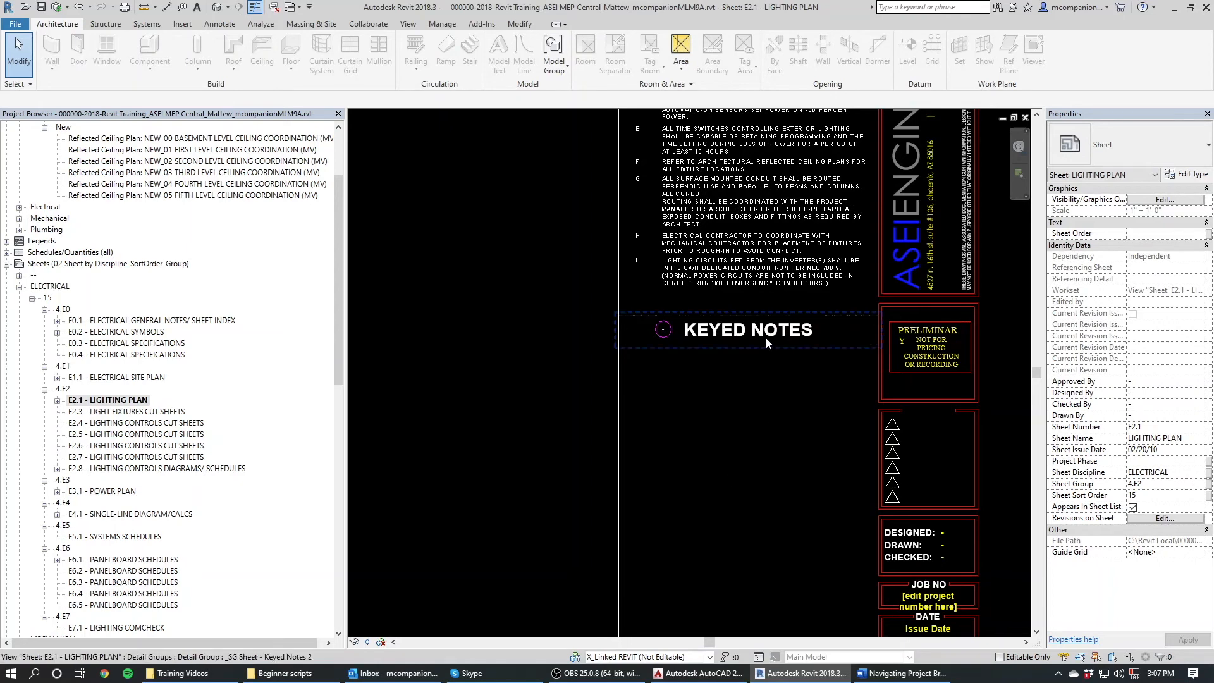
{"action": "left_click", "coordinate": [746, 330]}
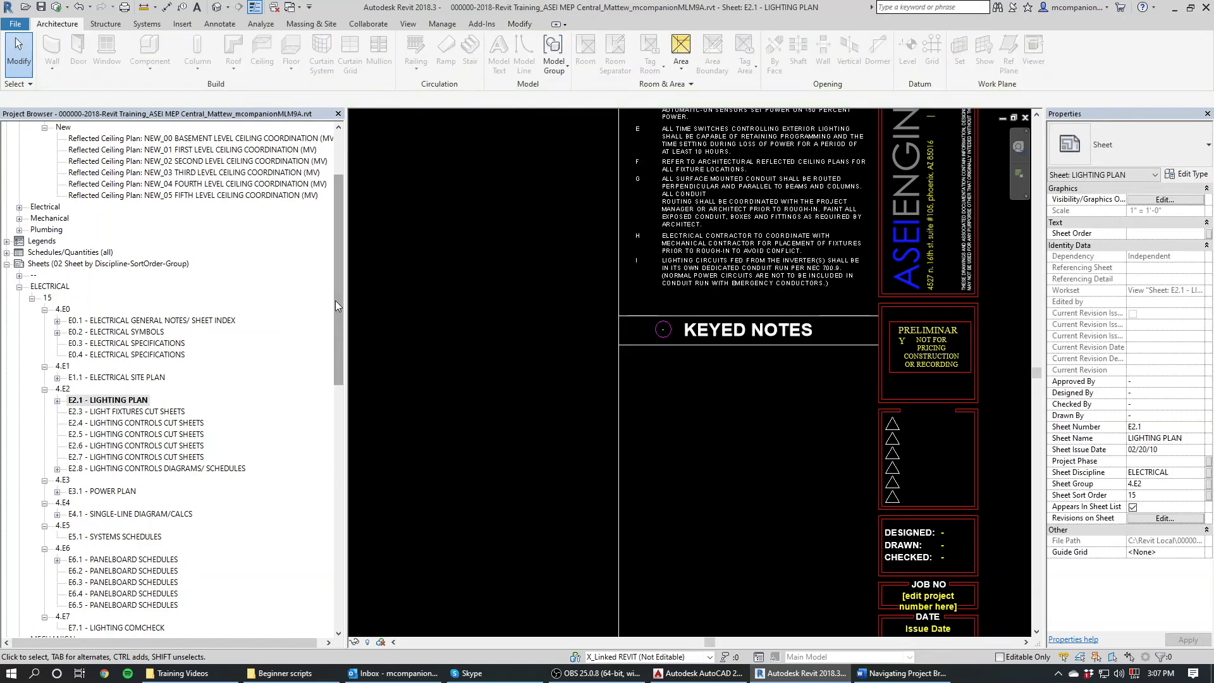
{"action": "scroll", "scroll_direction": "down", "scroll_amount": 3}
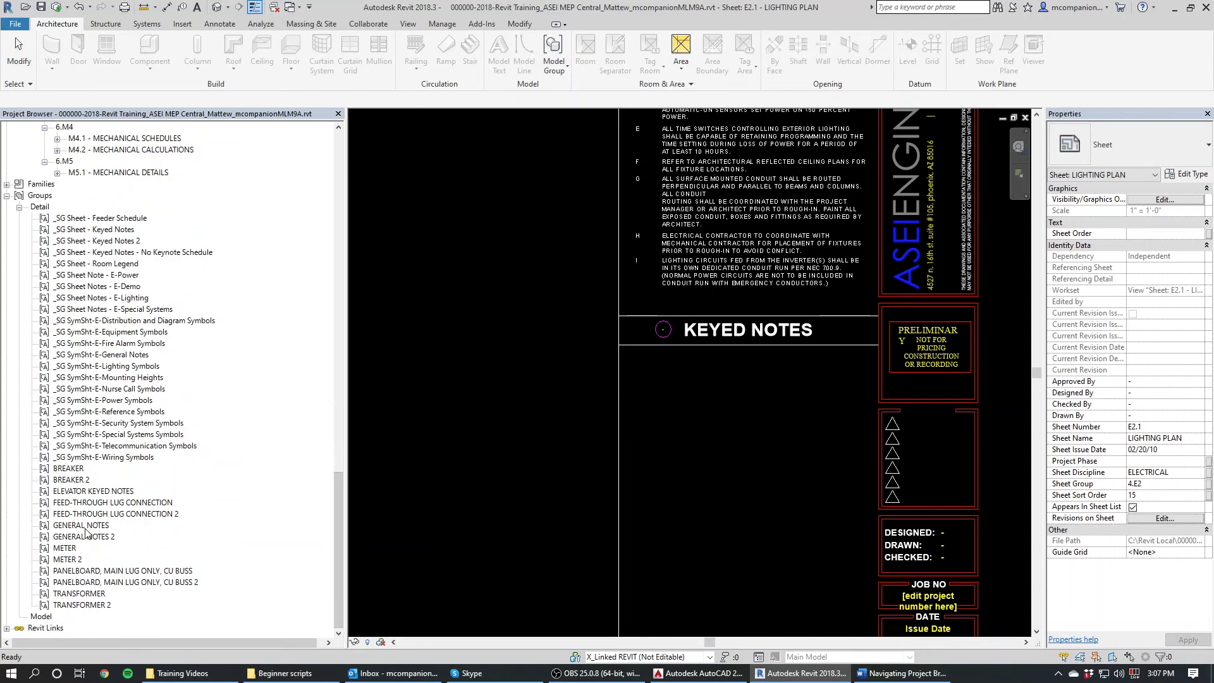
- Select the GENERAL NOTES 2 detail group, then collapse the detail groups list
{"action": "left_click", "coordinate": [82, 537]}
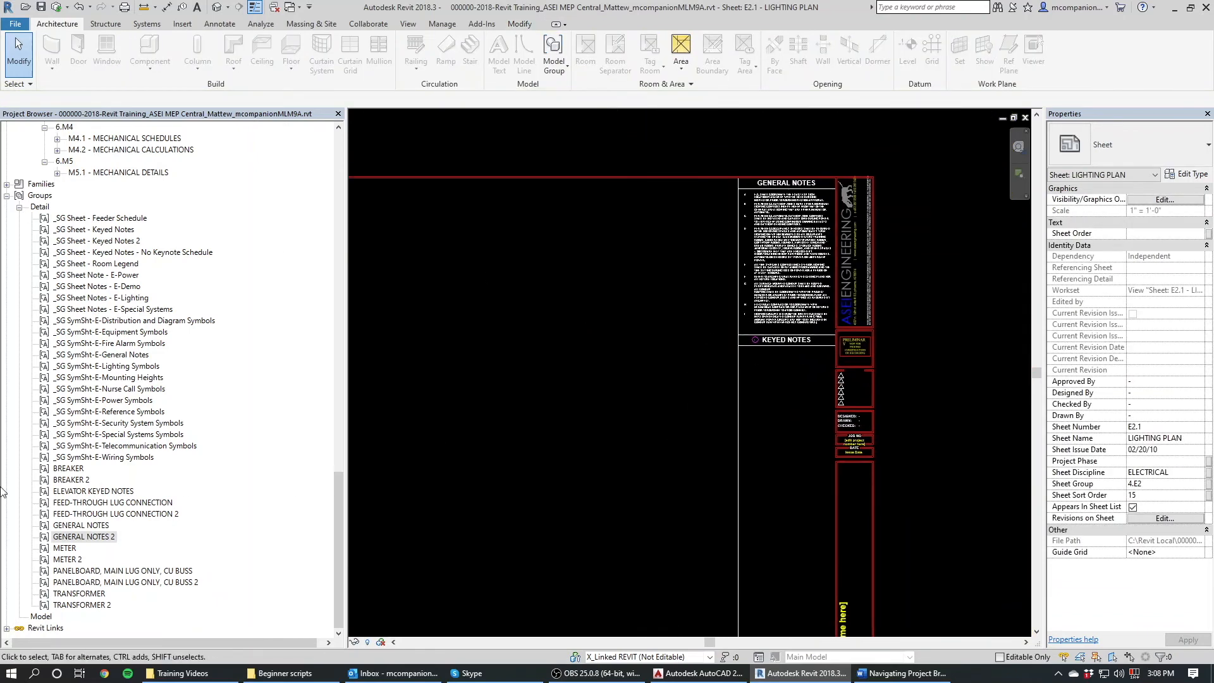
{"action": "left_click", "coordinate": [39, 605]}
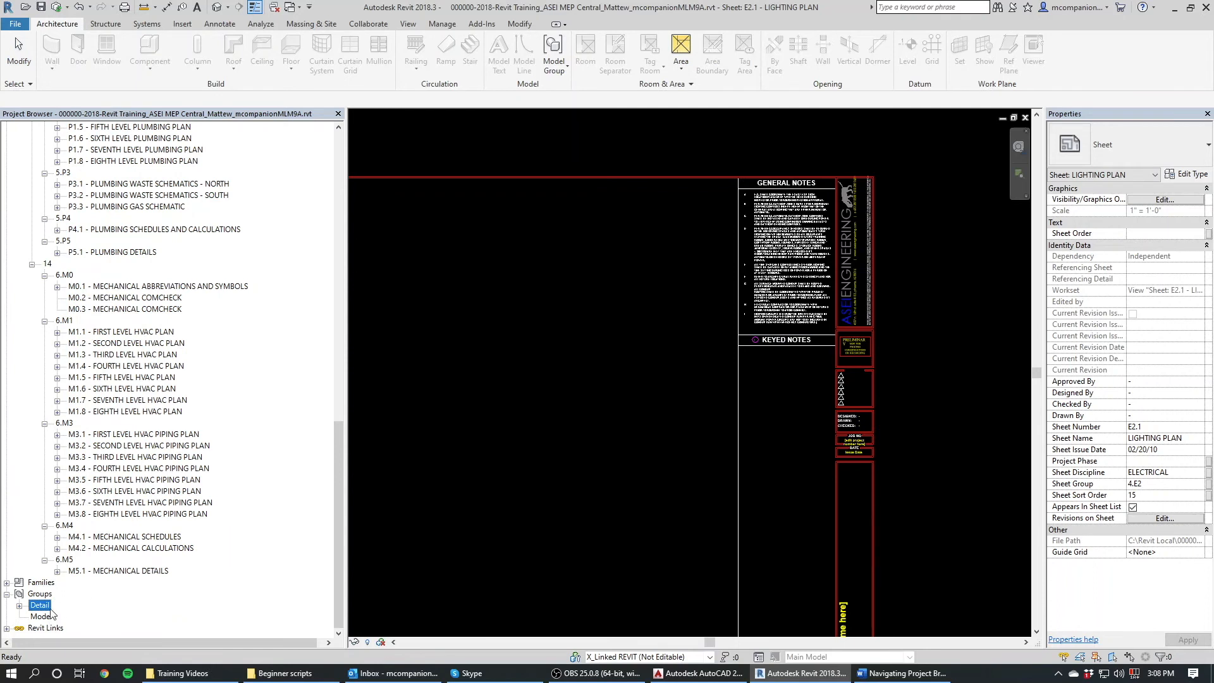
{"action": "mouse_move", "coordinate": [120, 619]}
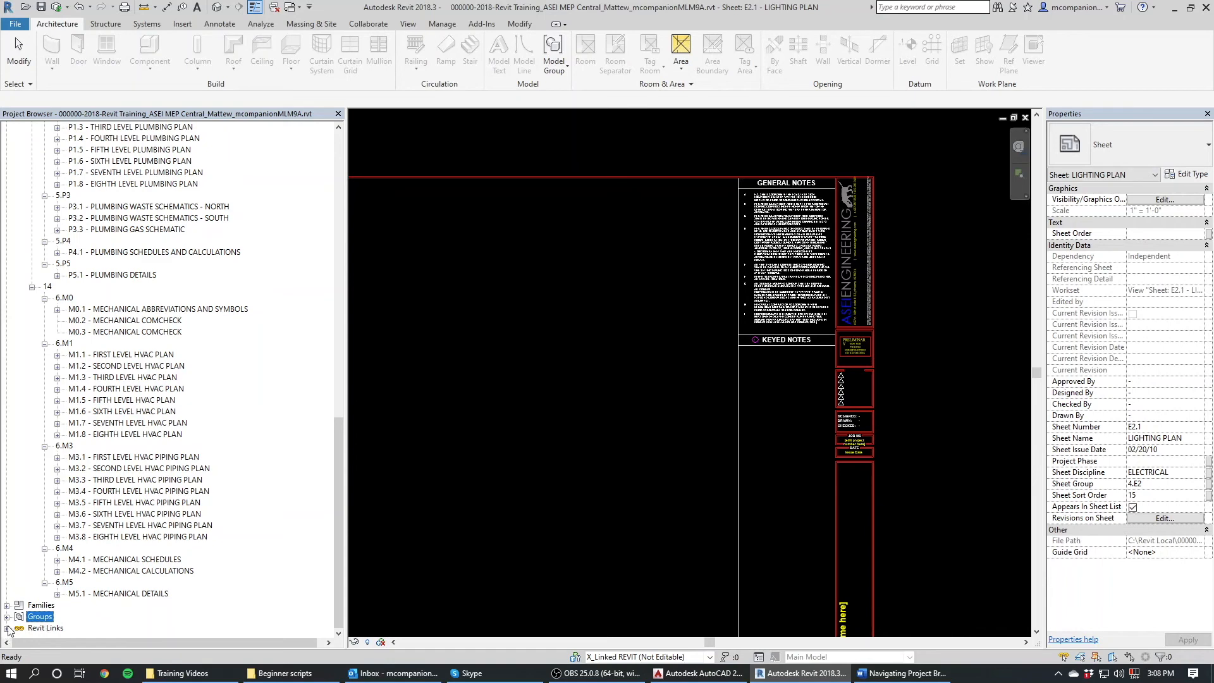
- Expand Revit Links, open the ASEI Project Bulletin Board sheet, and scroll back to the links
{"action": "left_click", "coordinate": [6, 635]}
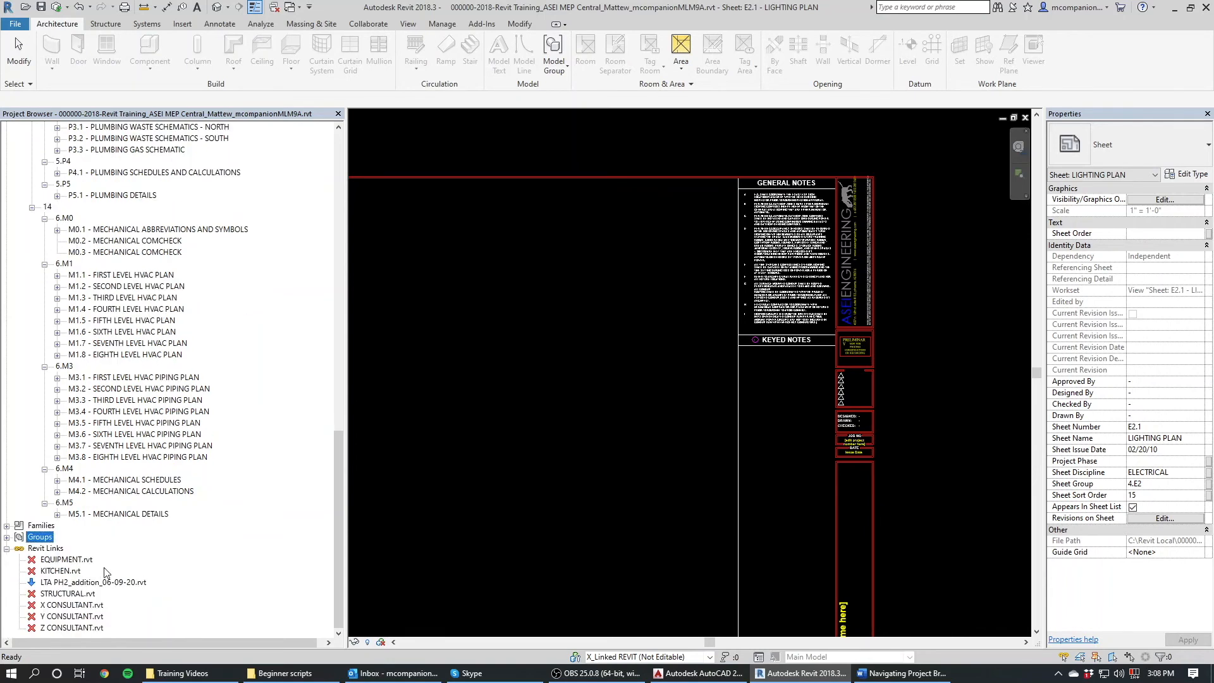
{"action": "mouse_move", "coordinate": [68, 597]}
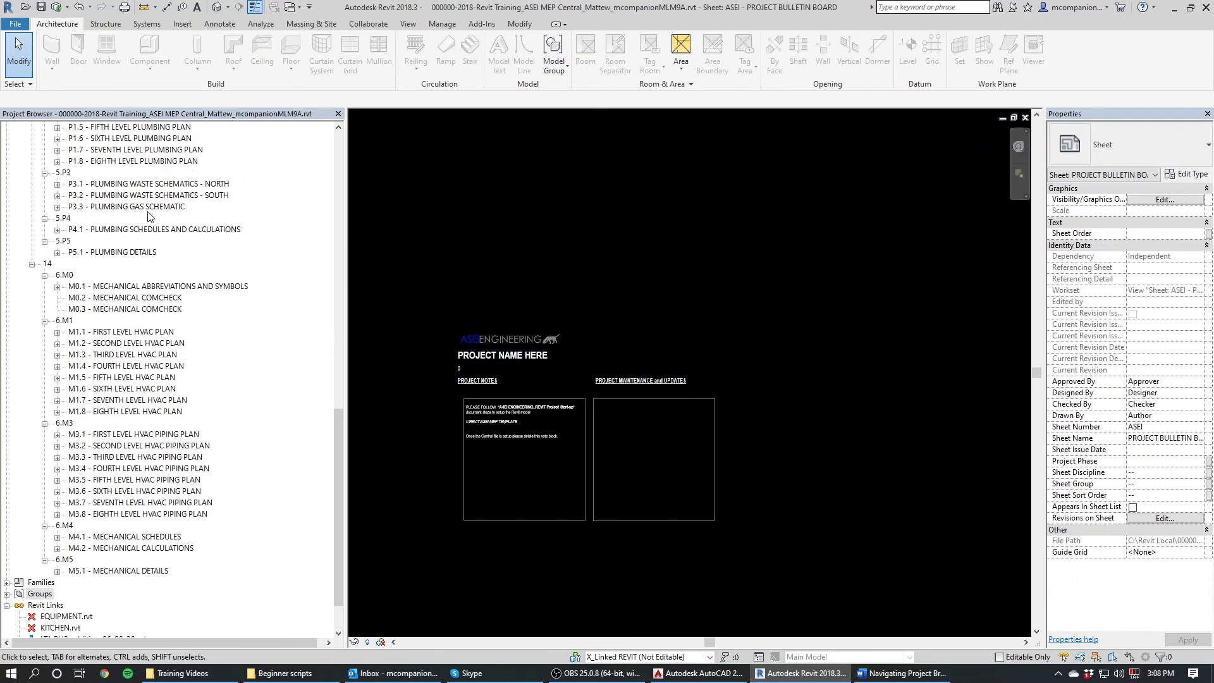
{"action": "scroll", "scroll_direction": "up", "scroll_amount": 3}
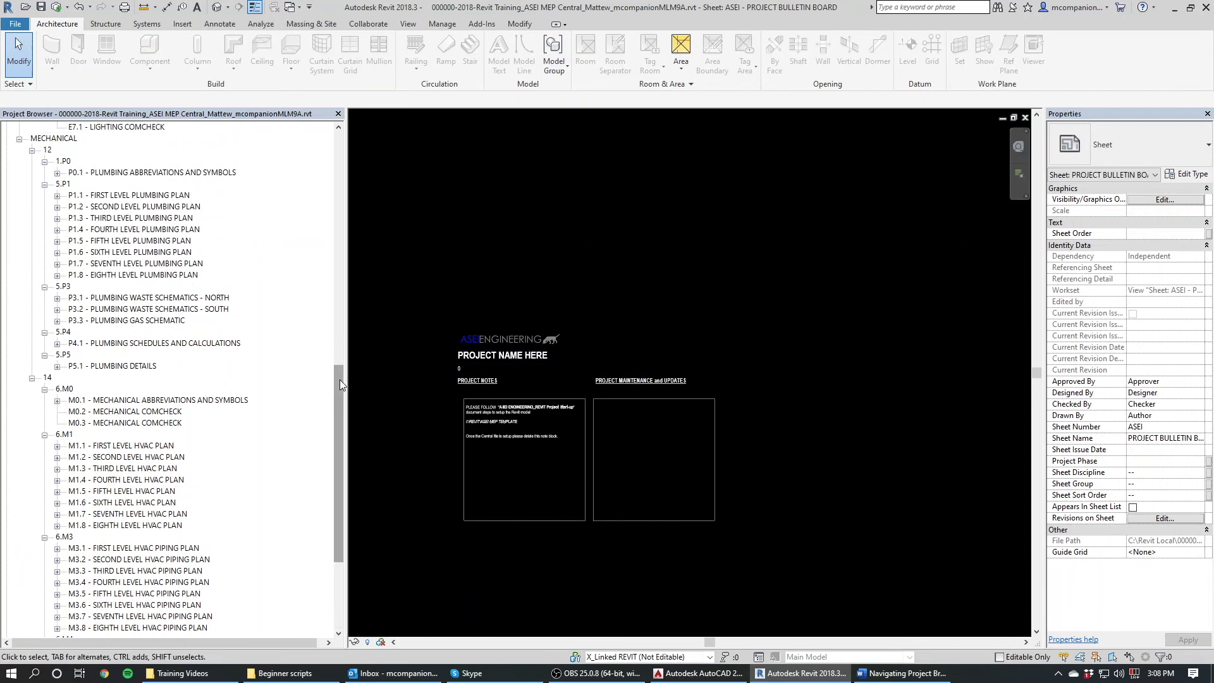
{"action": "scroll", "scroll_direction": "up", "scroll_amount": 3}
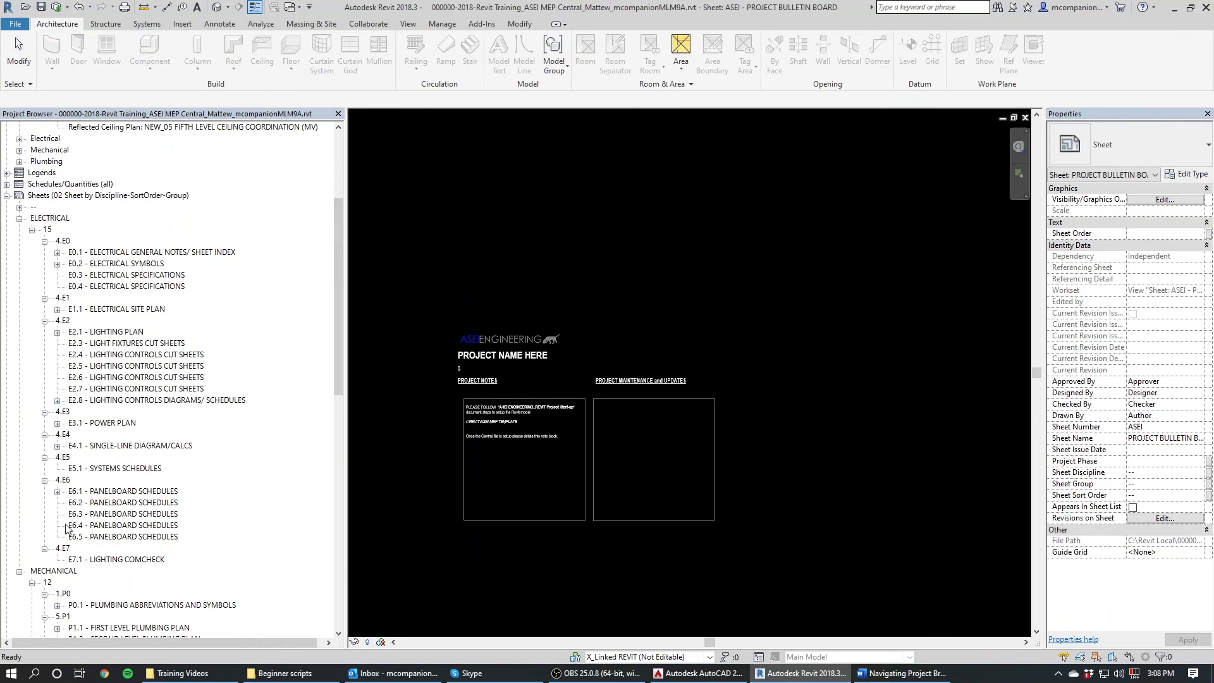
{"action": "mouse_move", "coordinate": [25, 584]}
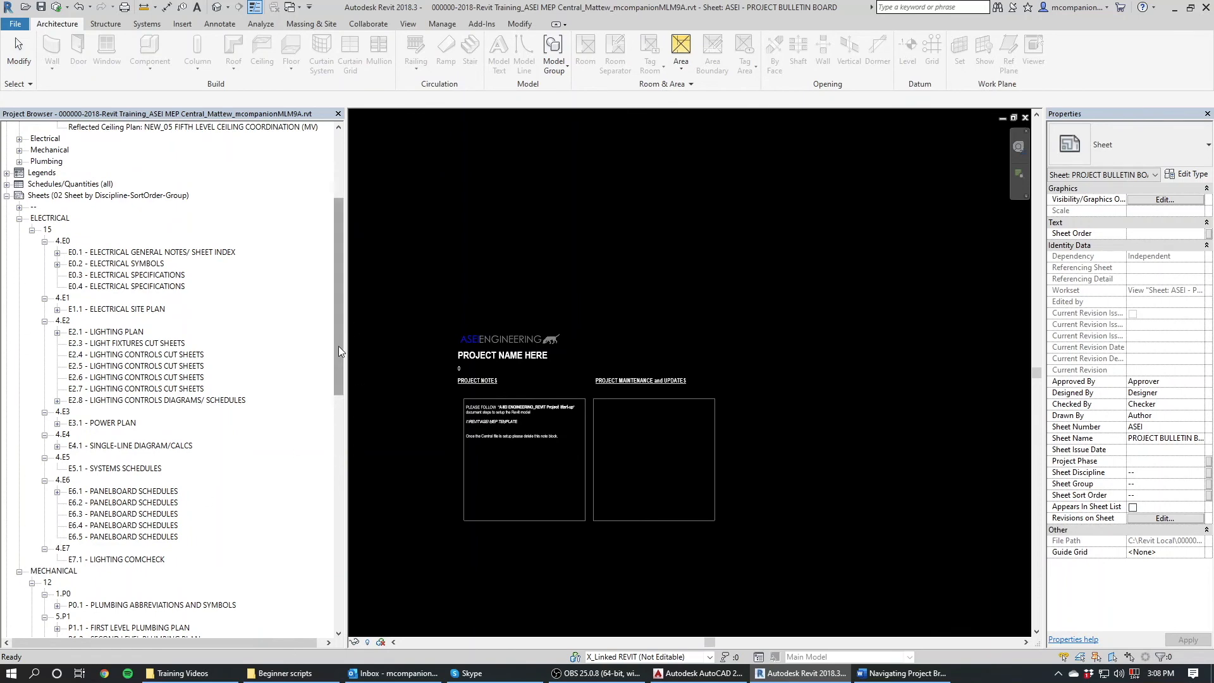
{"action": "scroll", "scroll_direction": "down", "scroll_amount": 3}
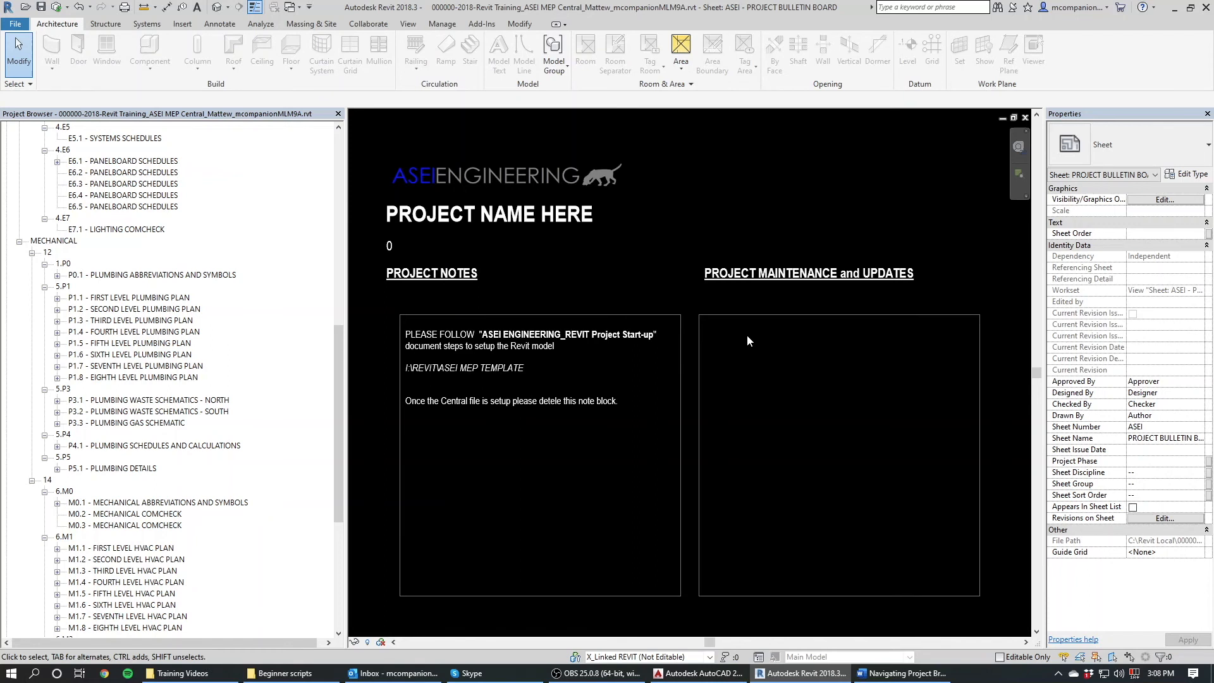
{"action": "mouse_move", "coordinate": [345, 474]}
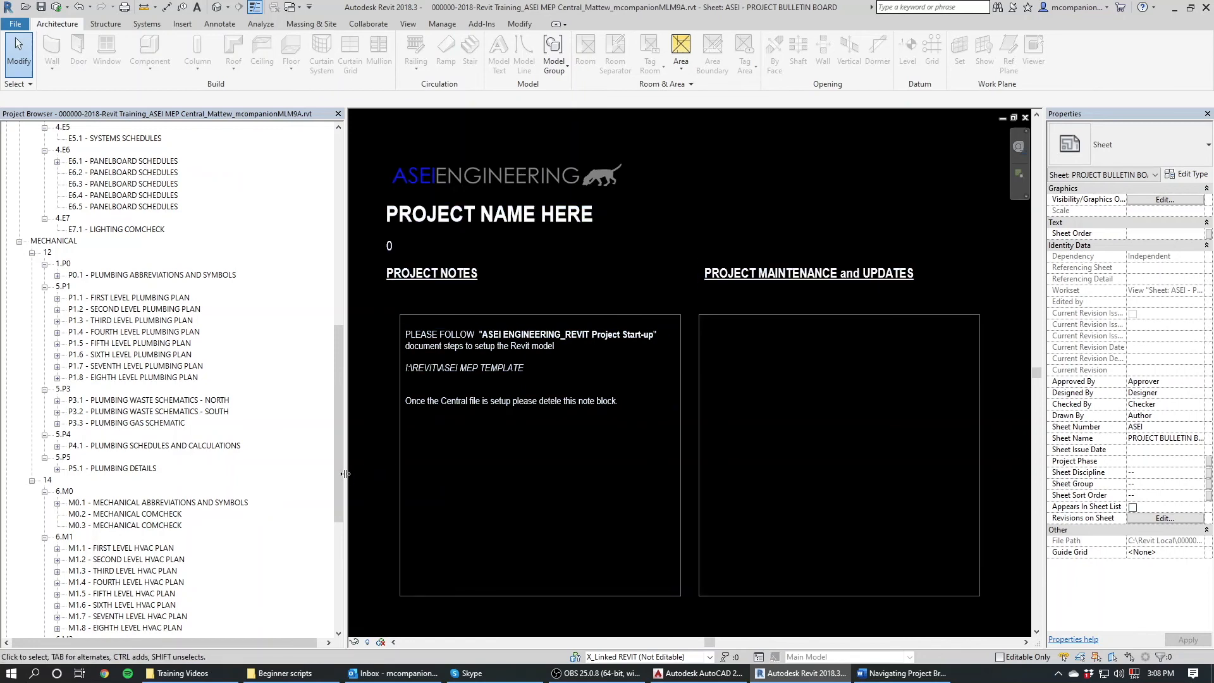
{"action": "scroll", "scroll_direction": "down", "scroll_amount": 3}
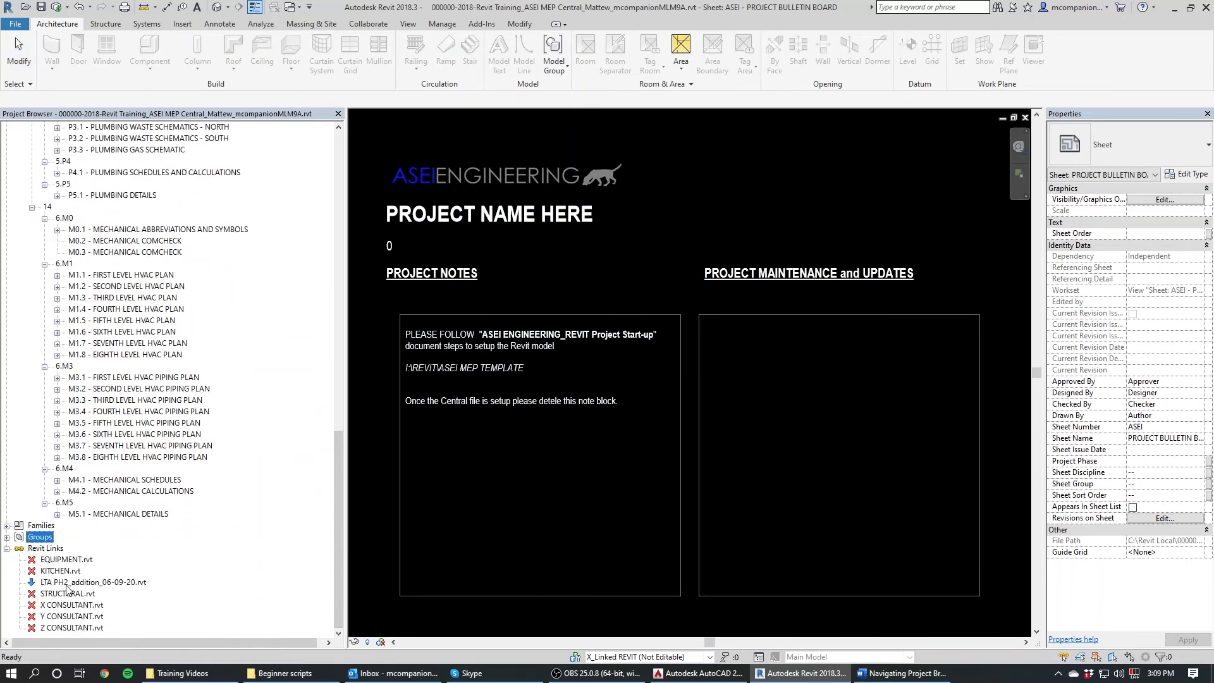
- Select the LTA PH2_addition link and right-click STRUCTURAL.rvt for its options
{"action": "left_click", "coordinate": [94, 582]}
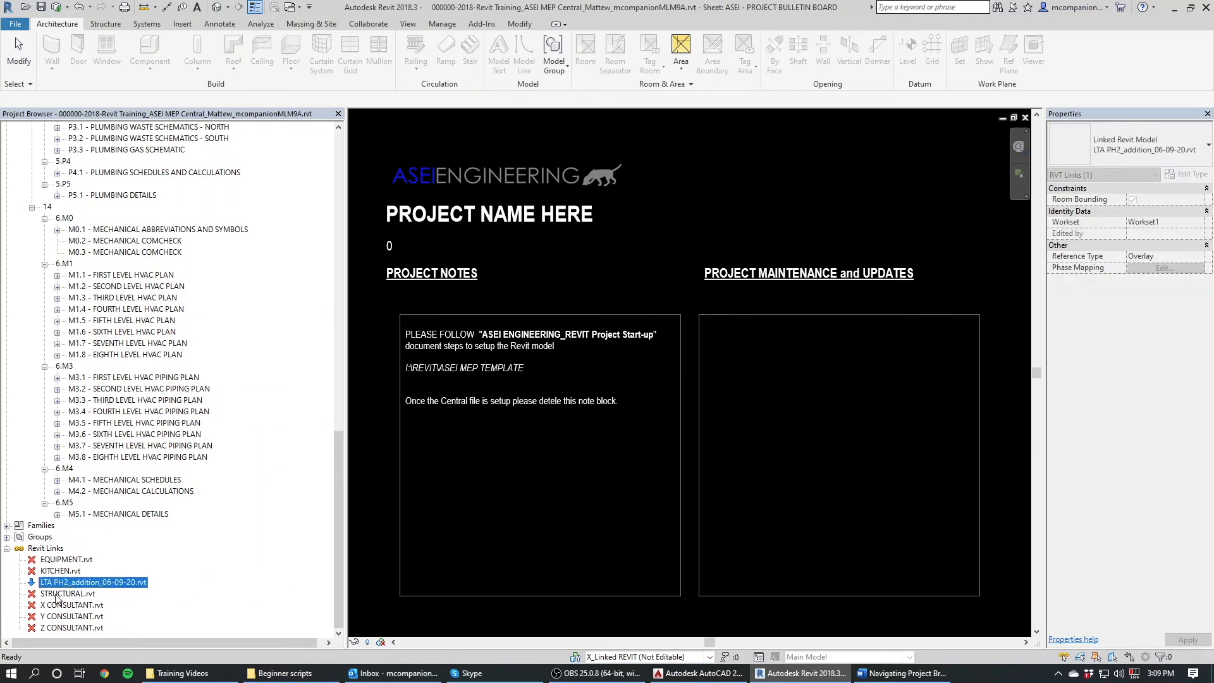
{"action": "right_click", "coordinate": [68, 593]}
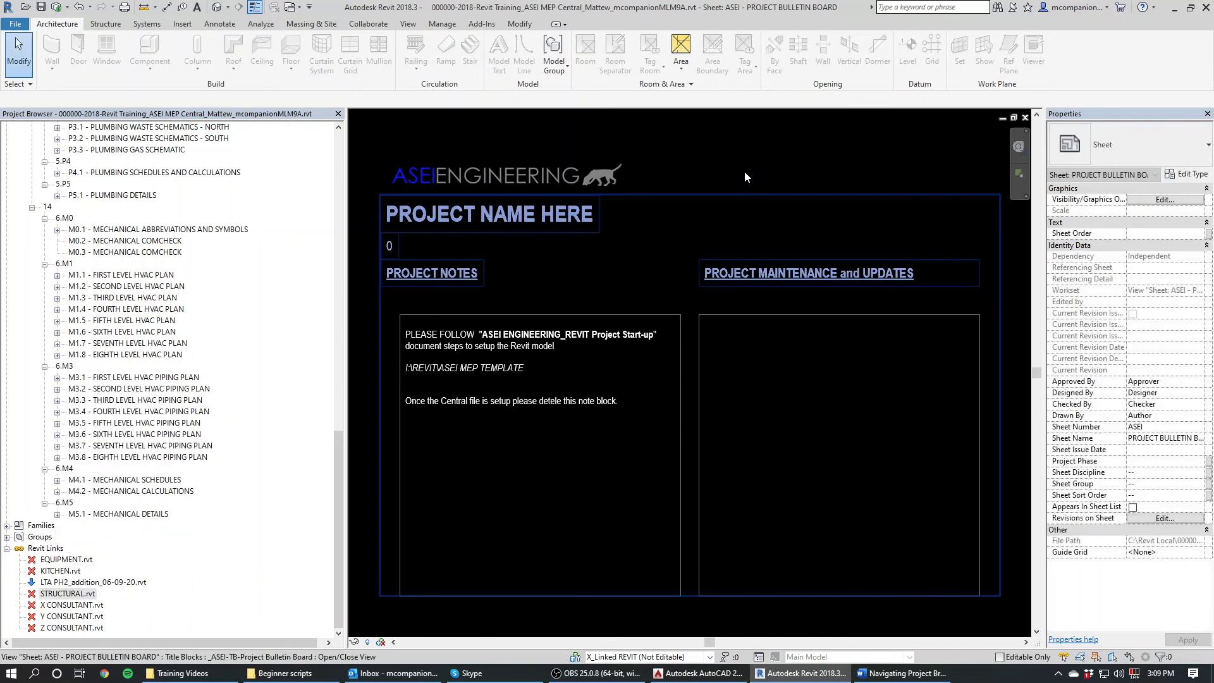
{"action": "mouse_move", "coordinate": [151, 566]}
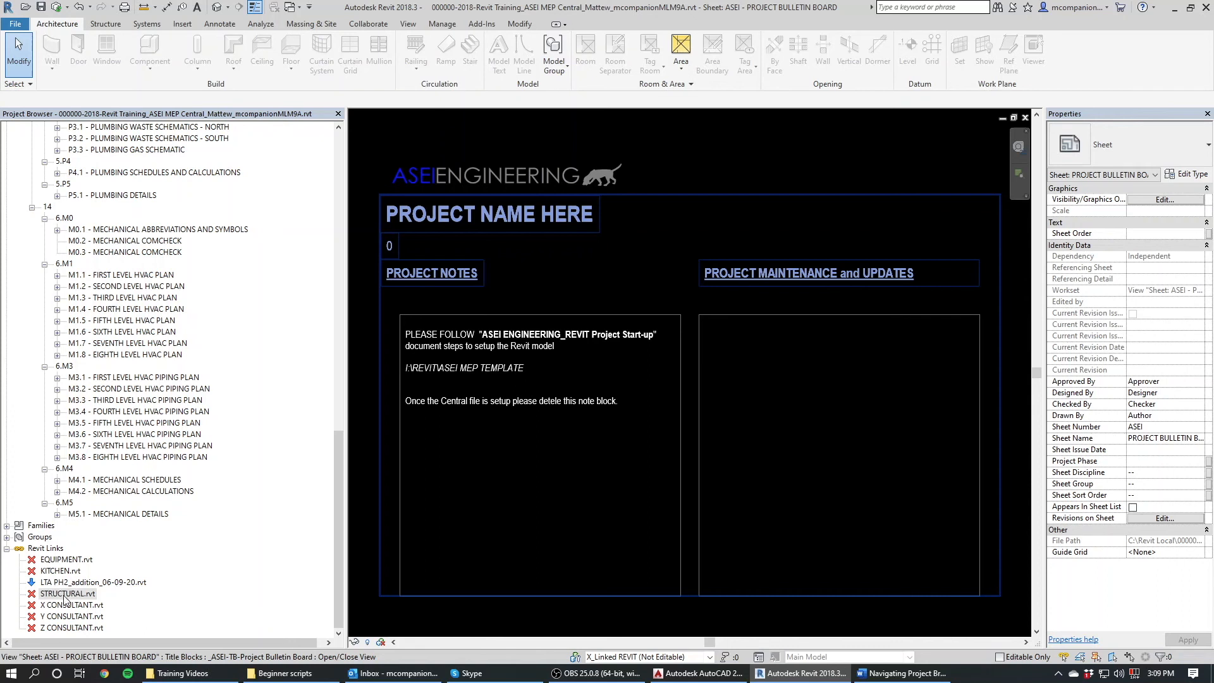
{"action": "mouse_move", "coordinate": [66, 600]}
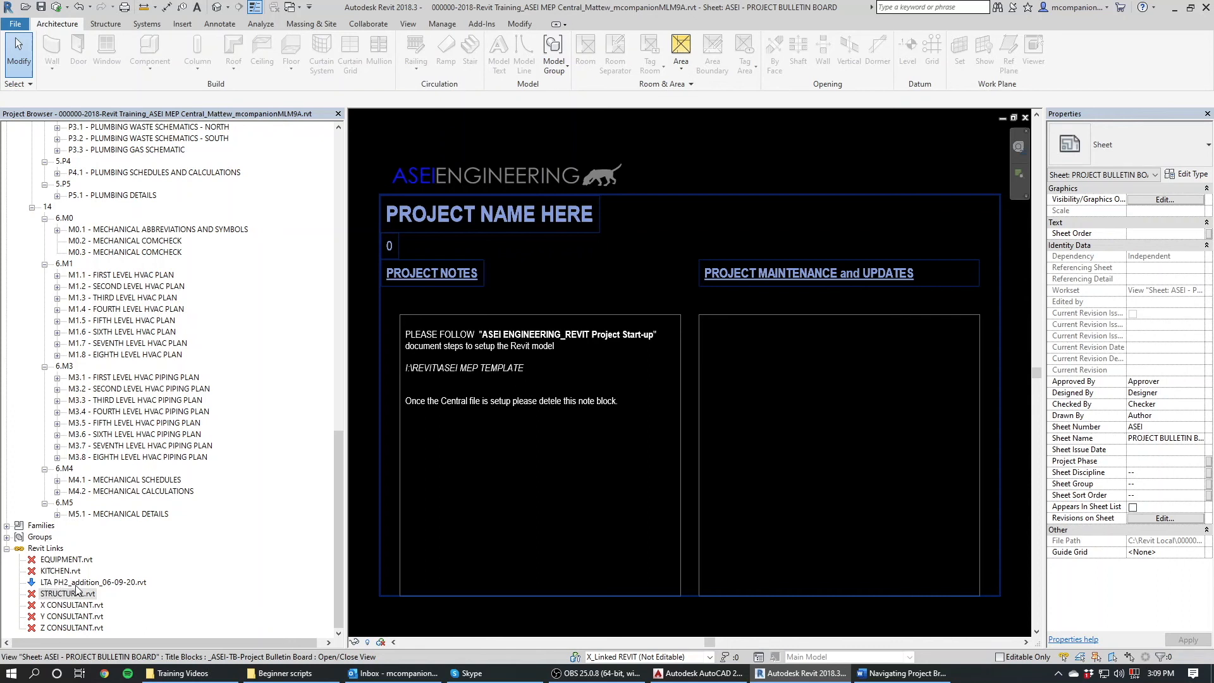
{"action": "mouse_move", "coordinate": [111, 593]}
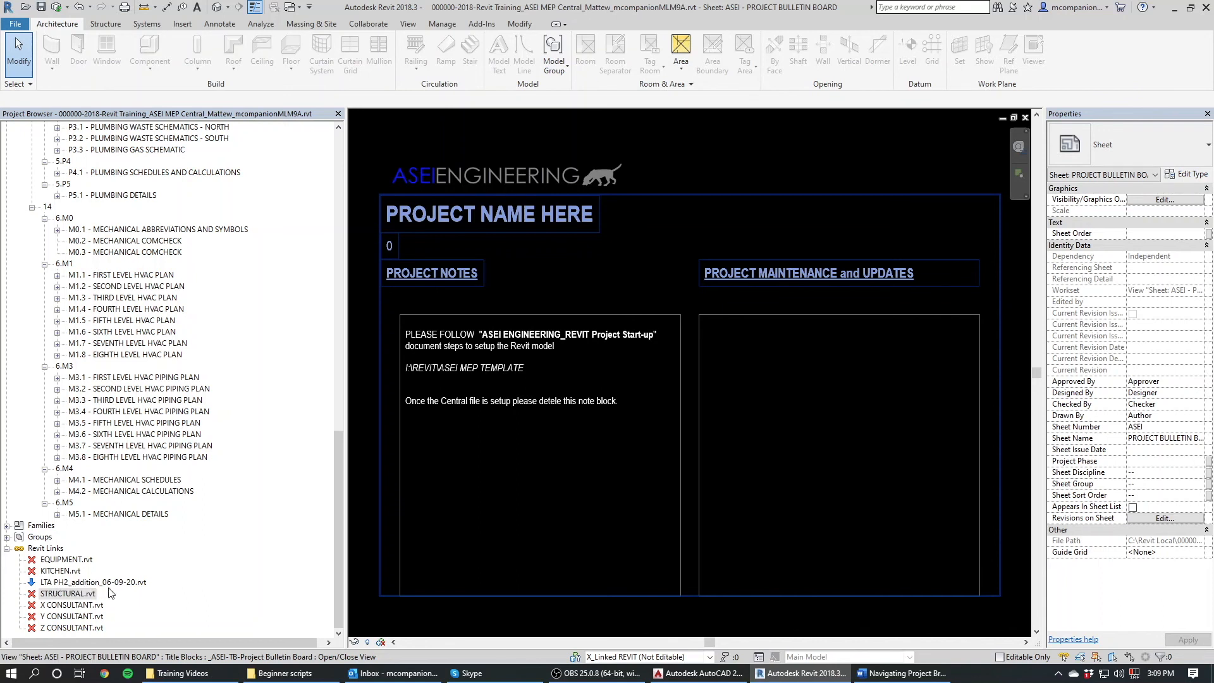
{"action": "mouse_move", "coordinate": [104, 587]}
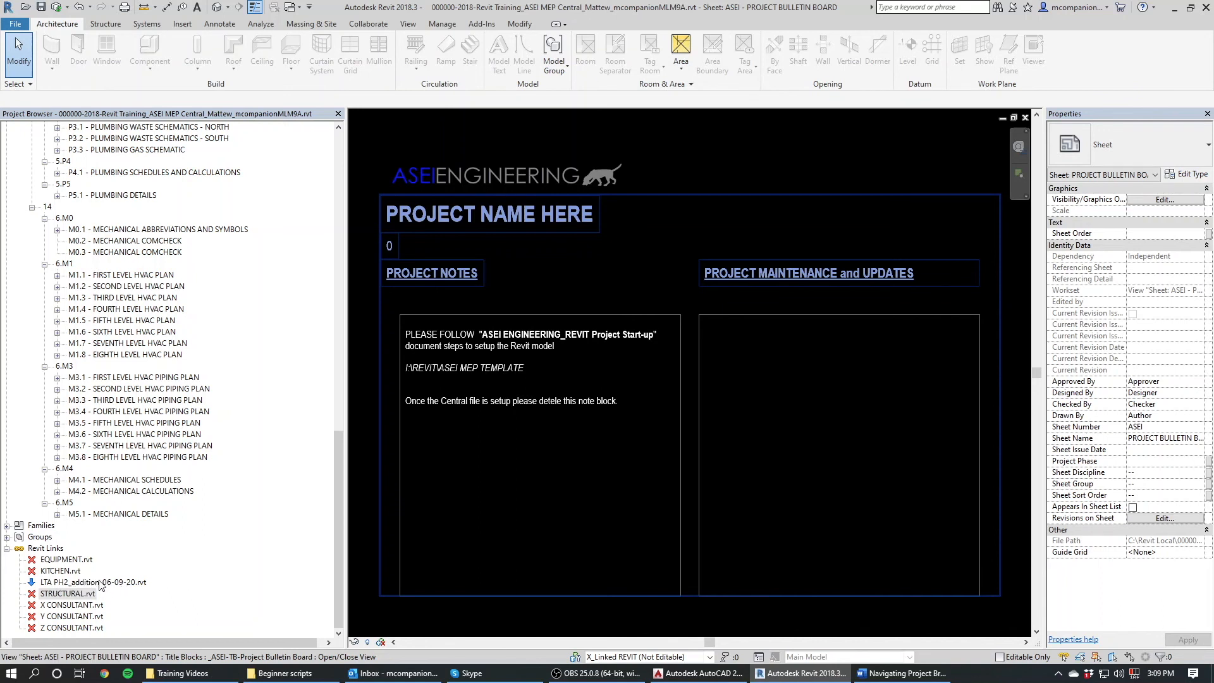
{"action": "mouse_move", "coordinate": [115, 564]}
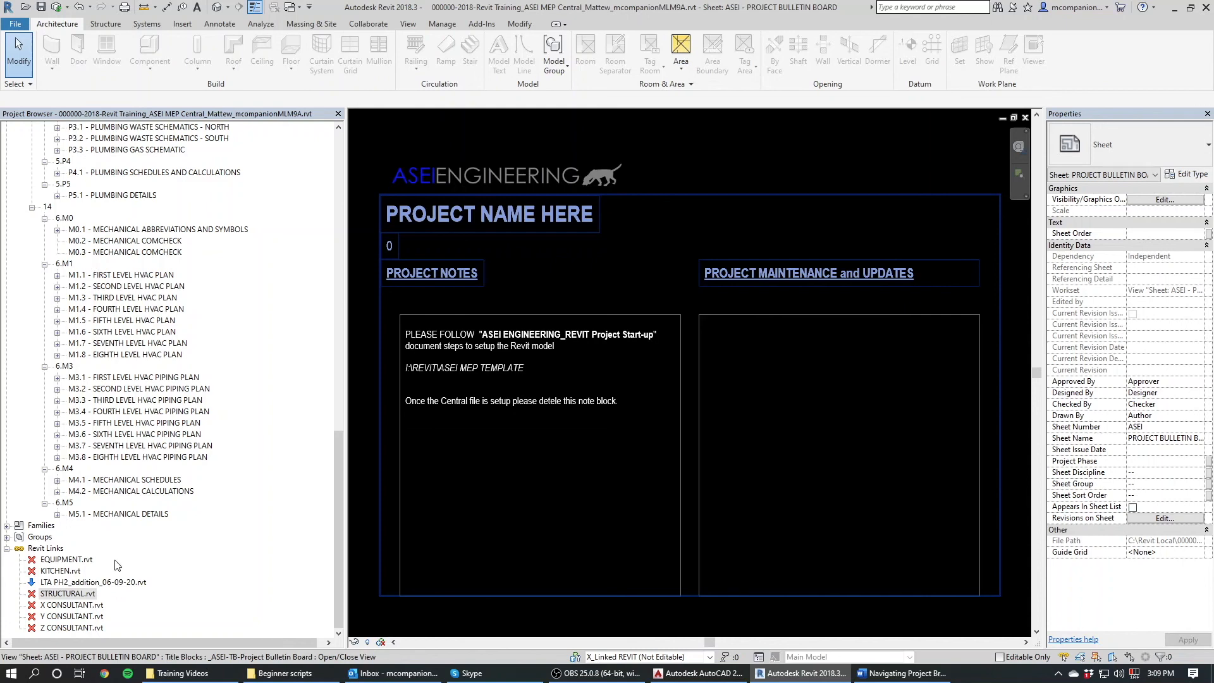
{"action": "mouse_move", "coordinate": [219, 549]}
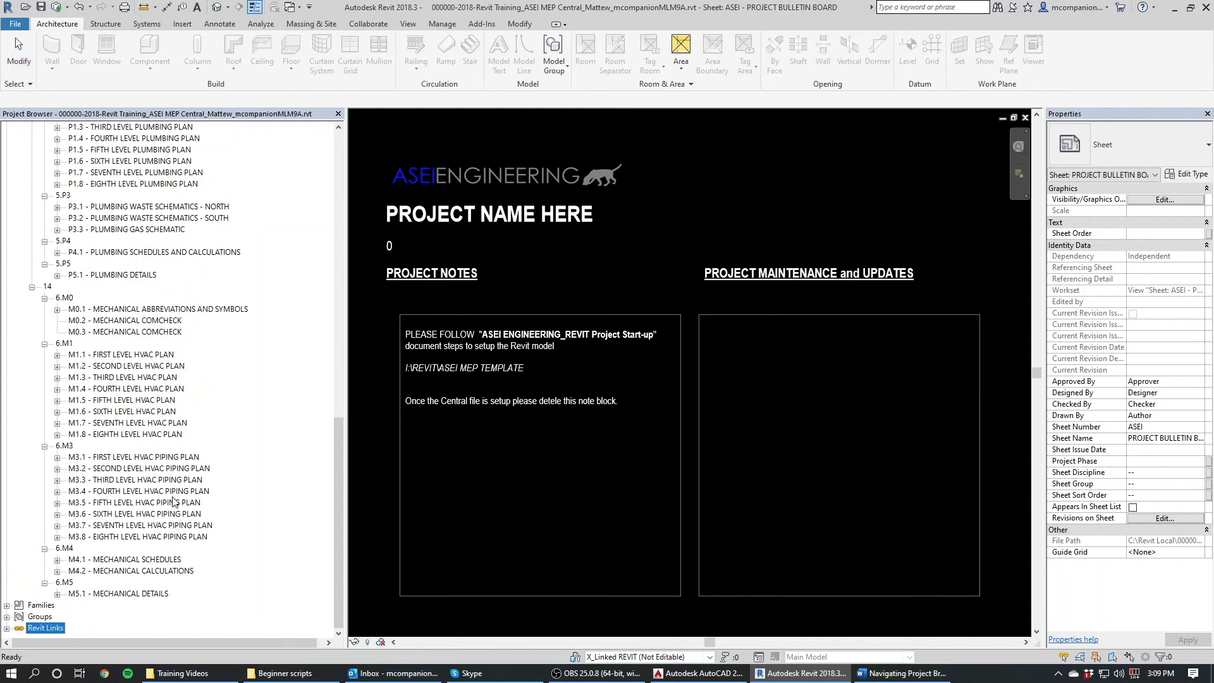
- Open the 1FIRST FLOOR MECHANICAL PLAN floor plan from Views > Mechanical > HVAC
{"action": "scroll", "scroll_direction": "up", "scroll_amount": 3}
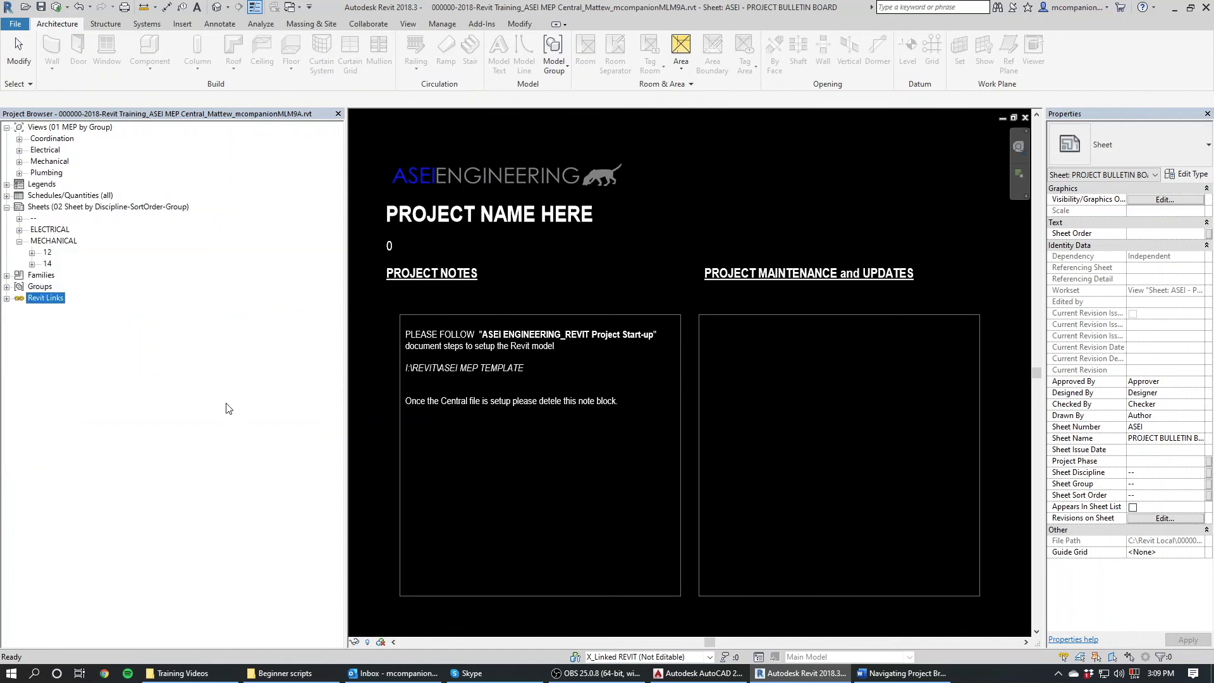
{"action": "mouse_move", "coordinate": [132, 260]}
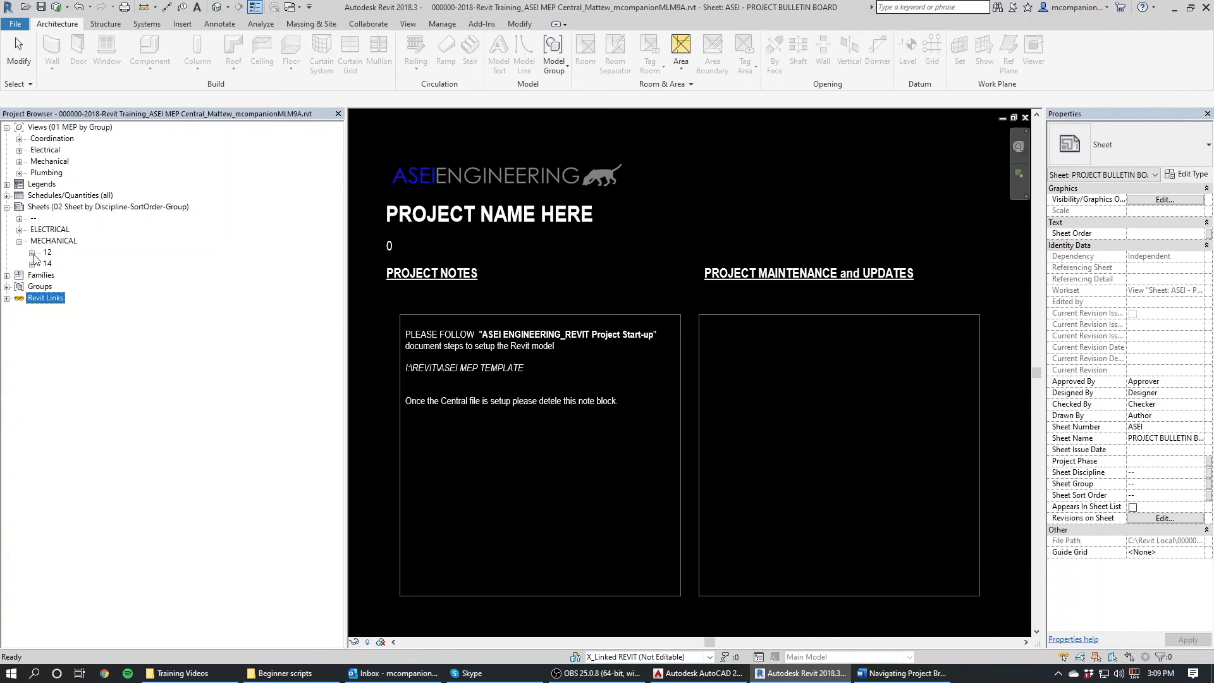
{"action": "mouse_move", "coordinate": [167, 517]}
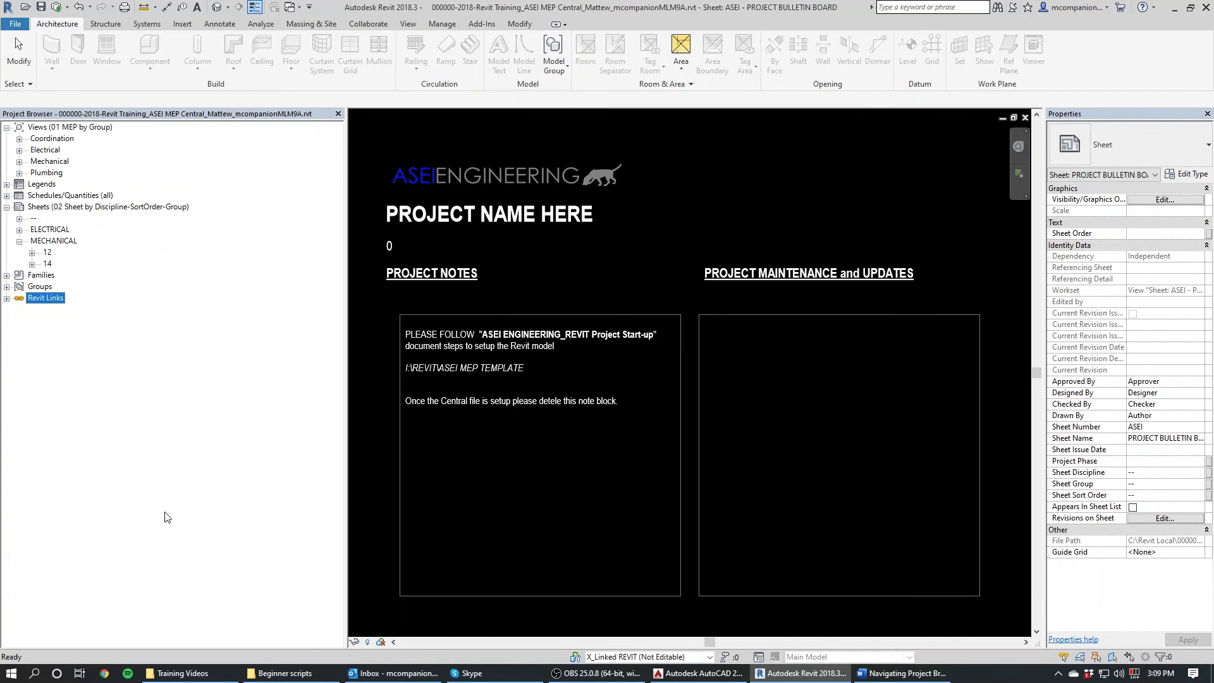
{"action": "mouse_move", "coordinate": [124, 540]}
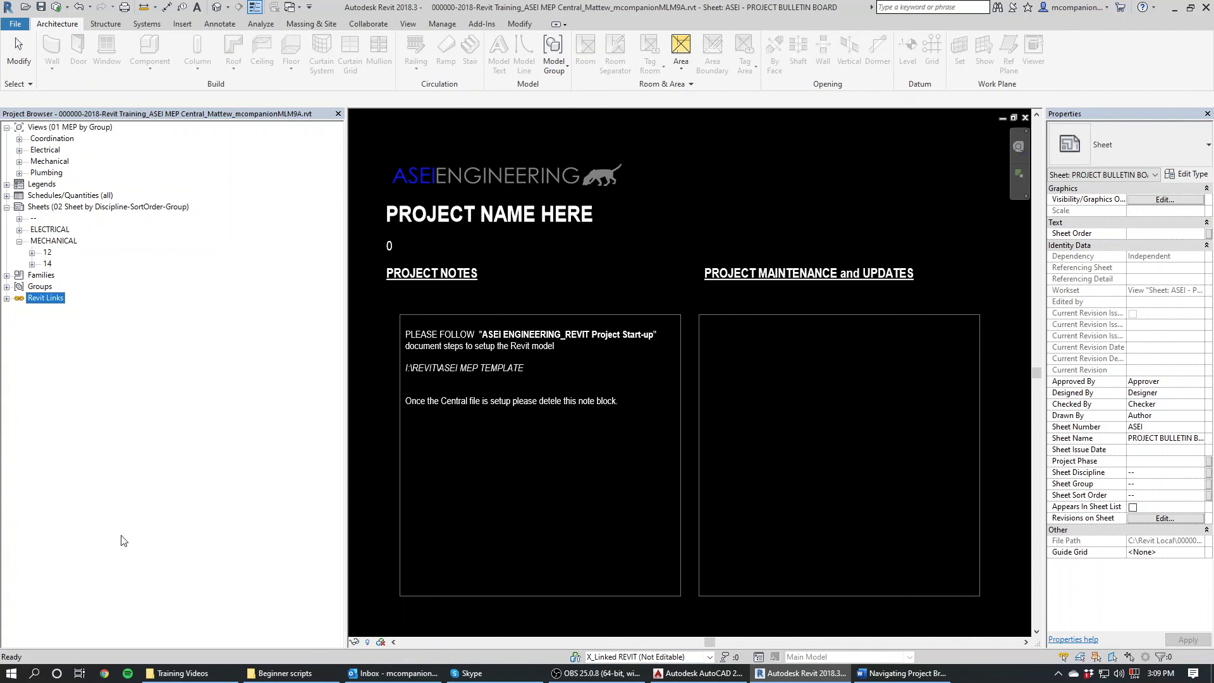
{"action": "mouse_move", "coordinate": [328, 272]}
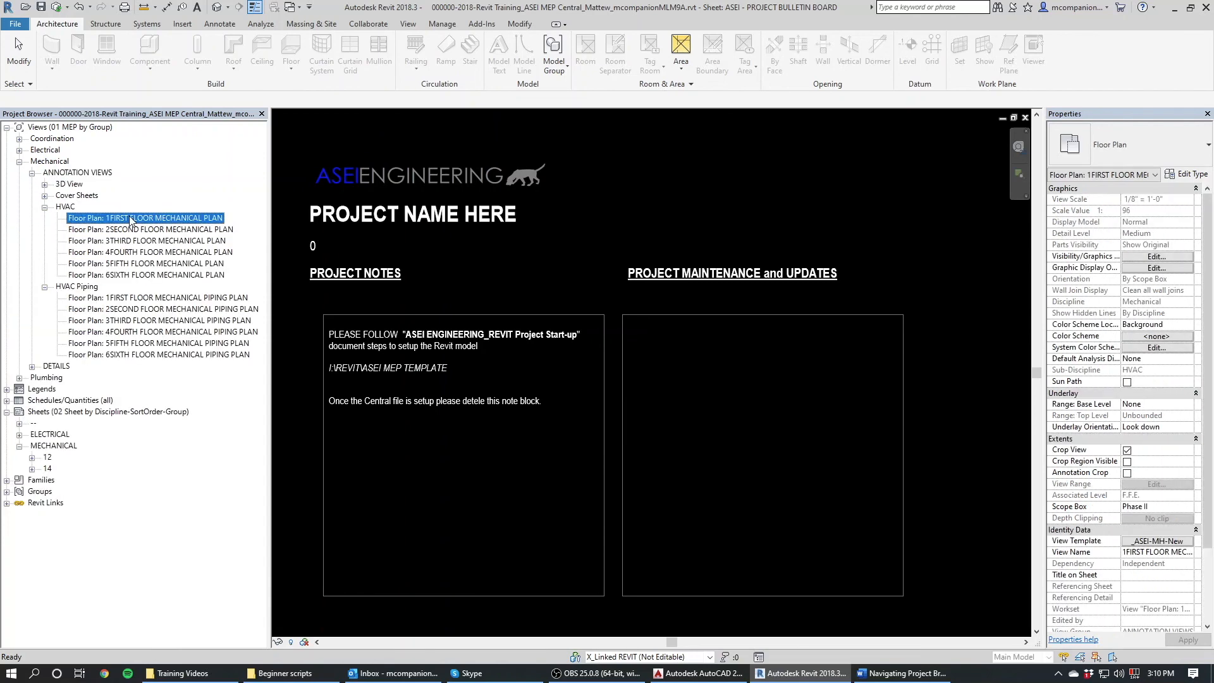
{"action": "double_click", "coordinate": [146, 217]}
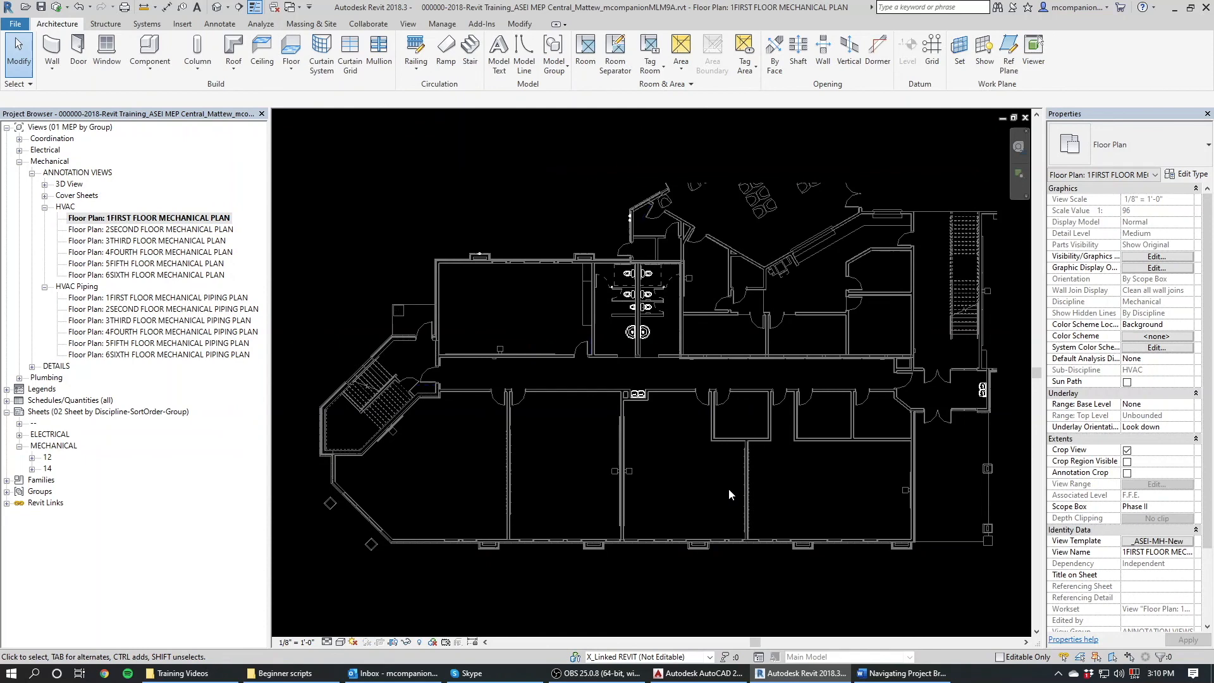
{"action": "mouse_move", "coordinate": [711, 468]}
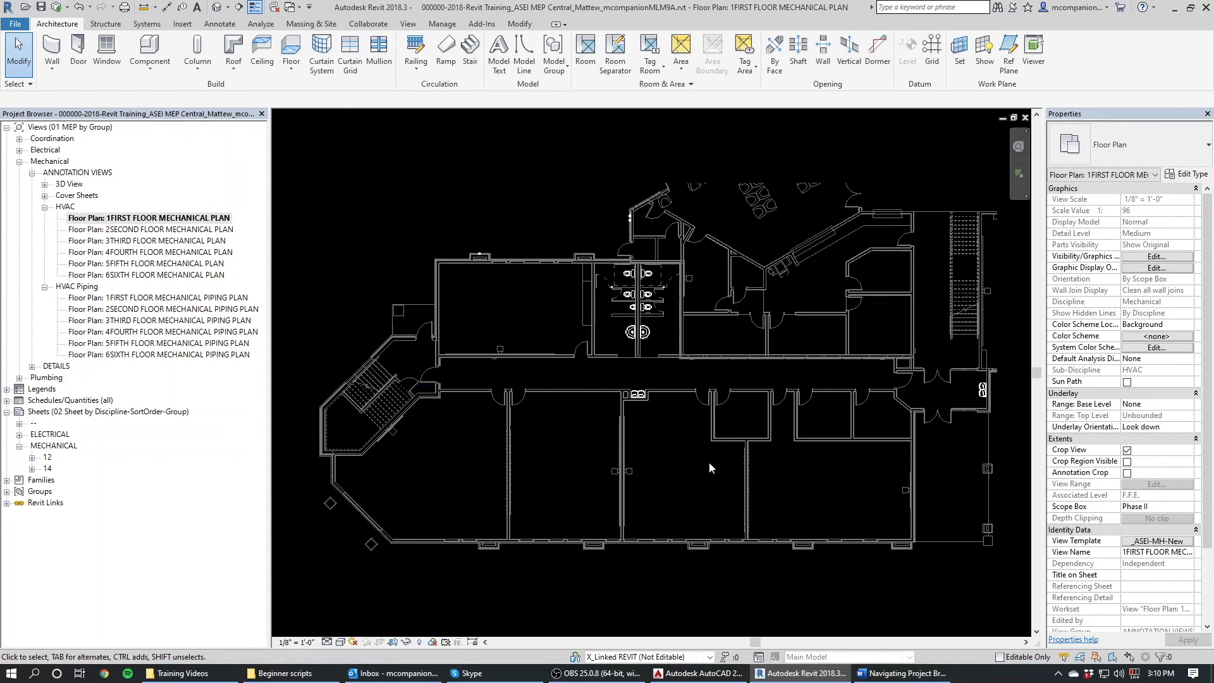